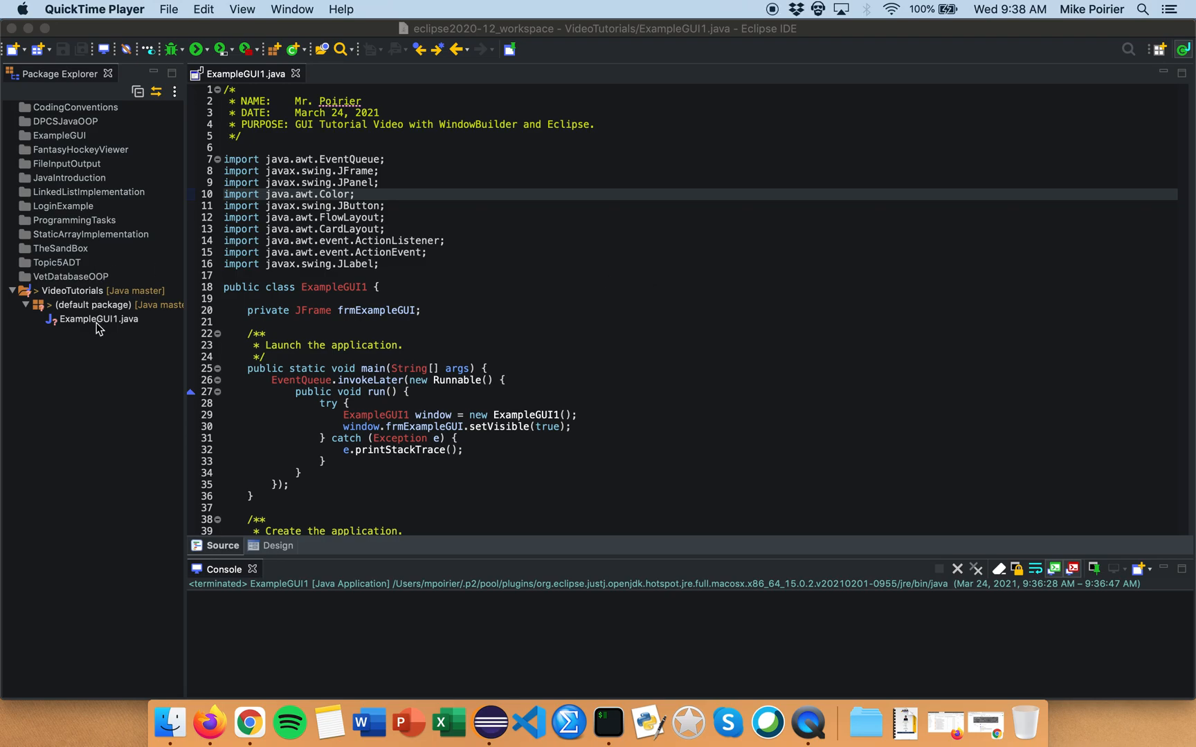
mouse_move(150, 197)
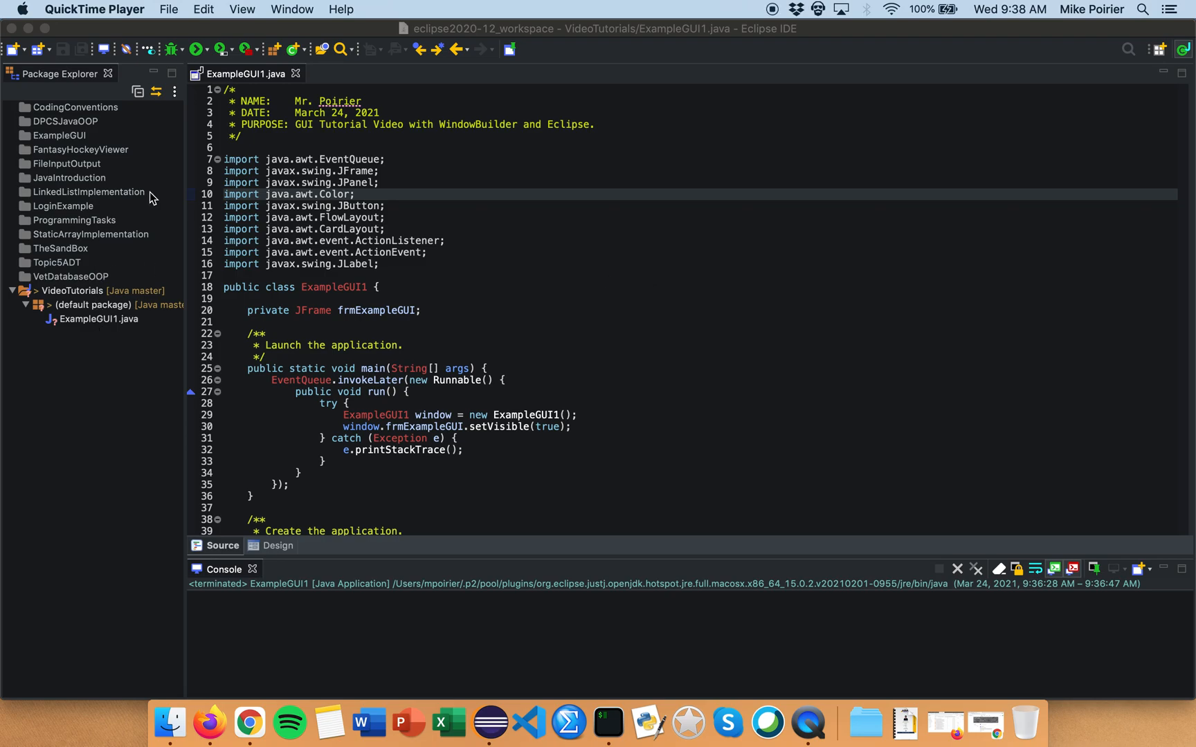
mouse_move(198, 48)
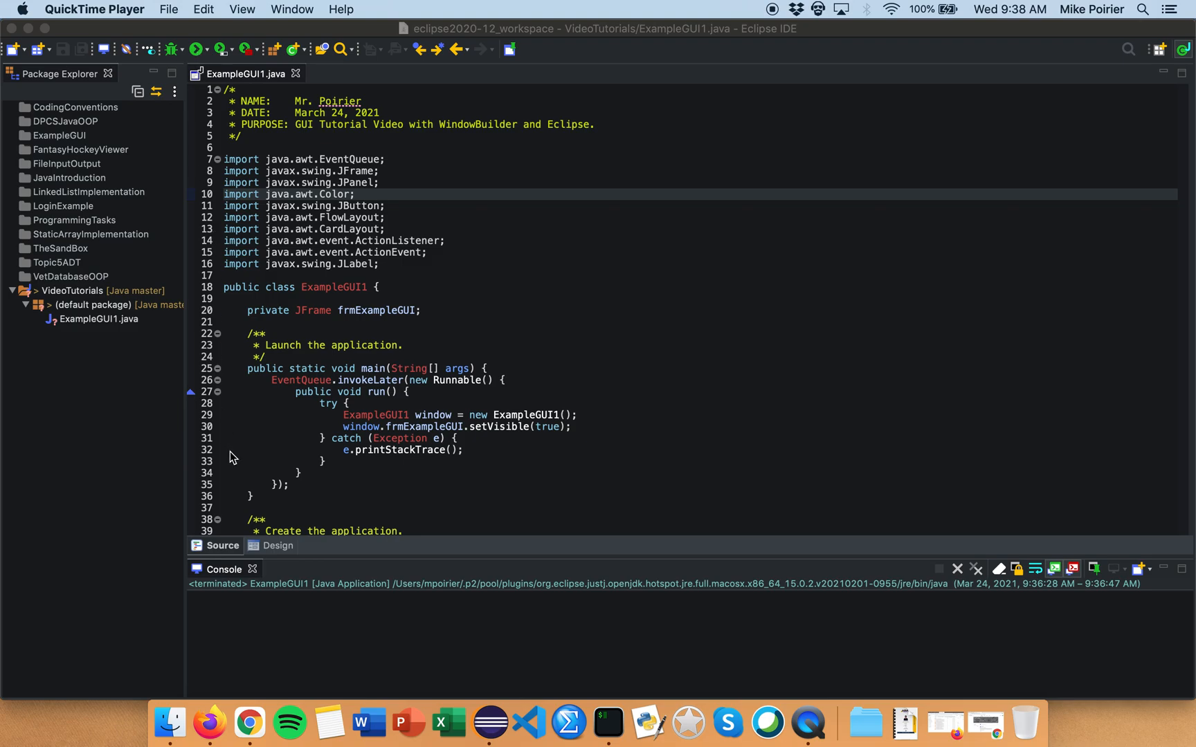
Show ExampleGUI1 in the Design view and run the application
scroll(down, 3)
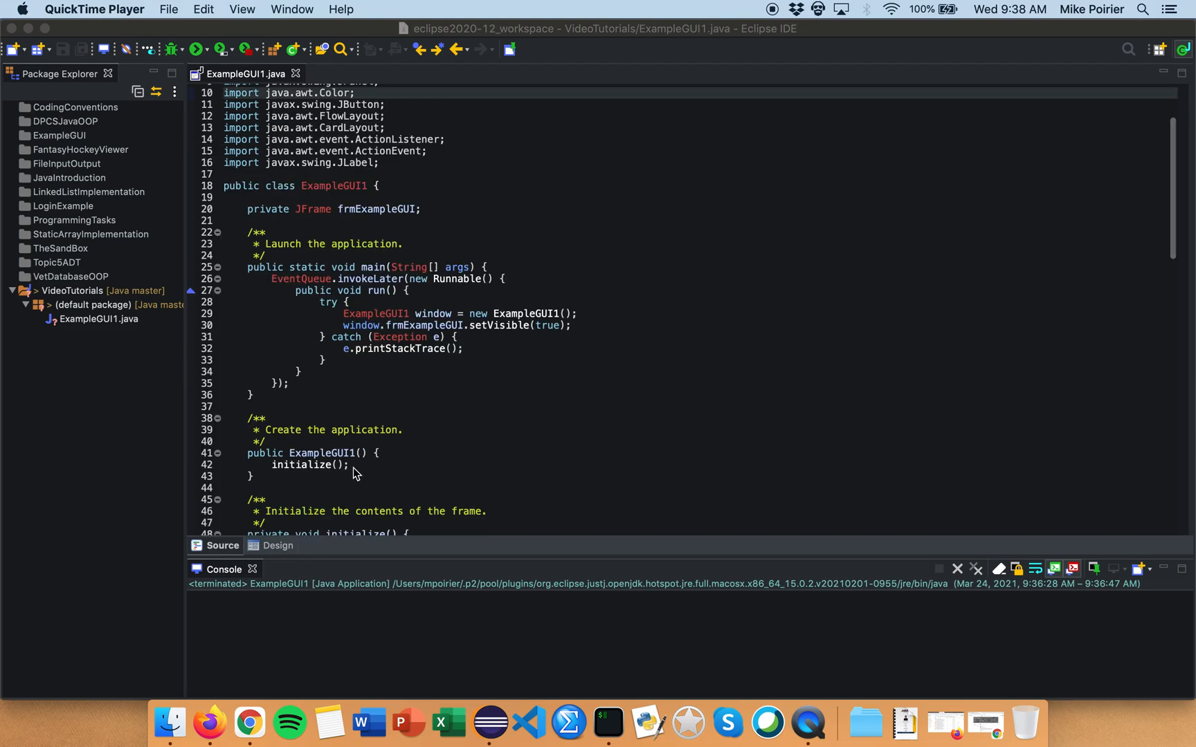
scroll(down, 3)
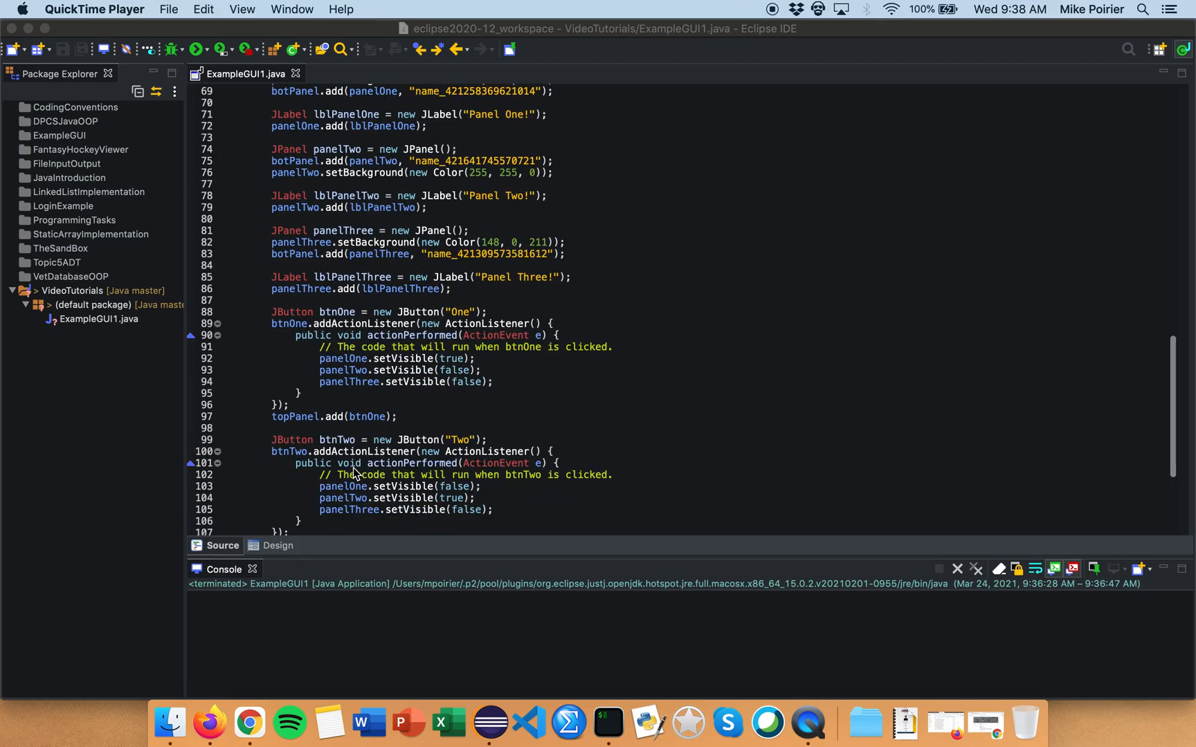
scroll(up, 3)
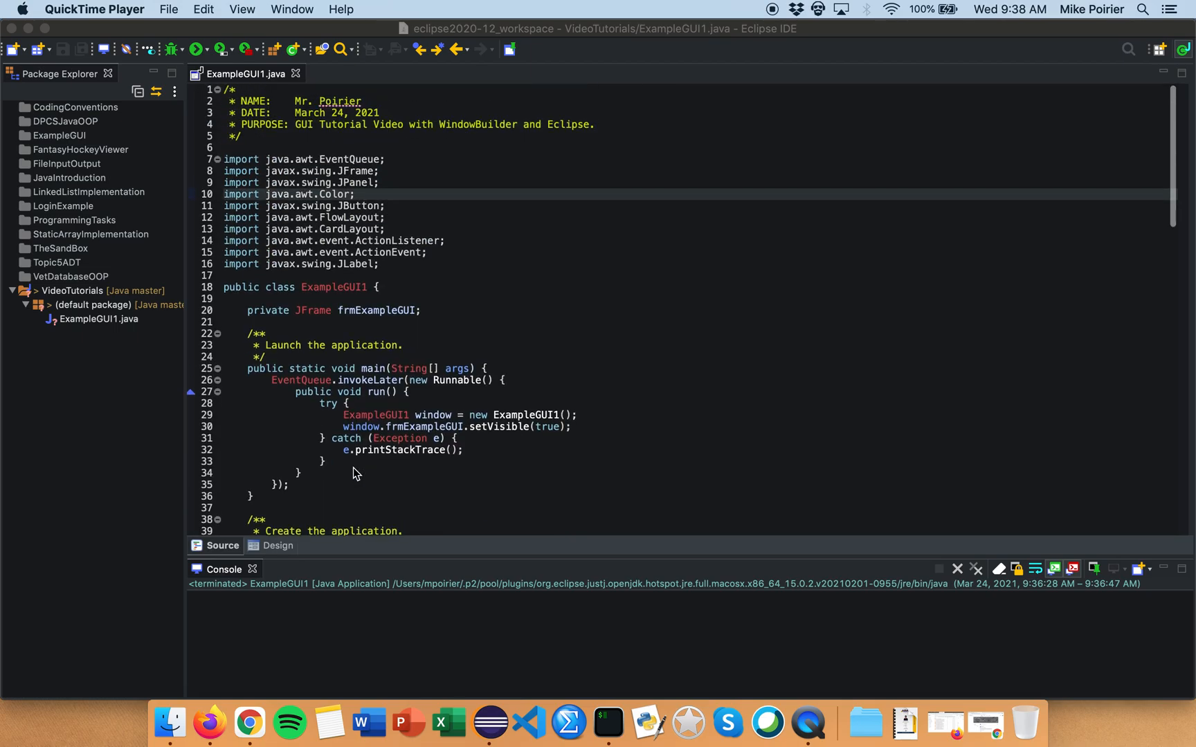
click(274, 545)
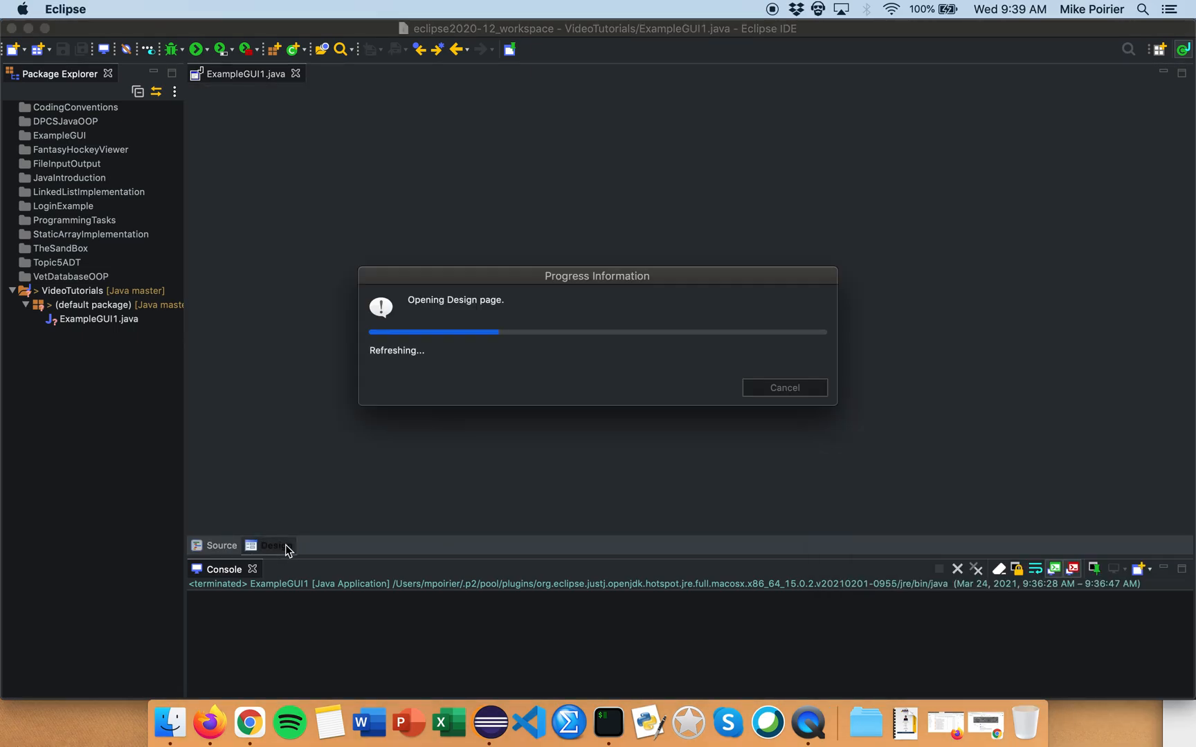
click(273, 546)
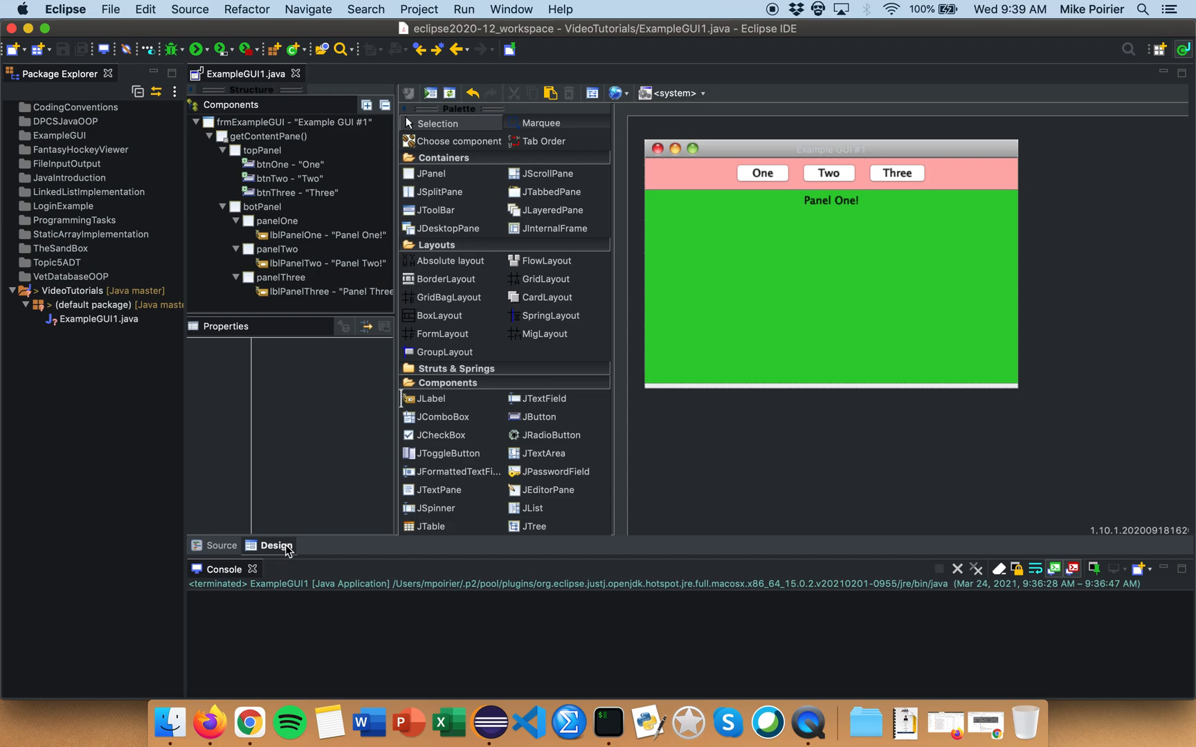
click(196, 50)
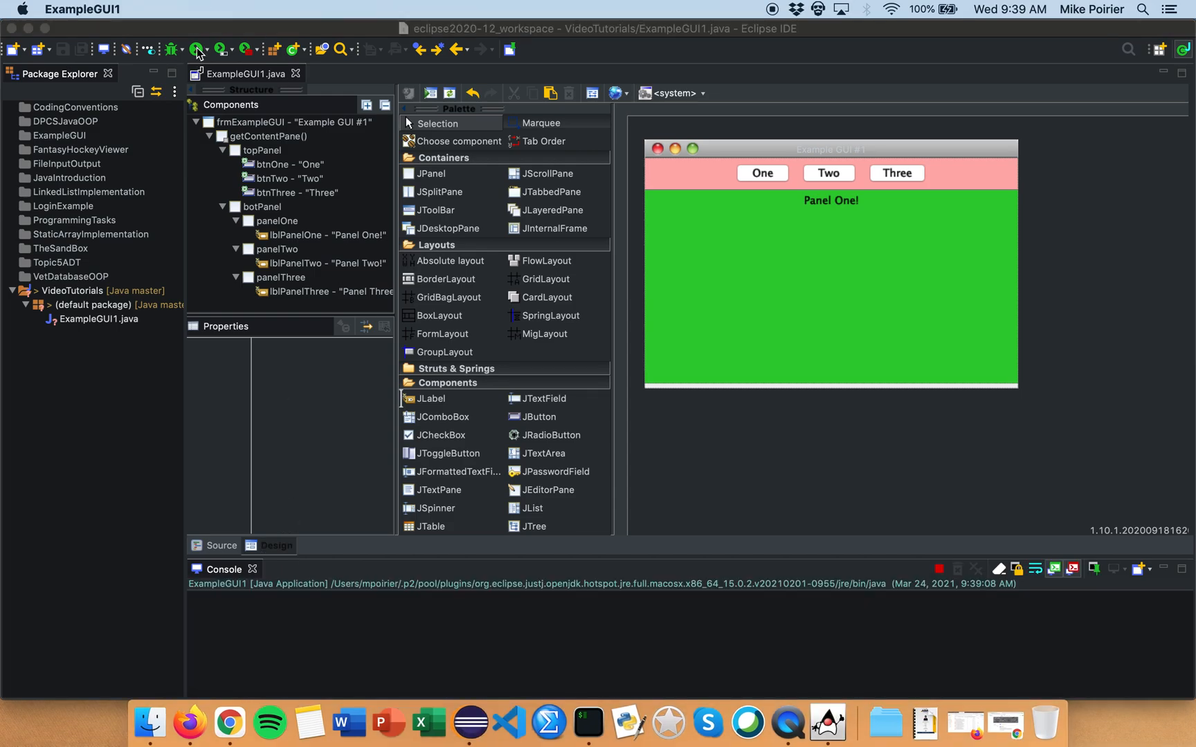
click(197, 49)
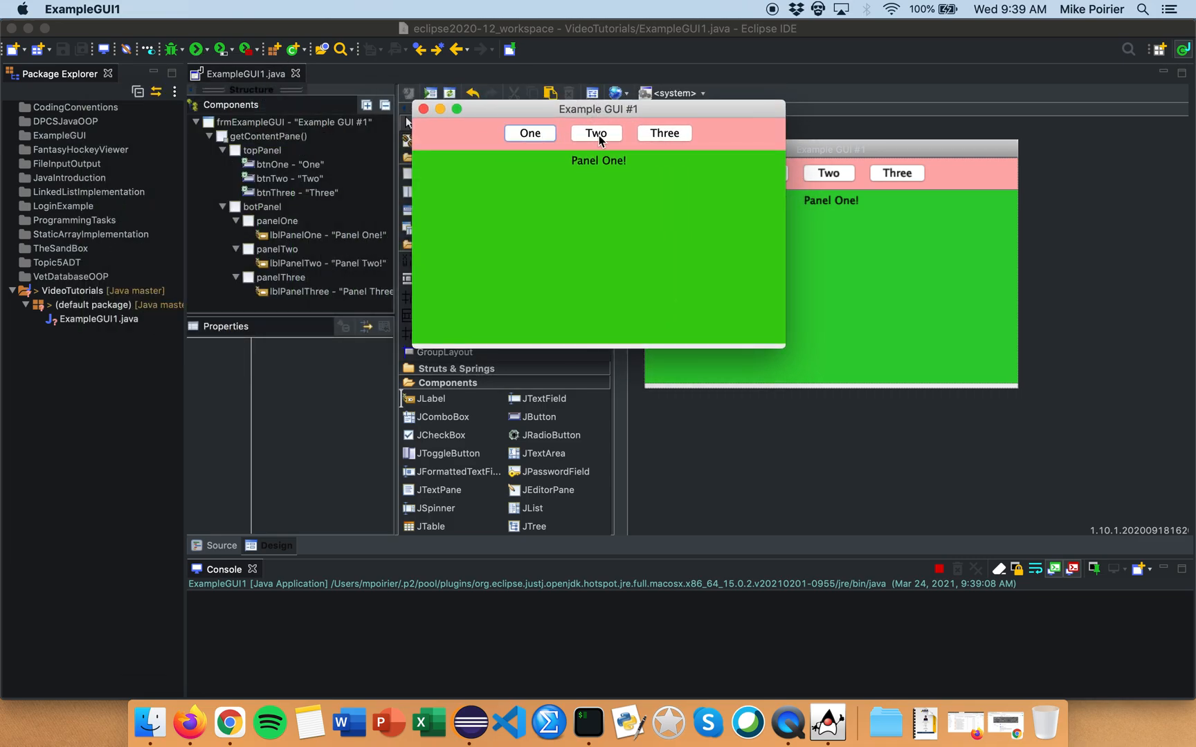
Test the running GUI's buttons, switching between Panel One and purple Panel Three
click(663, 133)
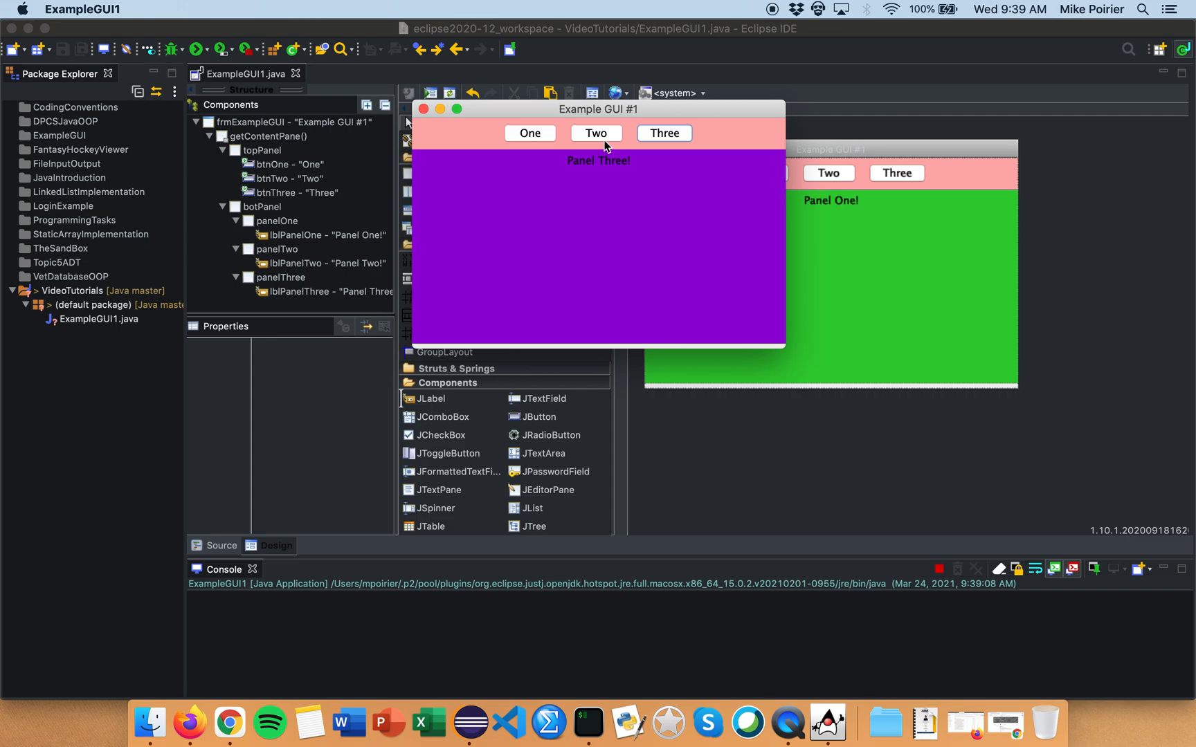
click(529, 133)
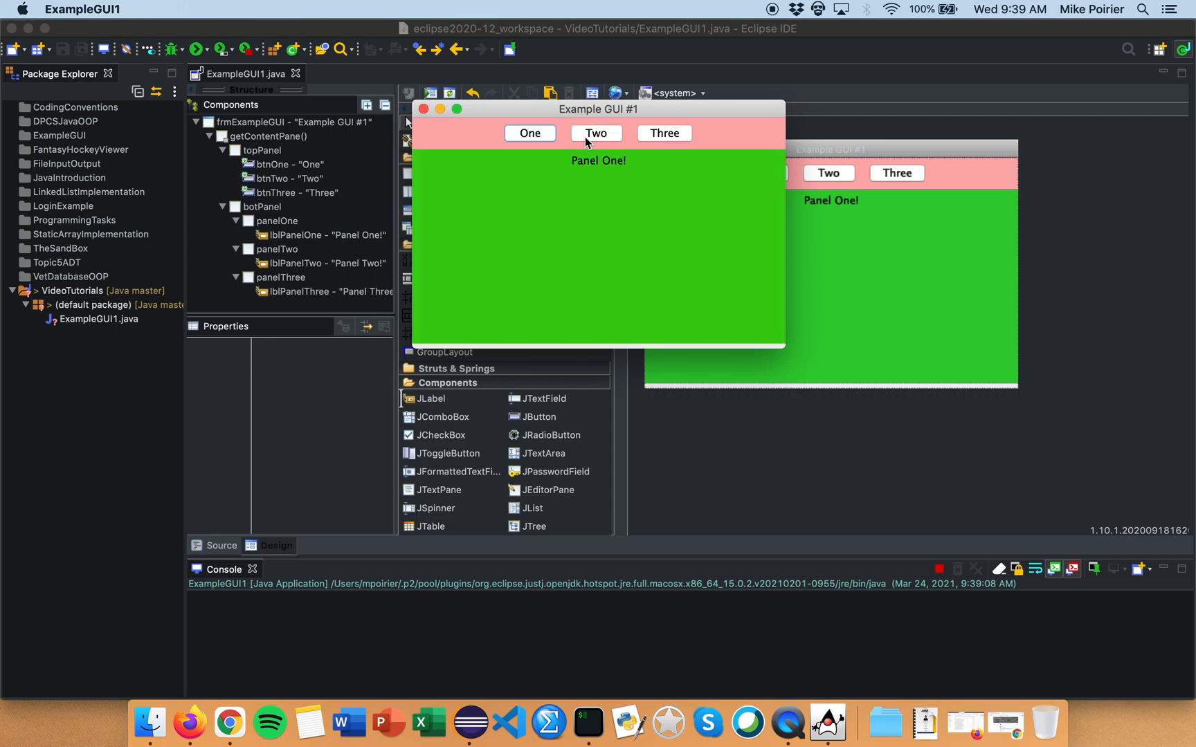
click(662, 133)
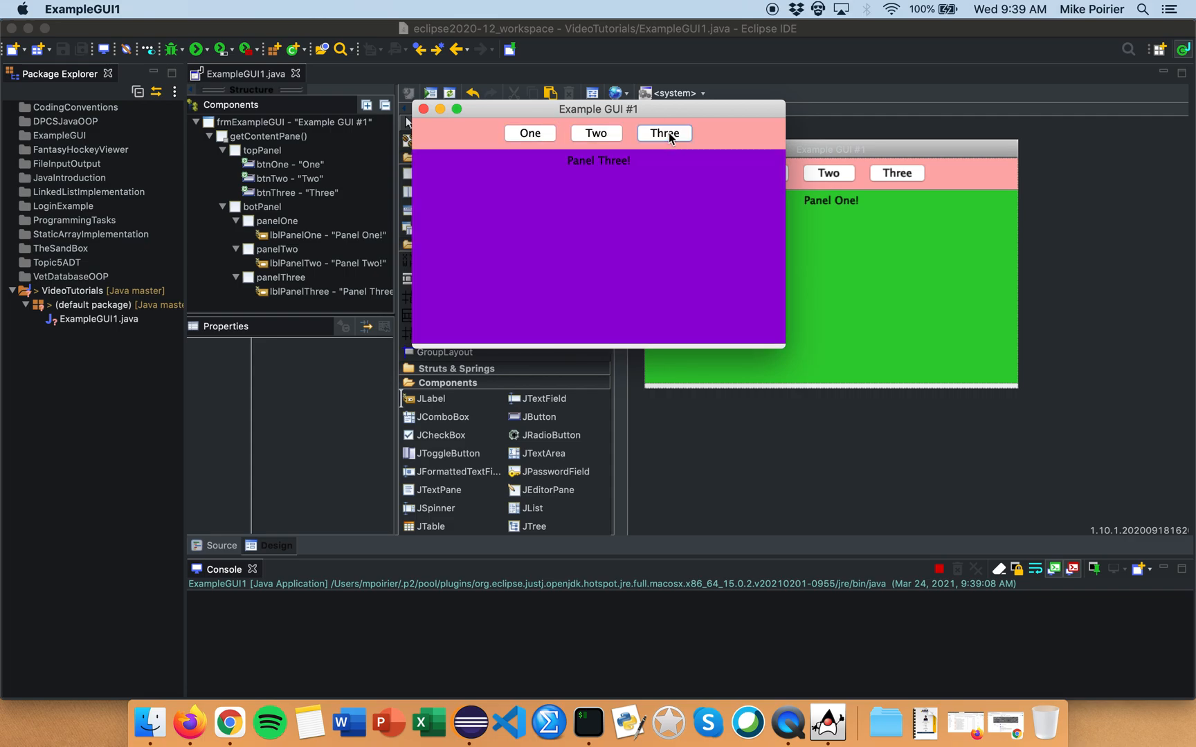
click(529, 132)
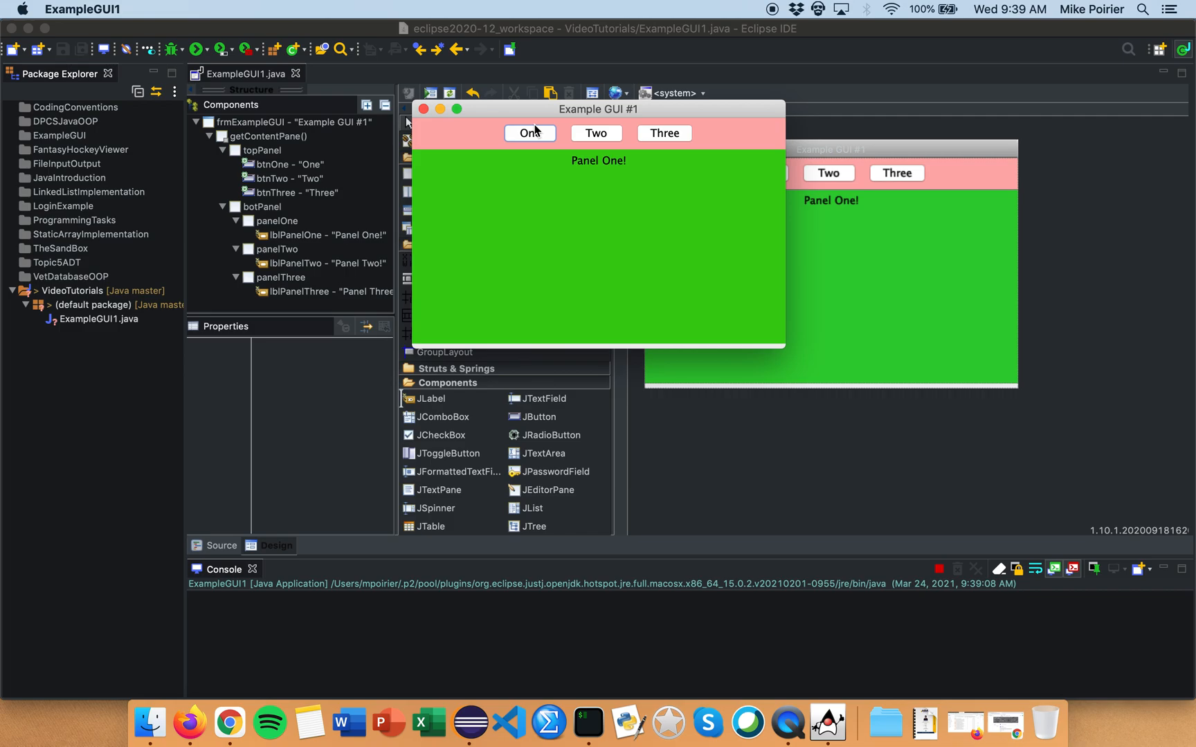
mouse_move(424, 109)
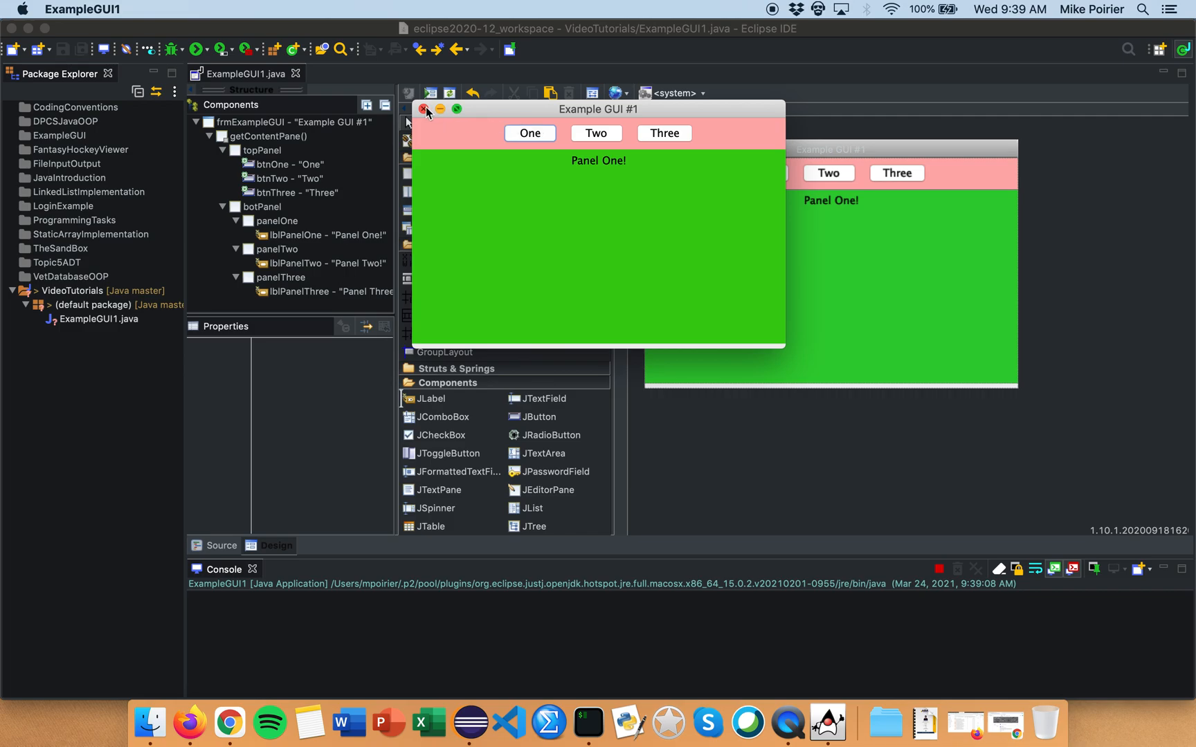
Close the running GUI and the ExampleGUI1 editor, then start New > Other… on the default package
click(425, 109)
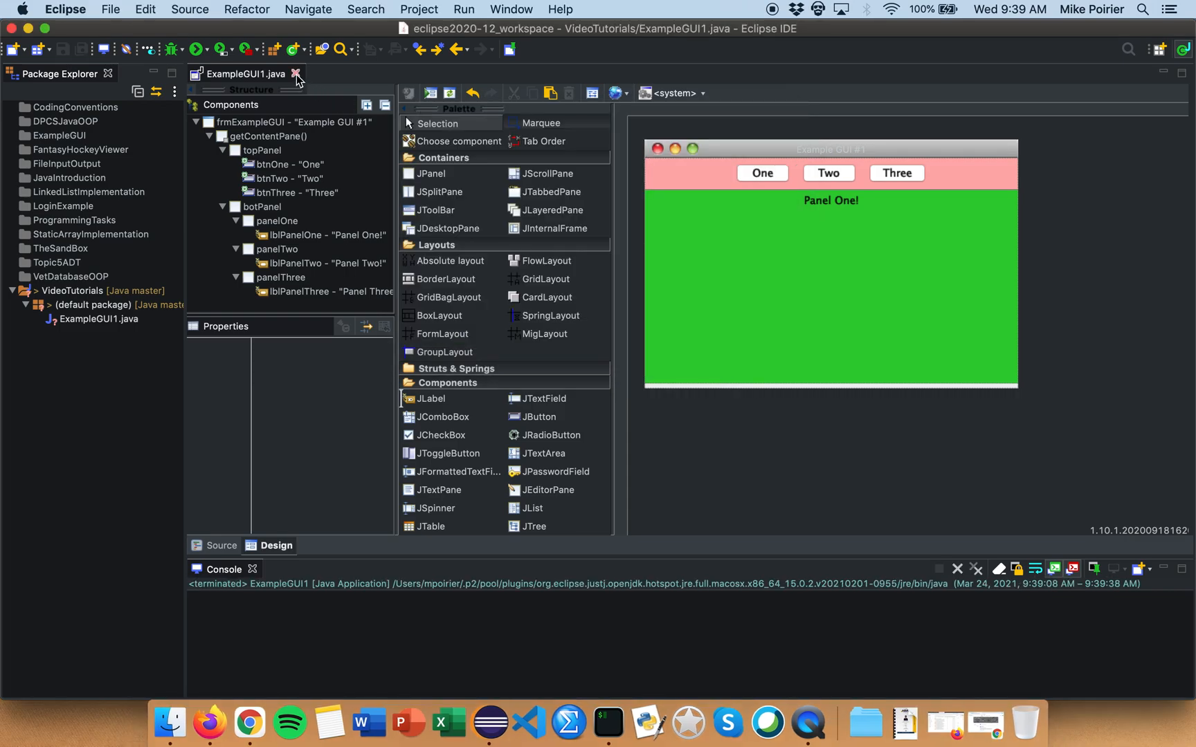
click(296, 74)
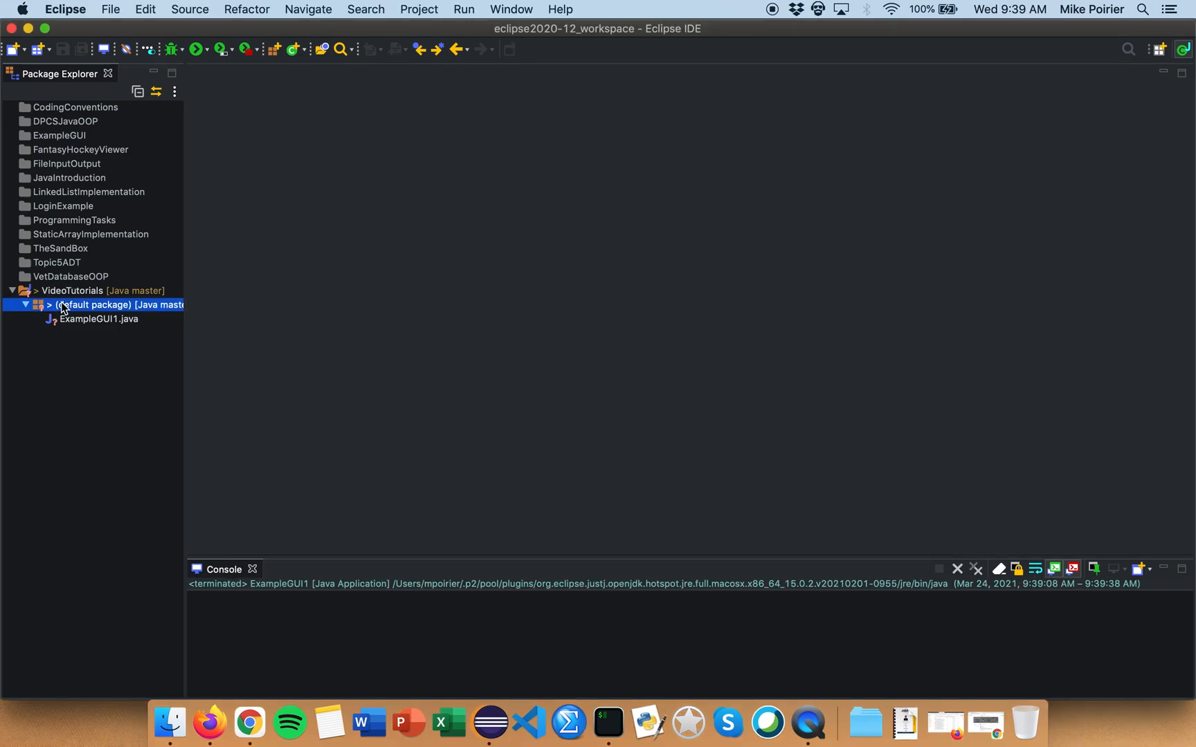
right_click(115, 304)
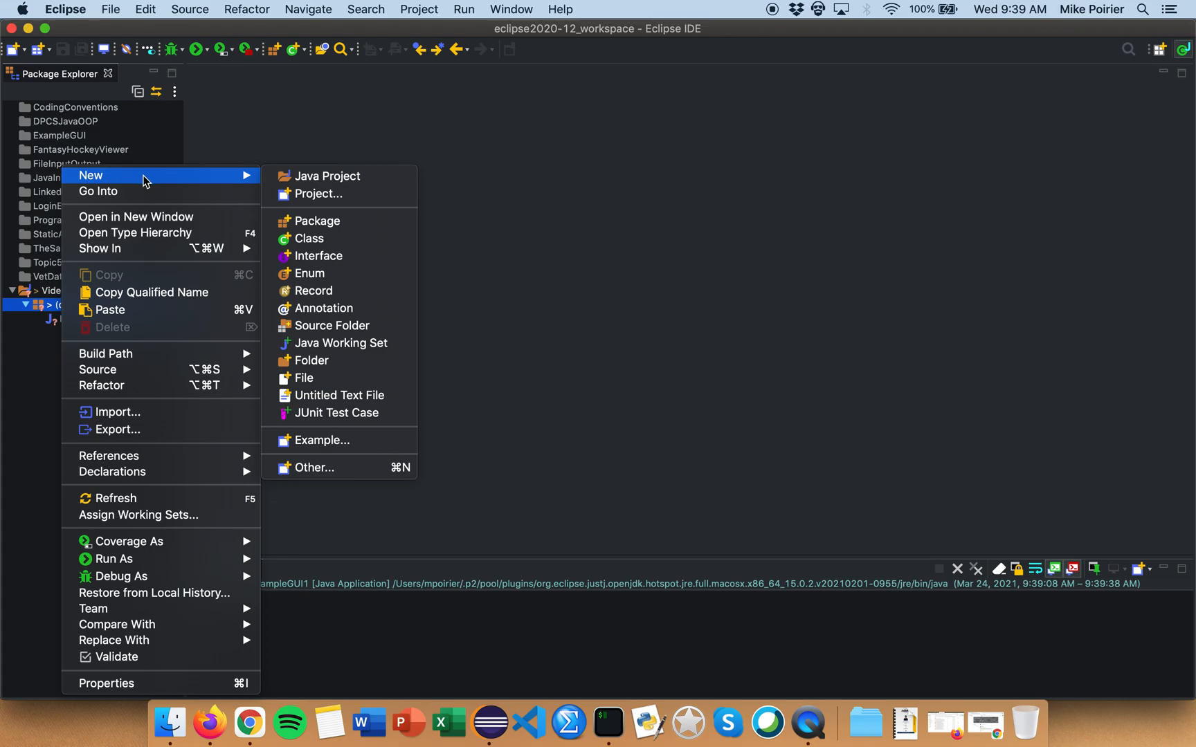
mouse_move(325, 468)
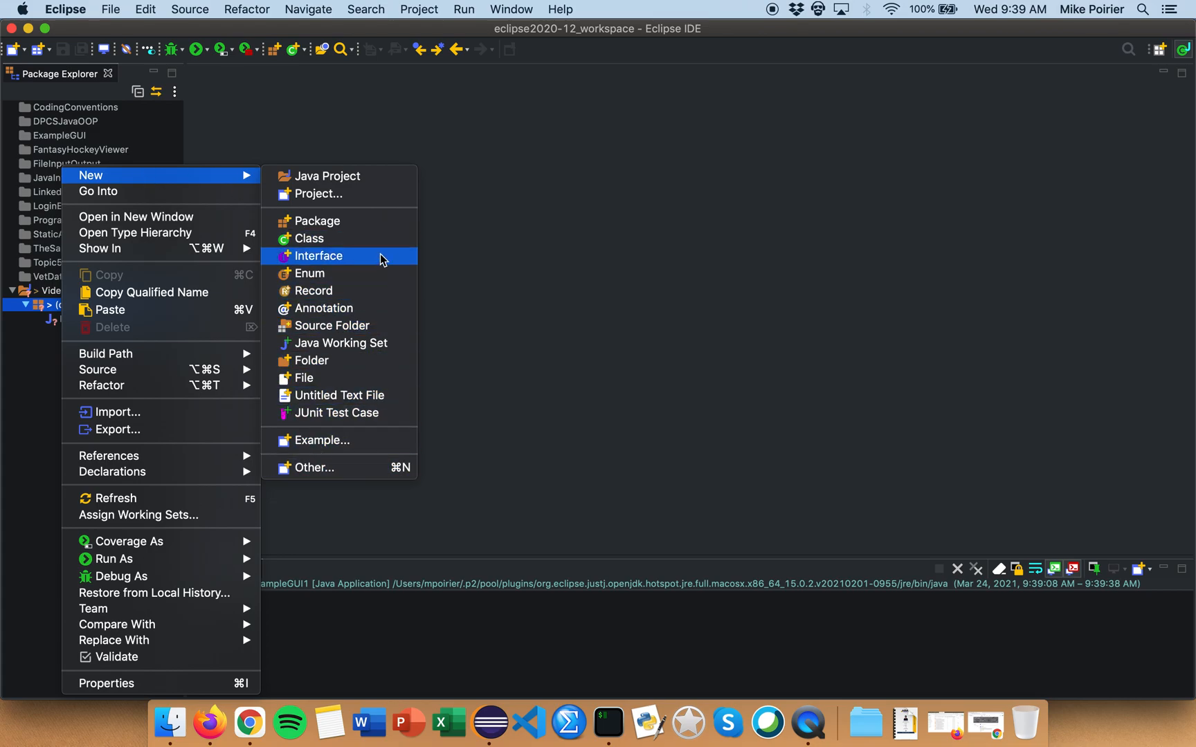
mouse_move(366, 468)
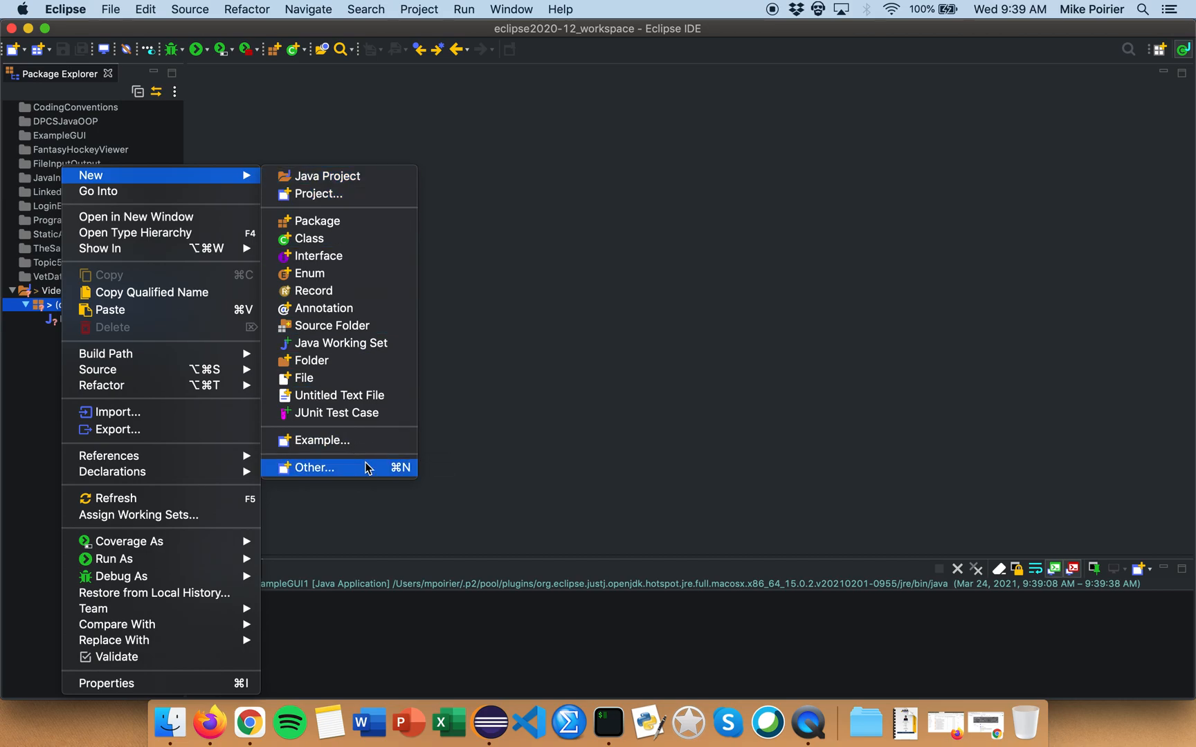
click(313, 468)
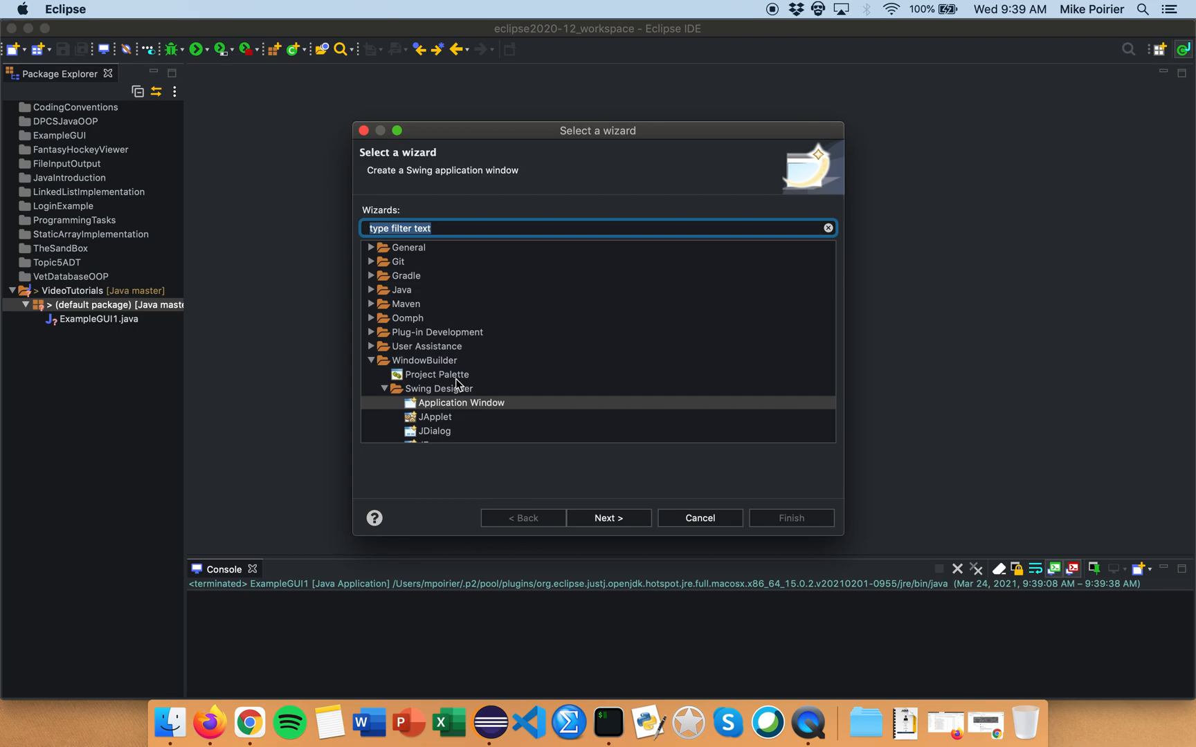
Choose WindowBuilder > Swing Designer > Application Window in the new-file wizard
click(461, 395)
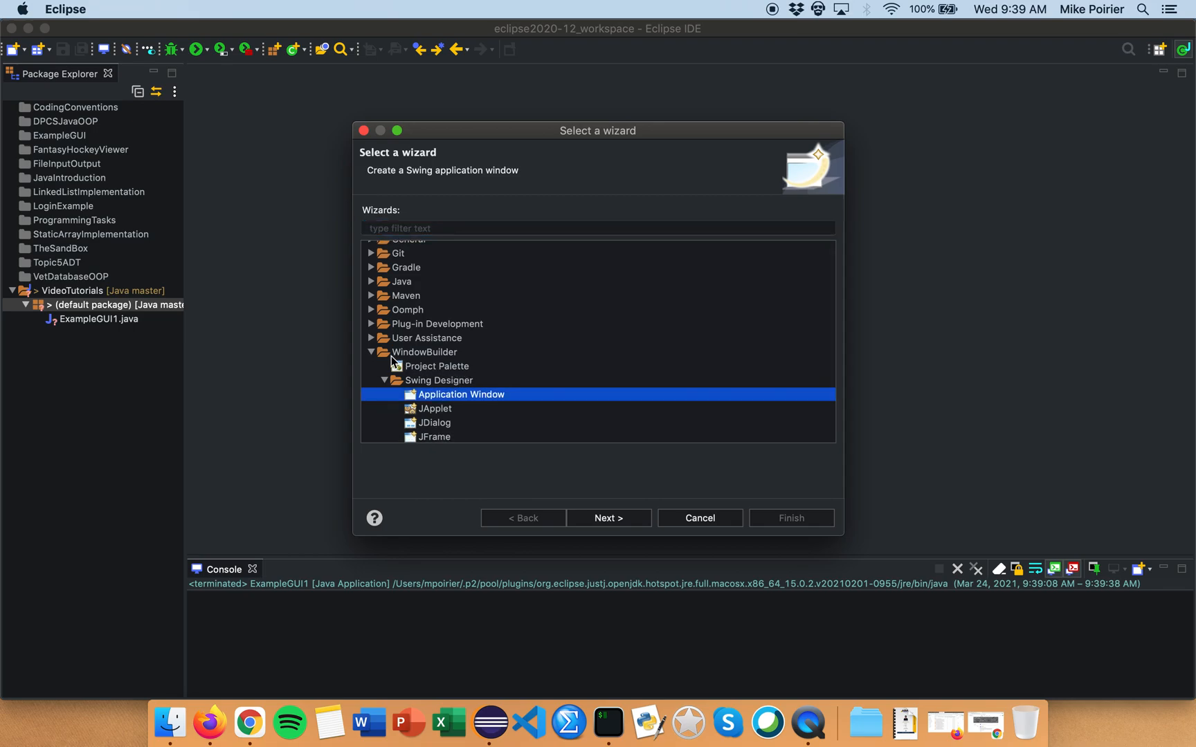
click(372, 353)
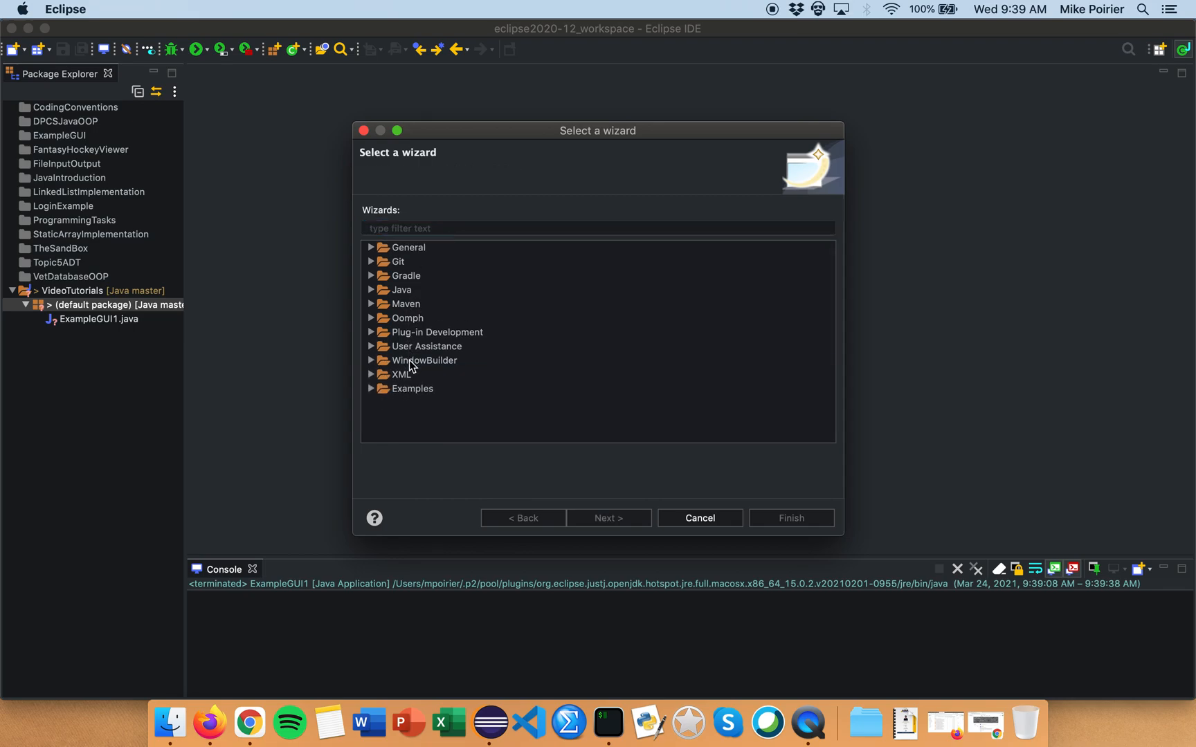
click(371, 360)
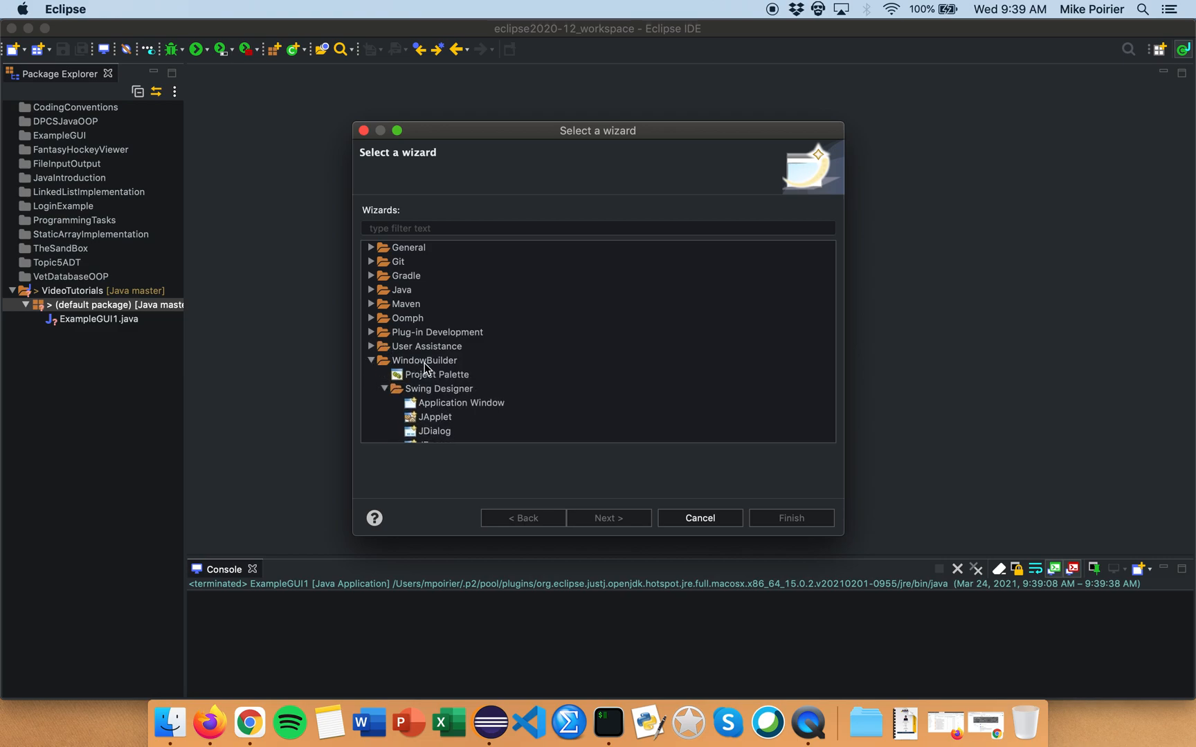
click(459, 375)
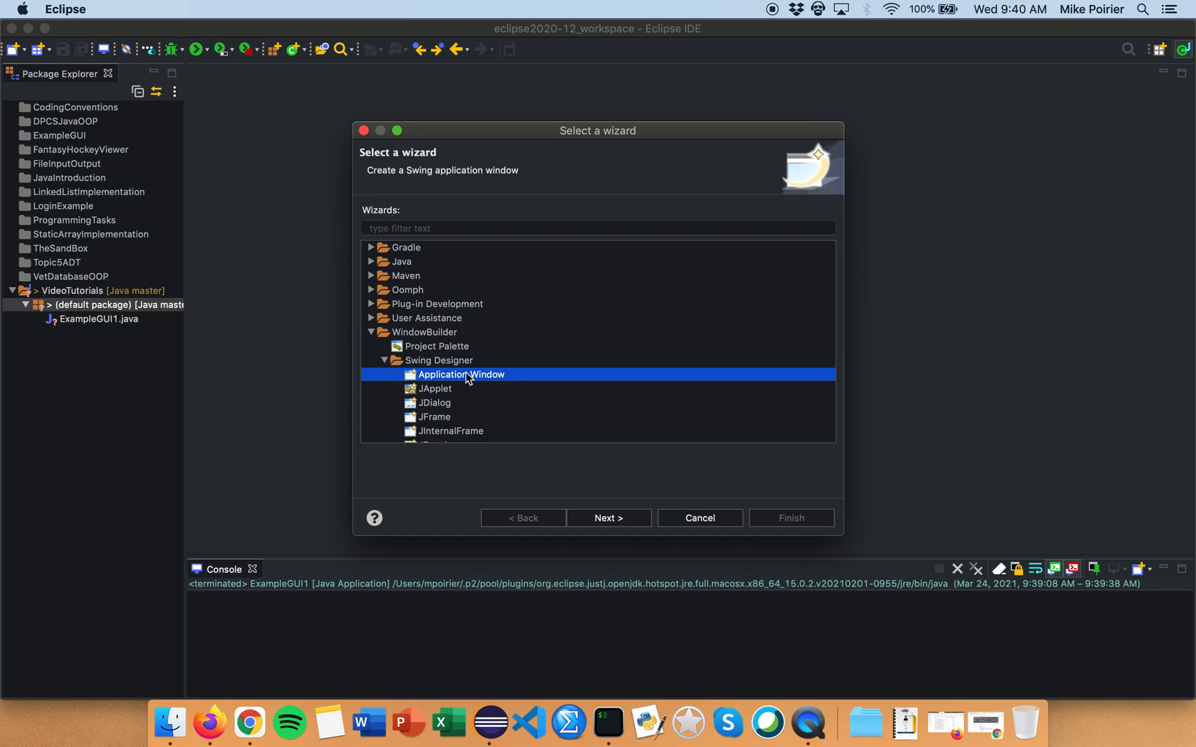
scroll(down, 3)
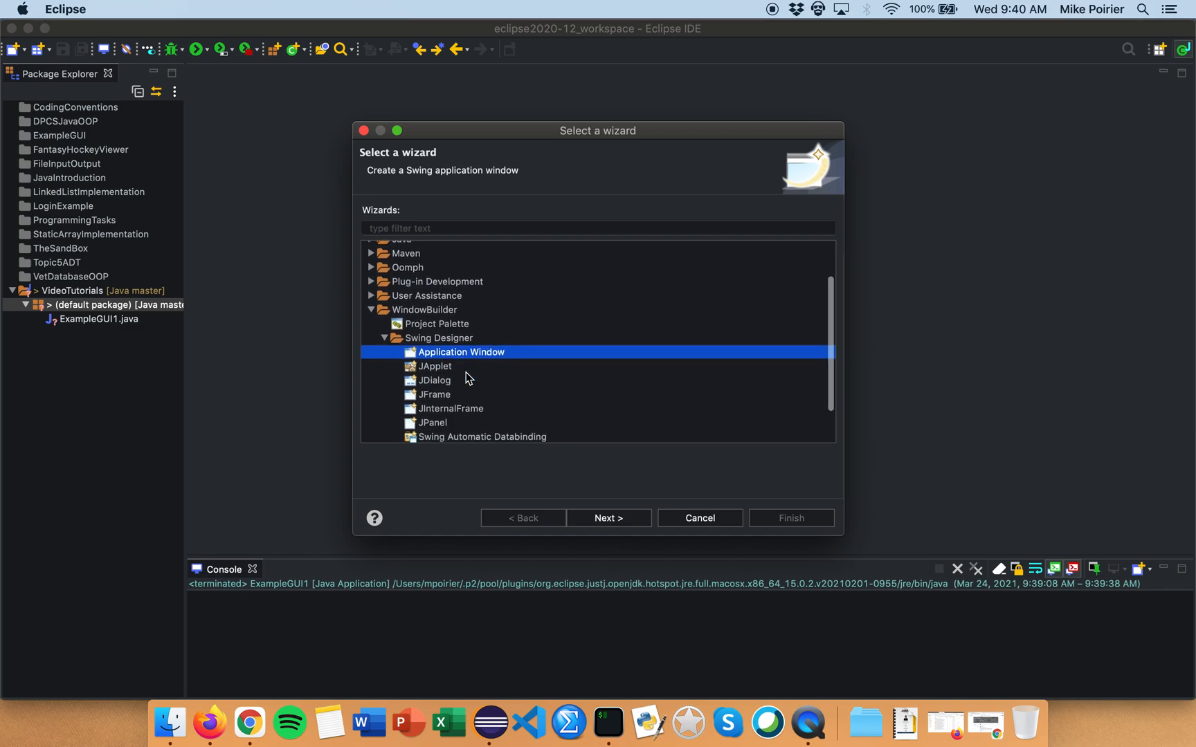
scroll(down, 3)
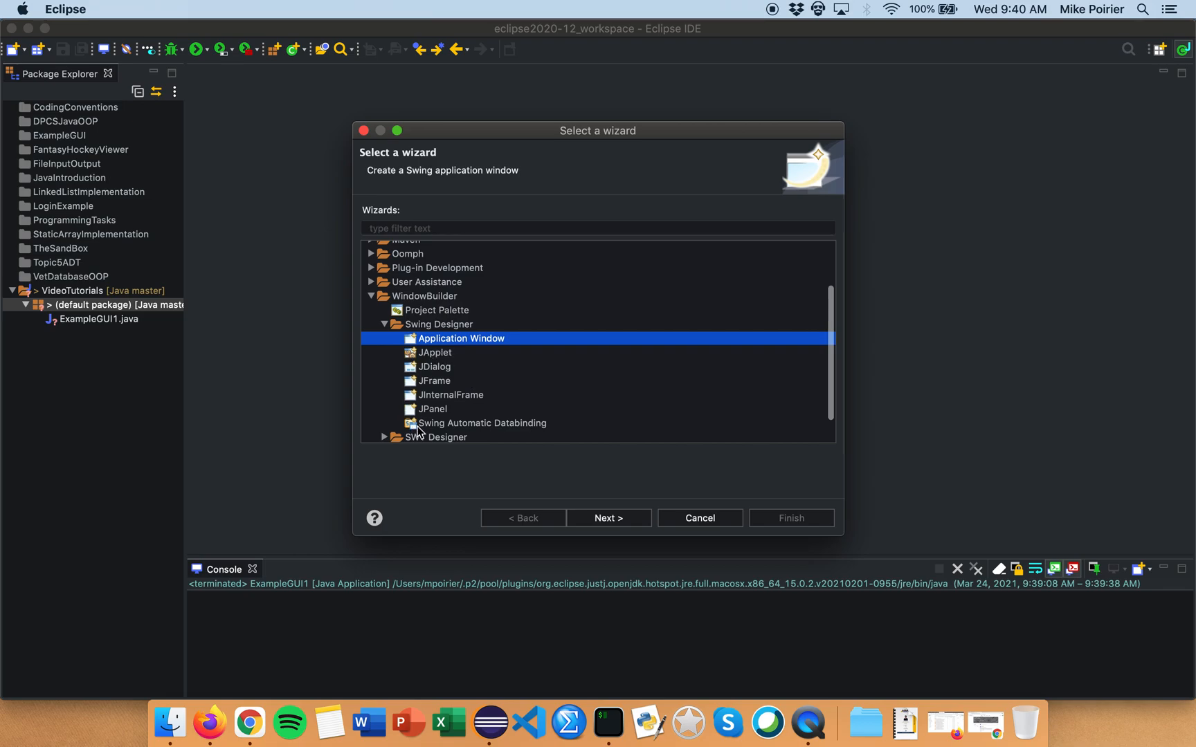
mouse_move(436, 432)
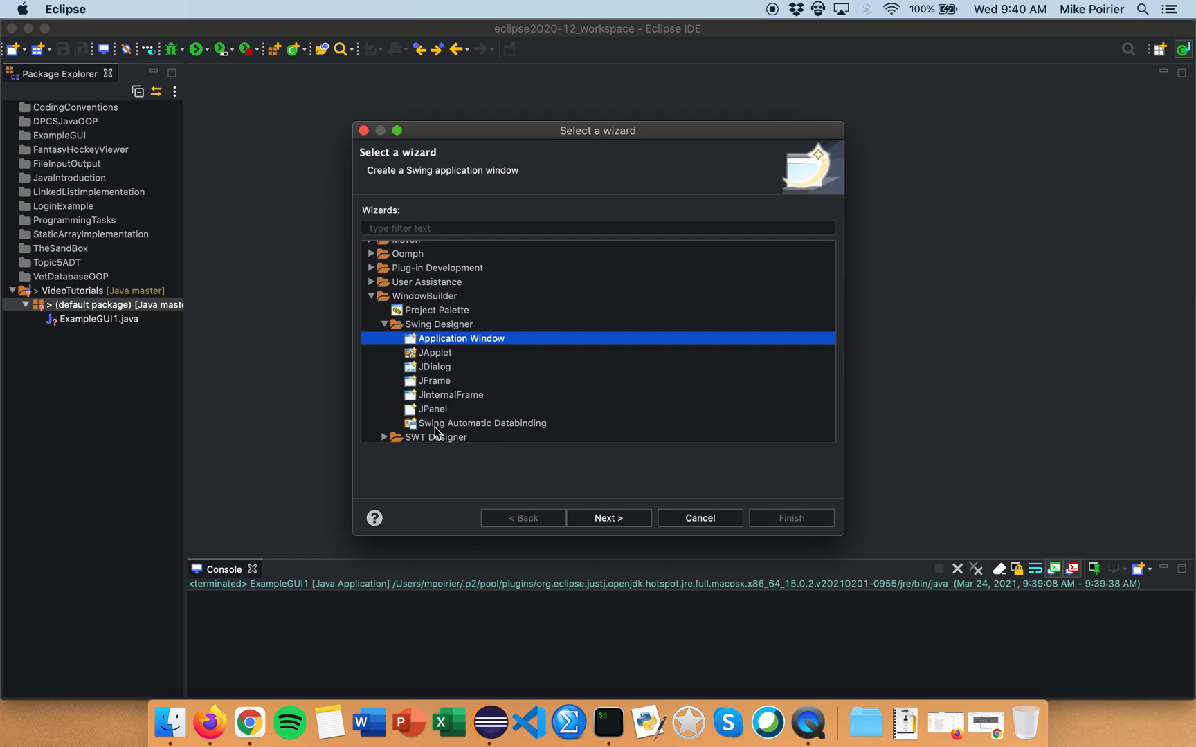
mouse_move(604, 513)
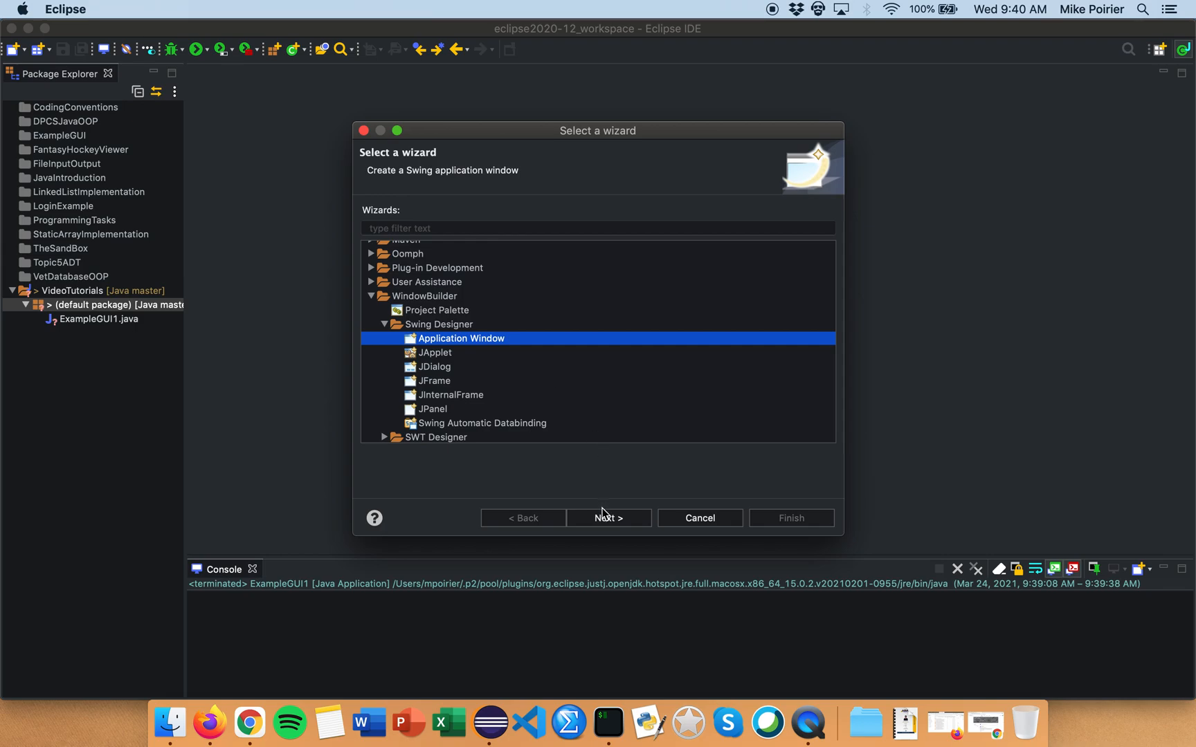
Name the new Swing application class ExampleGUI and finish the wizard
click(607, 518)
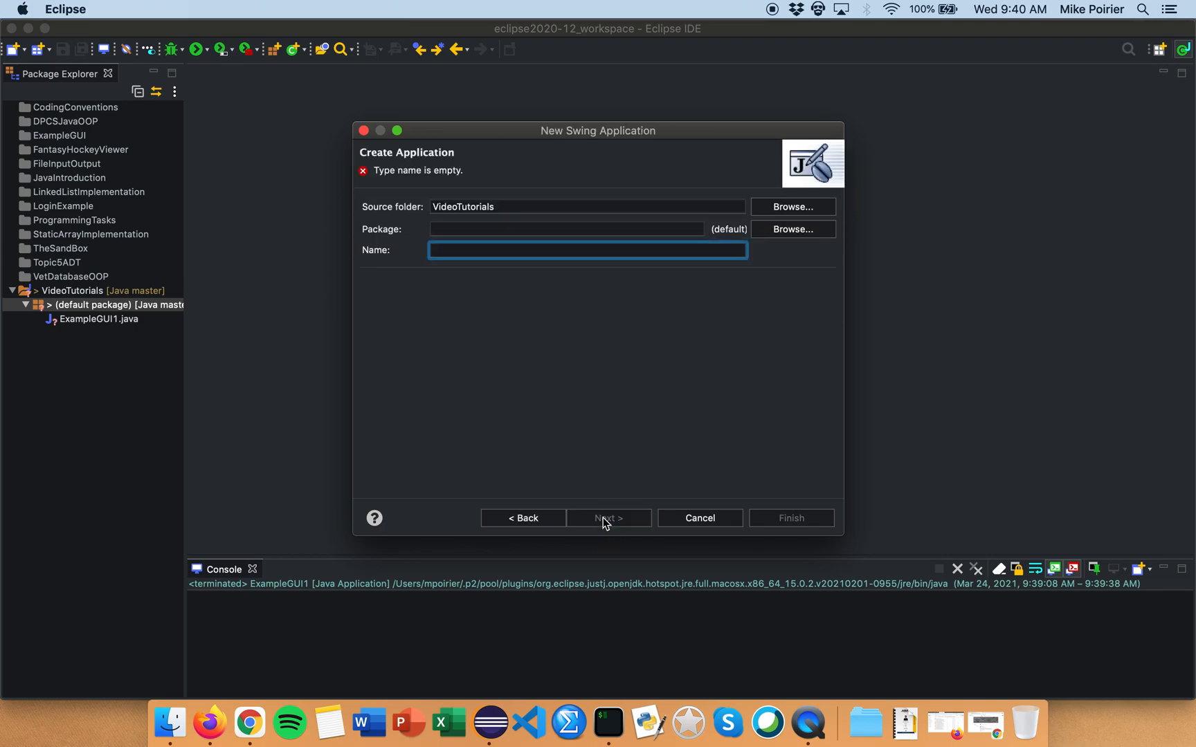
text(ExampleGUI1)
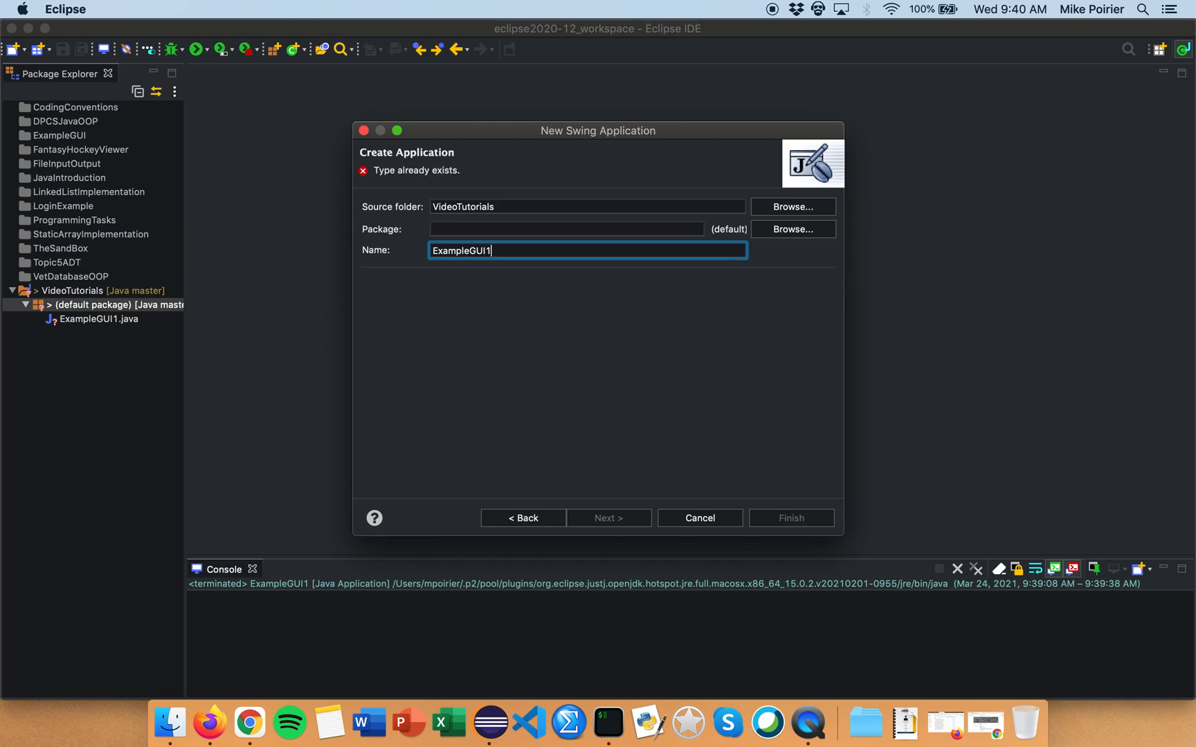
text(a)
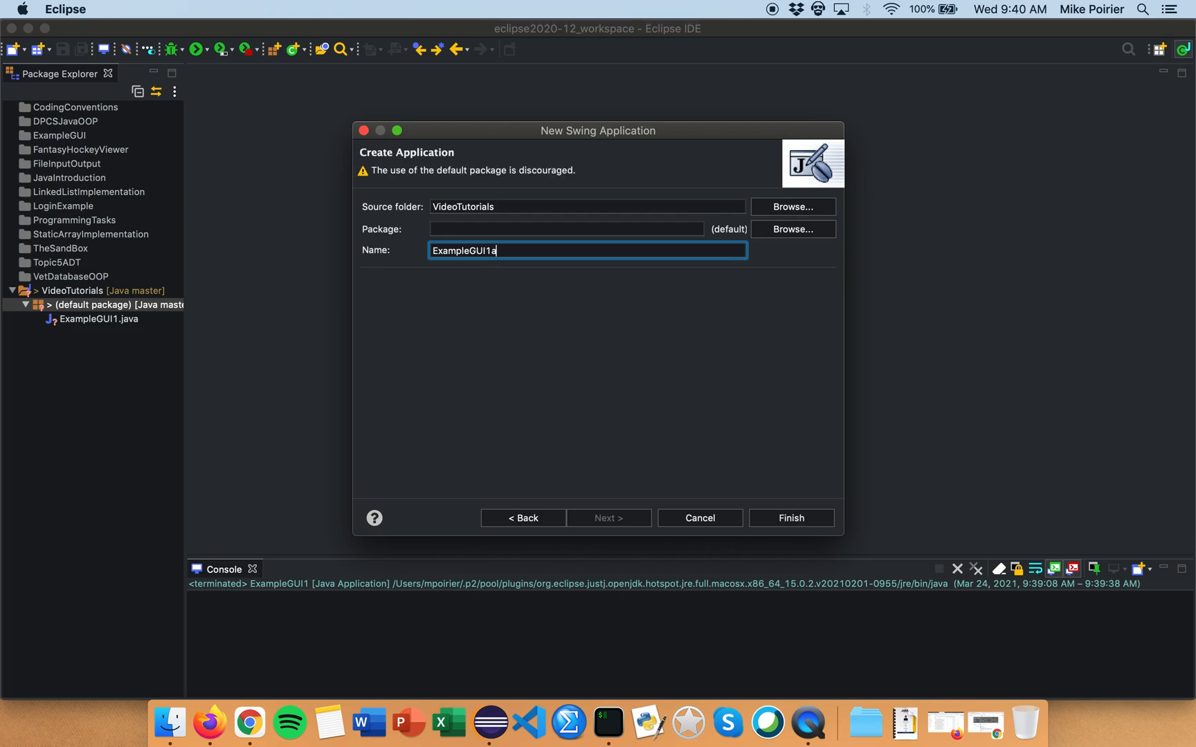
mouse_move(537, 499)
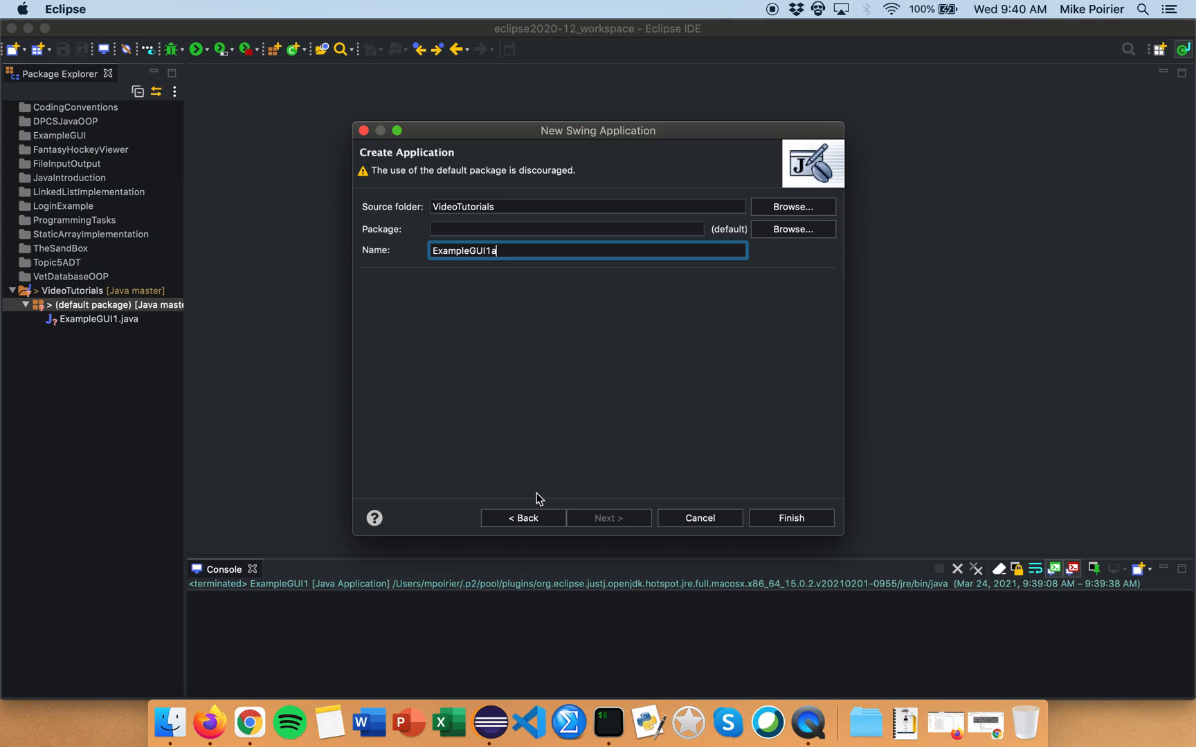
key(Backspace)
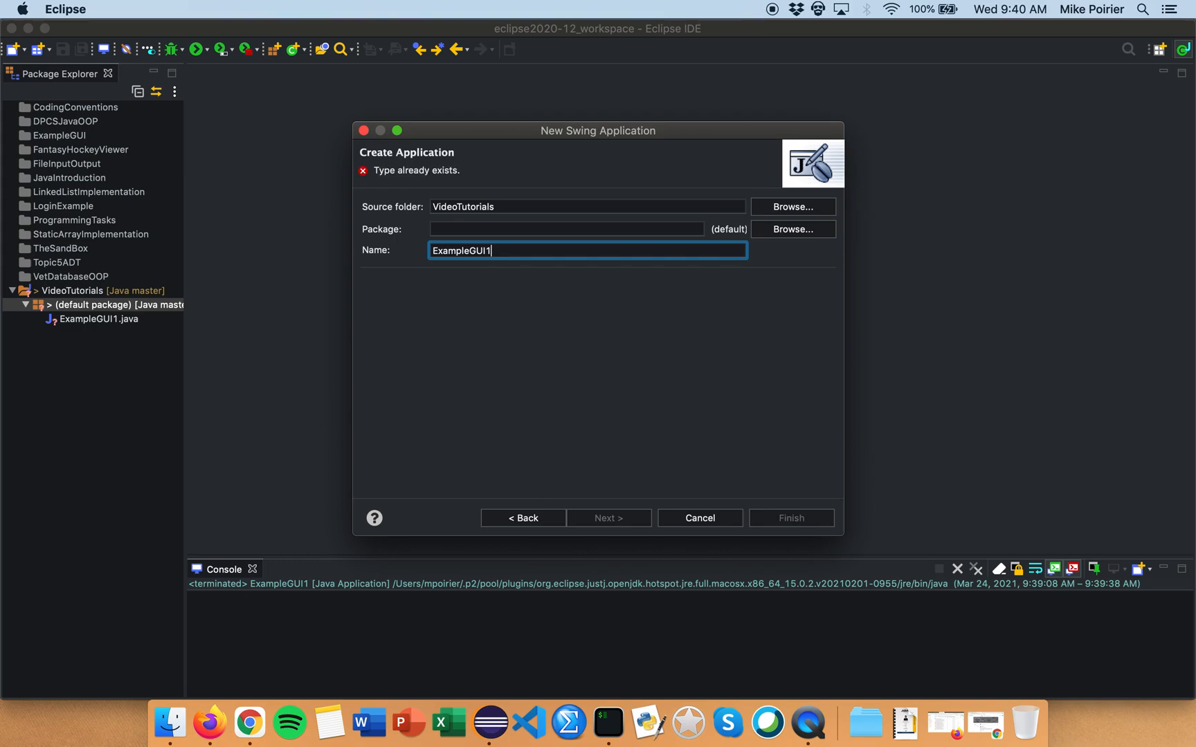
key(Backspace)
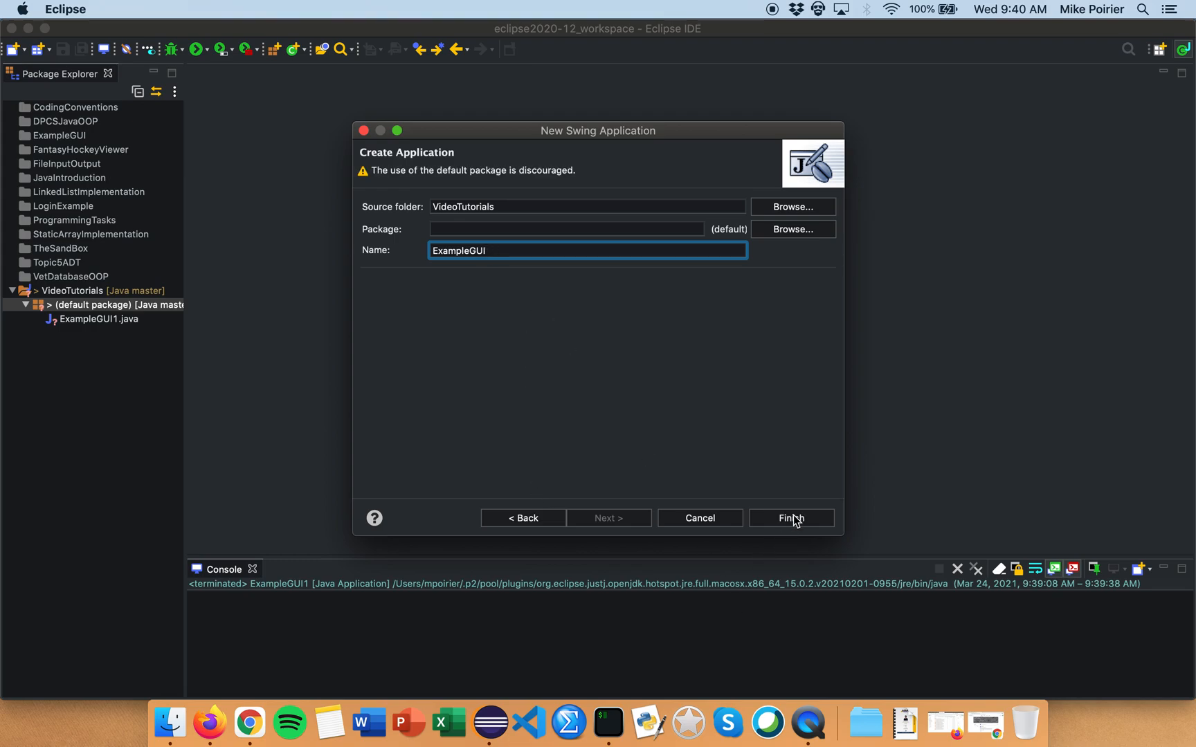
click(790, 518)
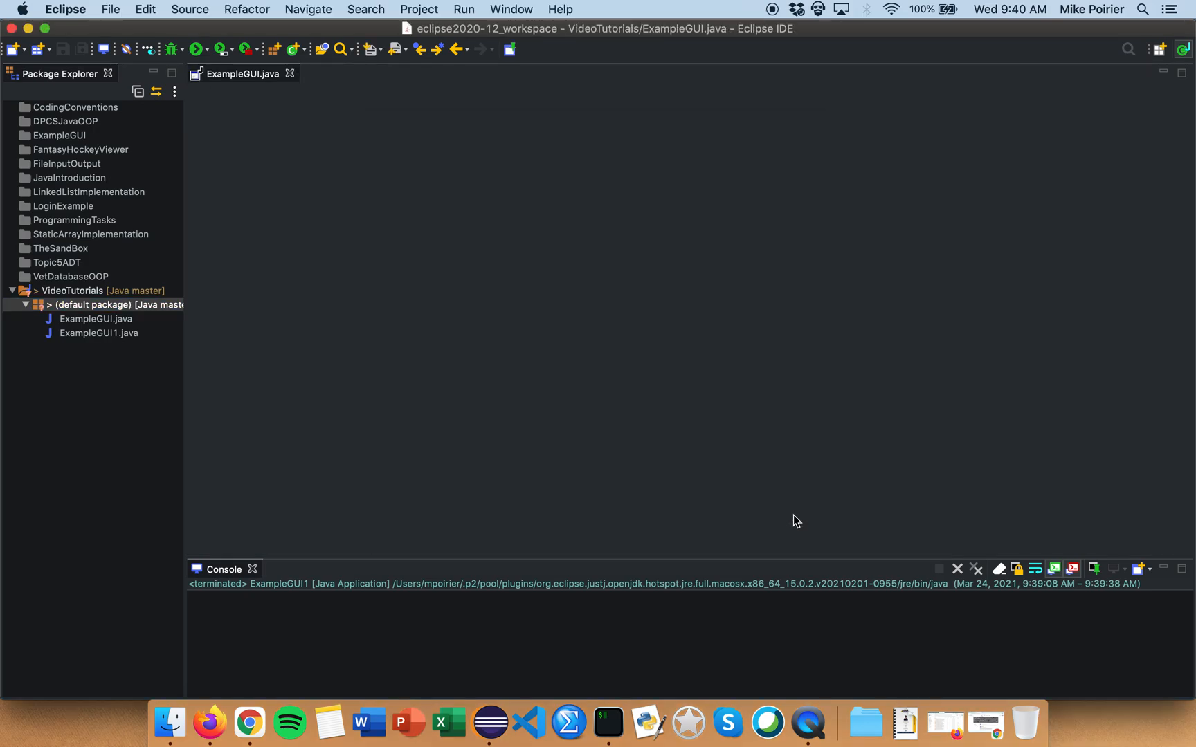
View the generated ExampleGUI source, run its empty window twice and close it
double_click(95, 318)
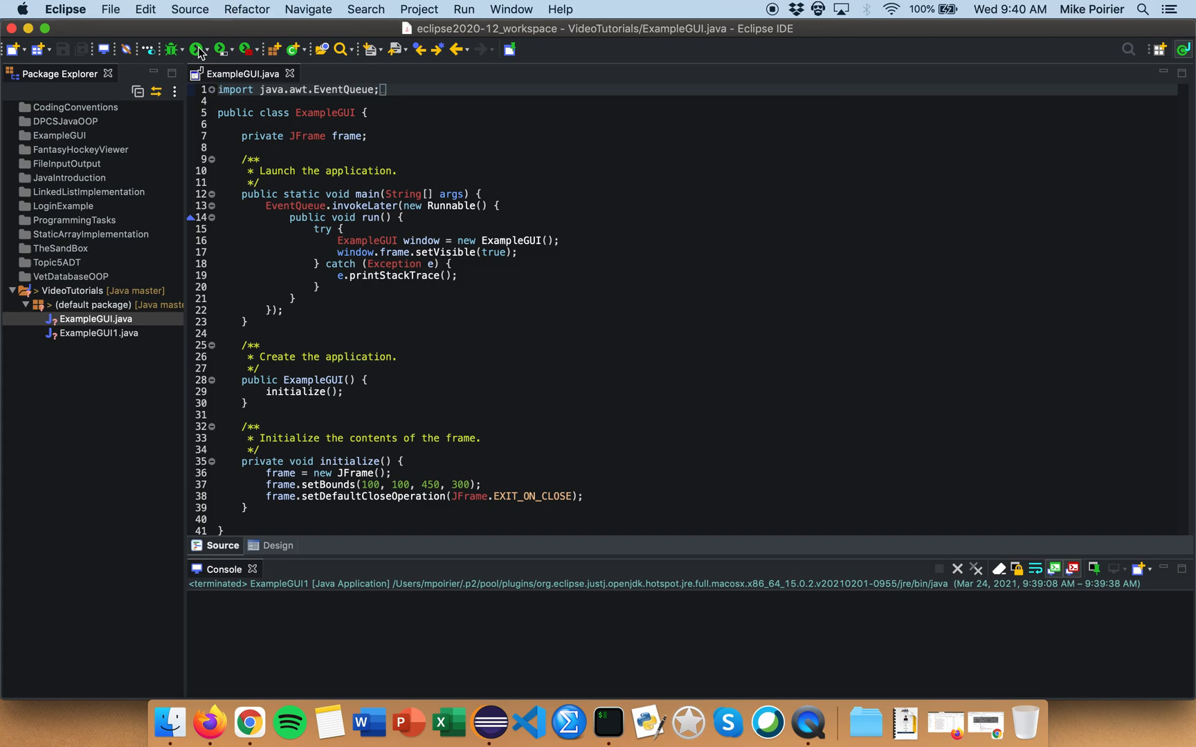
click(196, 49)
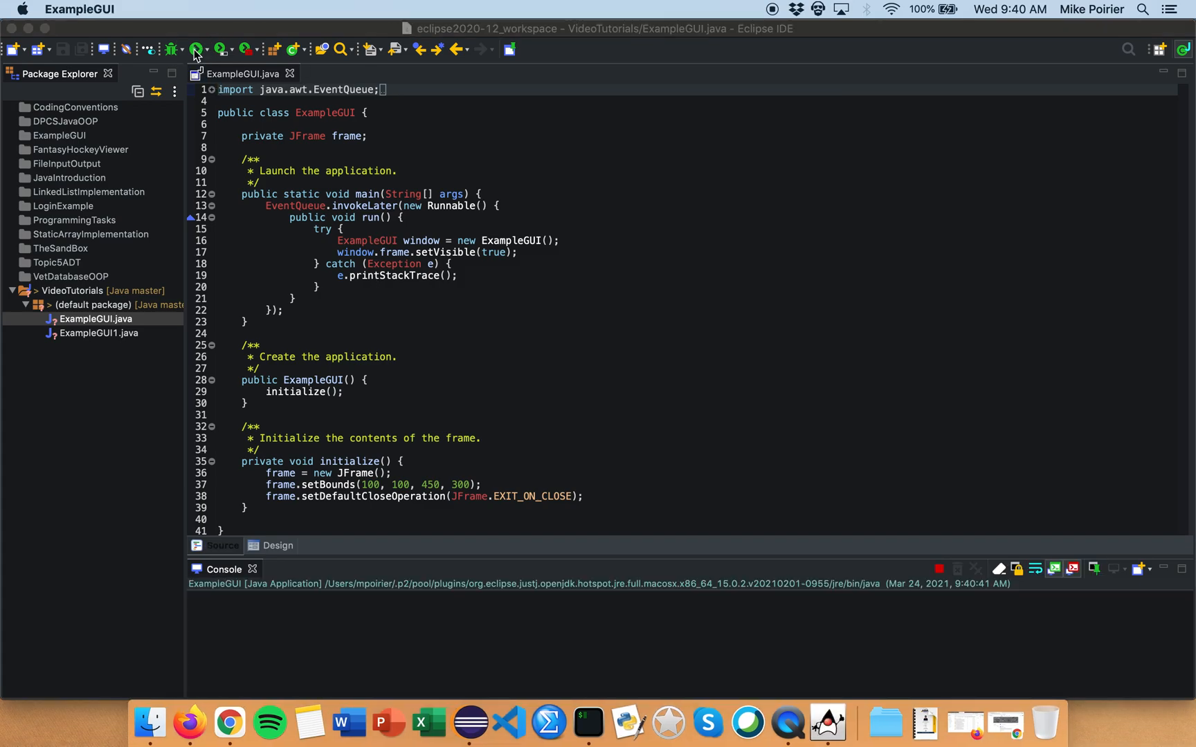
click(196, 48)
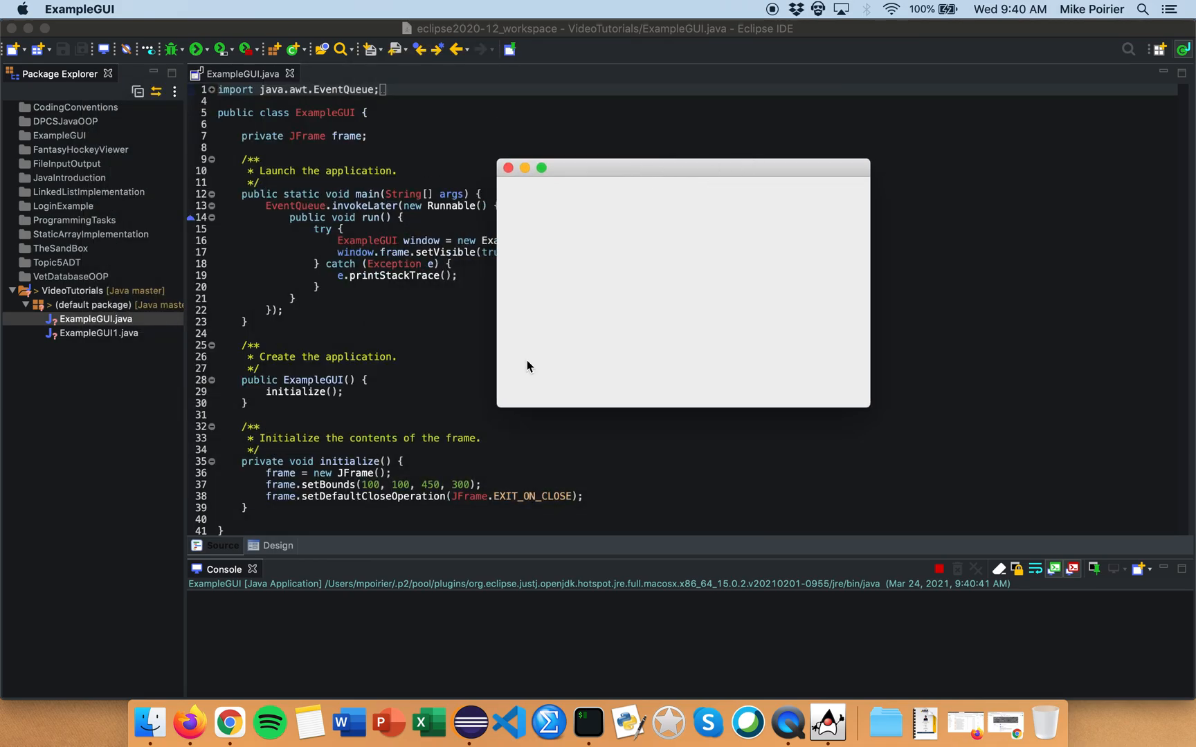
mouse_move(409, 453)
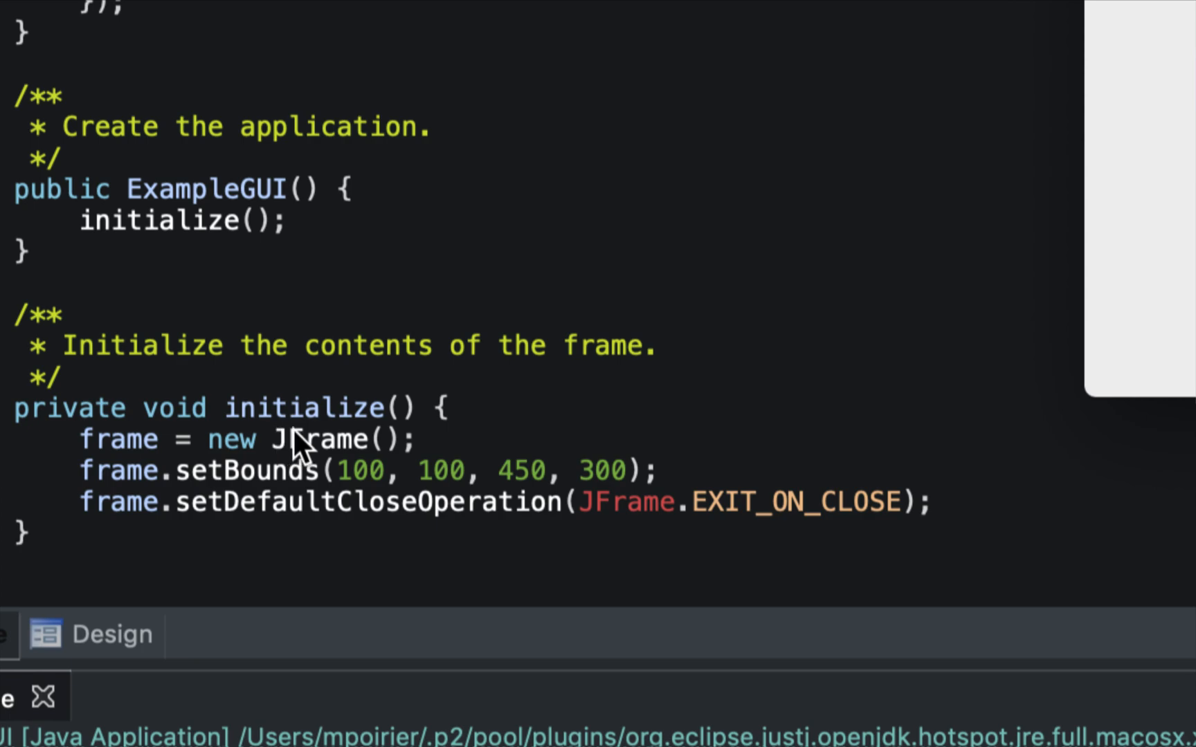
mouse_move(343, 491)
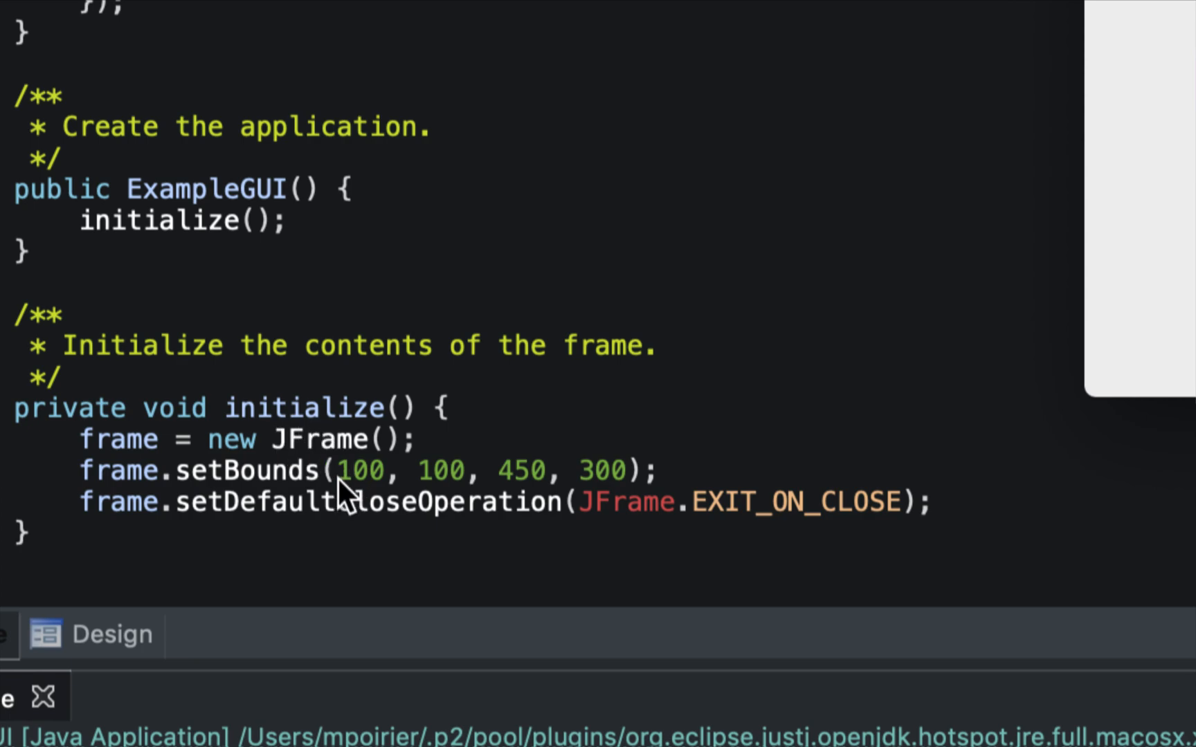
mouse_move(412, 496)
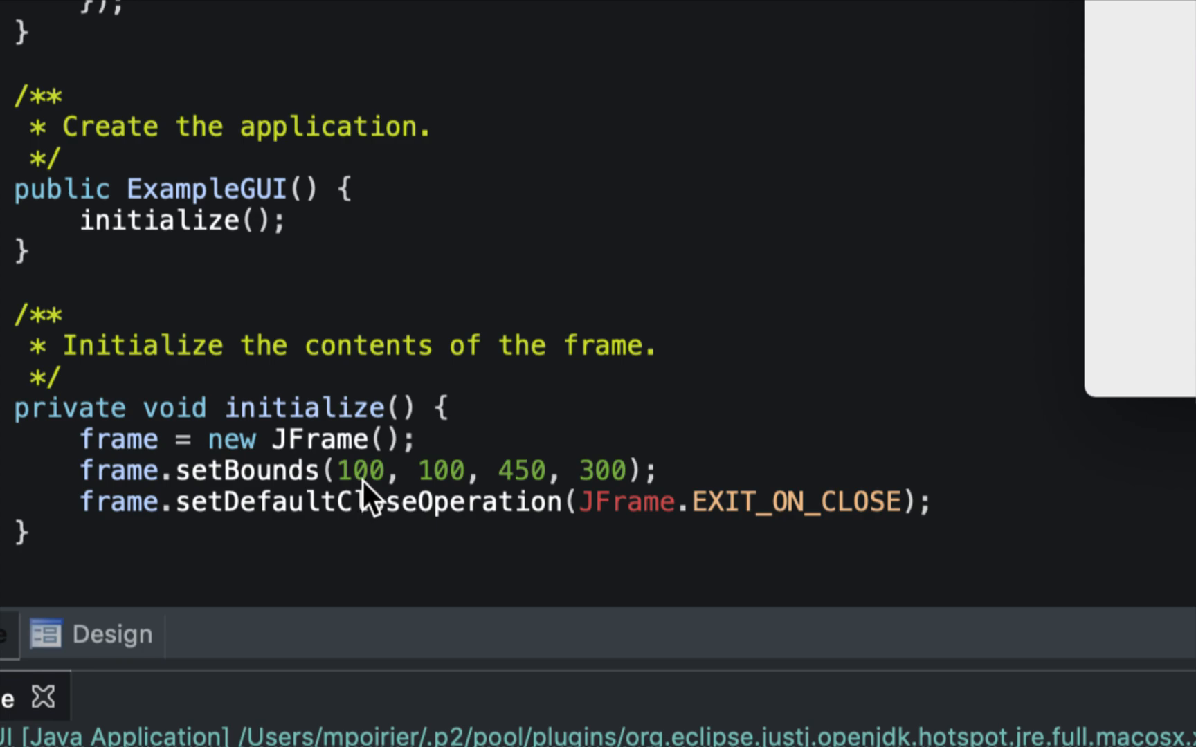
mouse_move(519, 497)
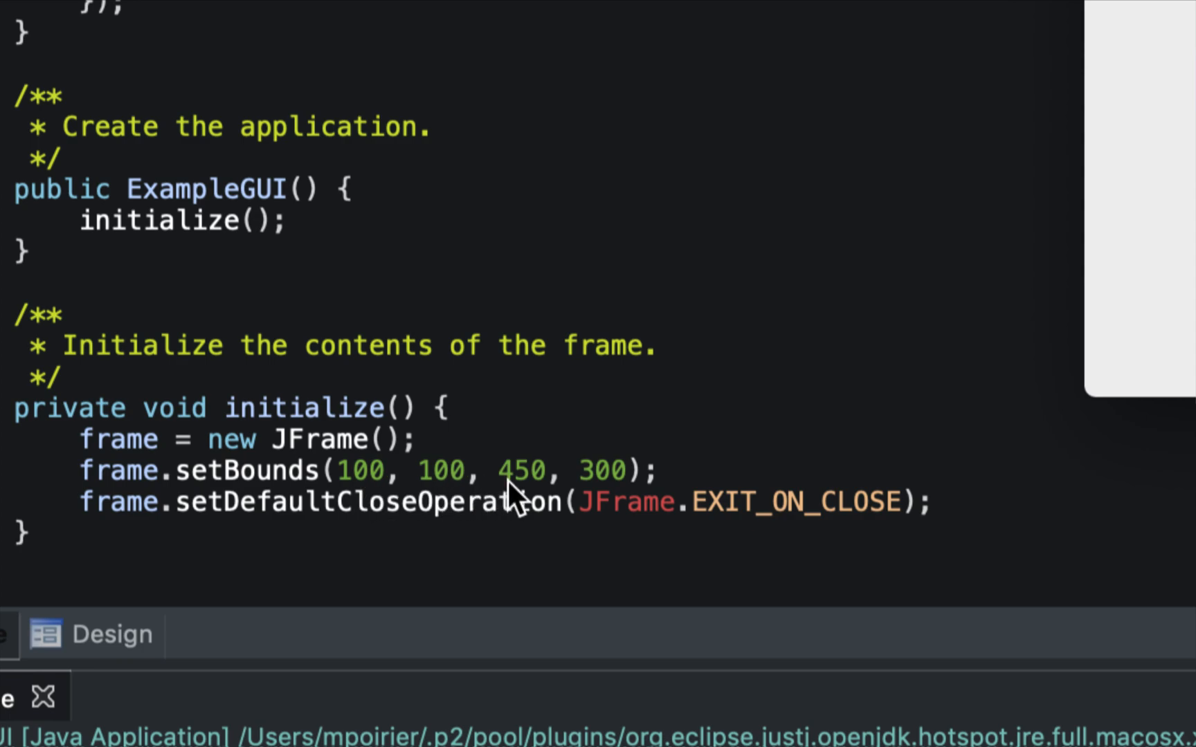
mouse_move(546, 491)
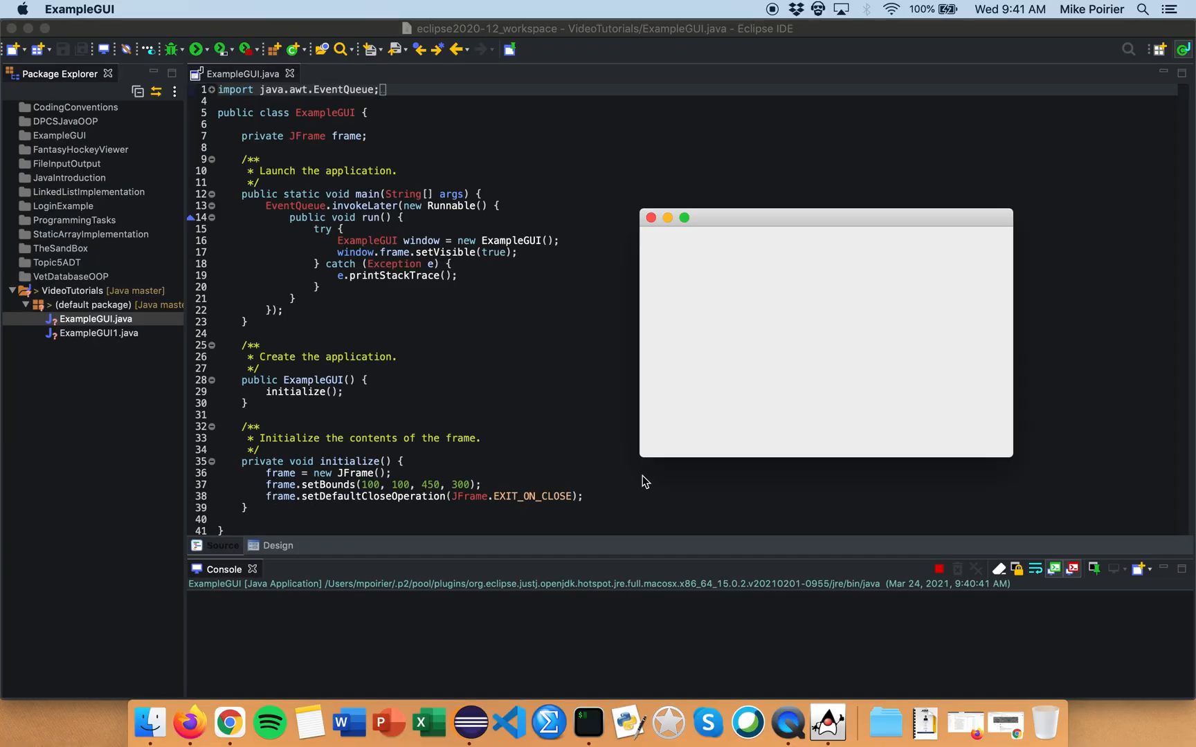
mouse_move(645, 564)
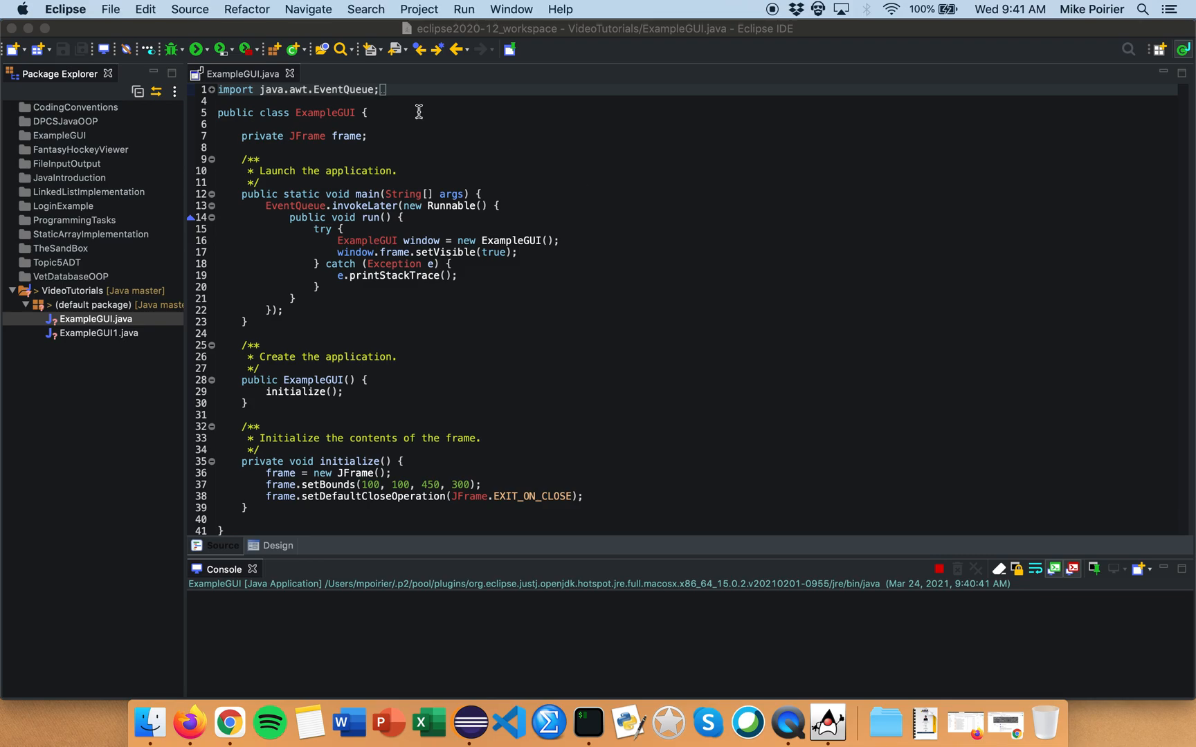
mouse_move(380, 510)
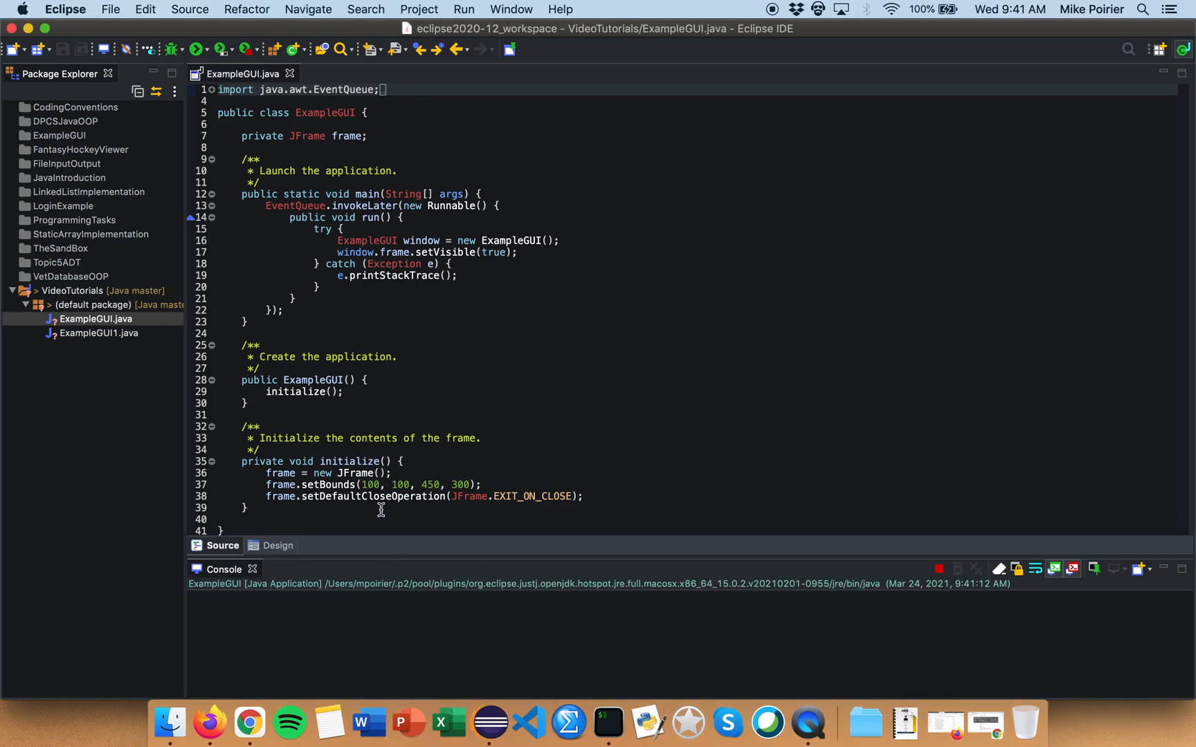
click(196, 49)
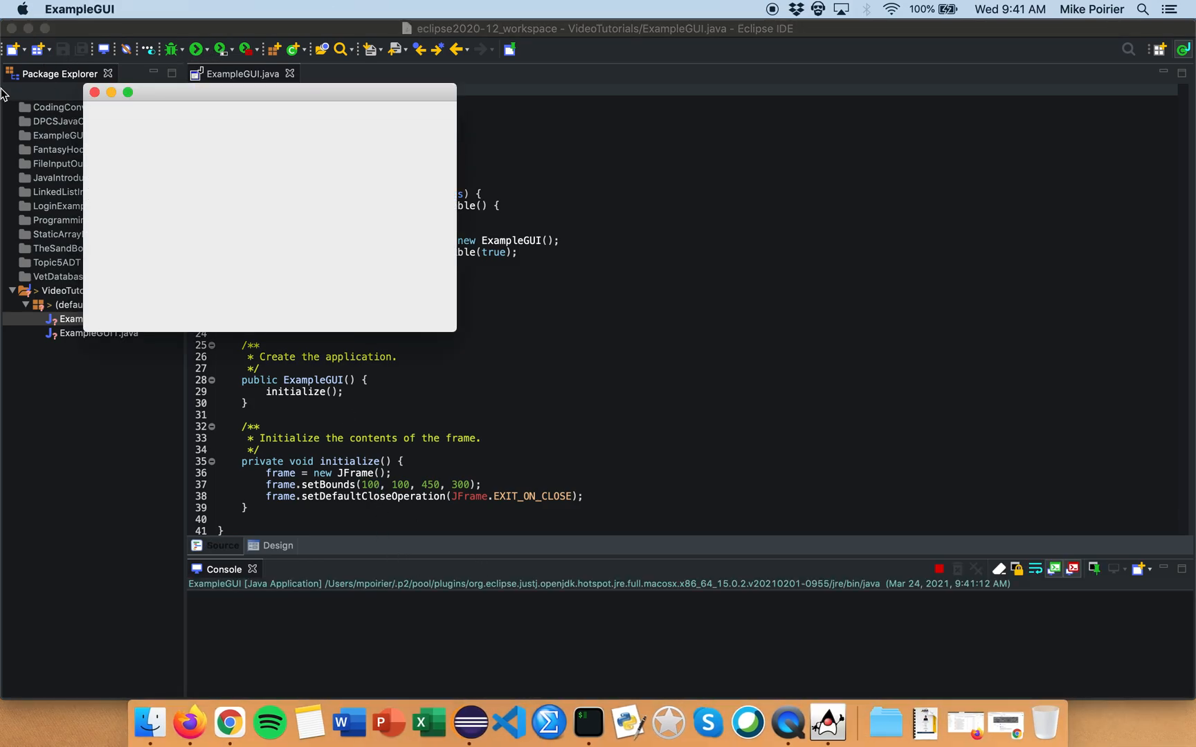
mouse_move(97, 103)
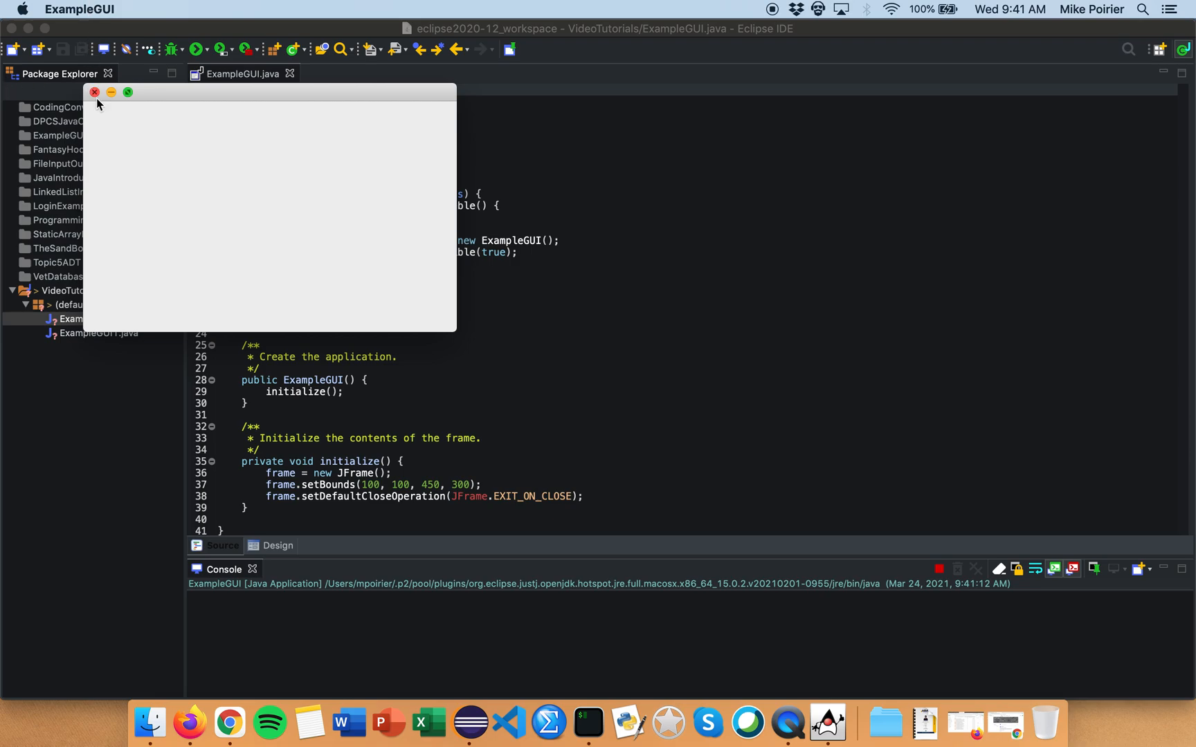
click(94, 93)
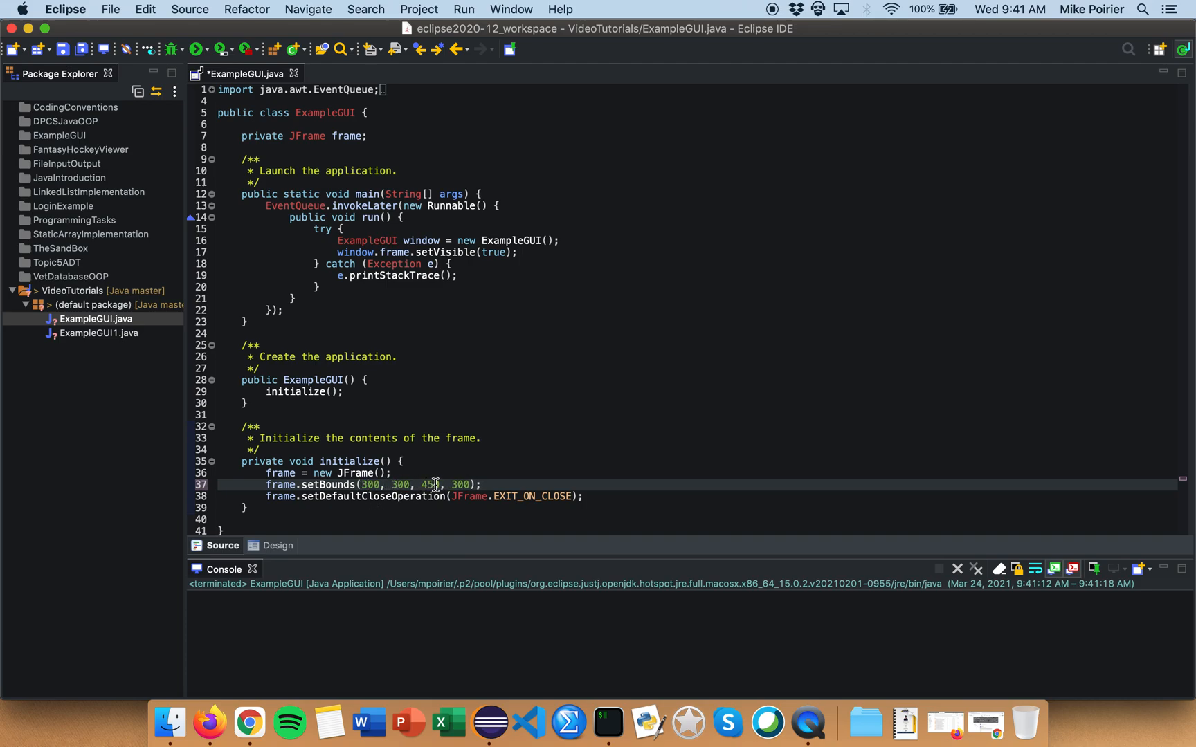
Set frame.setBounds to (300, 300, 600, 400), run the resized window and close it
text(600)
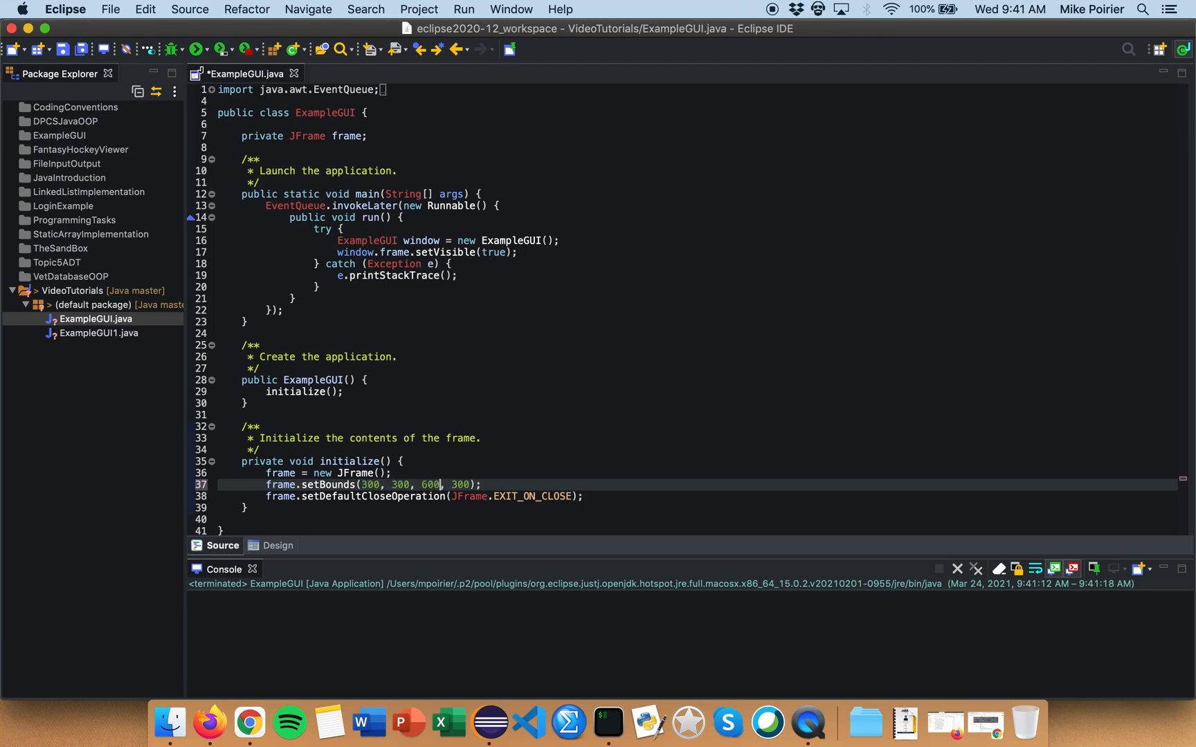
text(400)
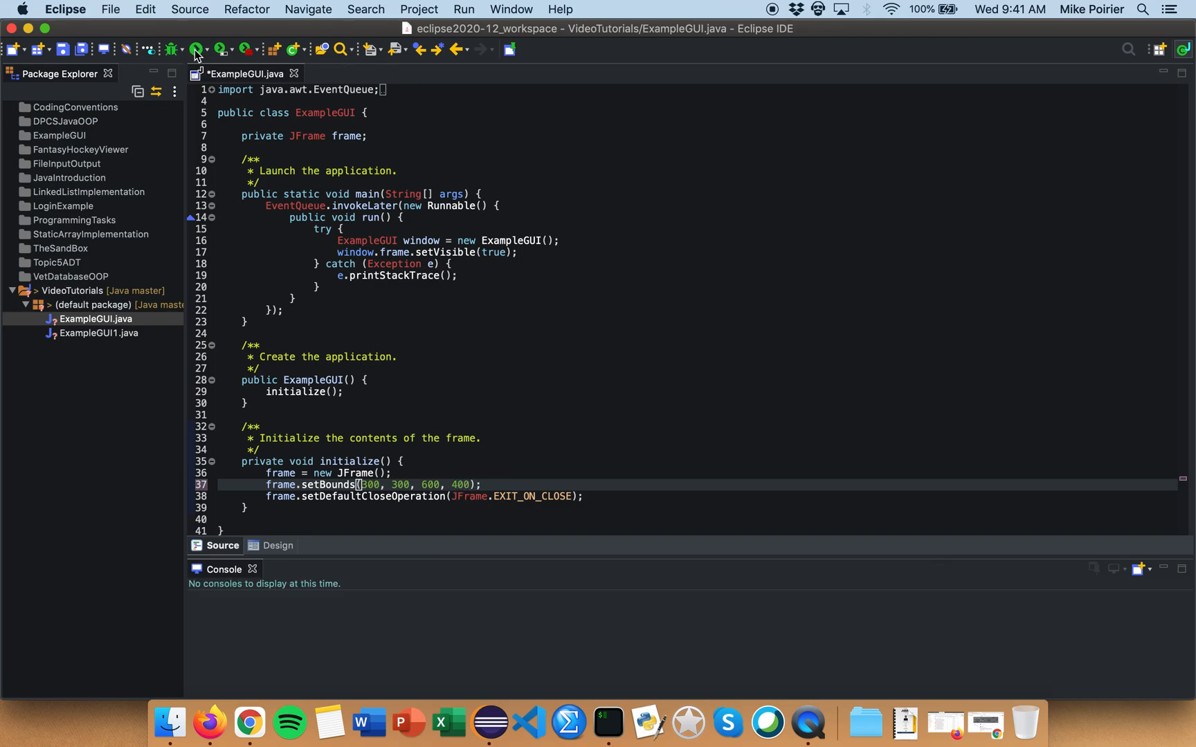
click(196, 48)
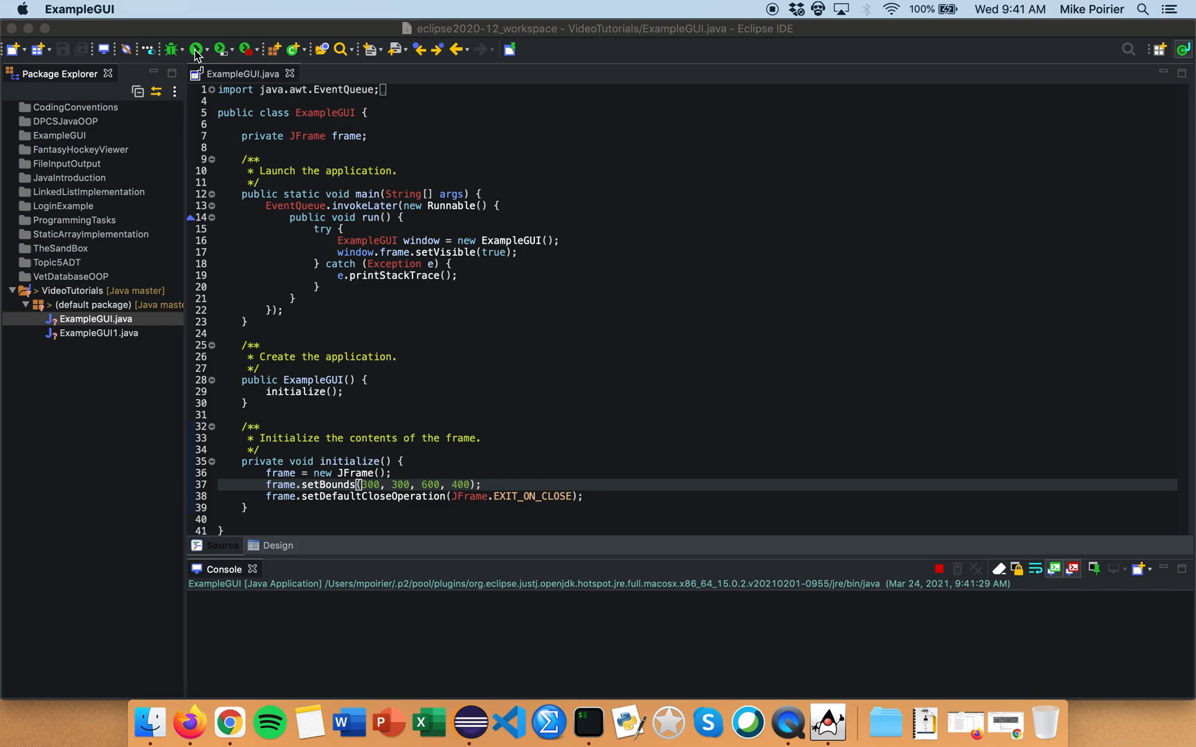
click(196, 49)
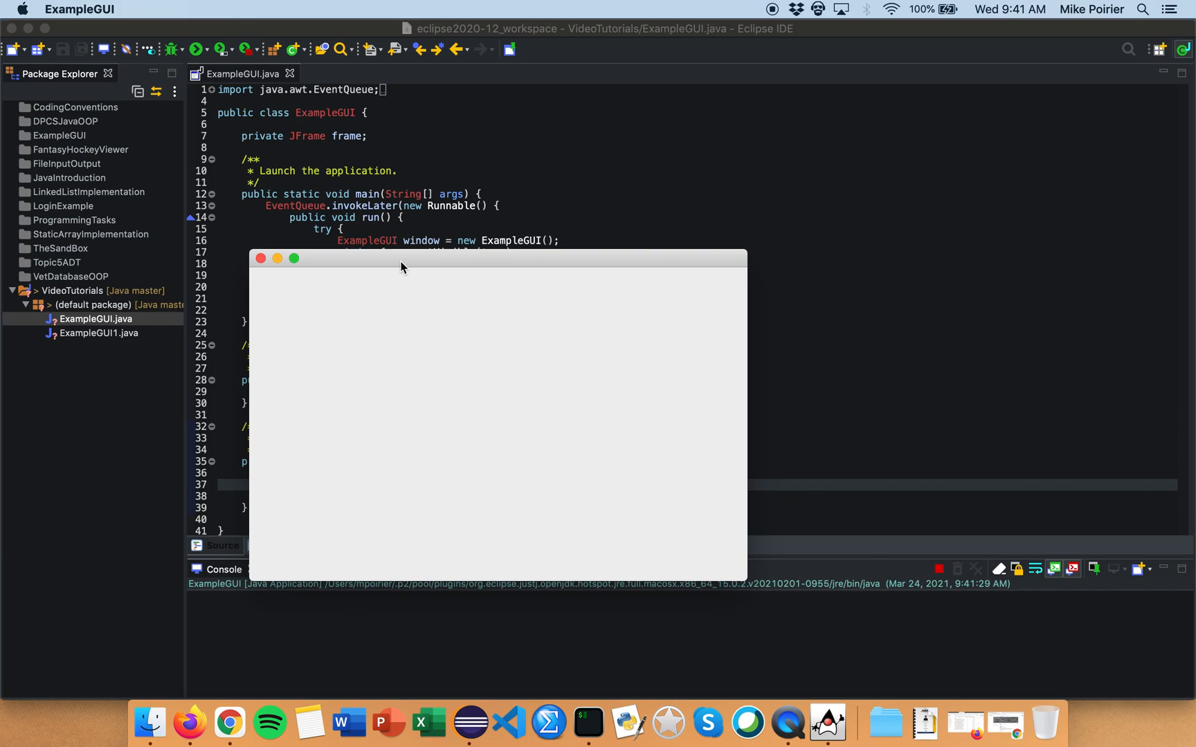
mouse_move(260, 259)
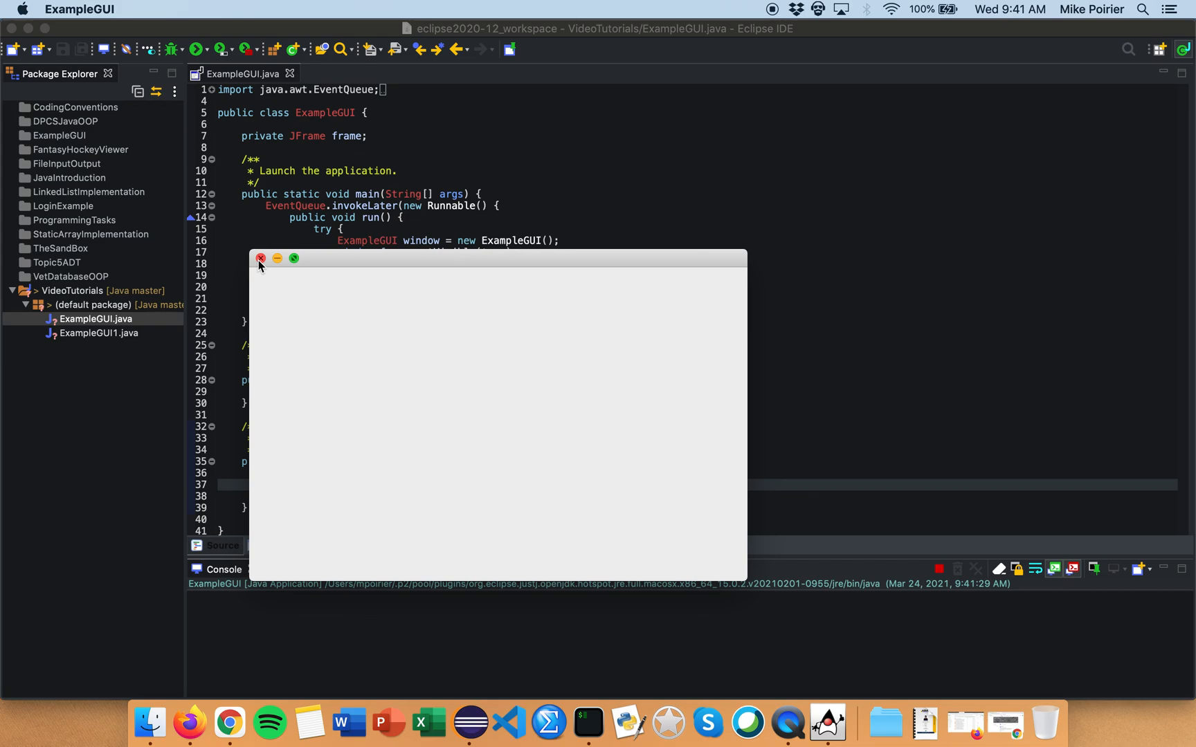
click(260, 257)
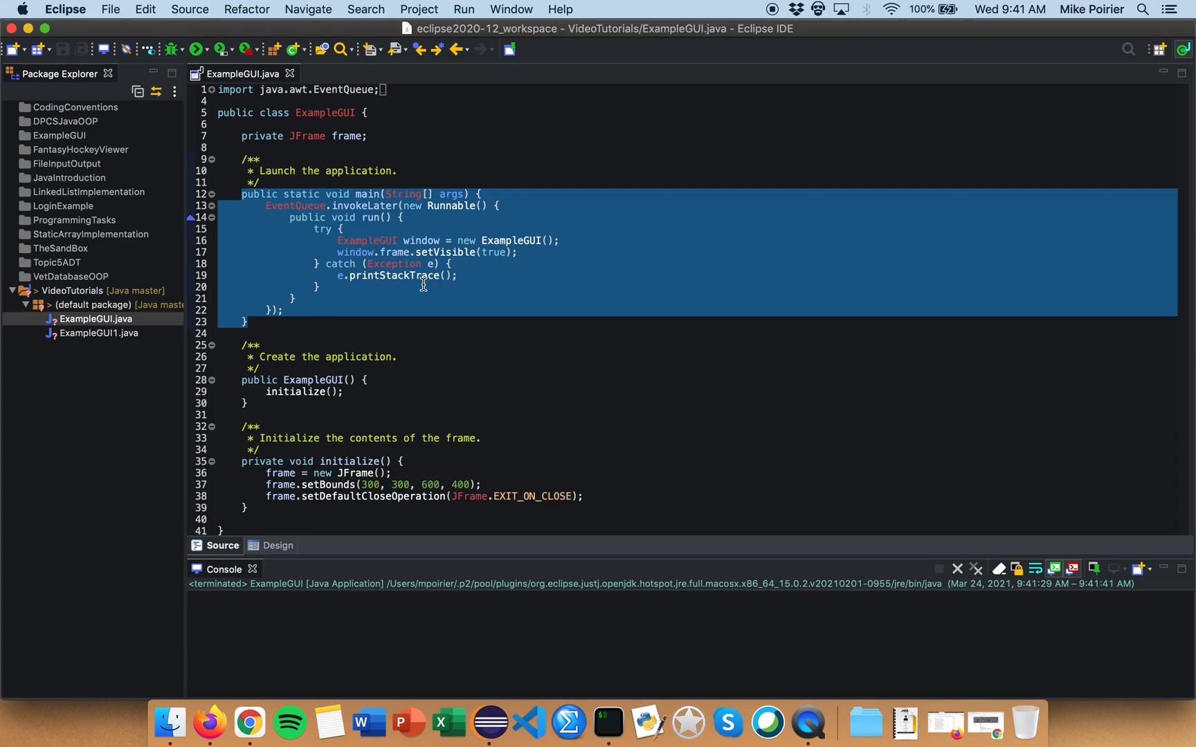
mouse_move(350, 136)
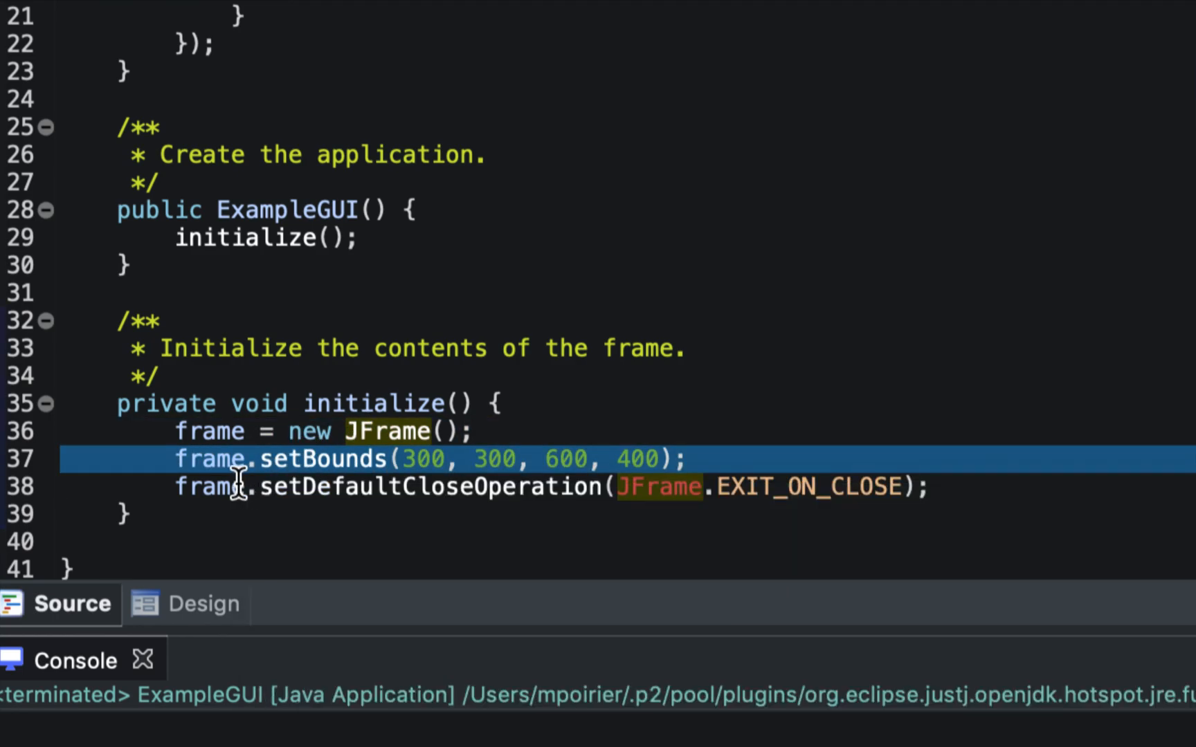
Run ExampleGUI once more and close the application window
click(445, 487)
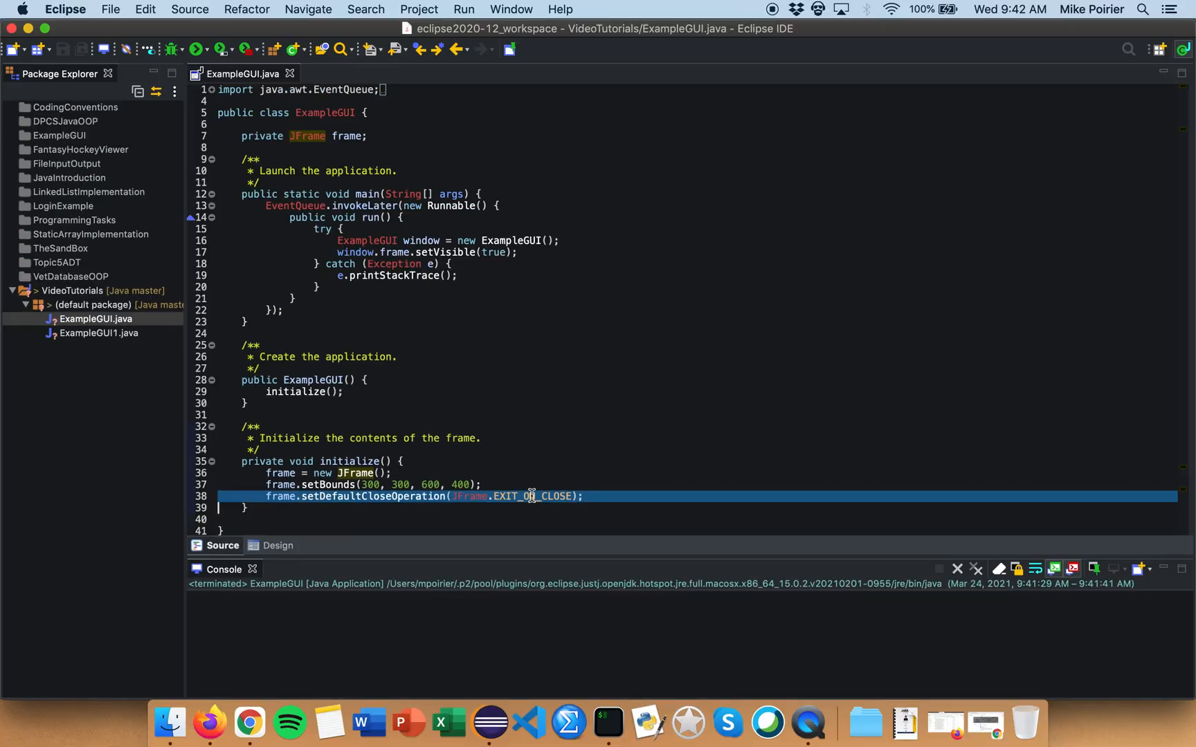
click(196, 49)
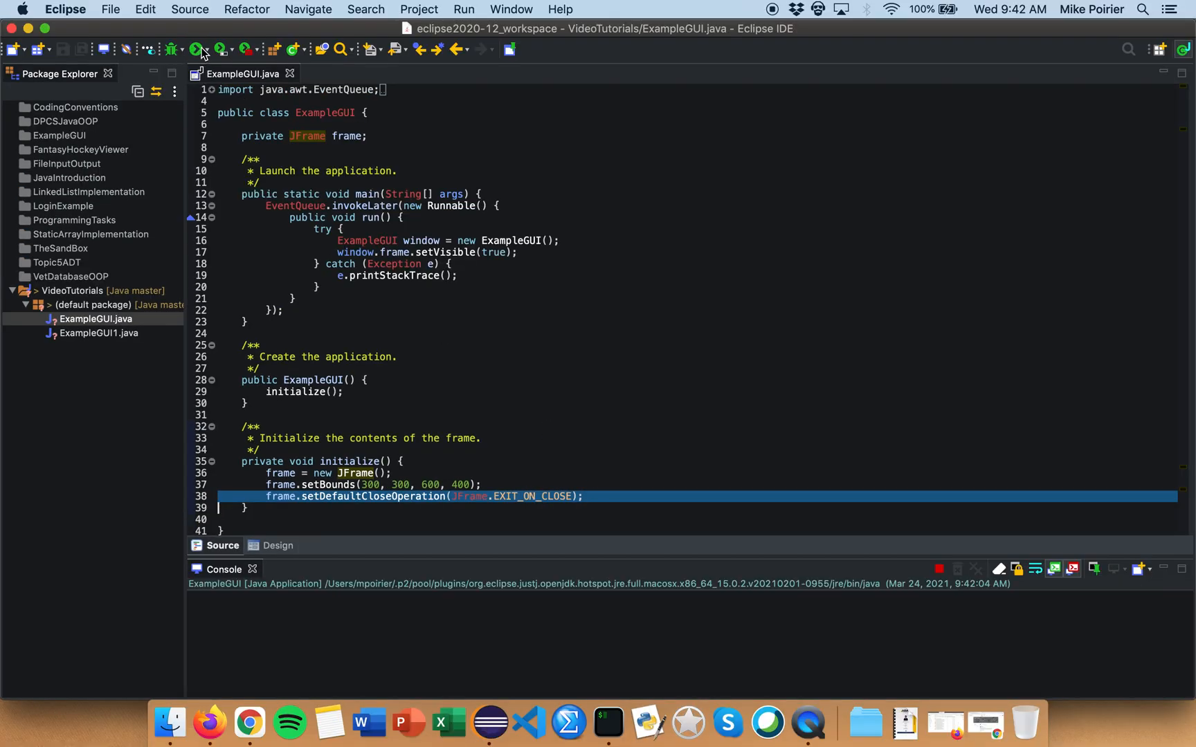
click(197, 48)
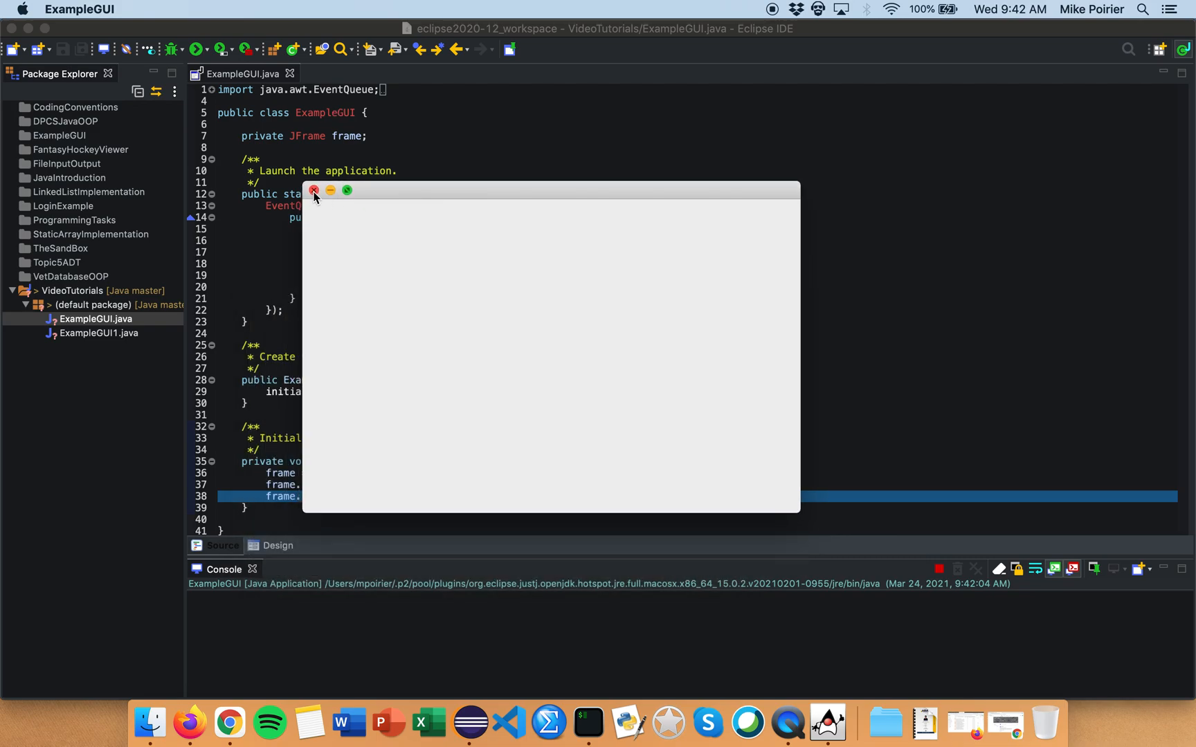
click(312, 191)
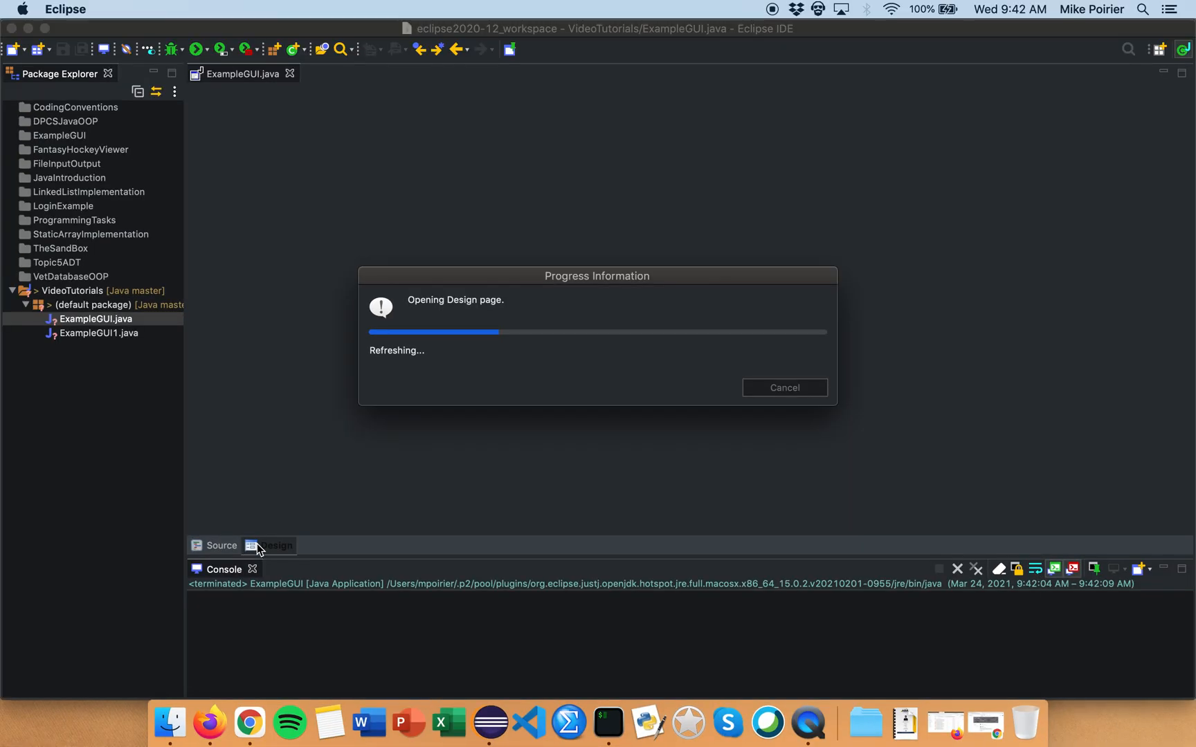
Load ExampleGUI's Design page and browse the component palette
click(275, 545)
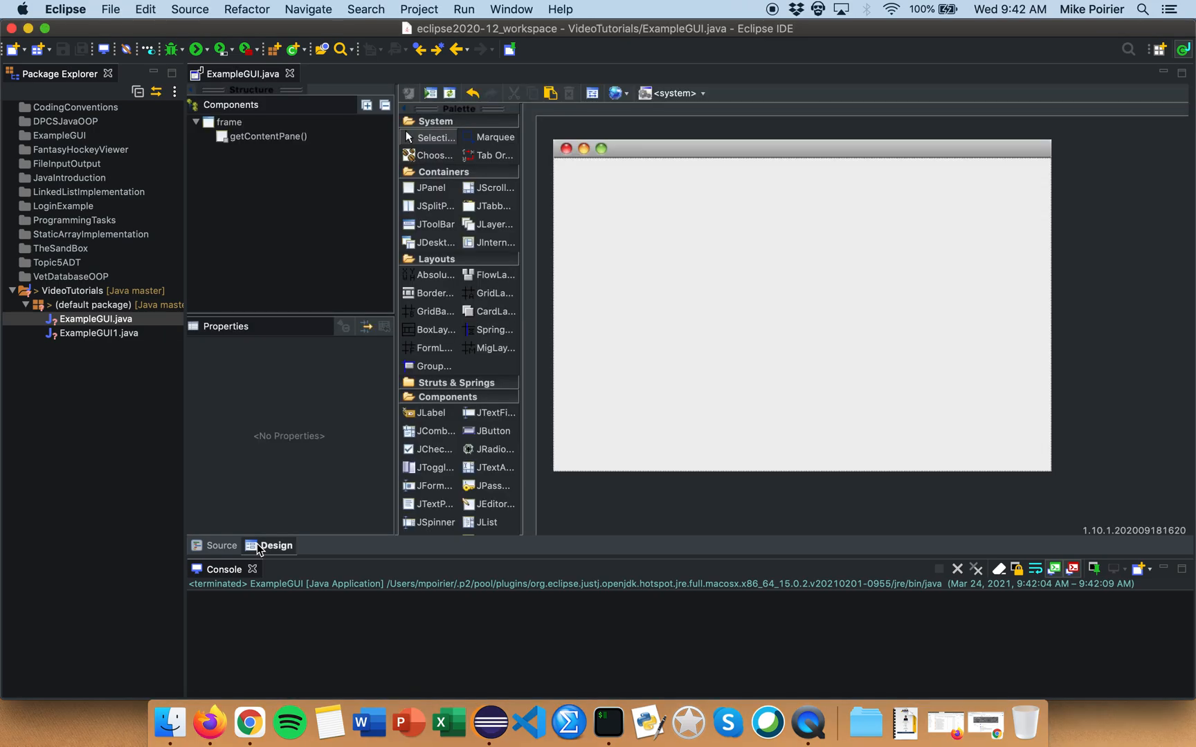
mouse_move(535, 401)
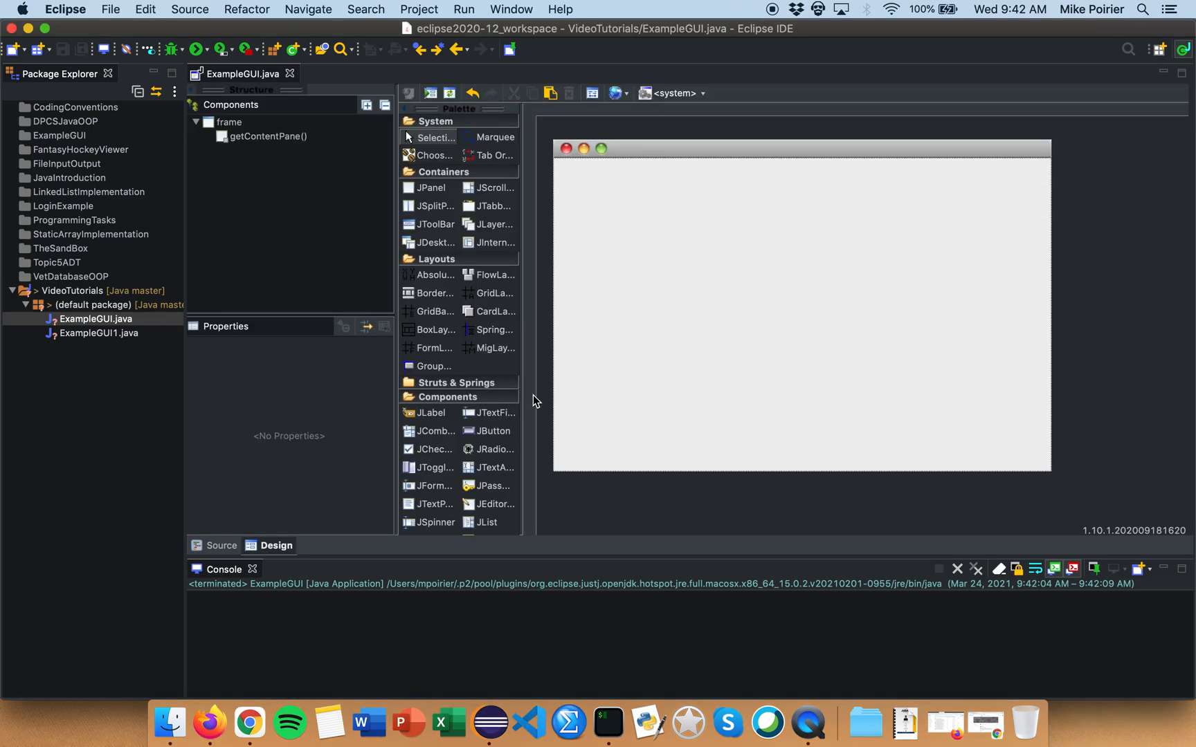
mouse_move(519, 349)
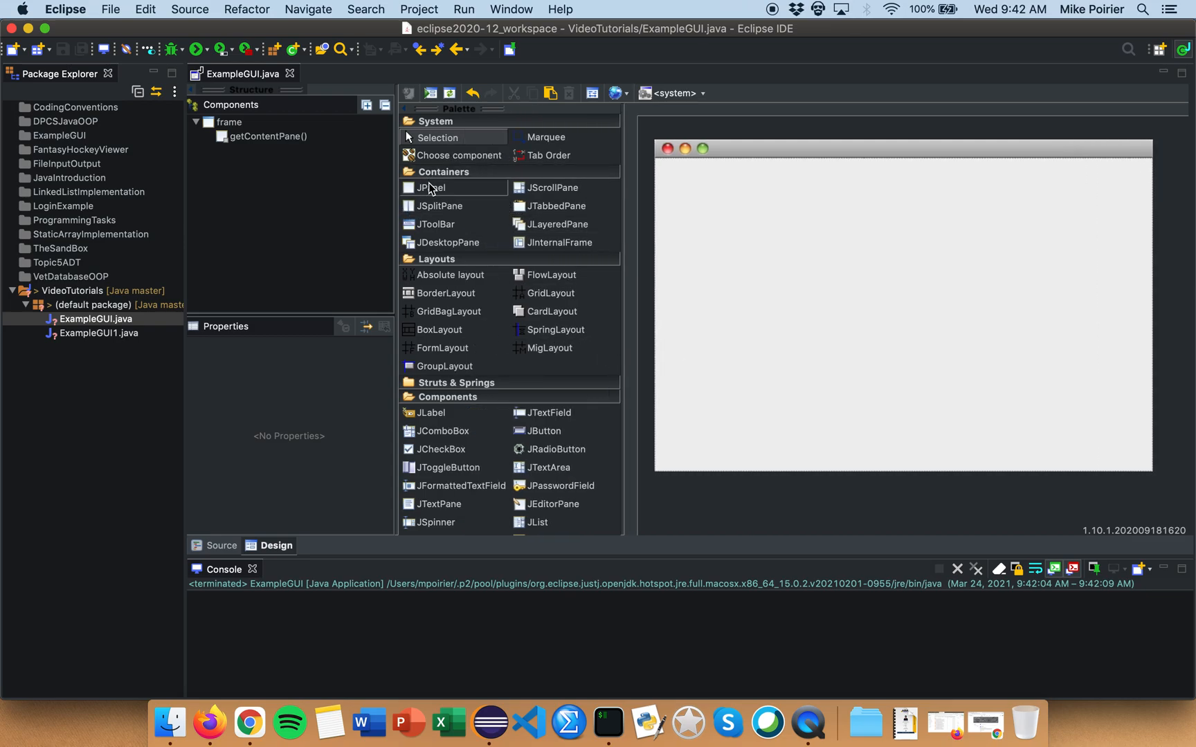
mouse_move(431, 188)
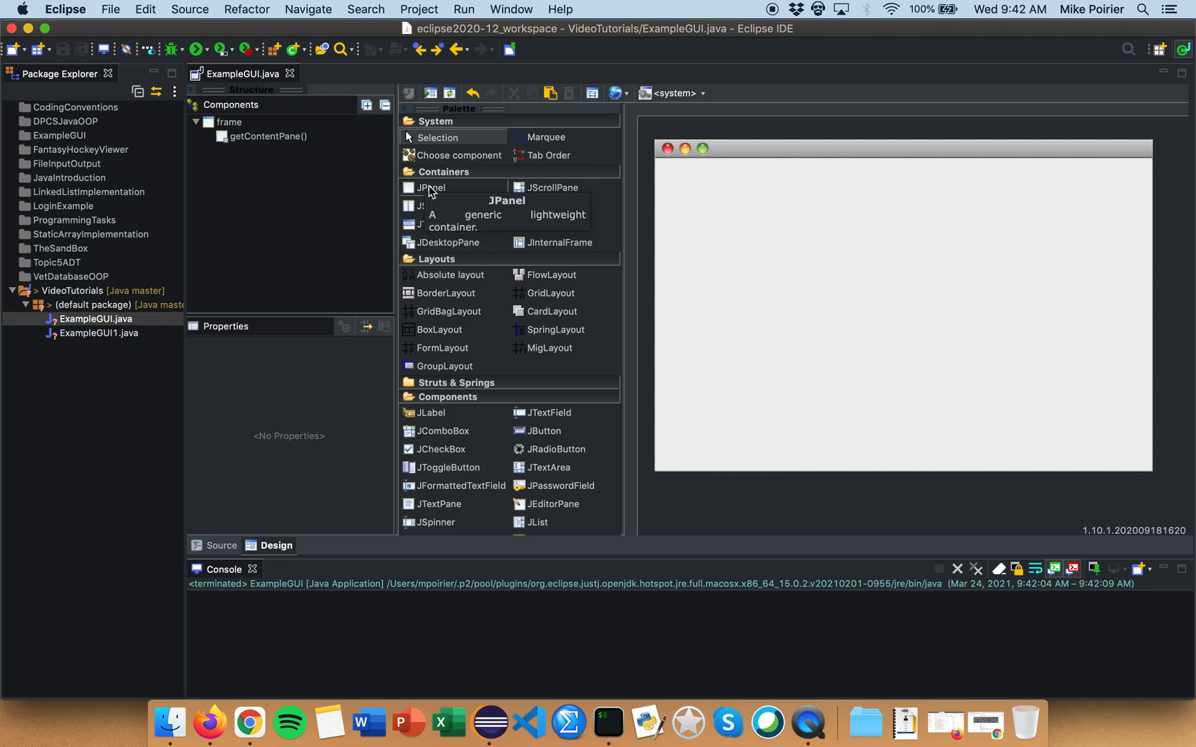
mouse_move(458, 371)
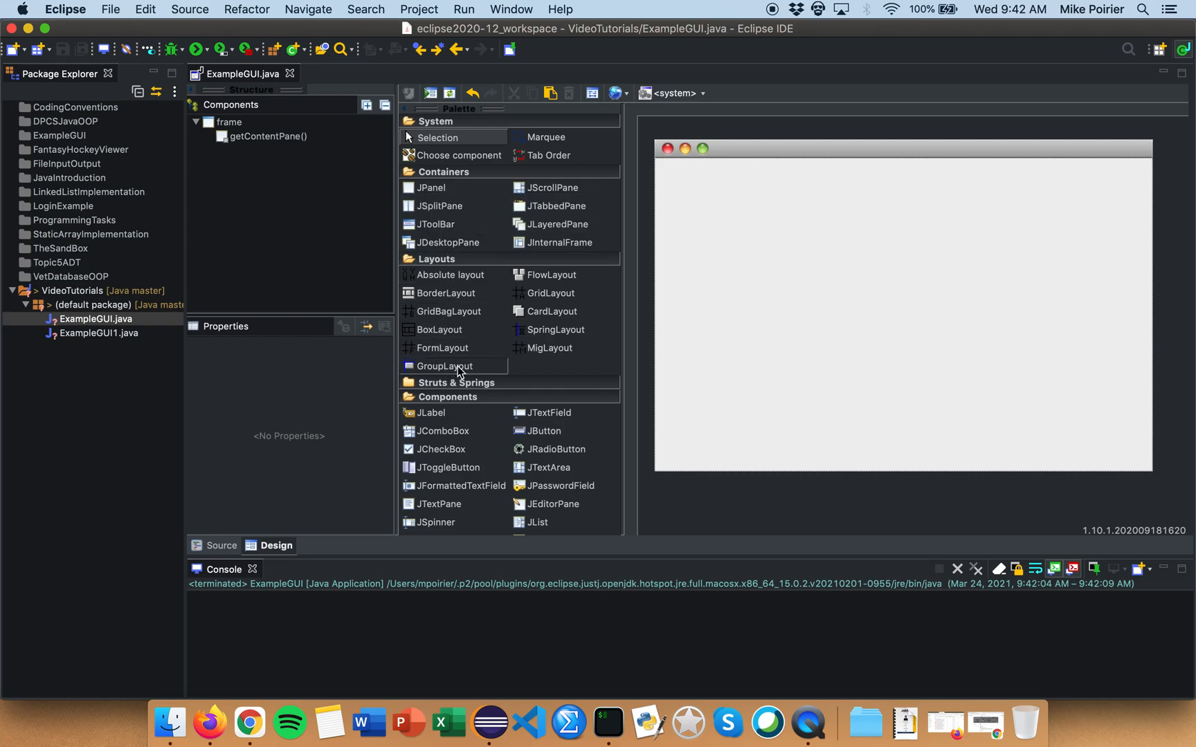
mouse_move(444, 309)
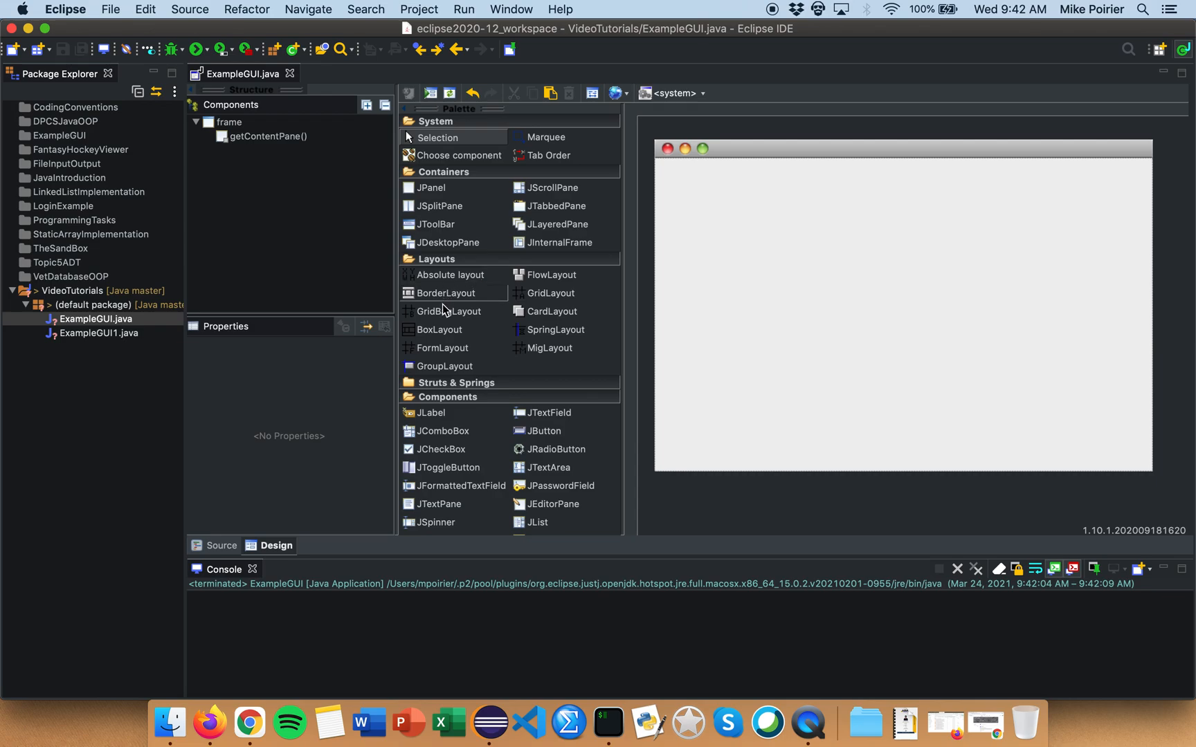
mouse_move(551, 274)
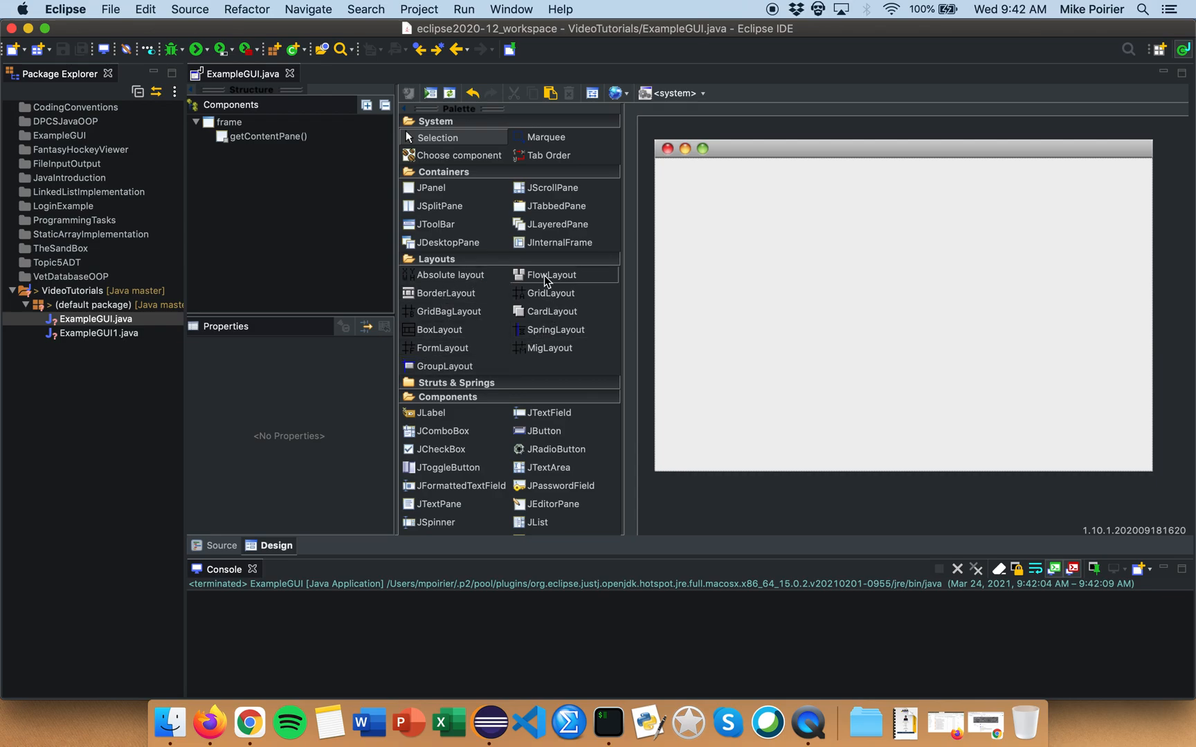
scroll(down, 3)
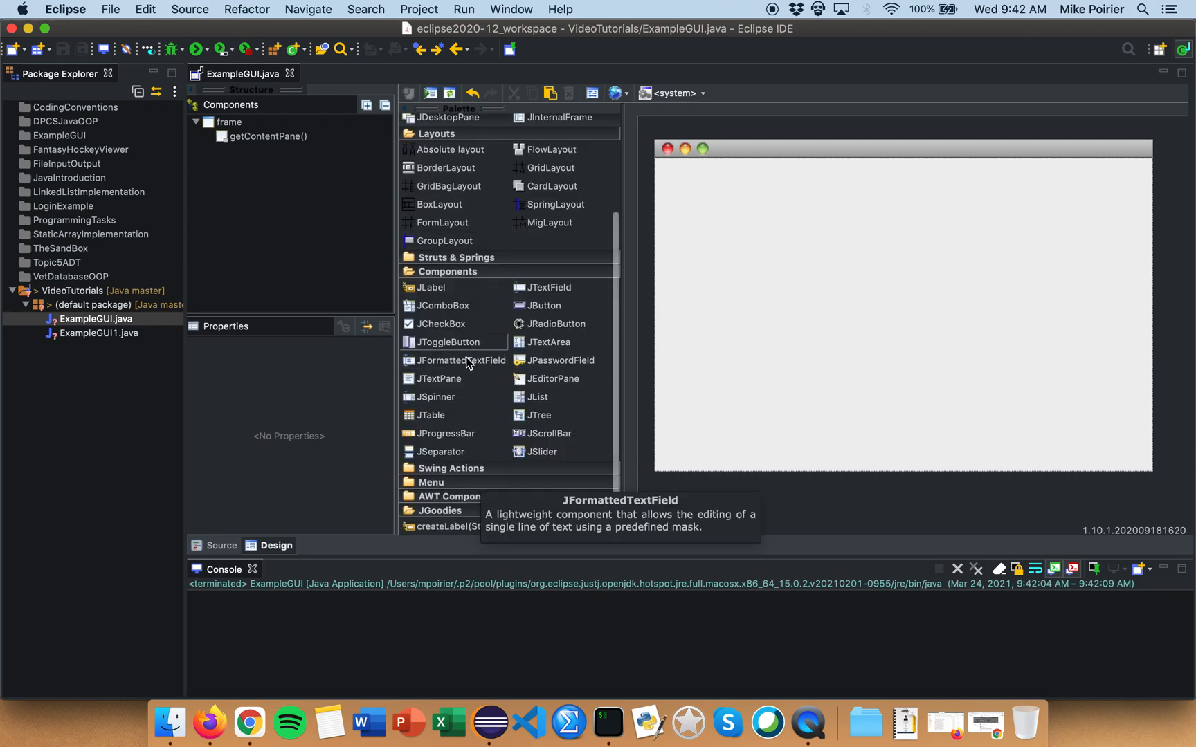
mouse_move(532, 303)
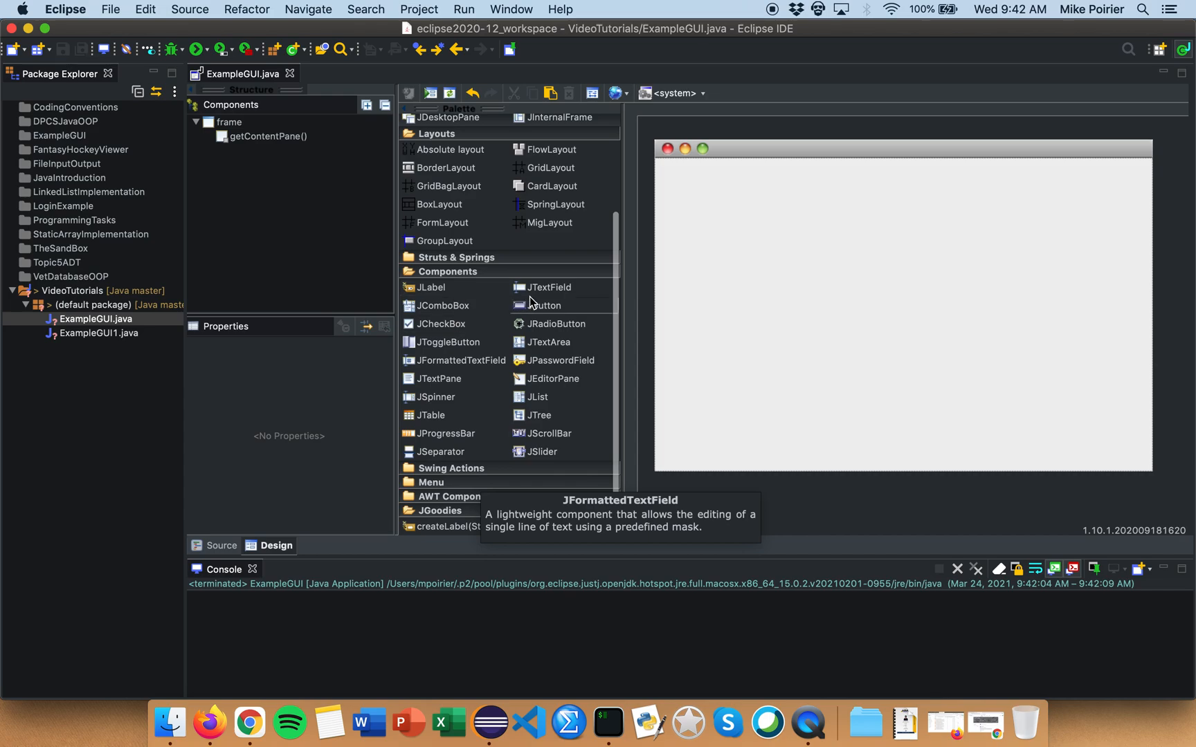
mouse_move(537, 398)
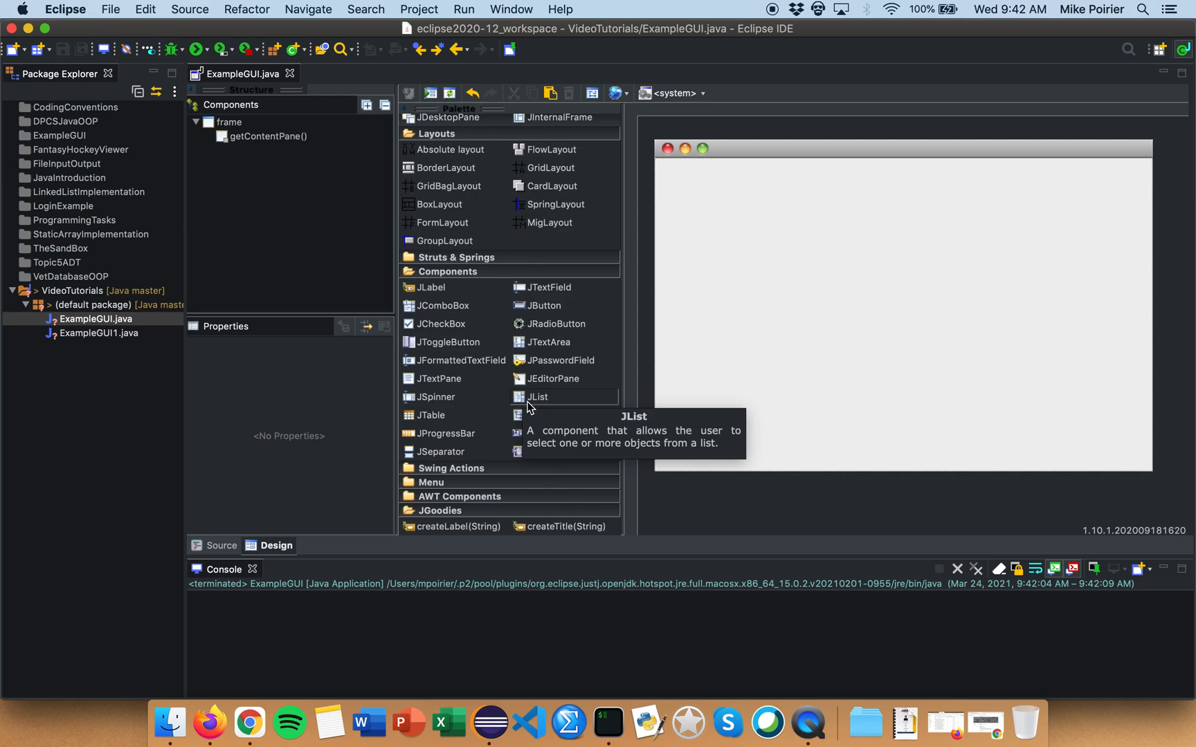
mouse_move(200, 133)
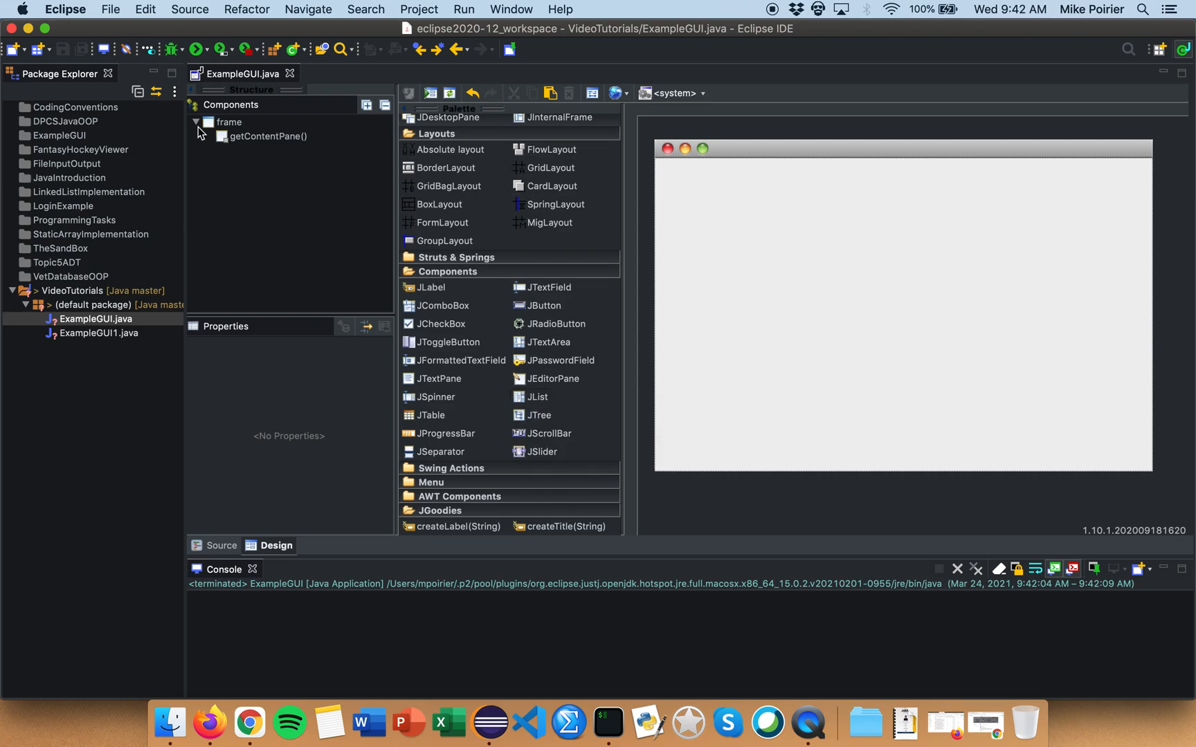
Set the frame's title property to 'Example GUI Tutorial'
click(228, 122)
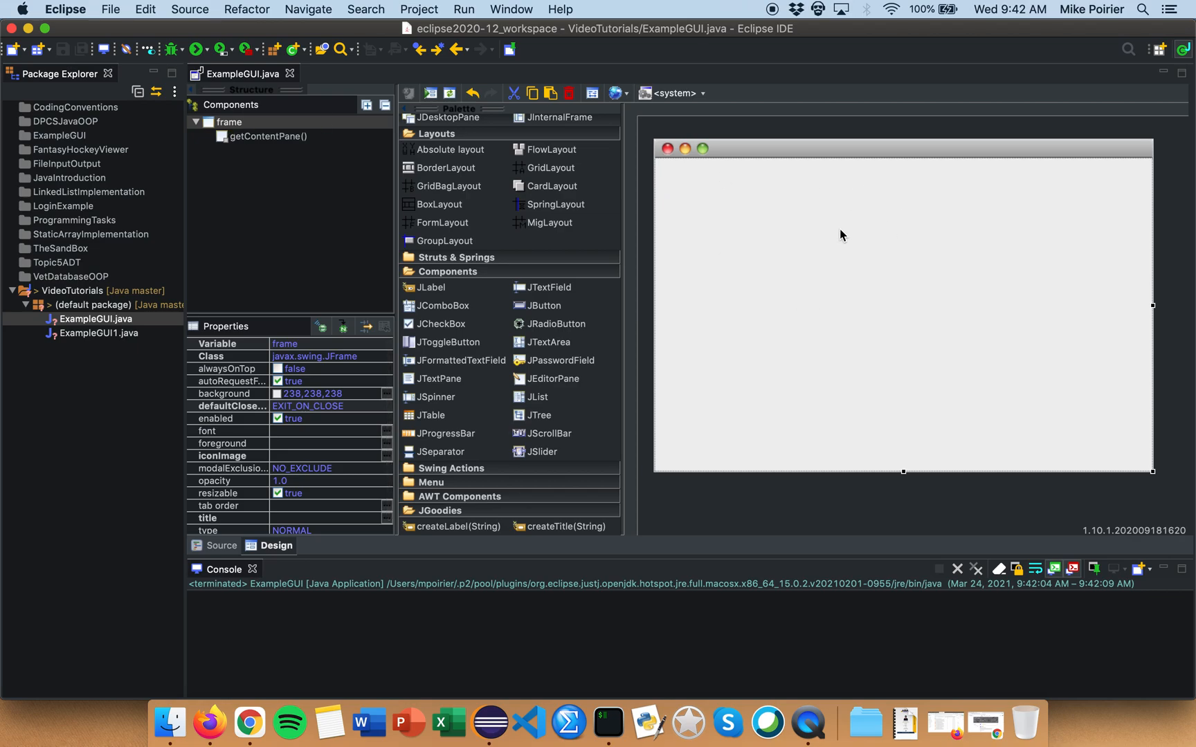
click(267, 136)
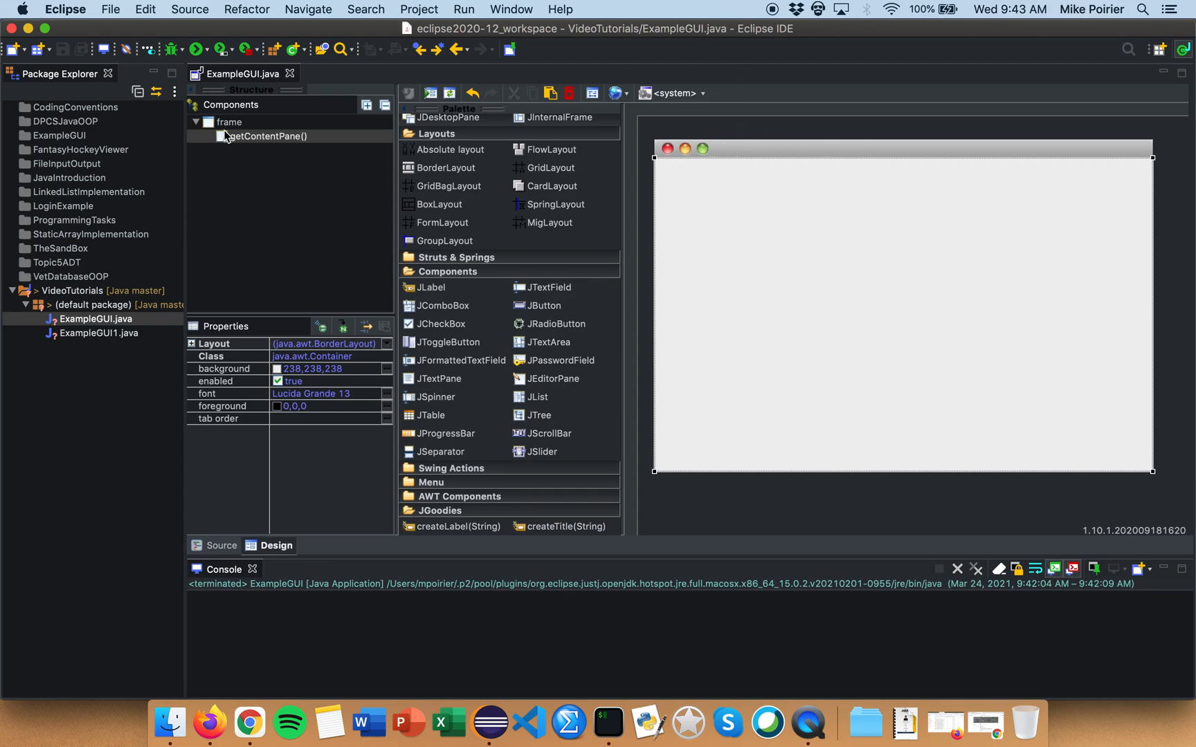
click(229, 122)
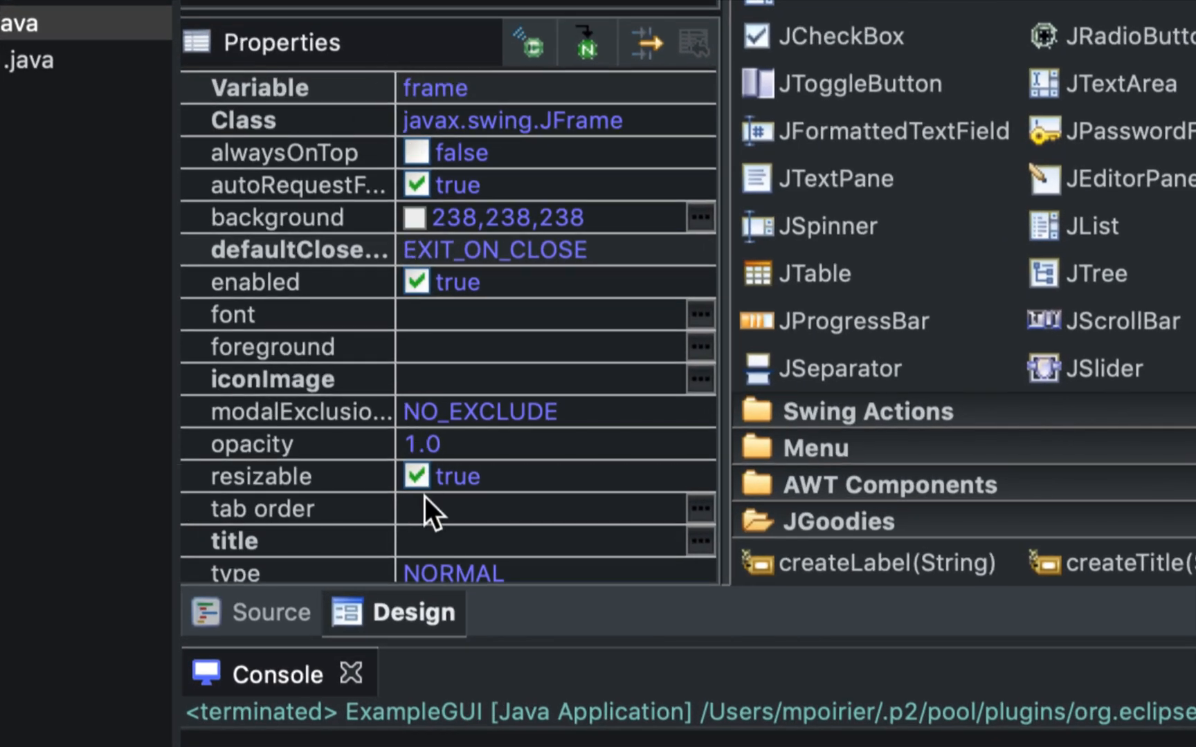
scroll(up, 3)
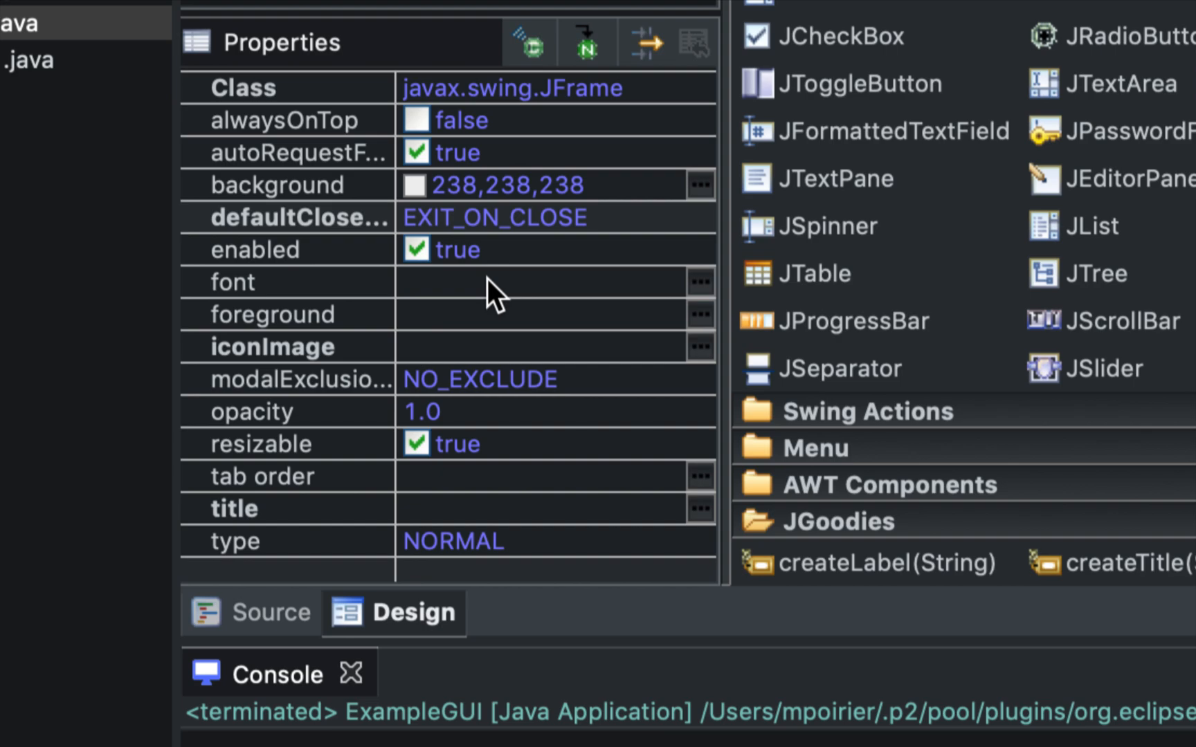
mouse_move(425, 535)
text(E)
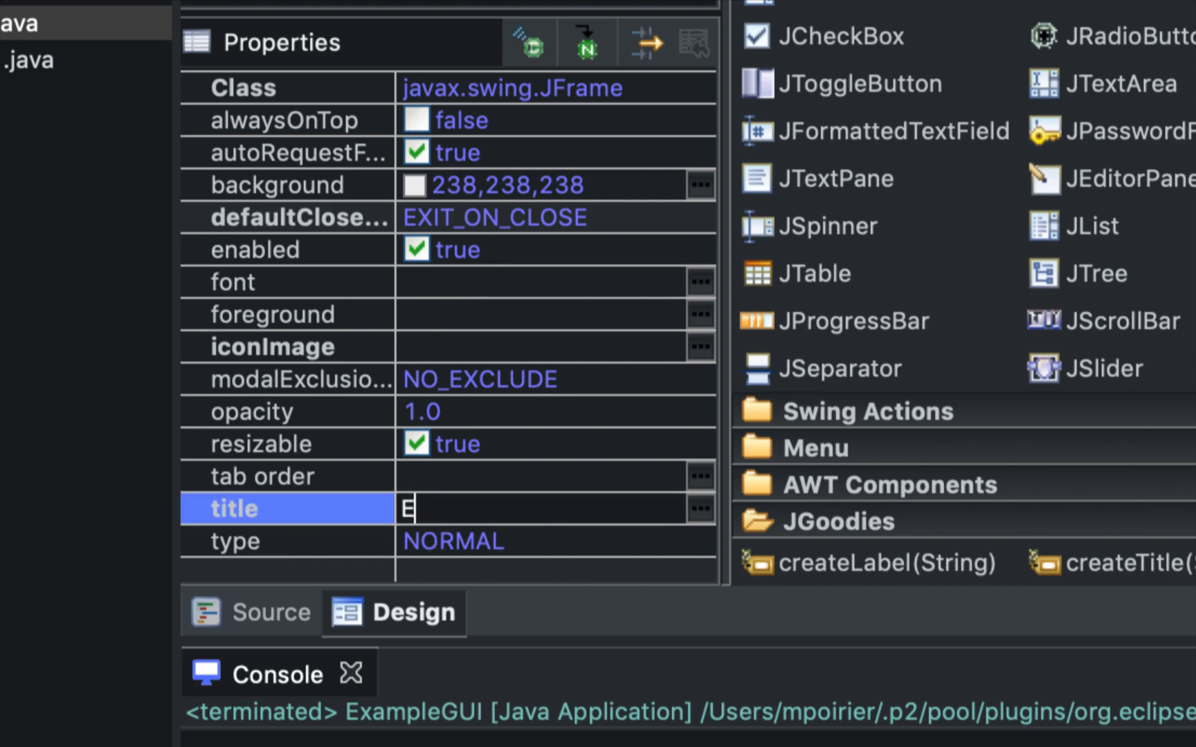
text(xample GUI)
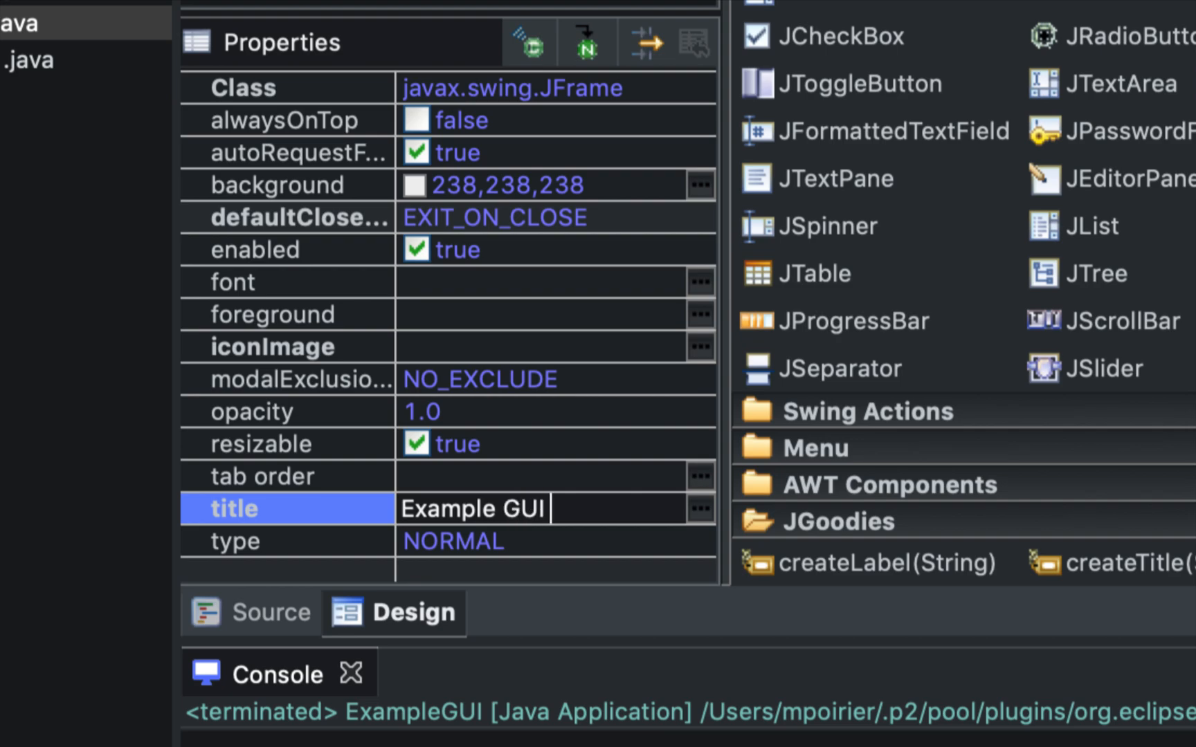
text(Tutorial)
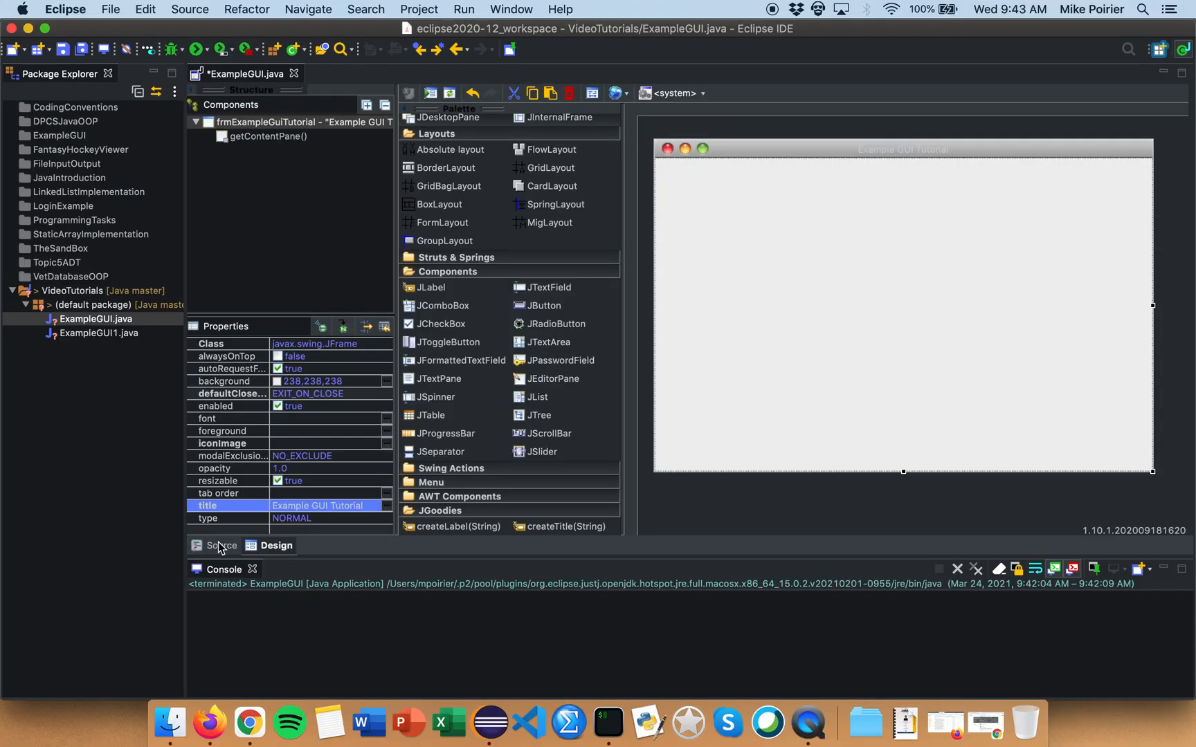
click(222, 545)
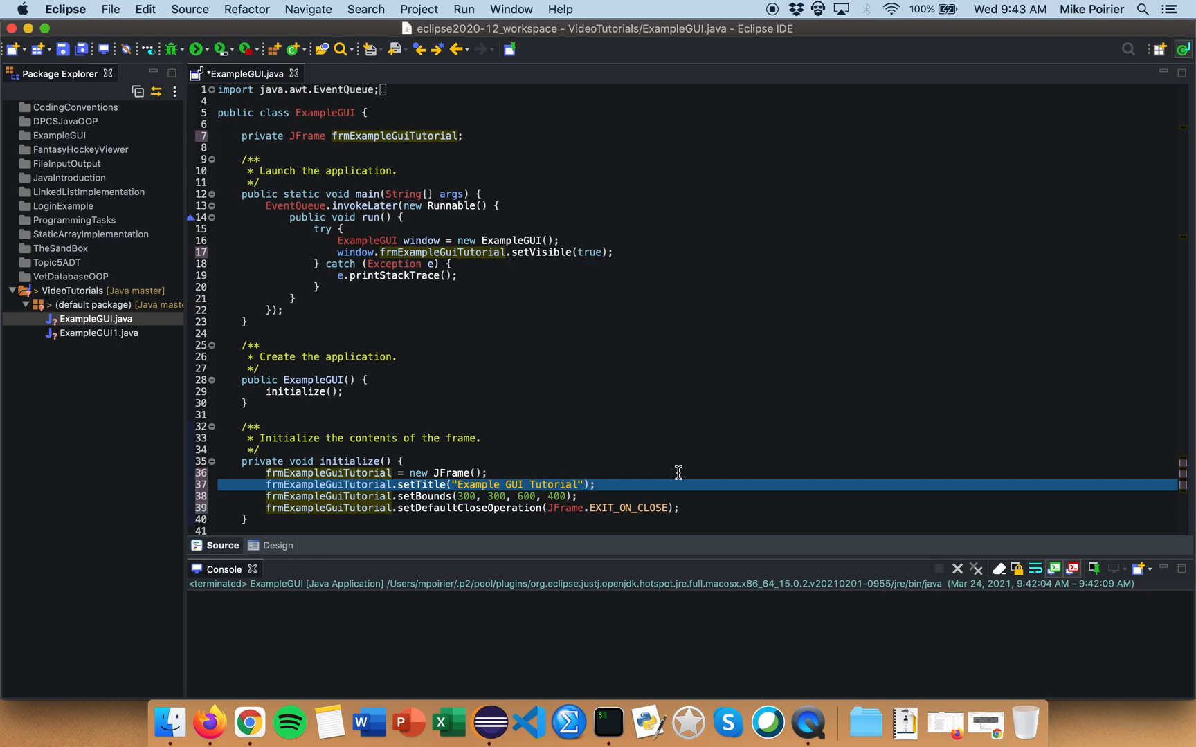
click(279, 546)
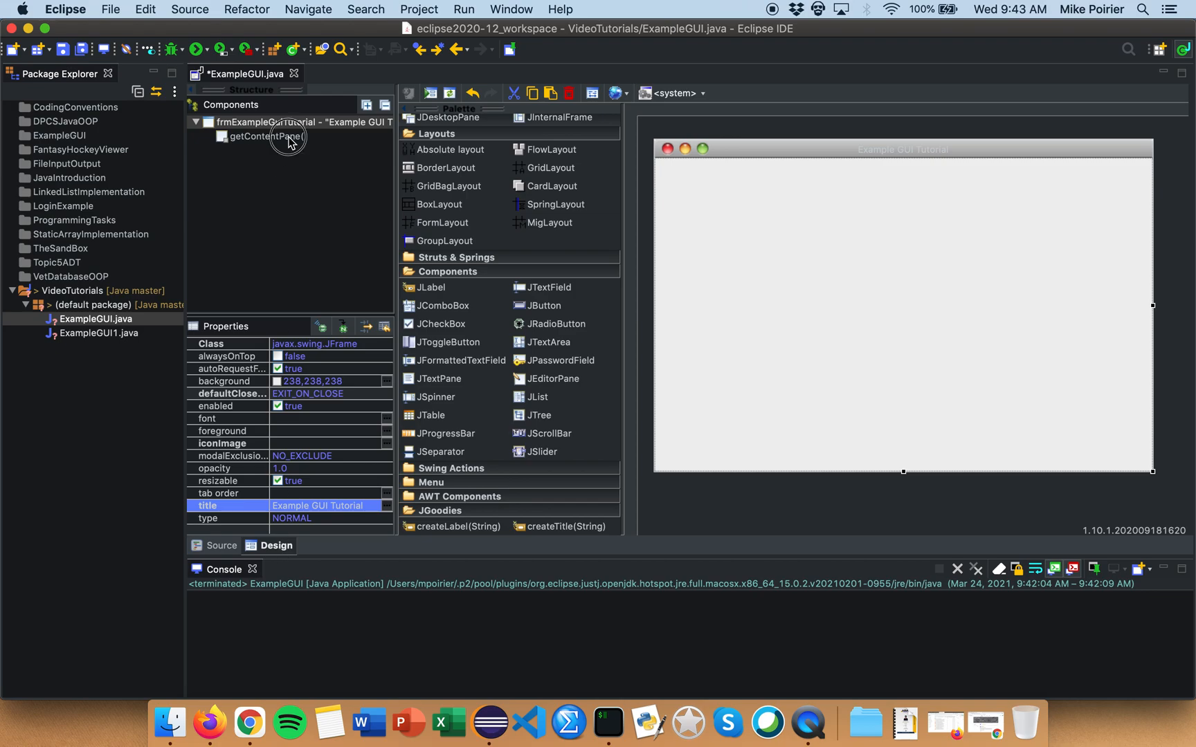
Change getContentPane()'s layout from BorderLayout to Absolute layout
click(266, 135)
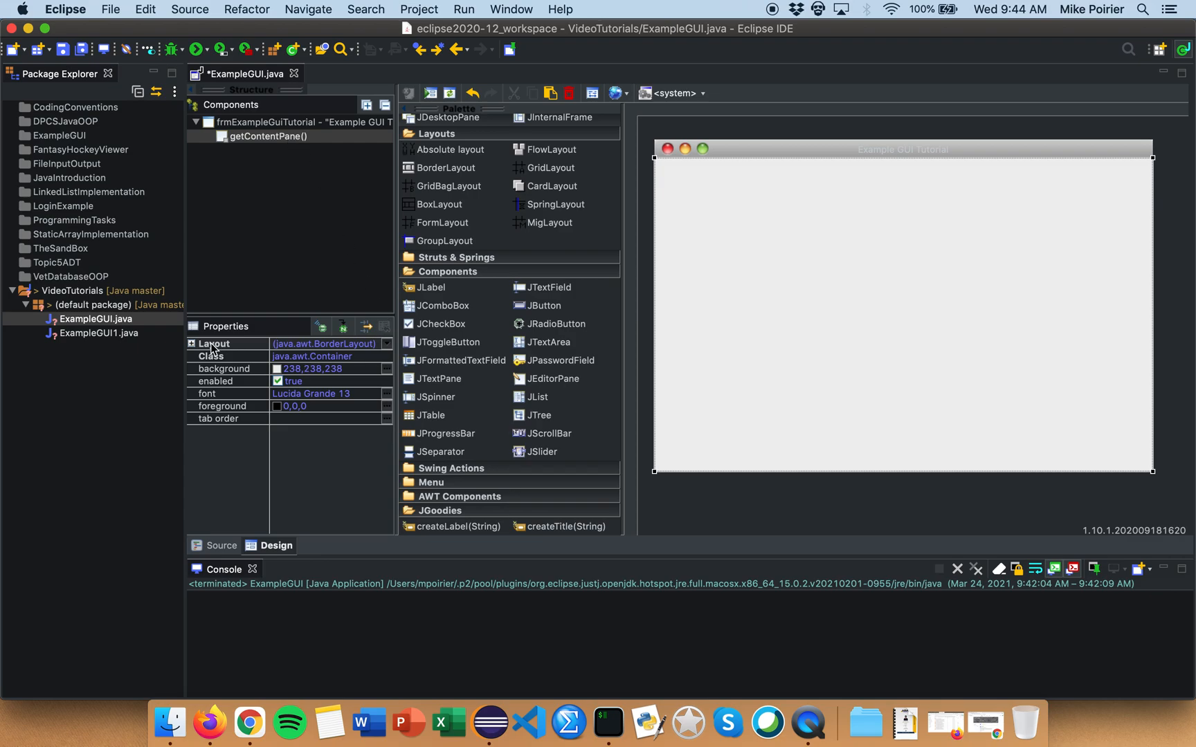
click(192, 343)
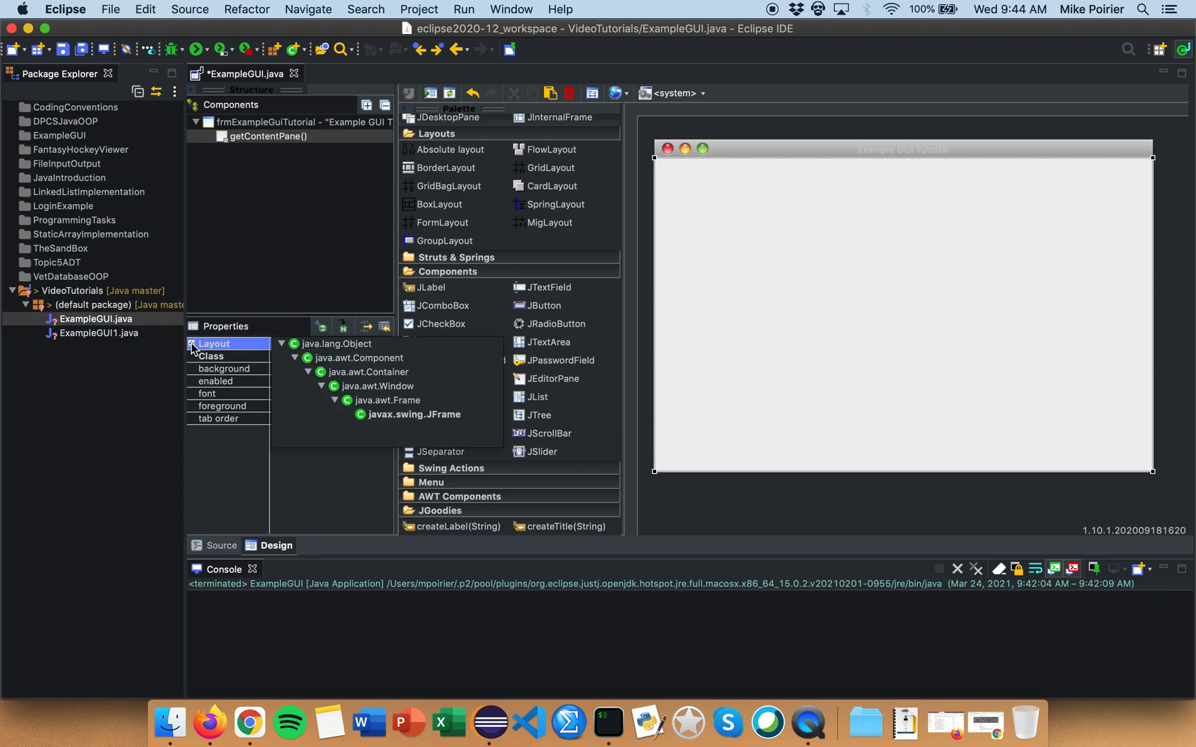
click(192, 344)
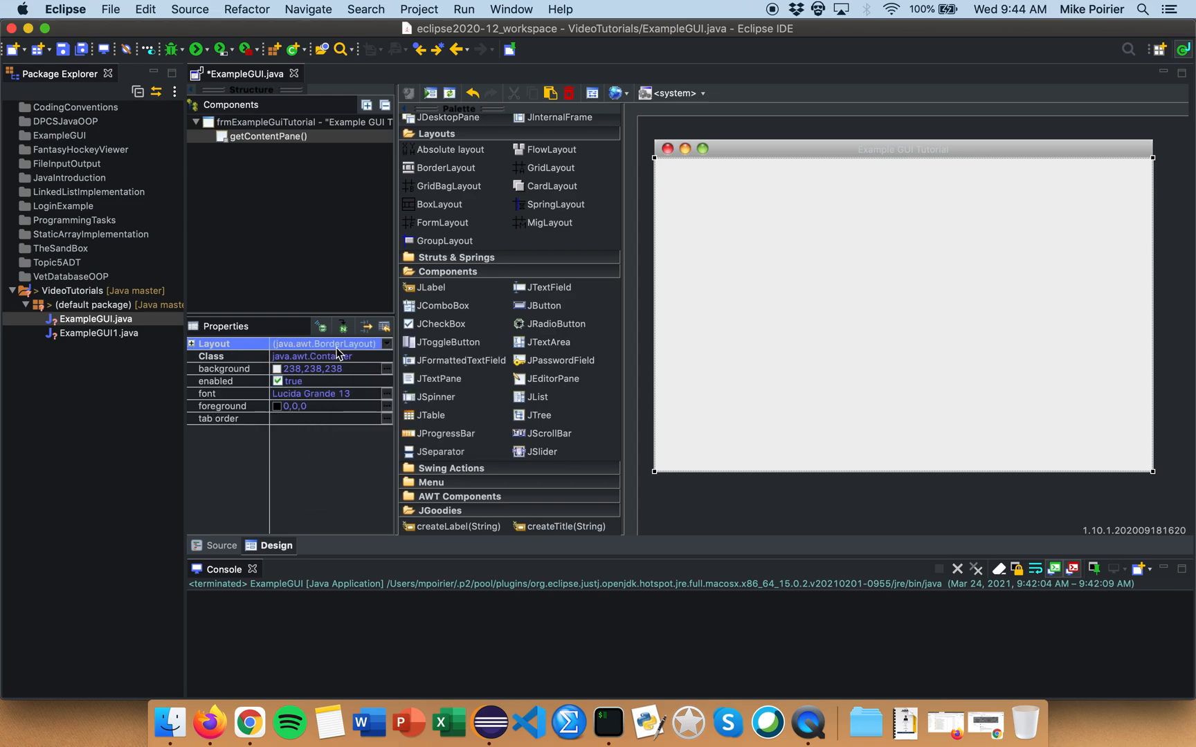
click(387, 345)
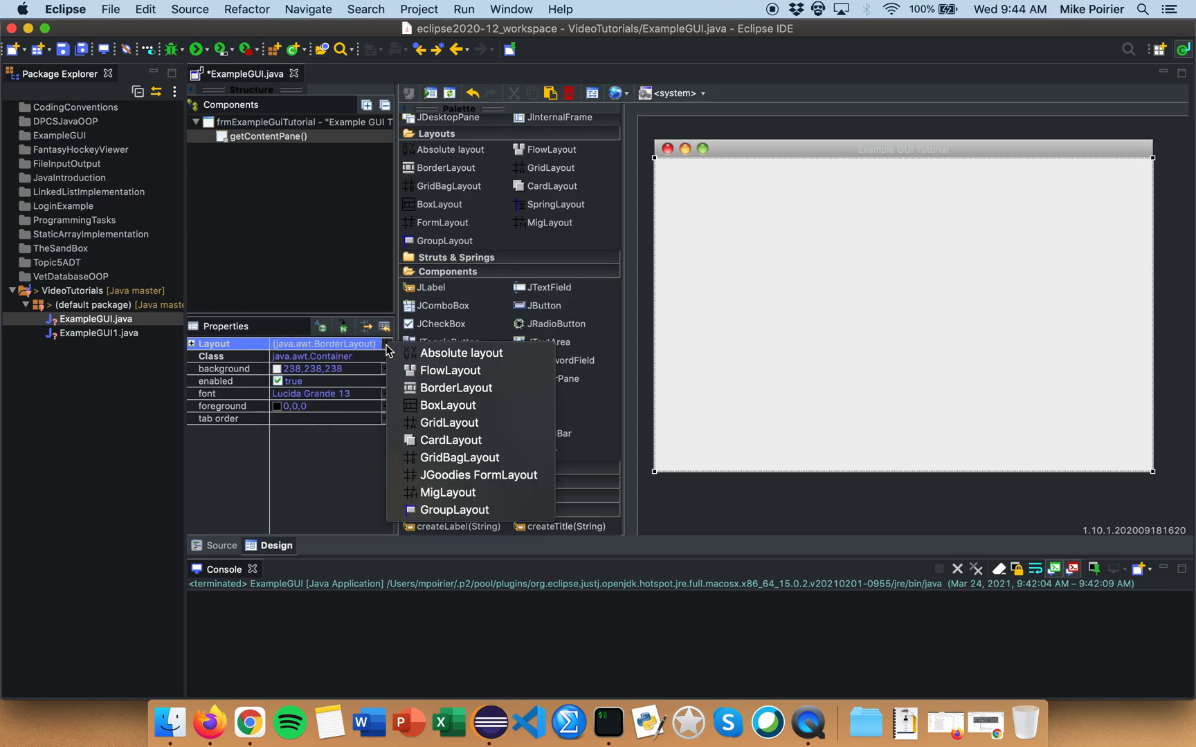
mouse_move(450, 370)
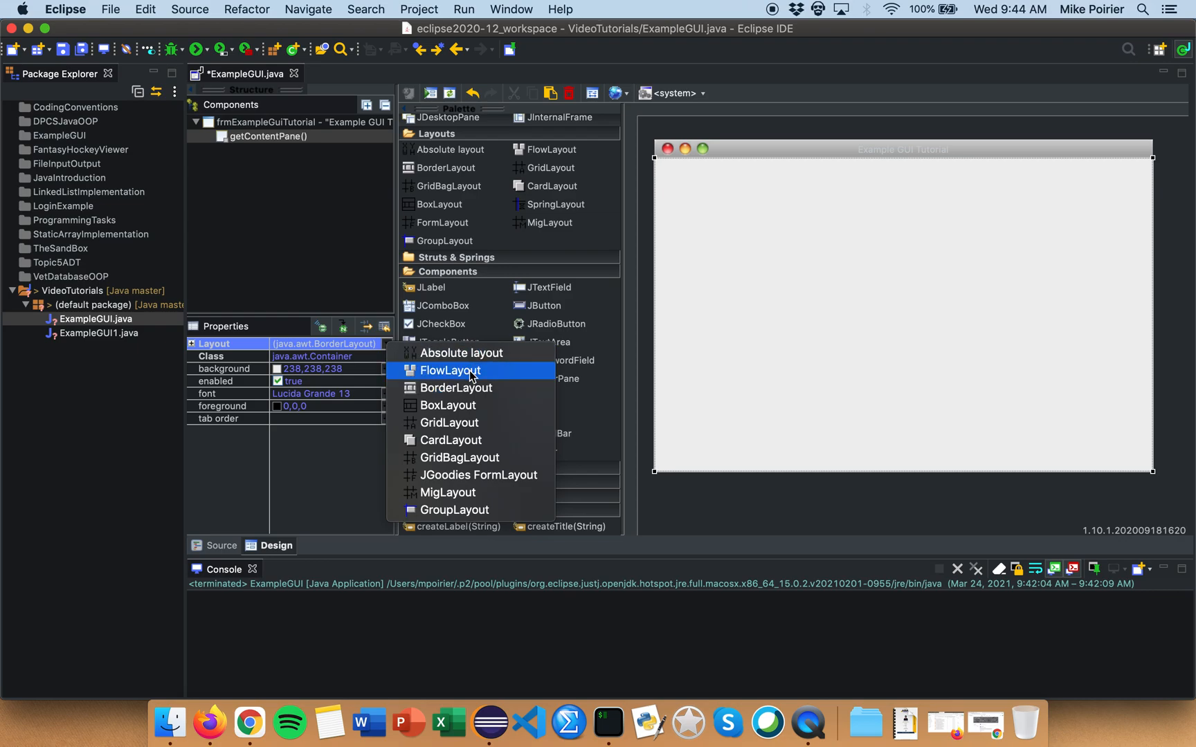
mouse_move(476, 510)
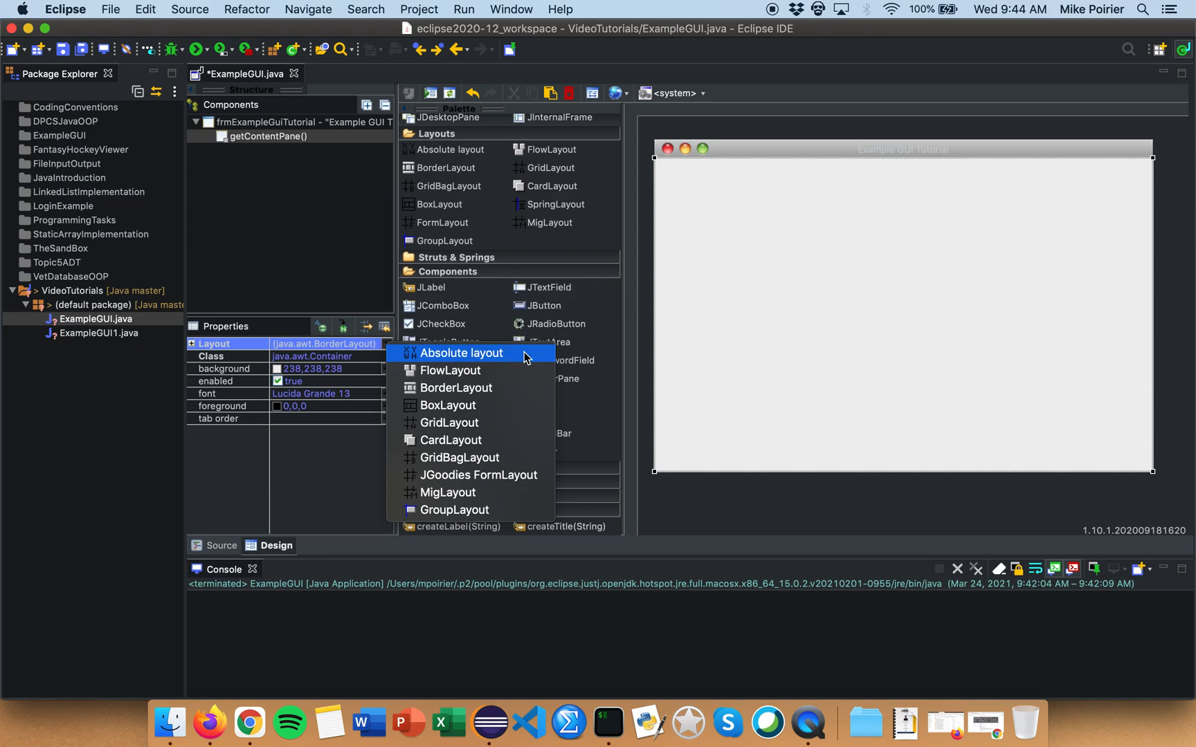
click(461, 353)
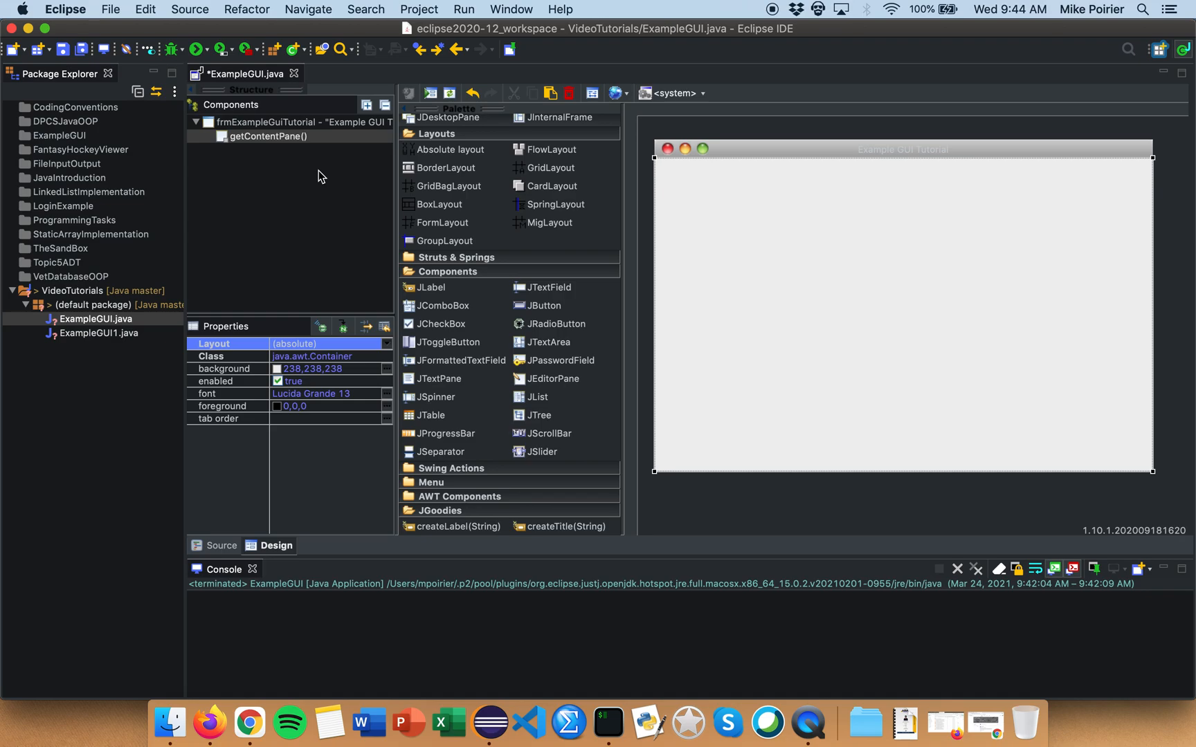
Add a JPanel named topPanel to the content pane with a bisque (255,228,196) background
scroll(up, 3)
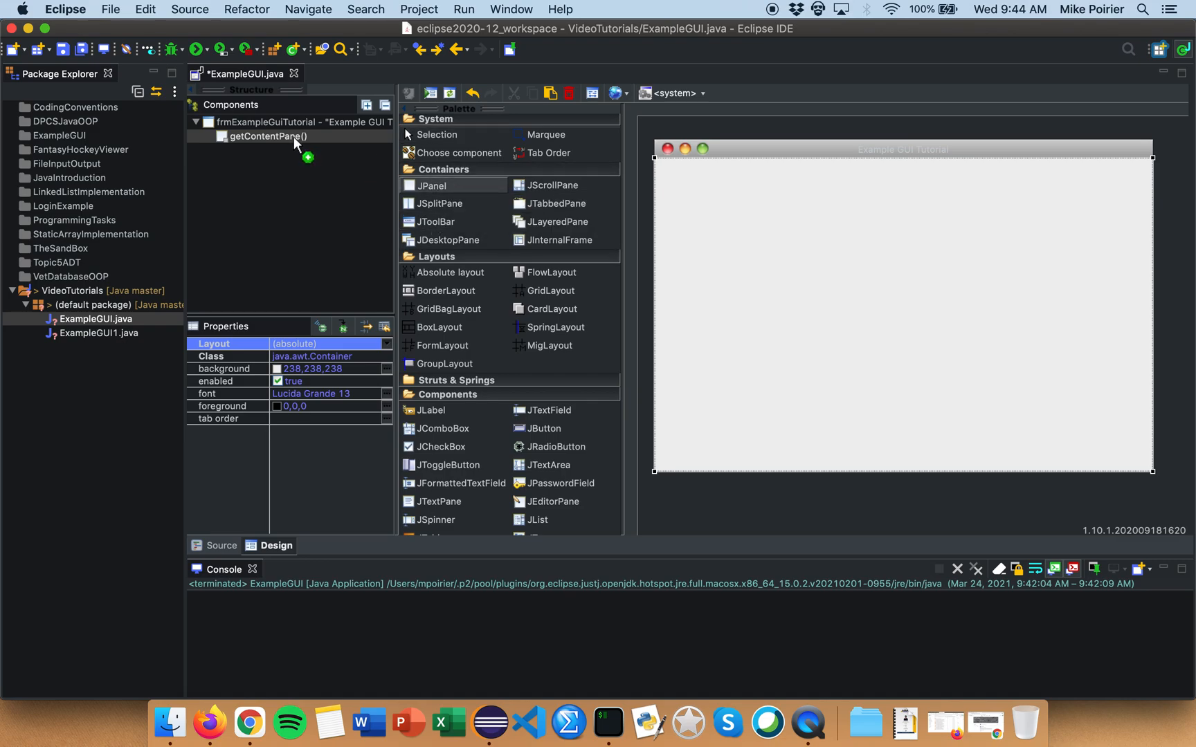
click(267, 136)
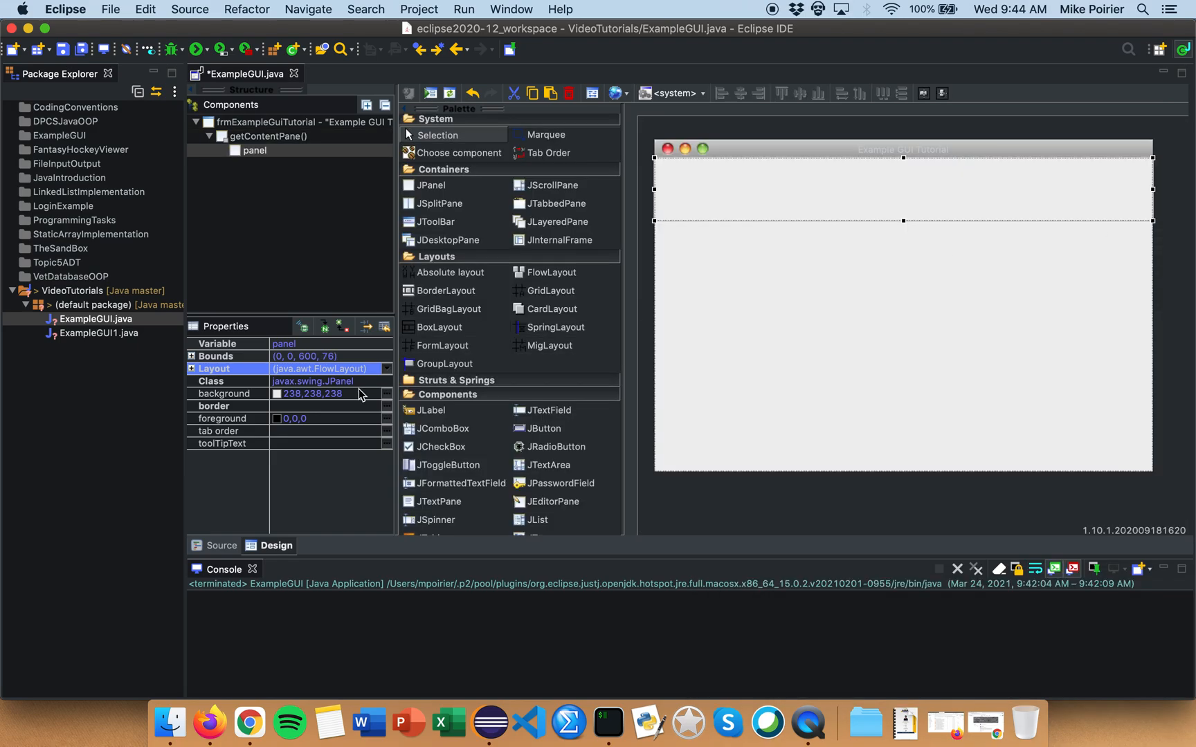
mouse_move(388, 400)
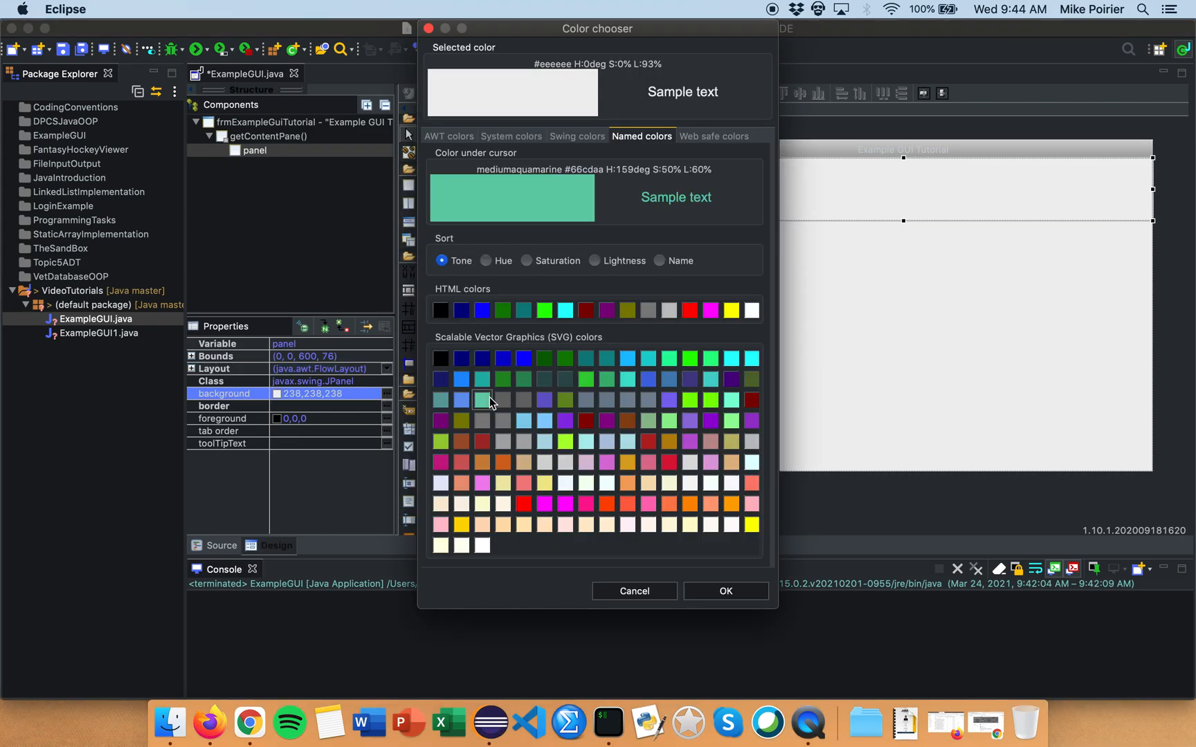
mouse_move(564, 440)
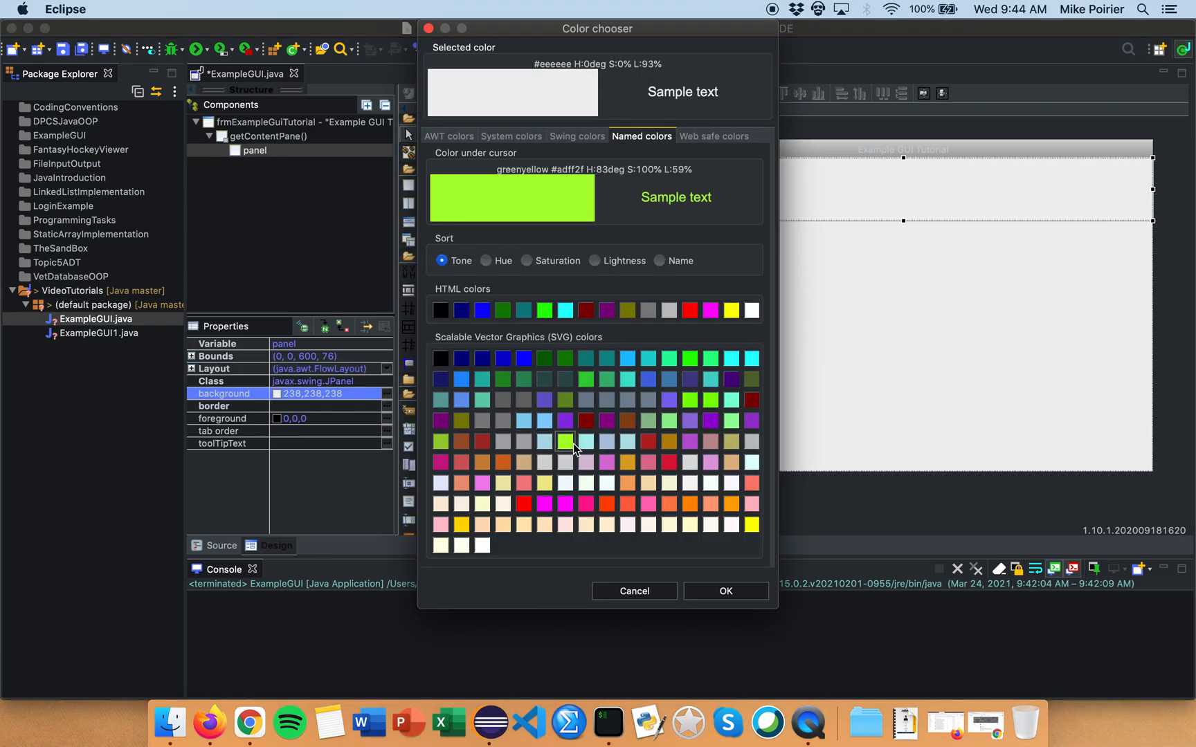
mouse_move(542, 525)
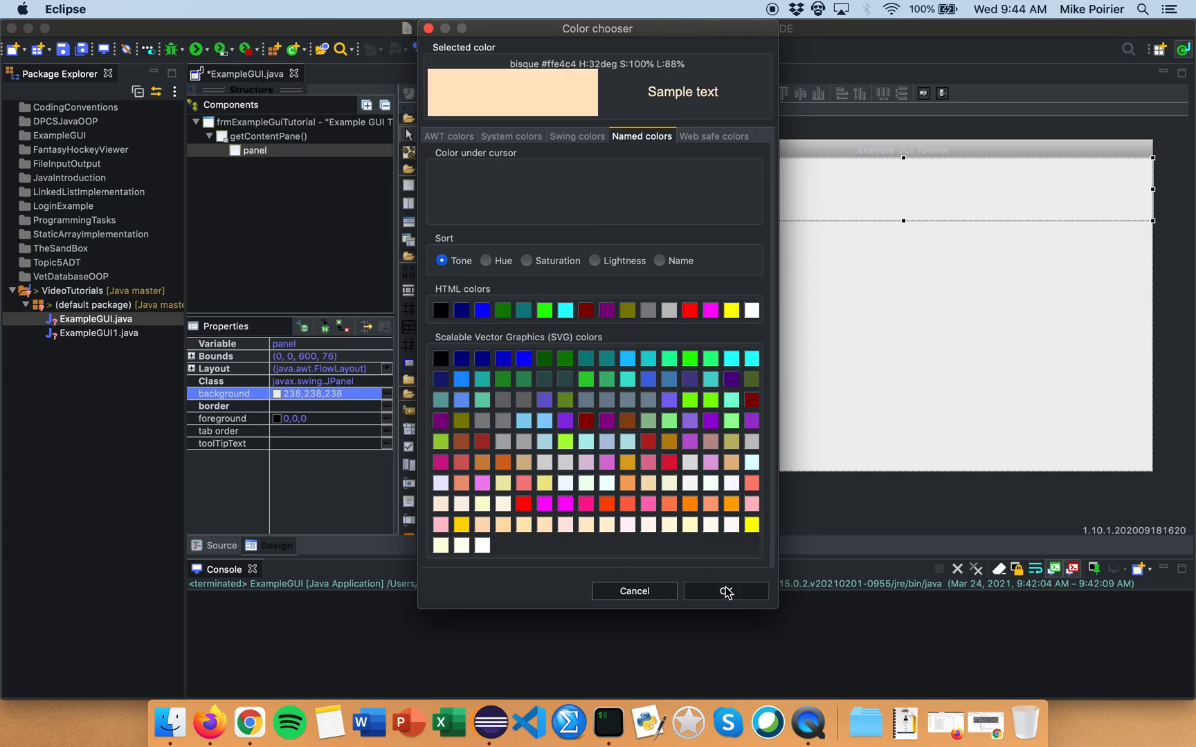
click(724, 591)
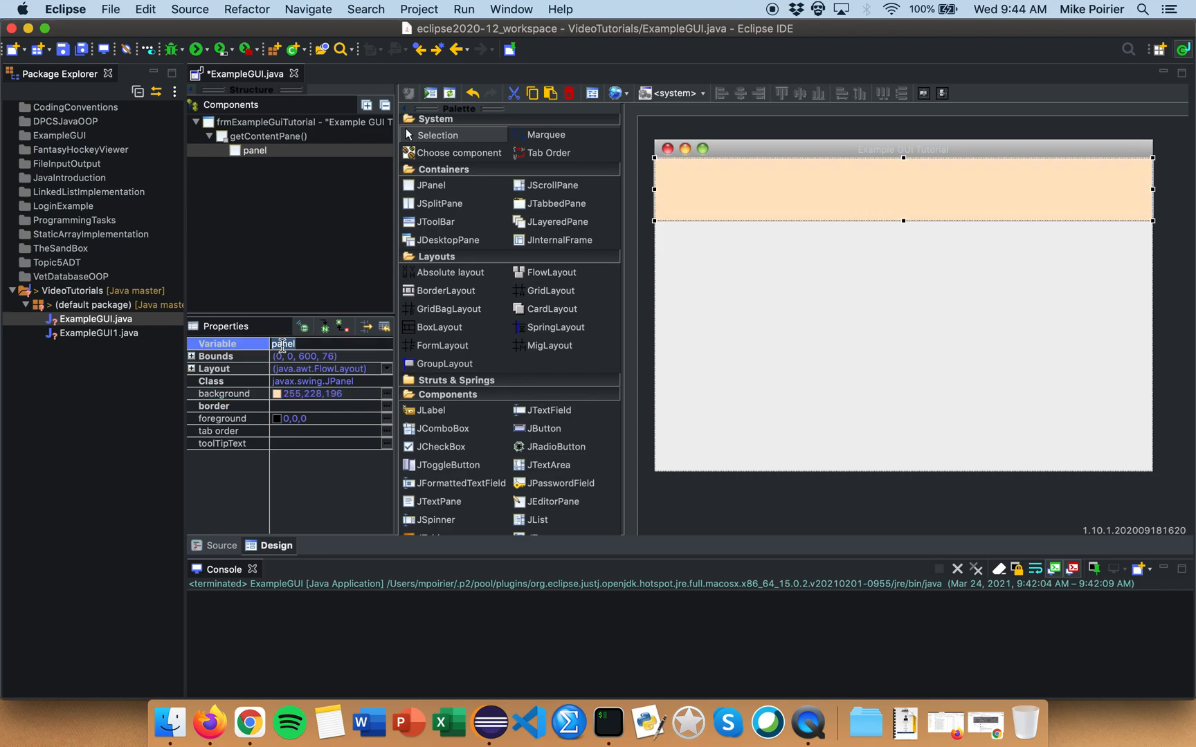
text(pnl)
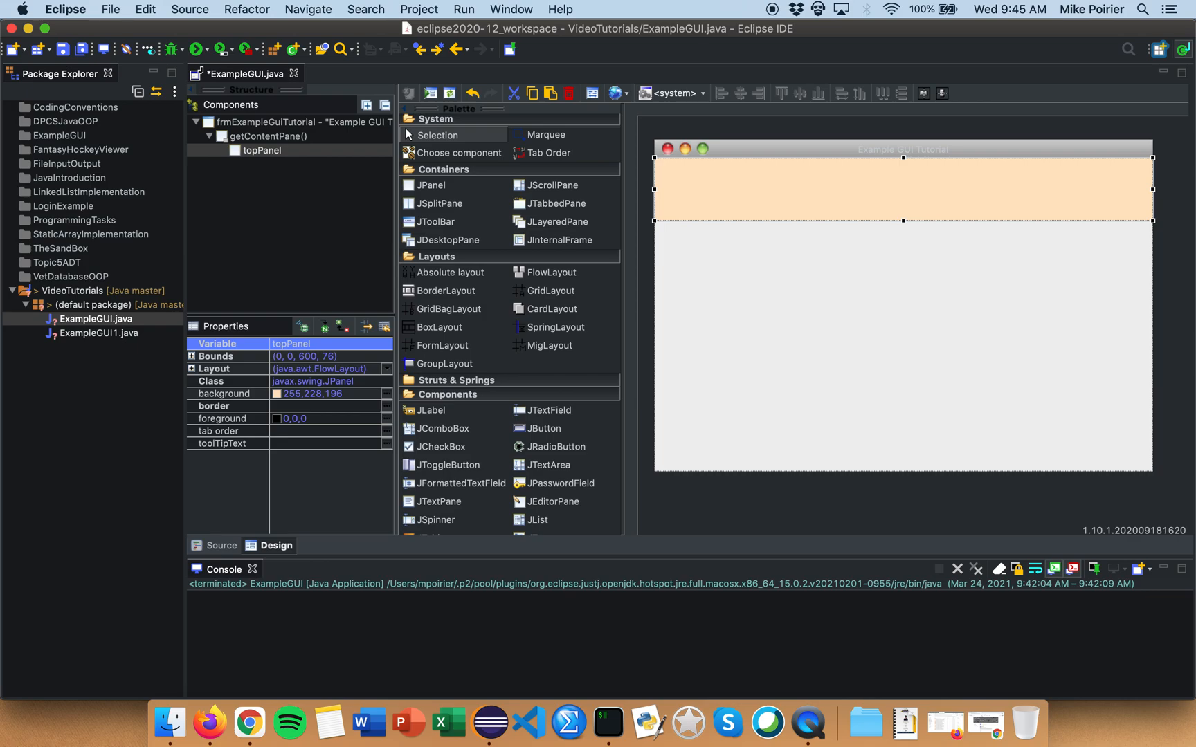
mouse_move(4, 384)
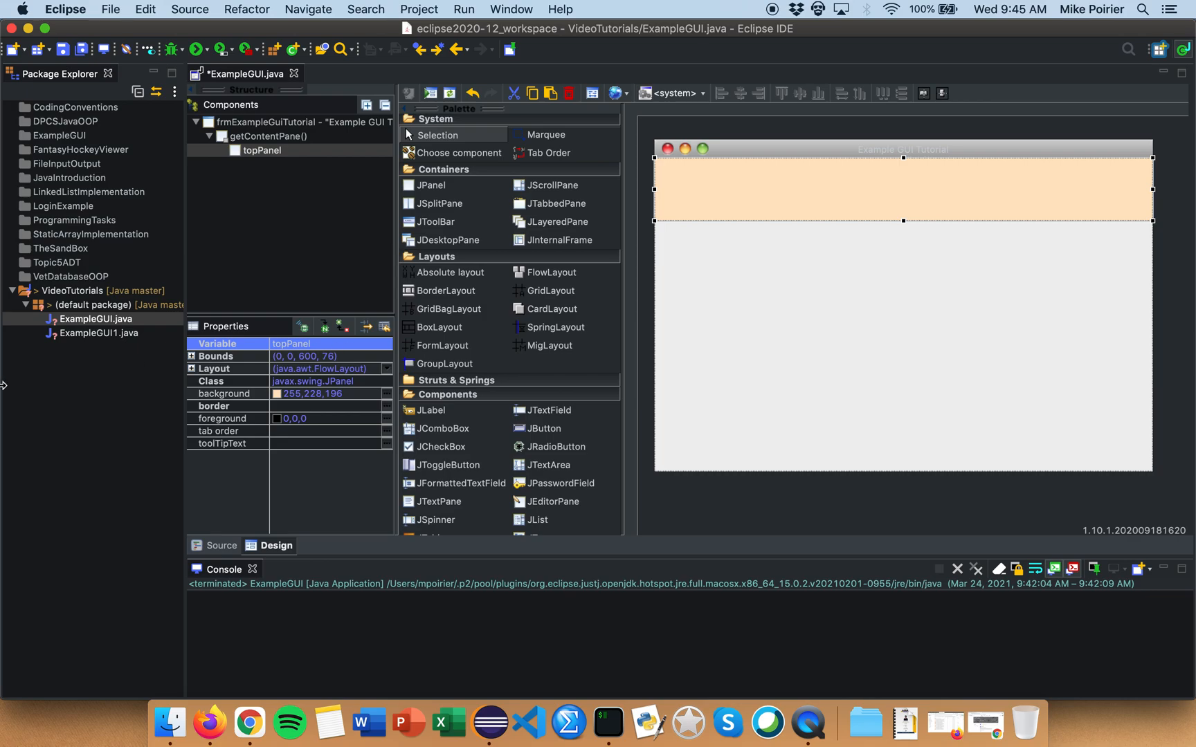
mouse_move(387, 372)
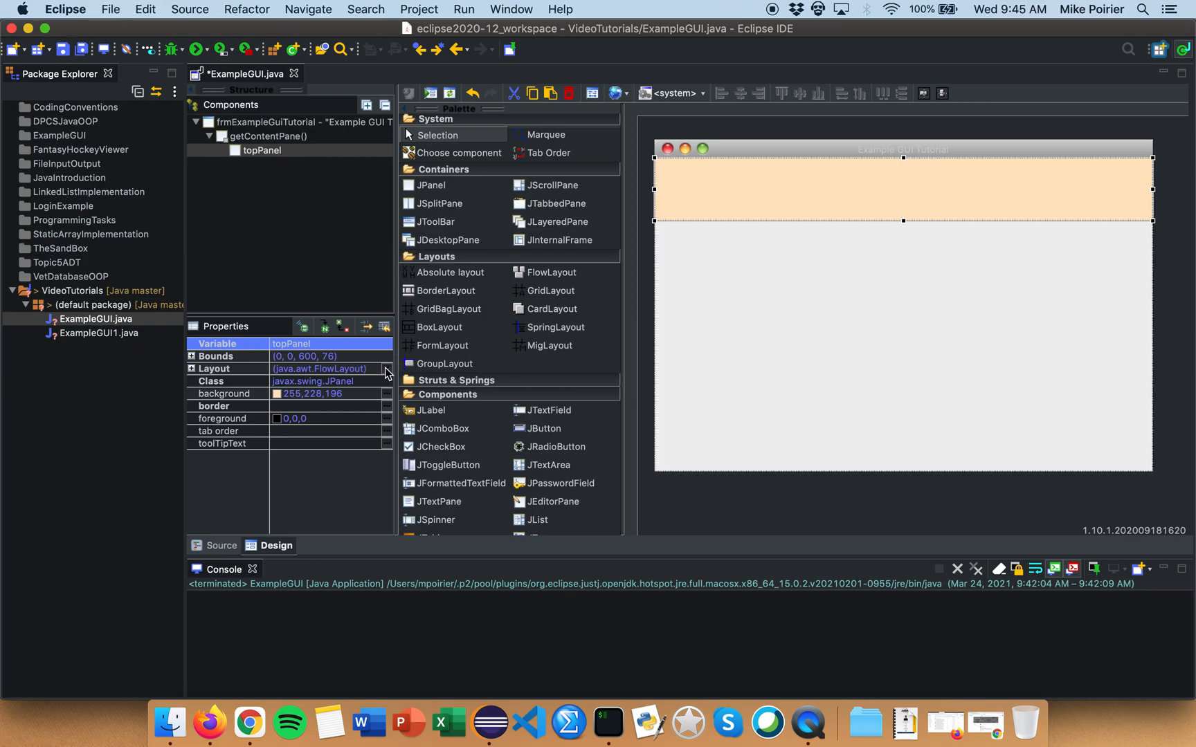
click(215, 368)
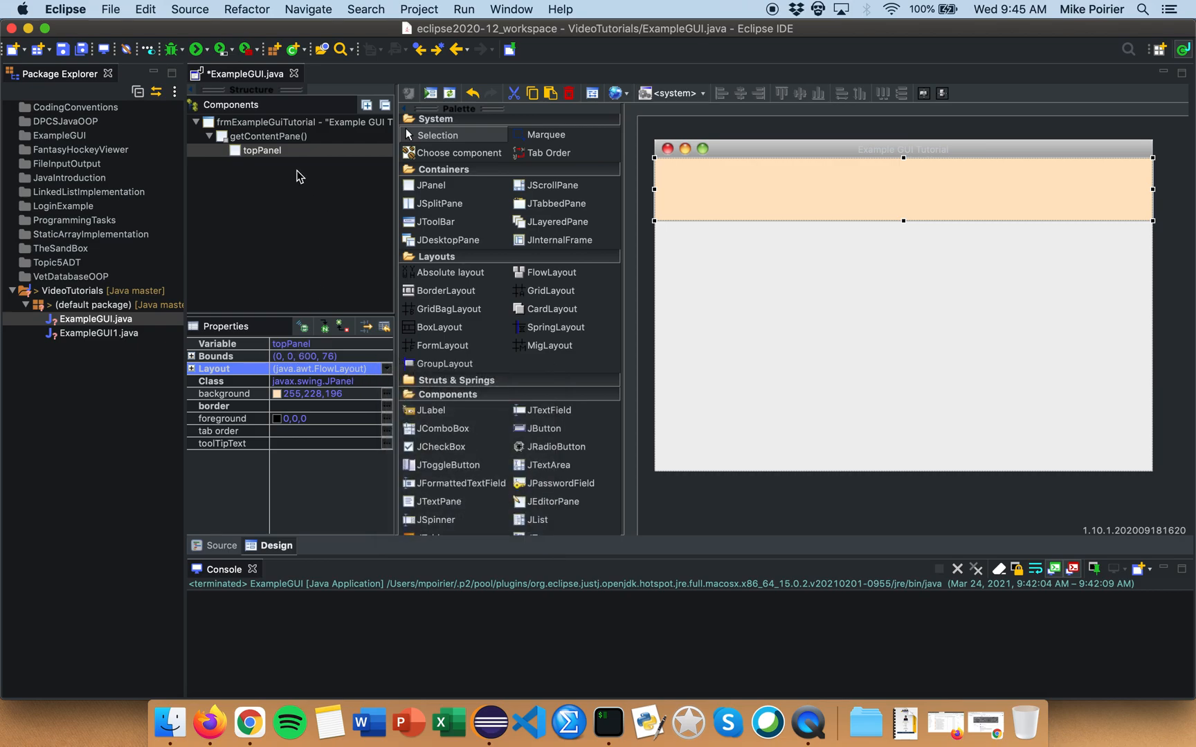
mouse_move(761, 176)
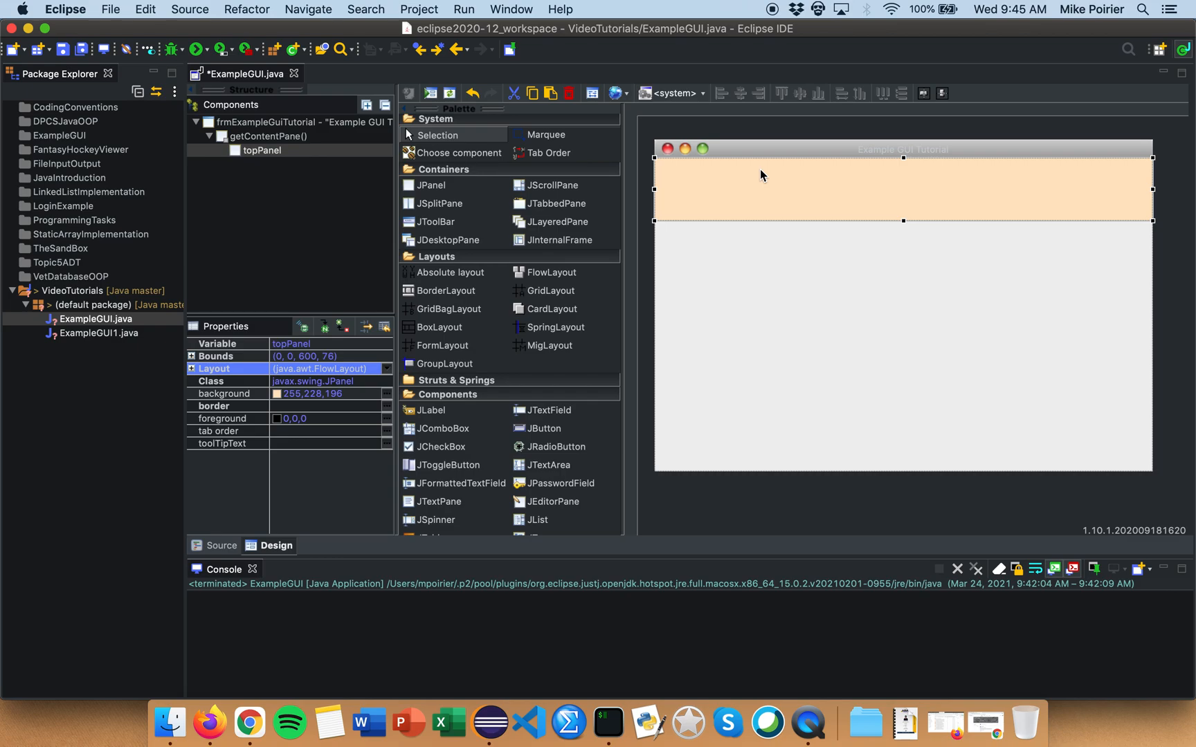
mouse_move(594, 382)
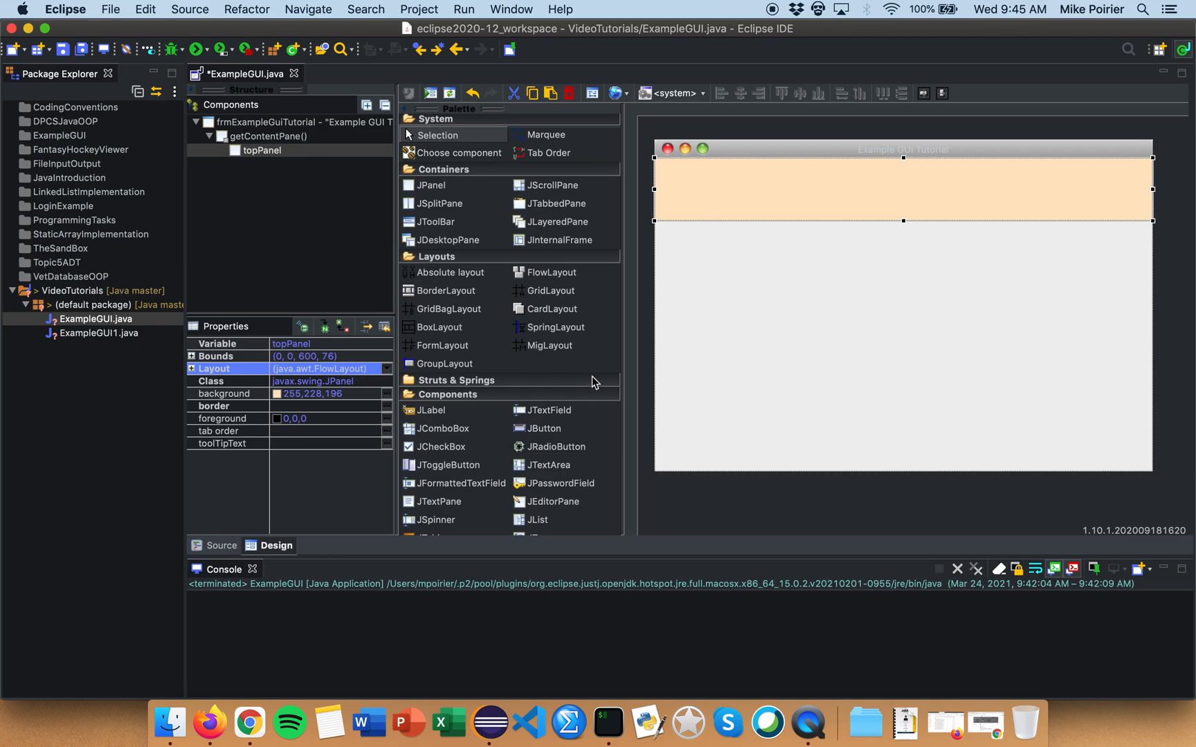
scroll(down, 3)
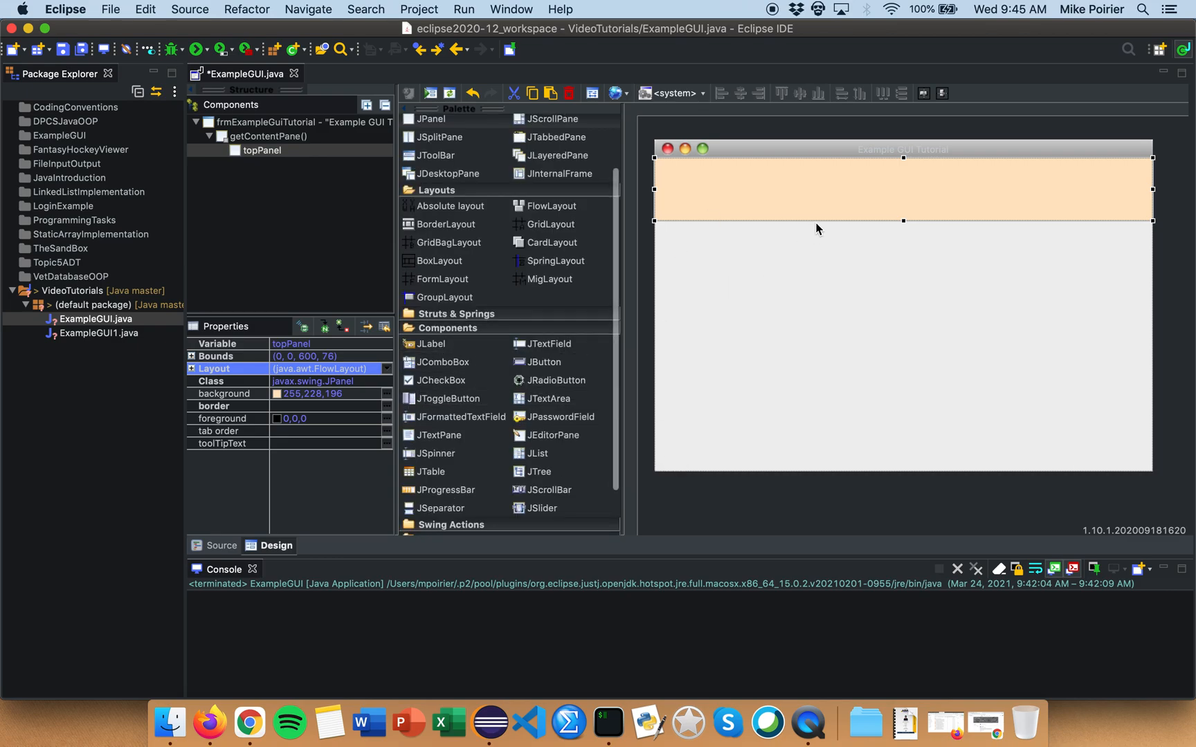
mouse_move(1012, 212)
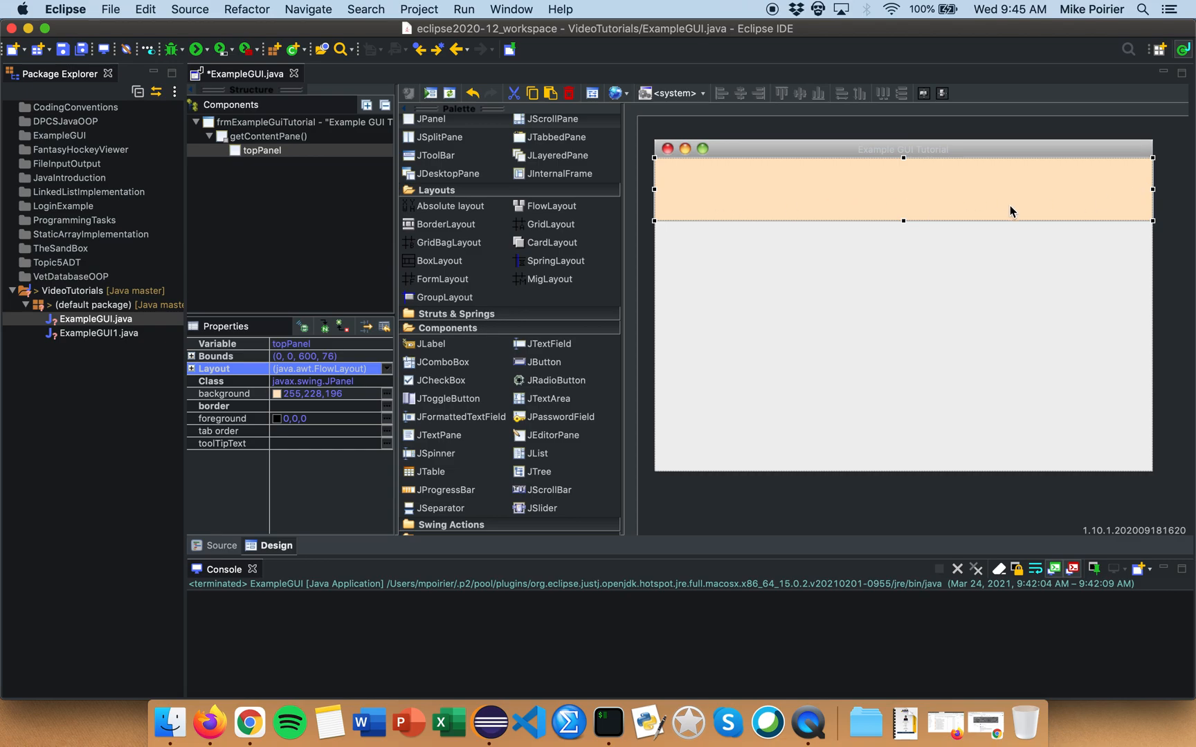
mouse_move(140, 390)
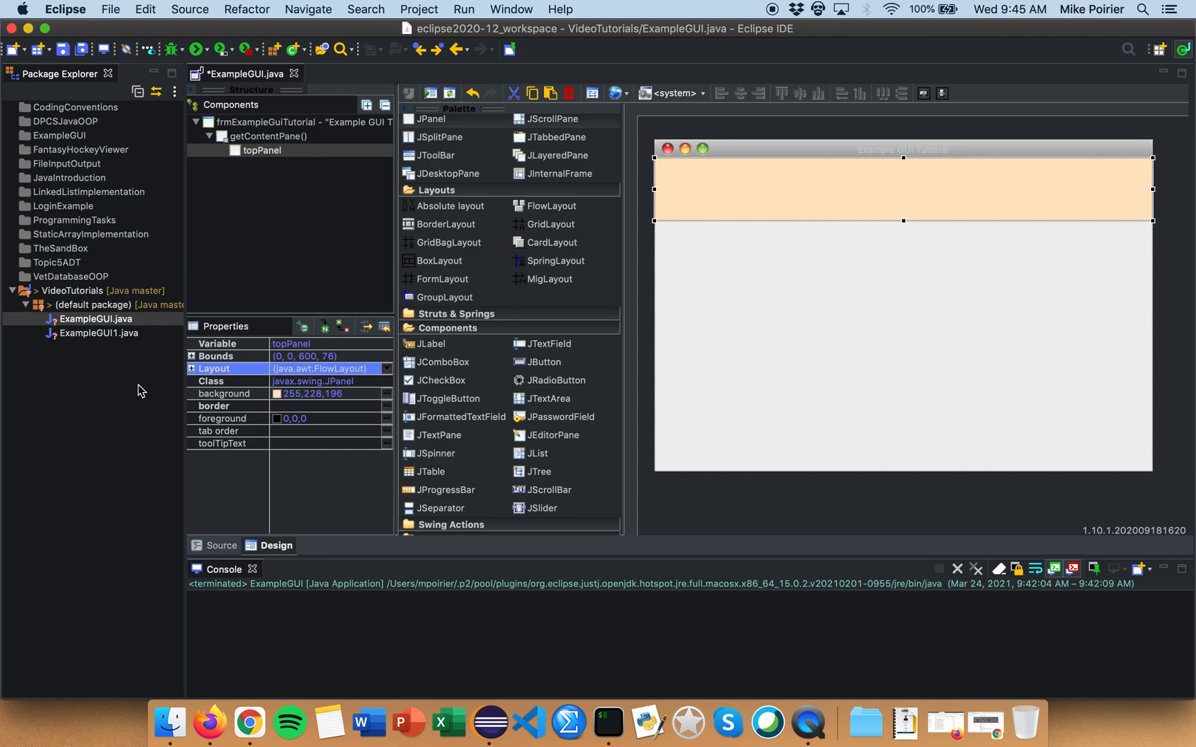
click(94, 334)
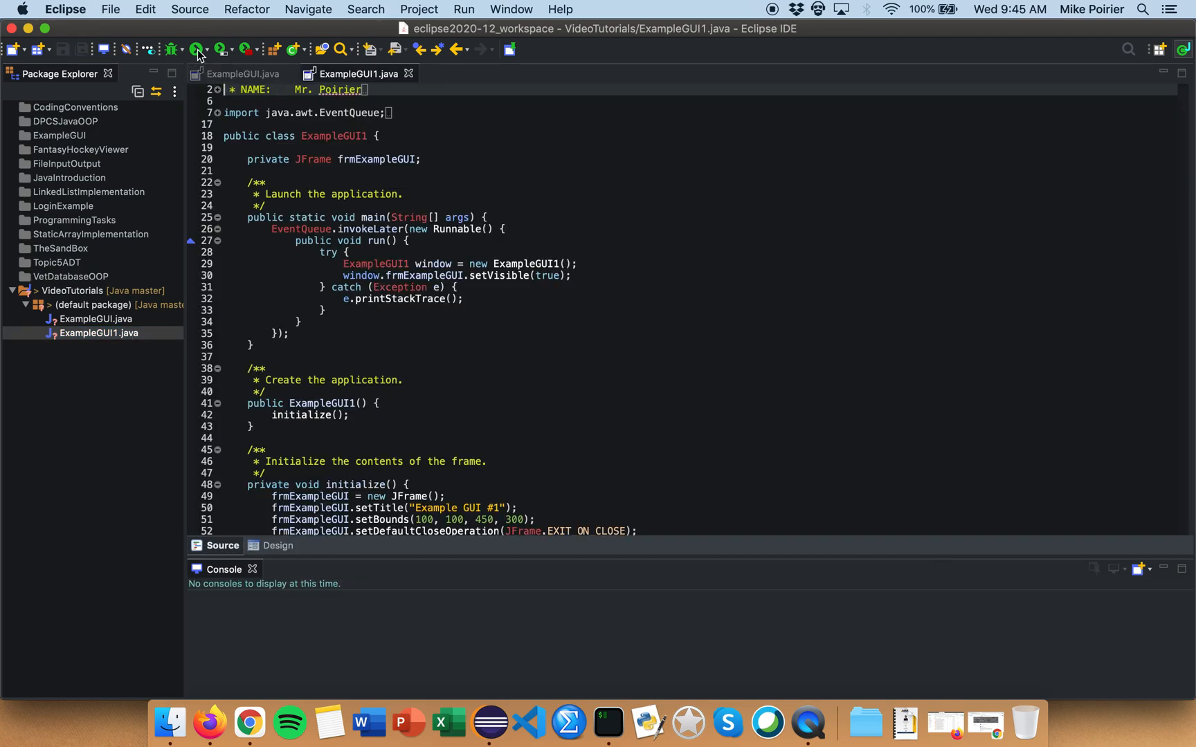
click(197, 48)
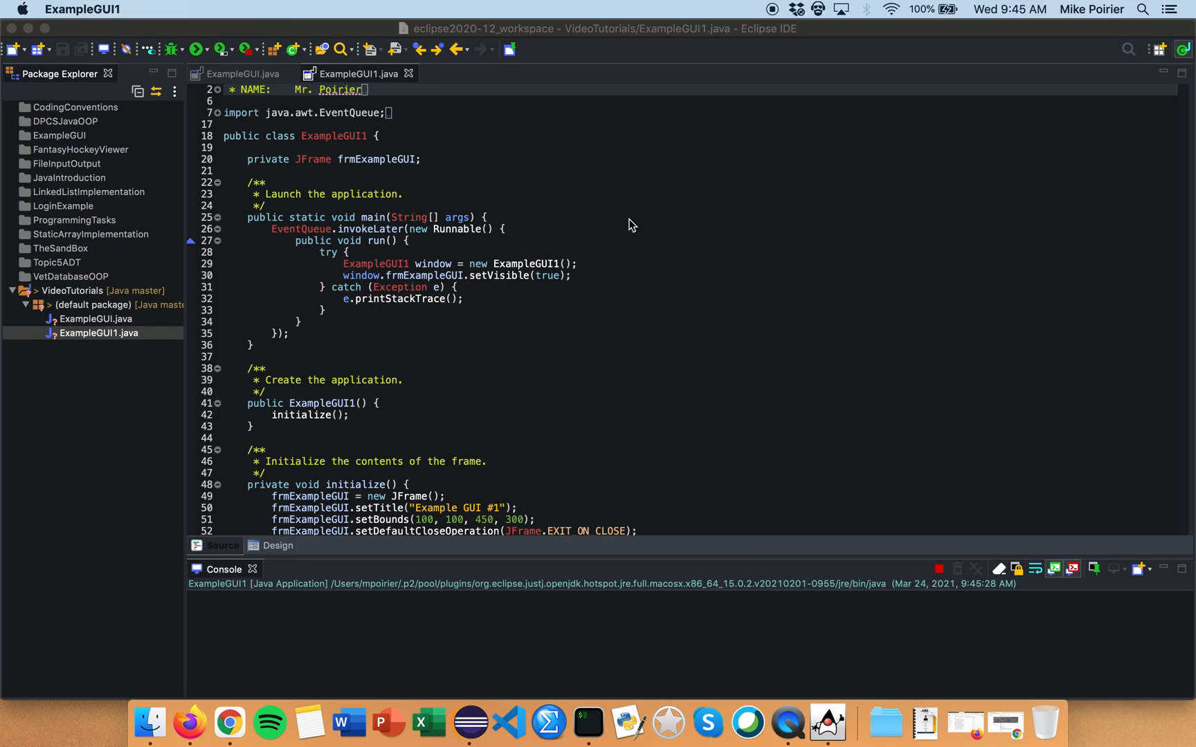
click(195, 48)
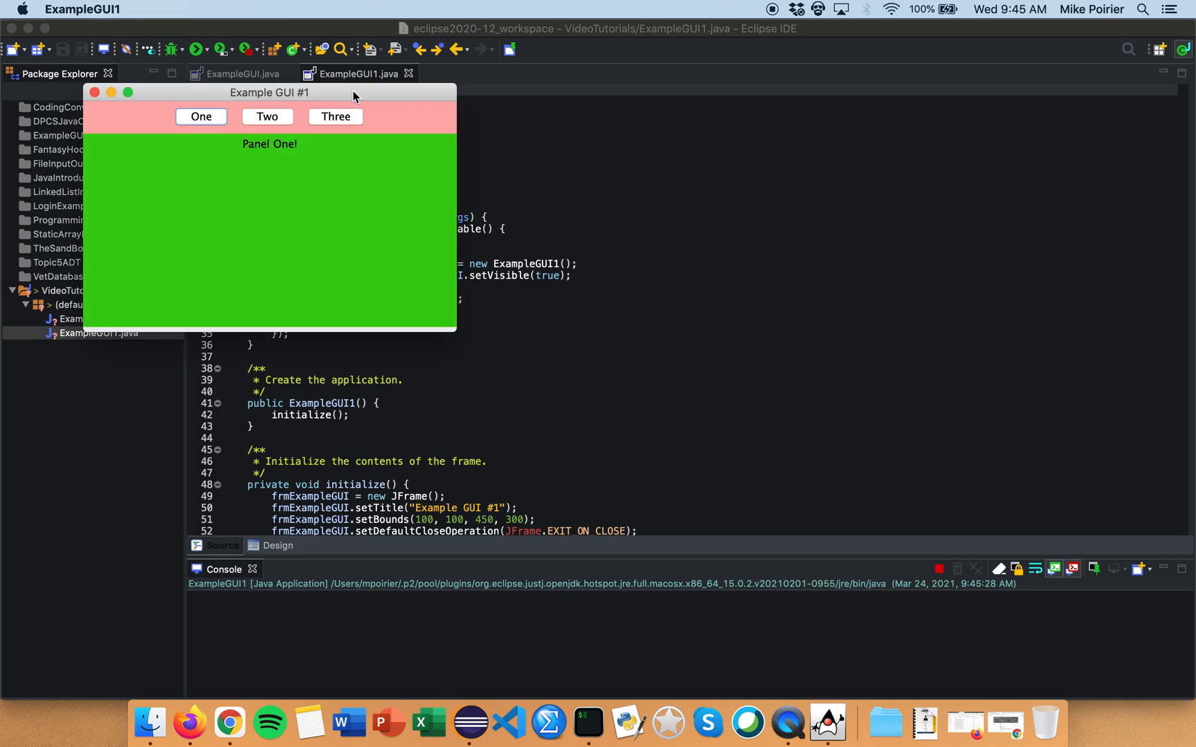
click(758, 205)
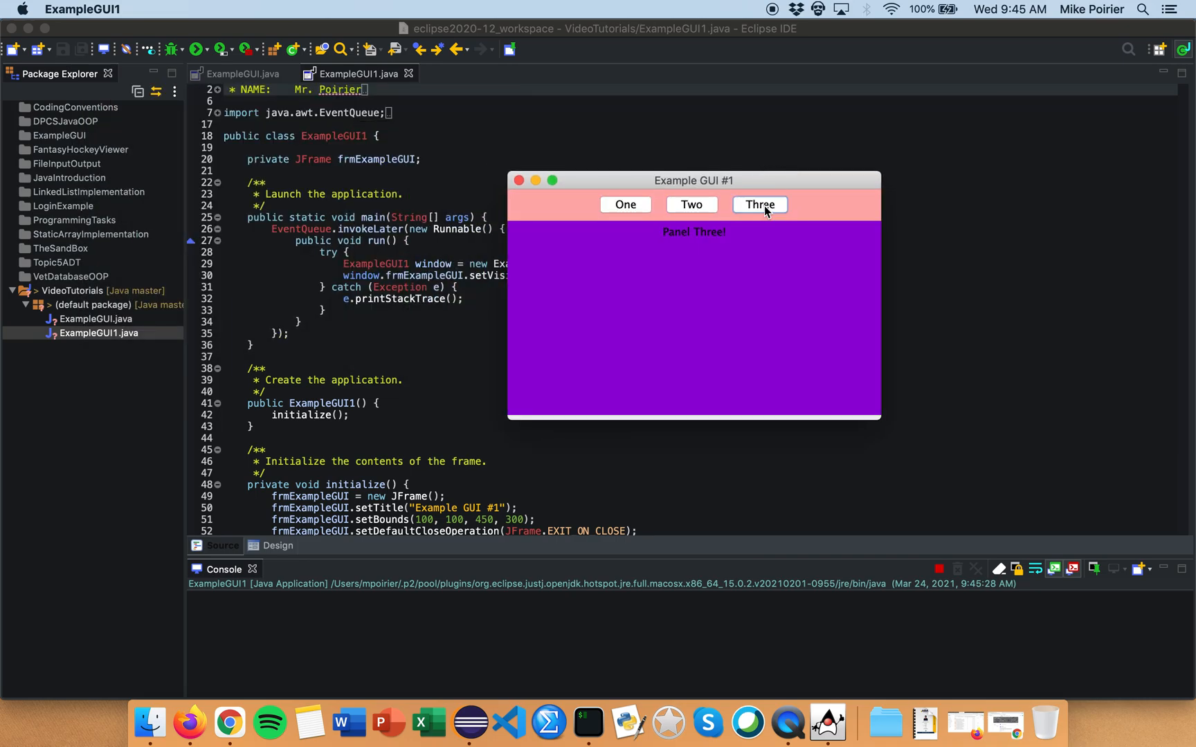
click(691, 205)
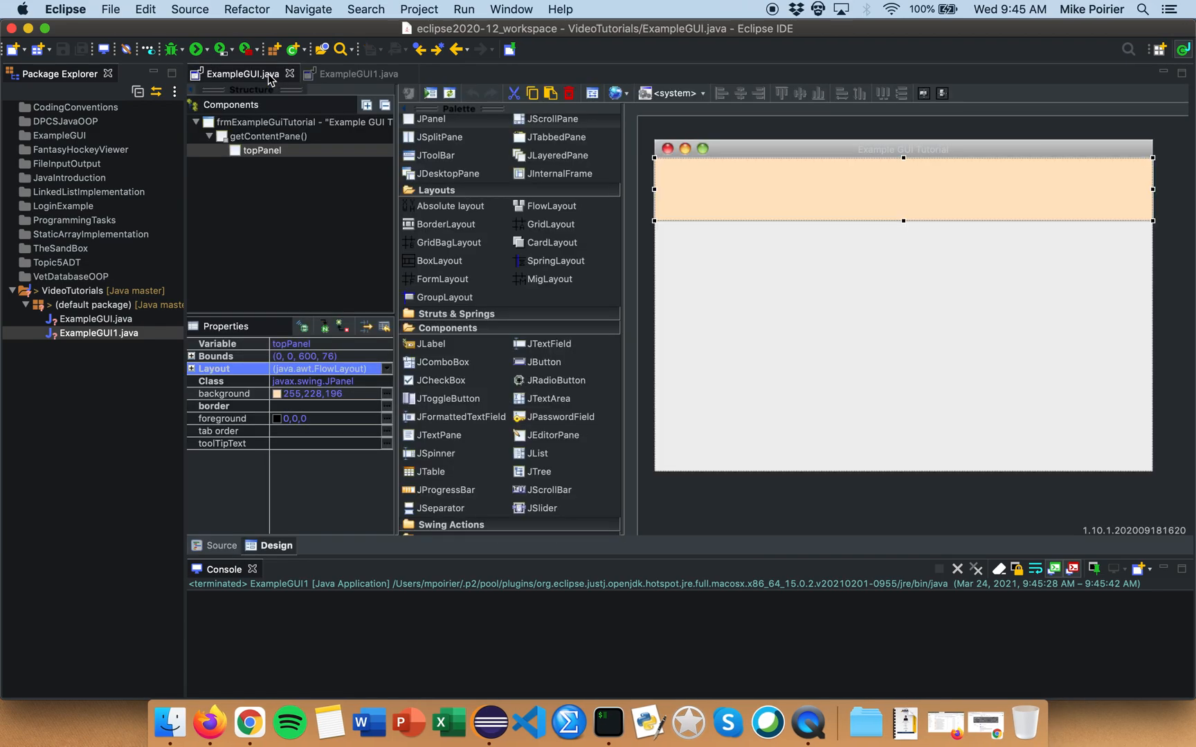
Add a second JPanel beneath topPanel and review topPanel's bounds height
click(268, 135)
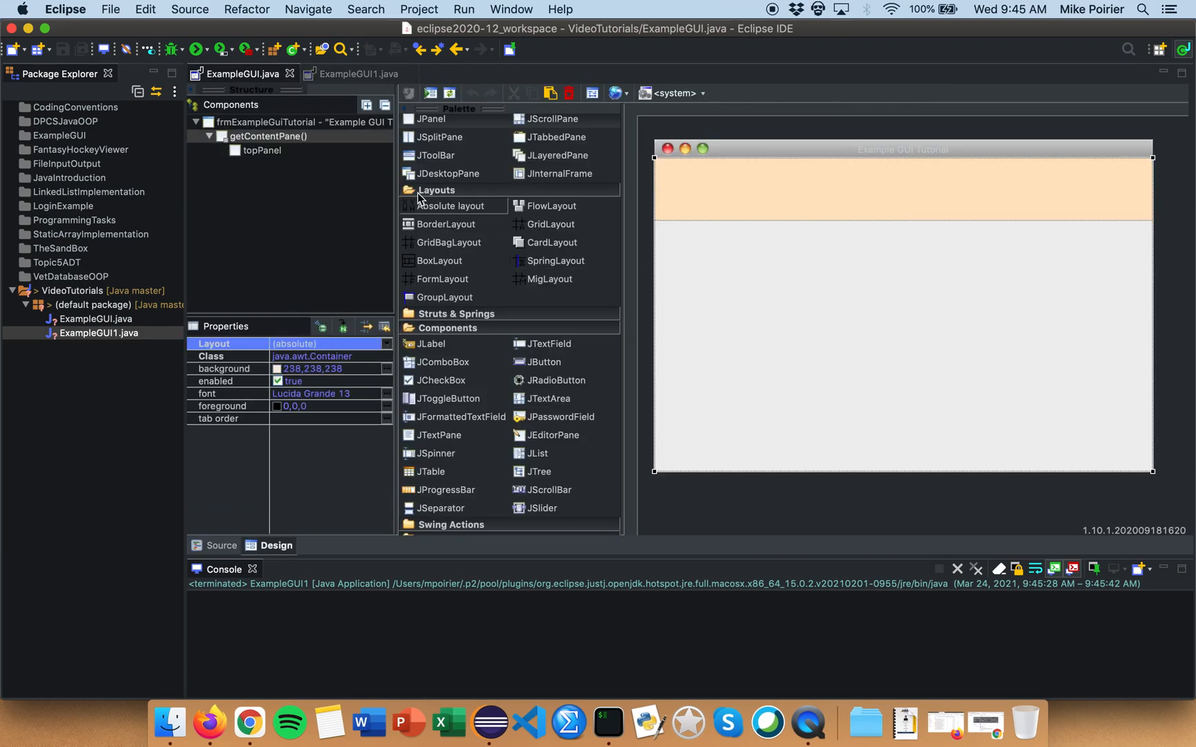
mouse_move(497, 274)
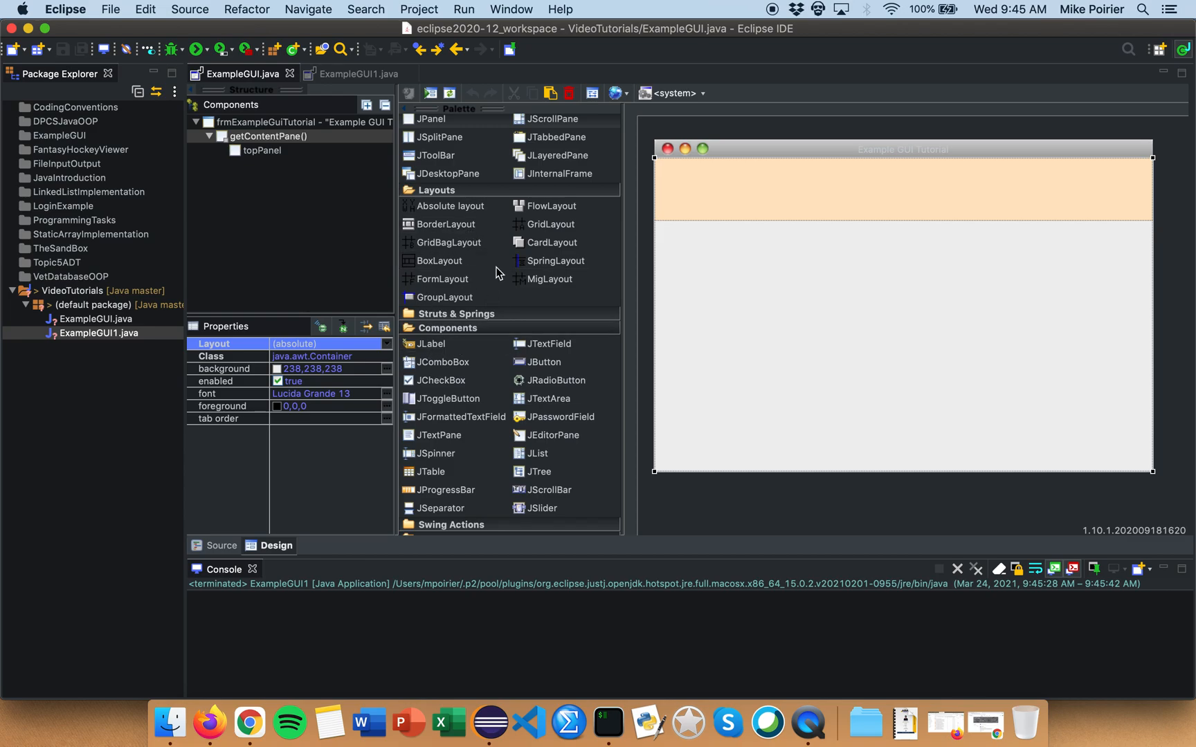
scroll(up, 3)
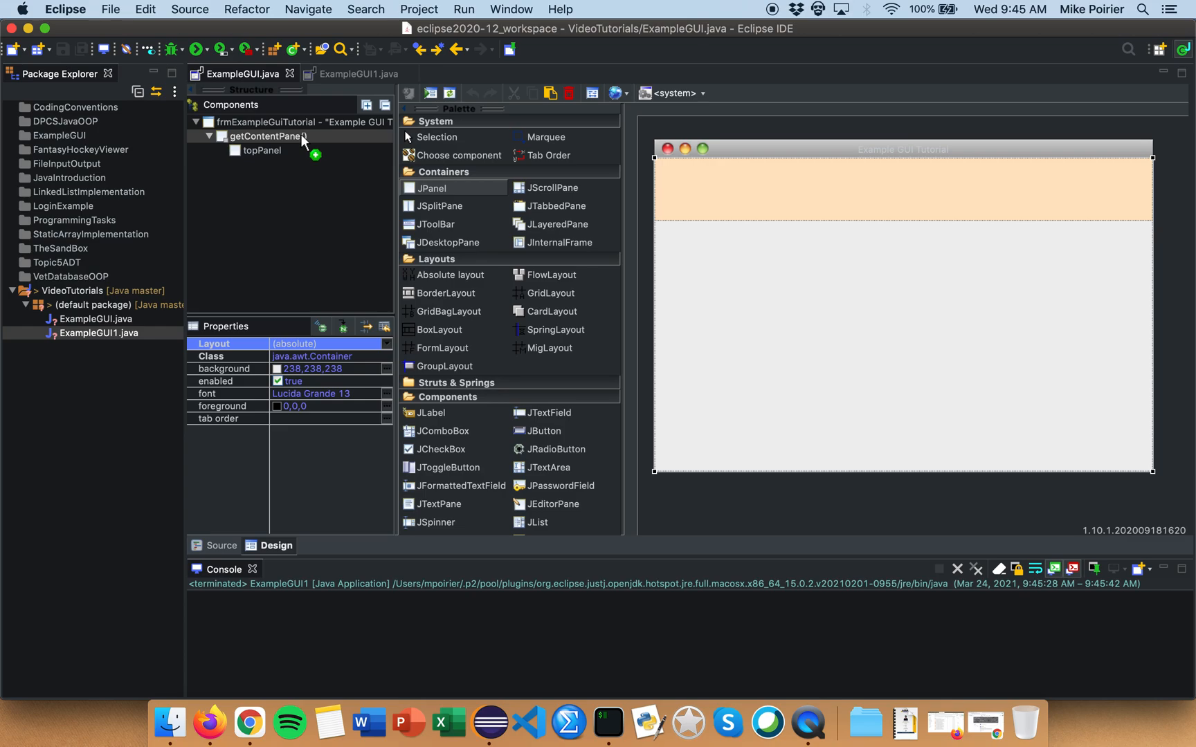
click(267, 135)
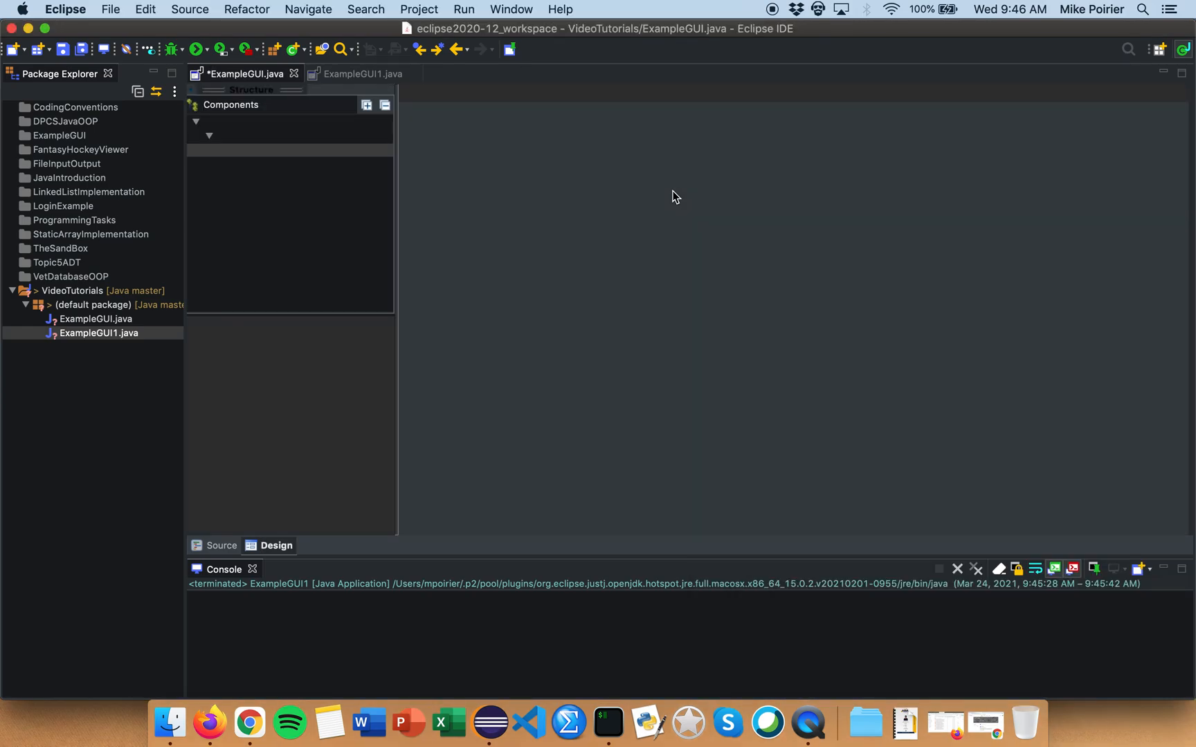
click(275, 545)
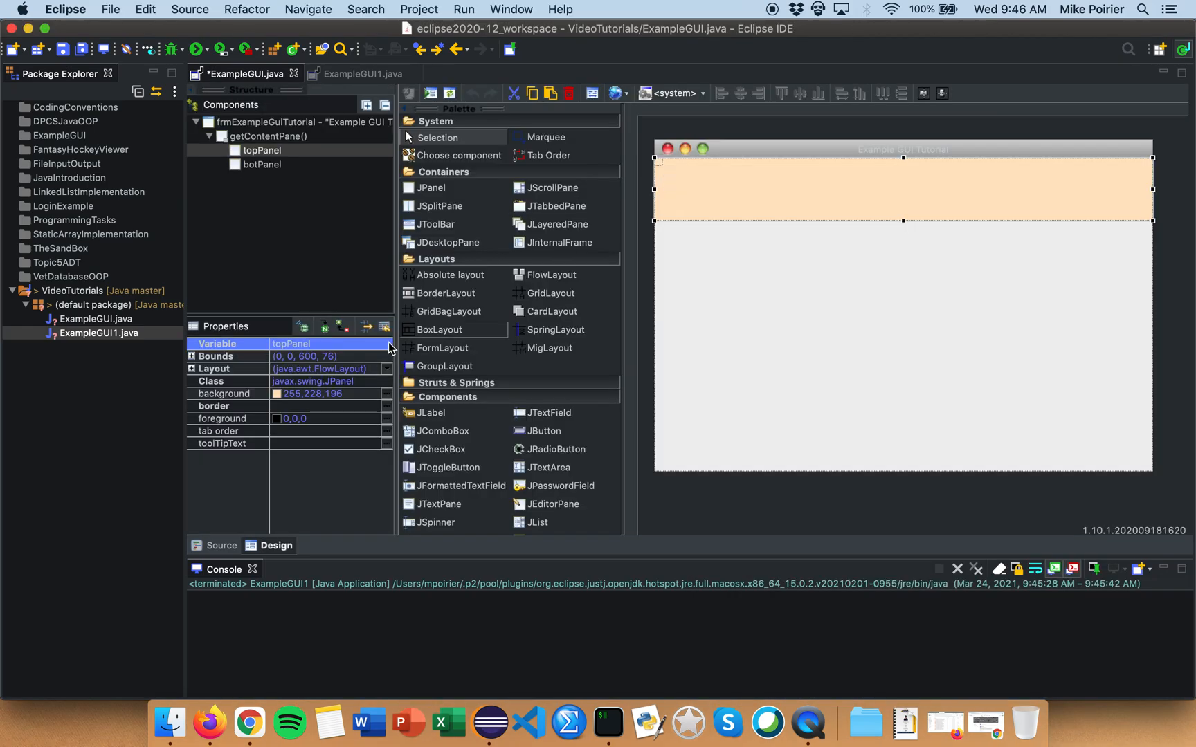
mouse_move(771, 218)
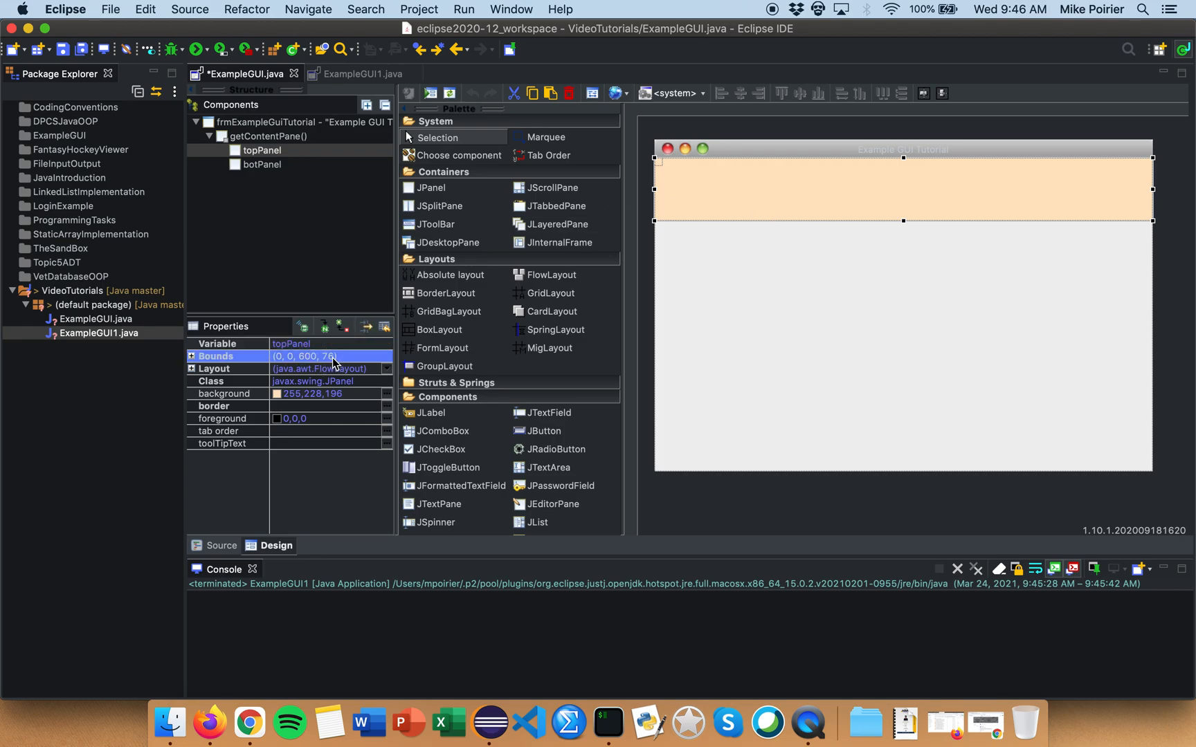
click(191, 355)
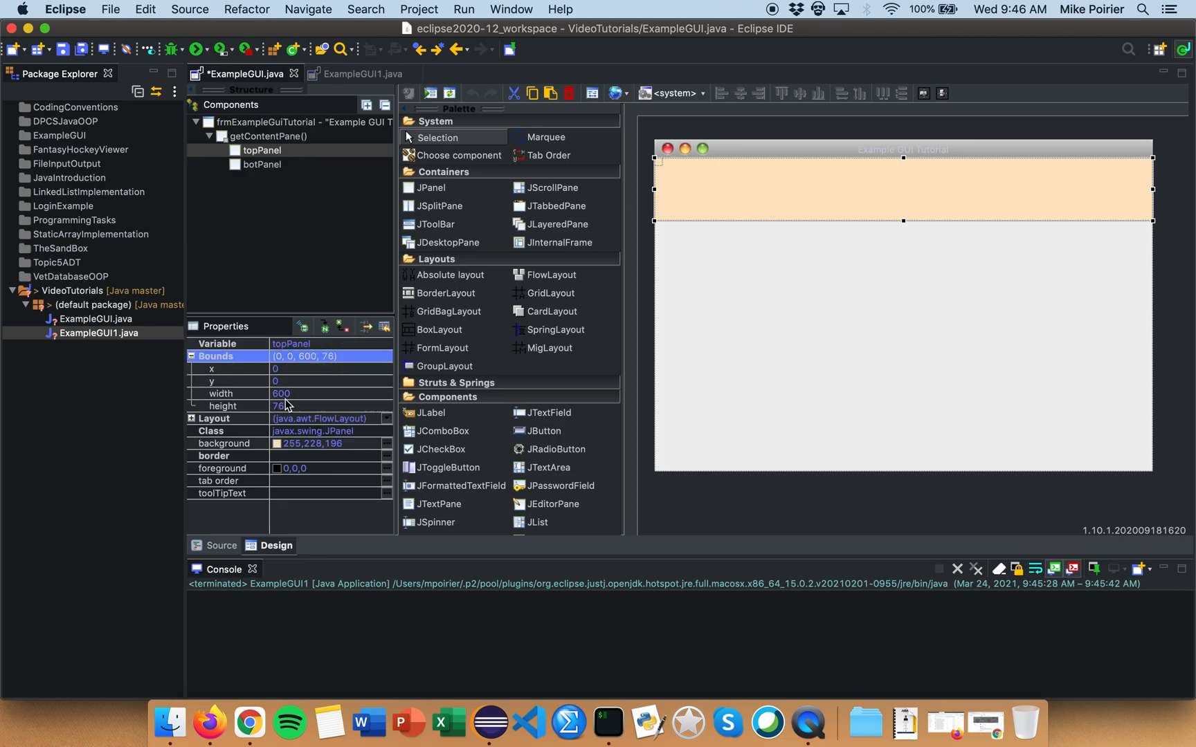
click(221, 405)
text(80)
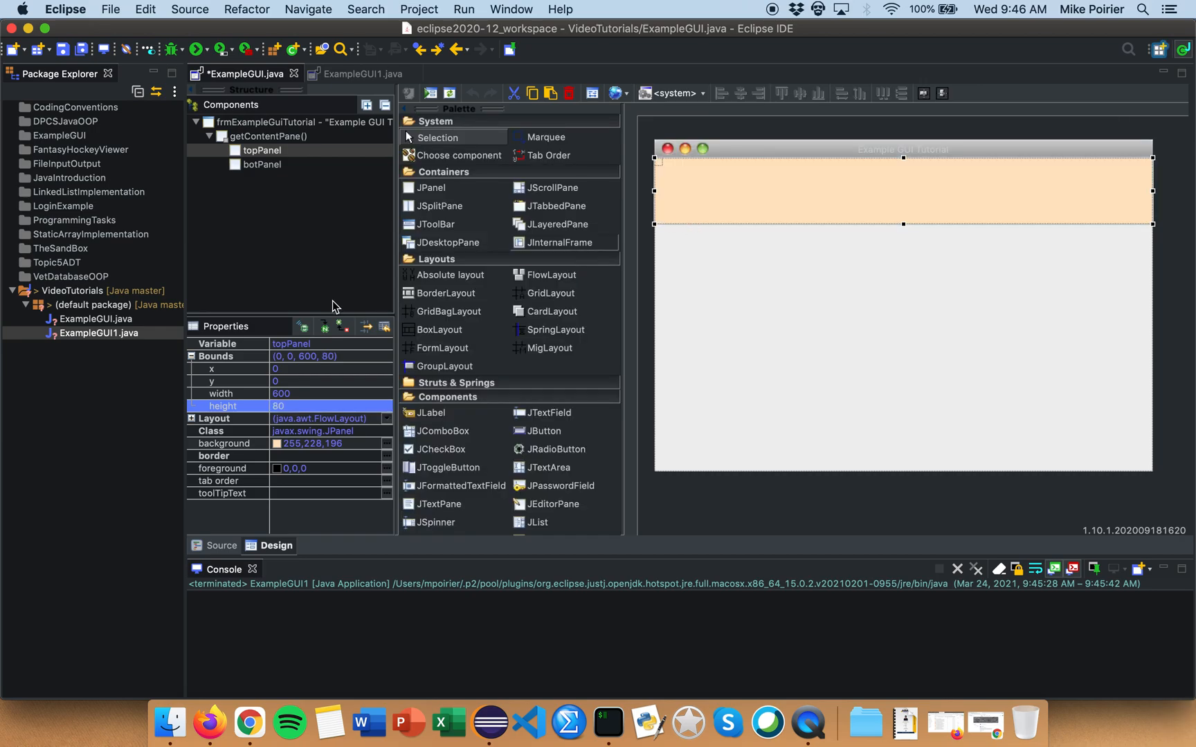
Compare botPanel's position with topPanel and cancel its background colour change, keeping light grey
click(260, 165)
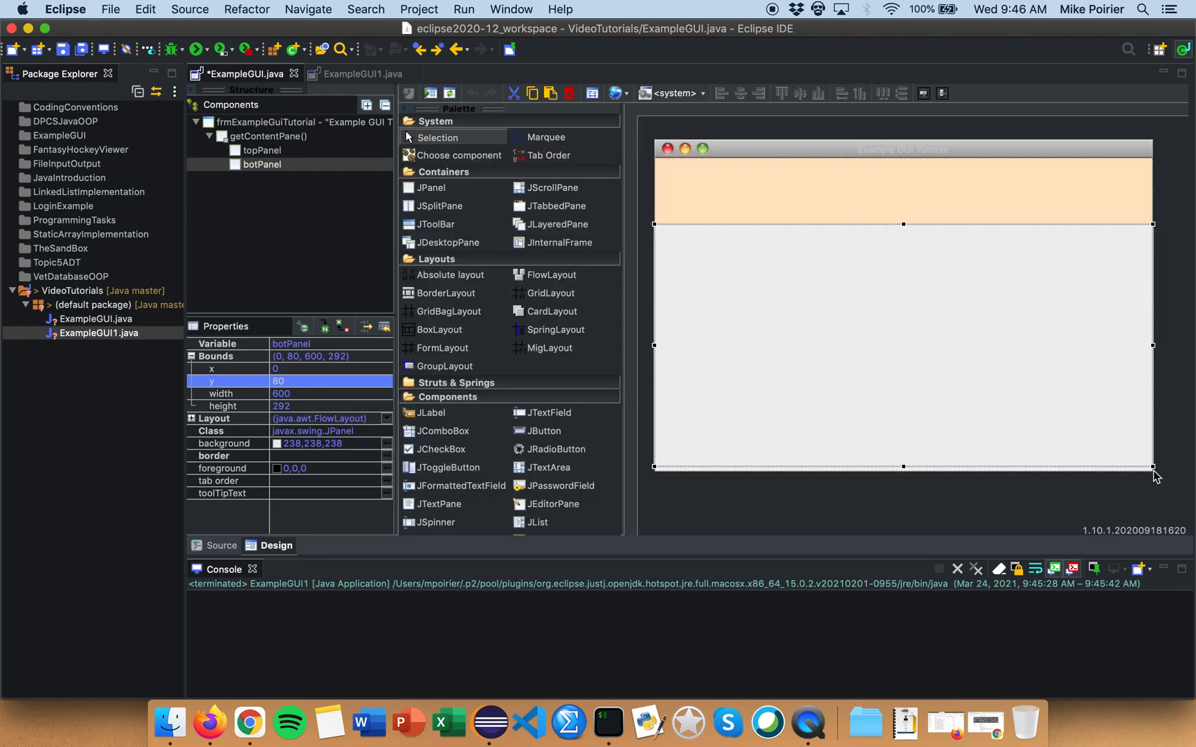
mouse_move(295, 201)
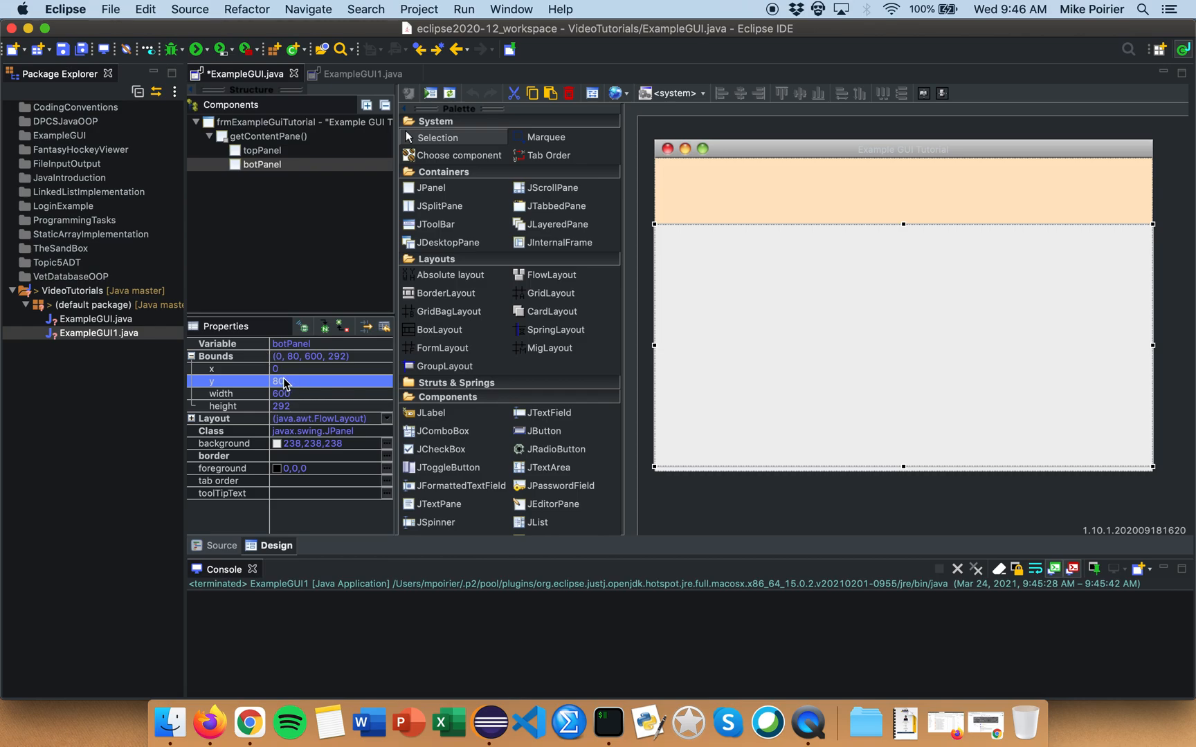
click(262, 150)
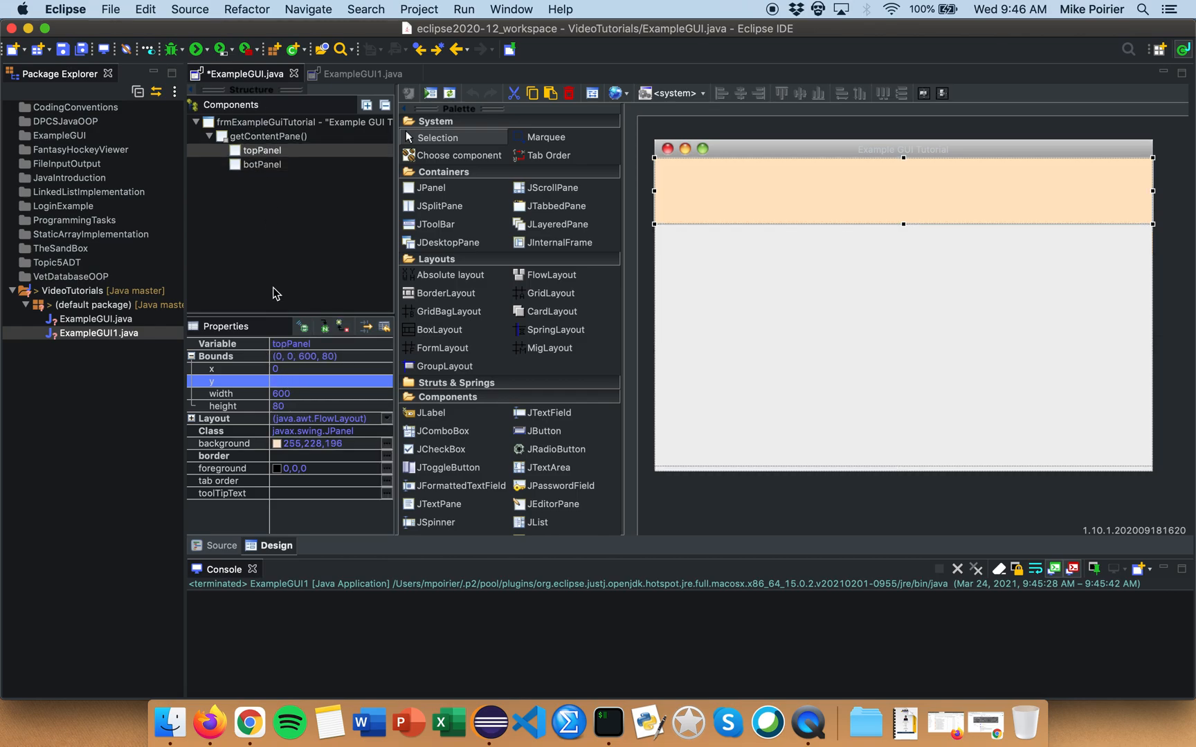
click(262, 151)
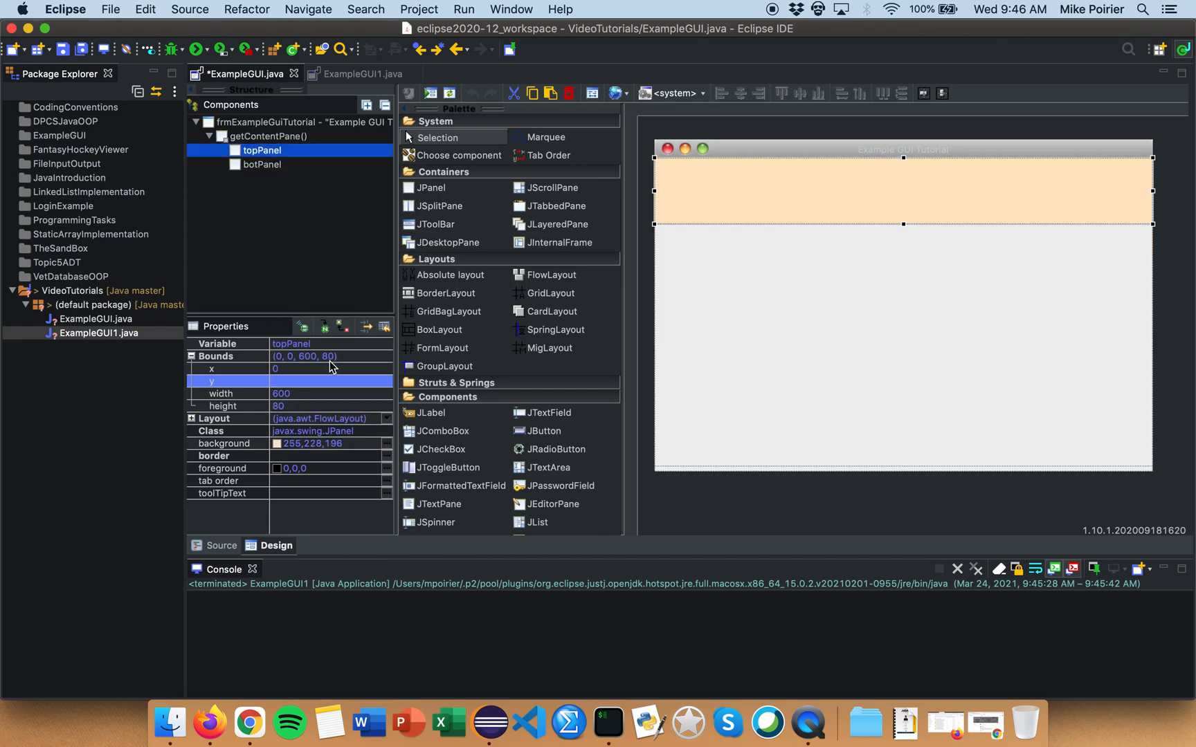
click(261, 164)
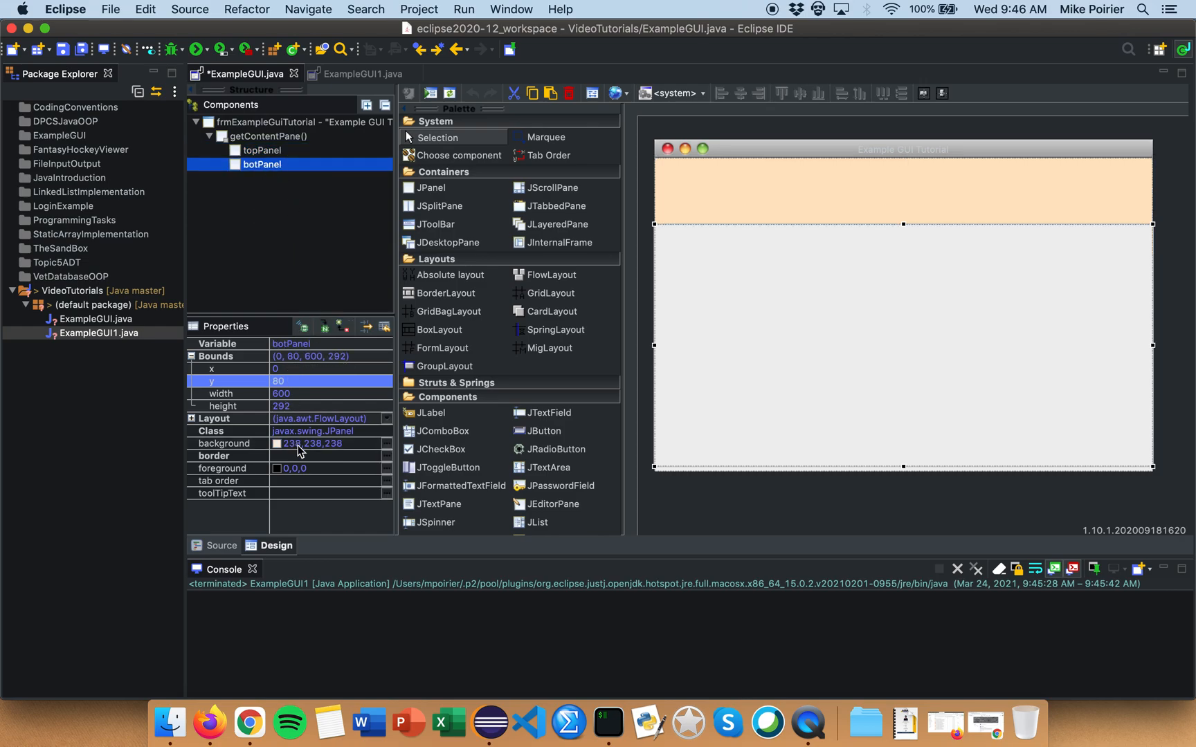
click(277, 443)
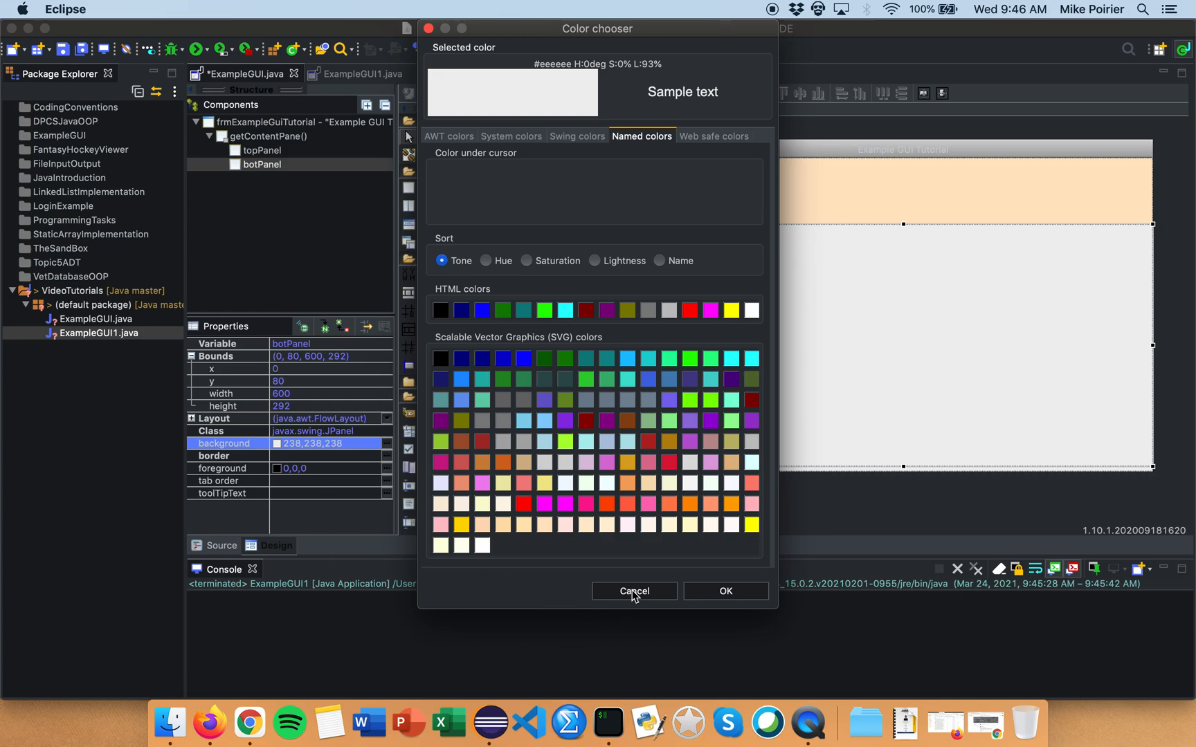
click(633, 591)
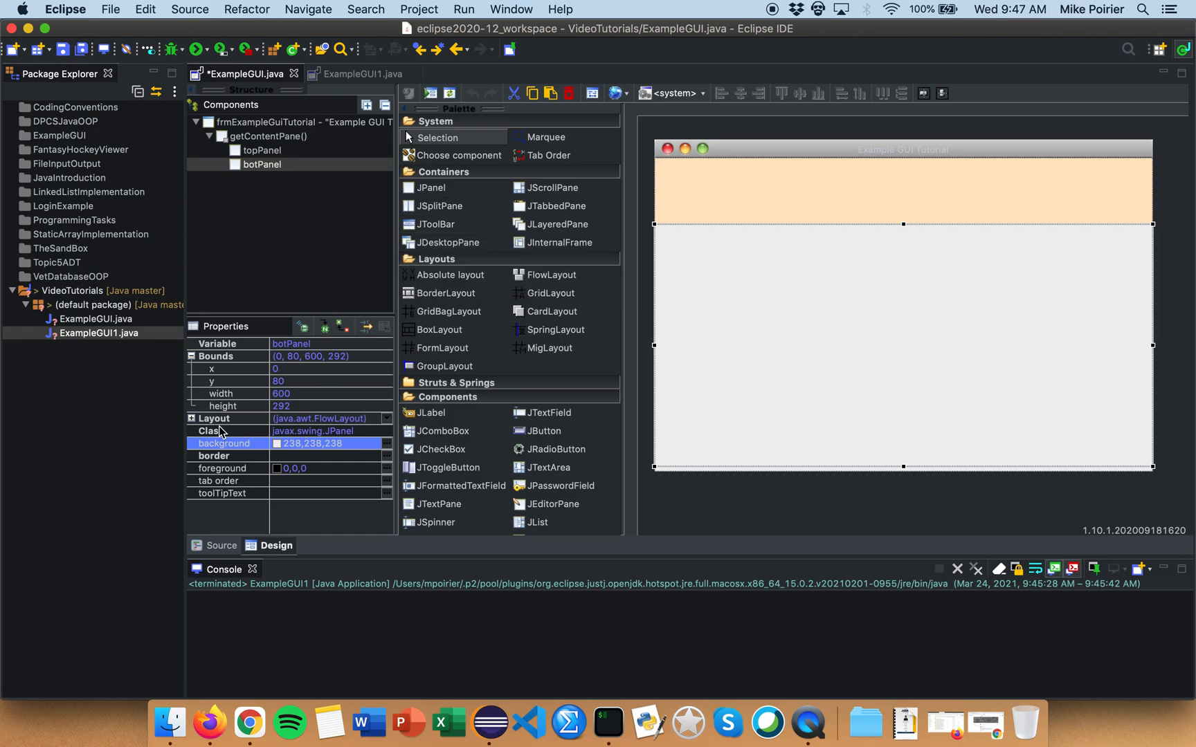
Change botPanel's Layout property from FlowLayout to CardLayout
click(193, 418)
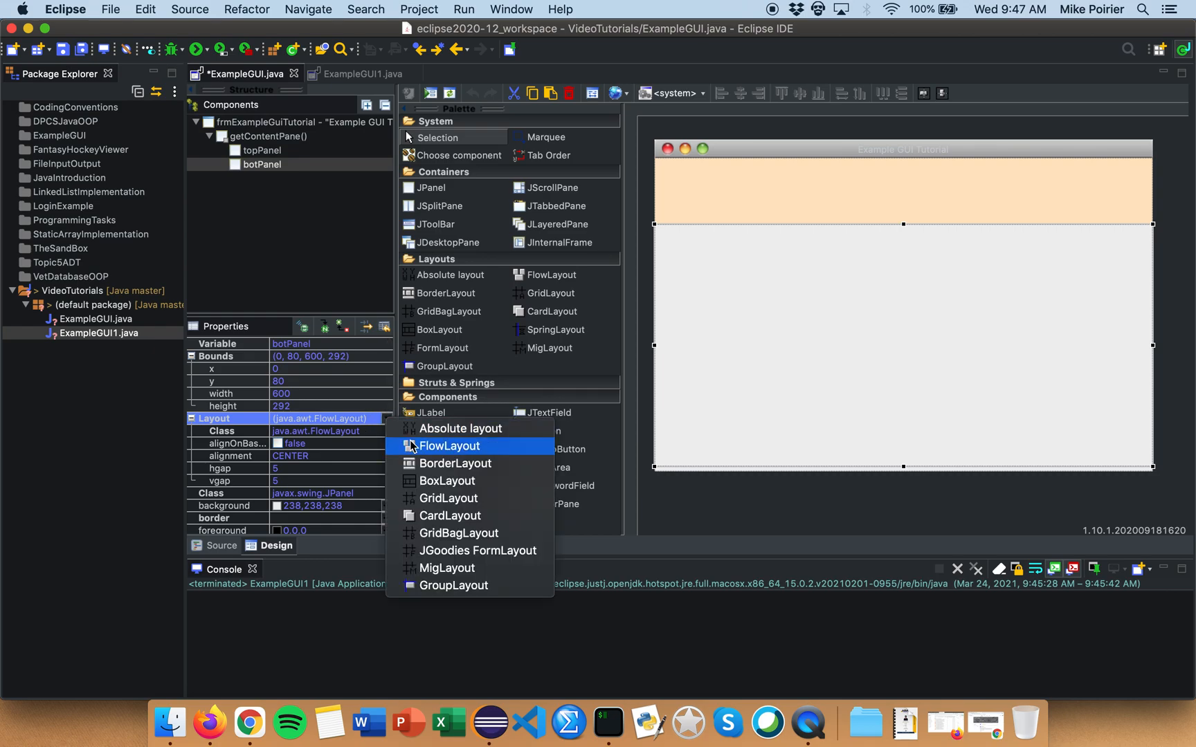
click(449, 446)
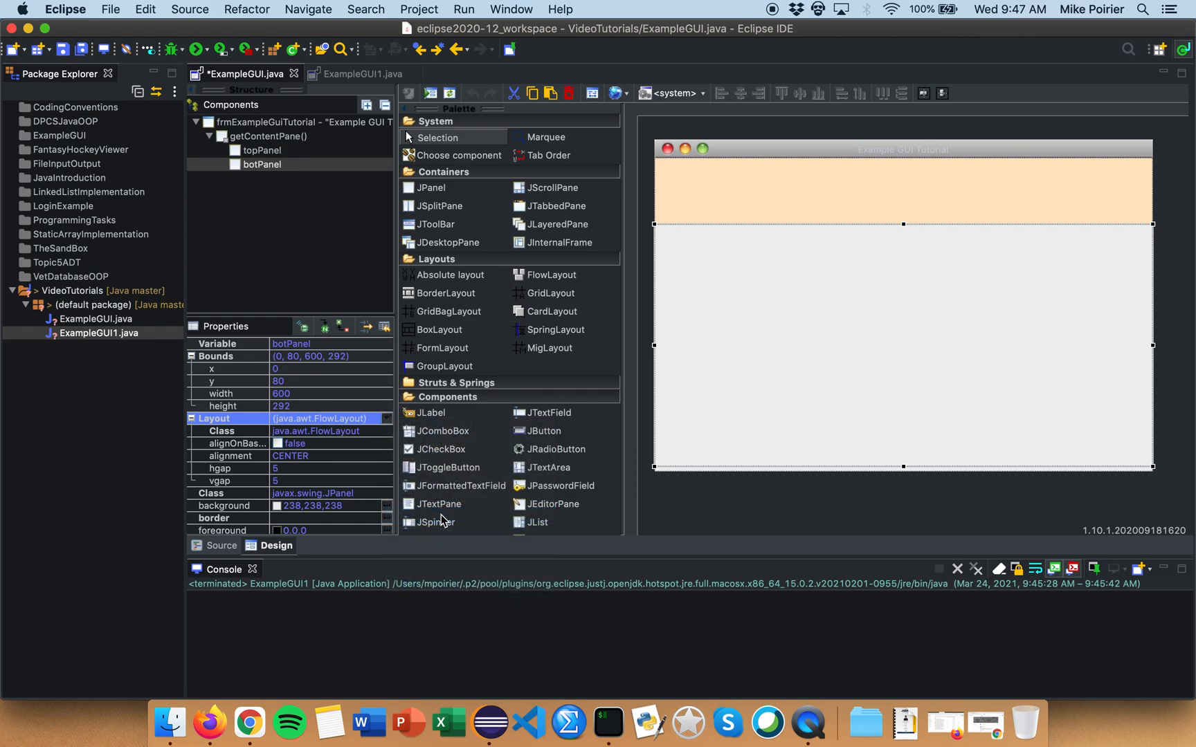
click(330, 418)
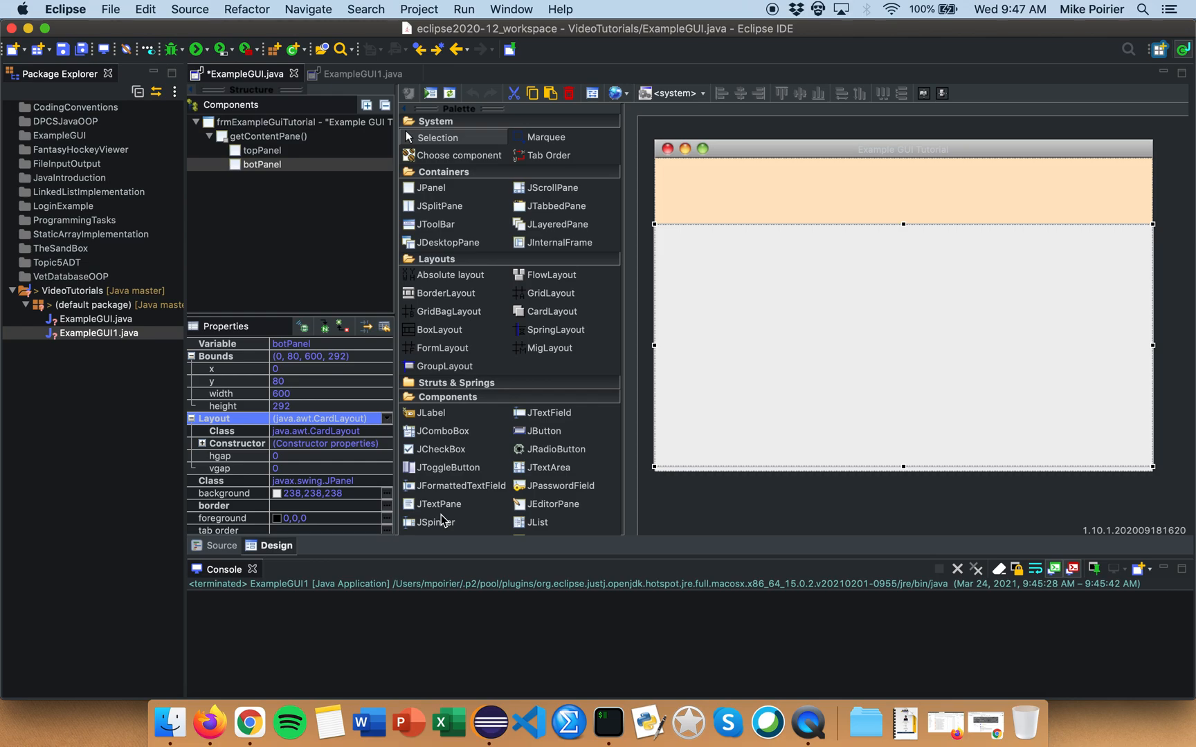
mouse_move(647, 384)
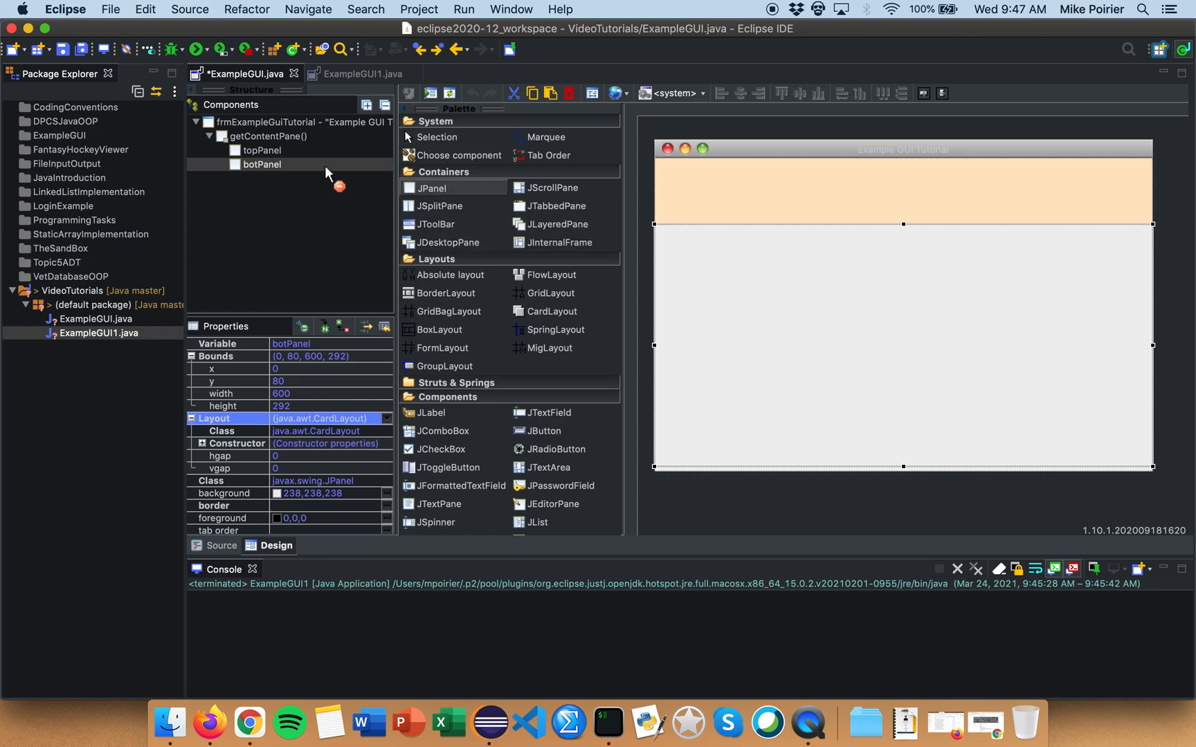
Add three JPanels inside botPanel and name them panel1, panel2 and panel3
click(261, 163)
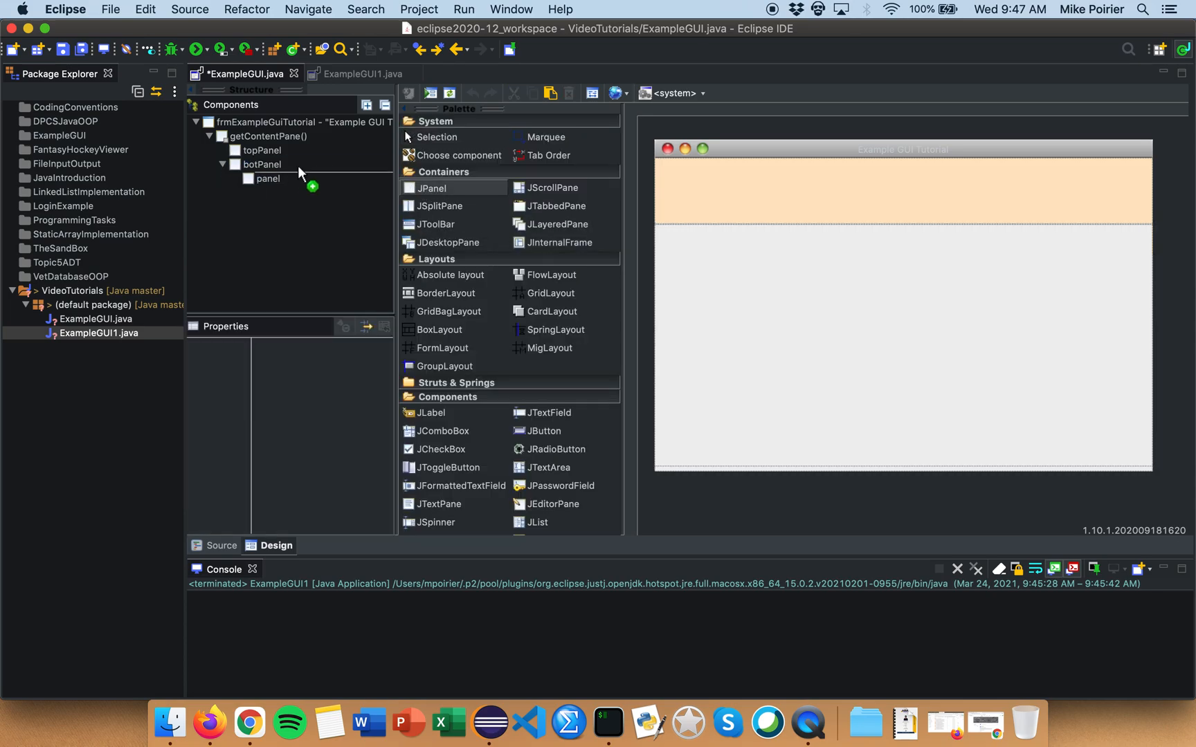
click(259, 164)
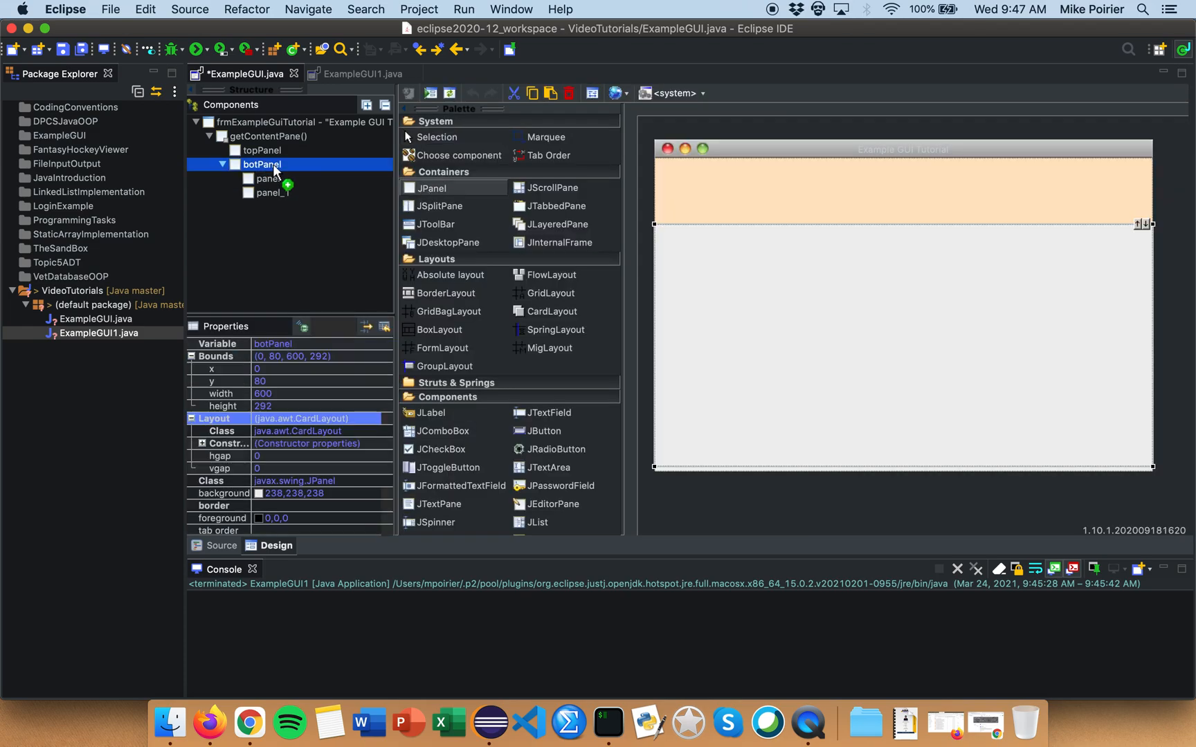
click(267, 179)
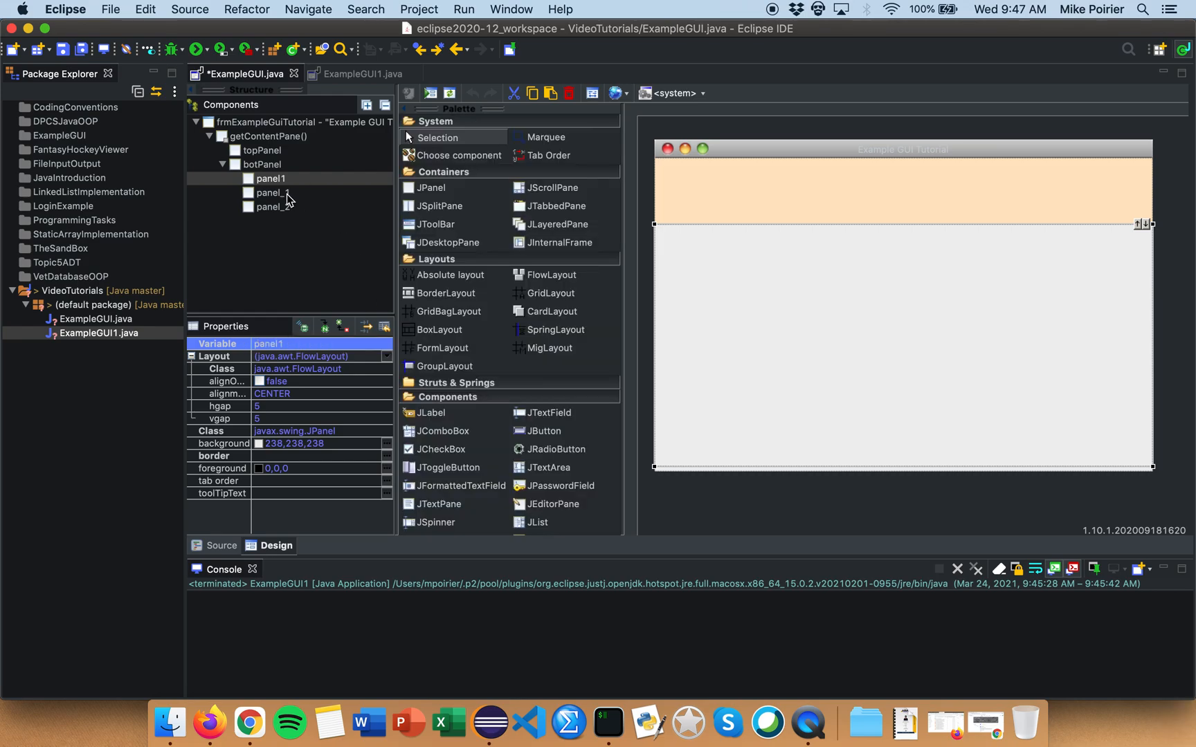
click(271, 193)
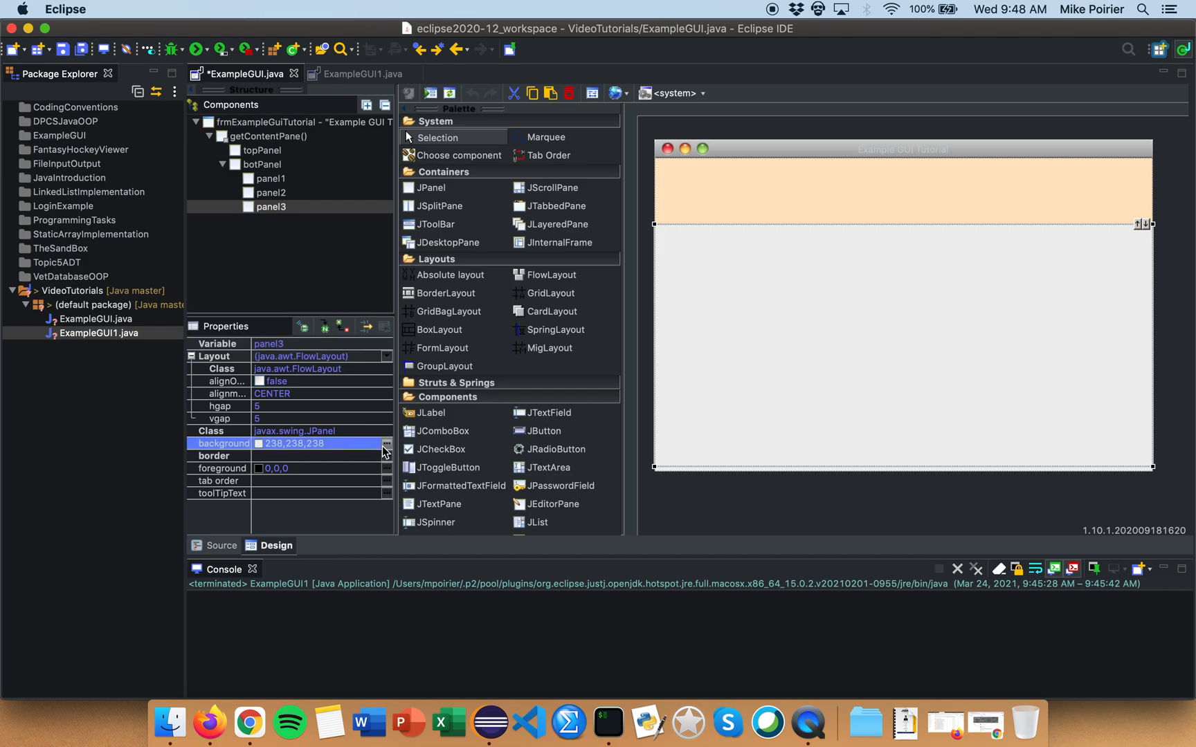
Give panel3 a yellow-green background and panel2 a gold background via the Color chooser
click(385, 443)
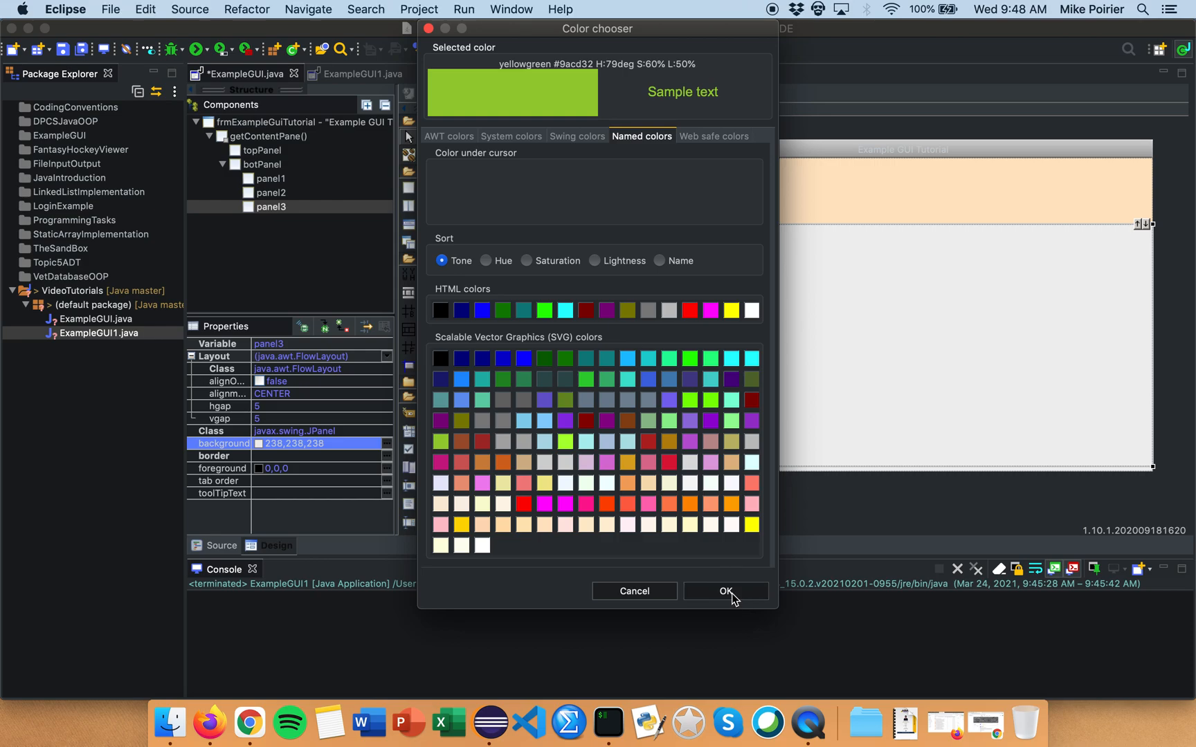
click(725, 591)
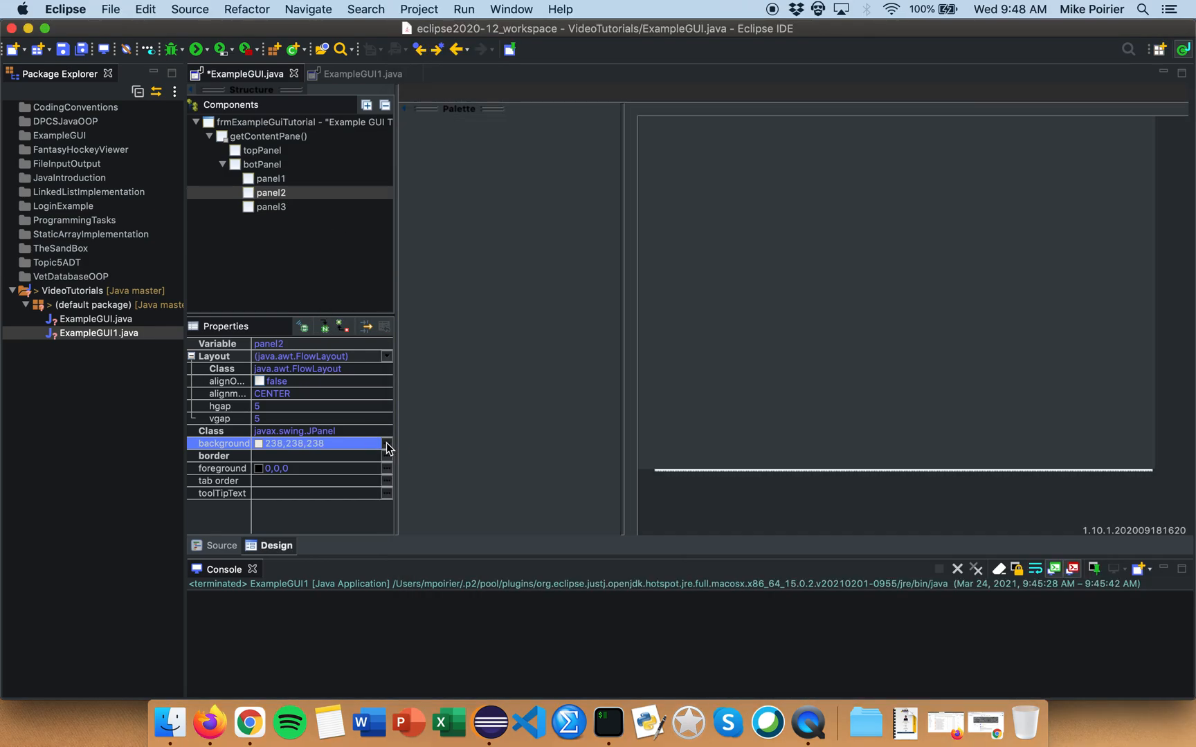
click(388, 443)
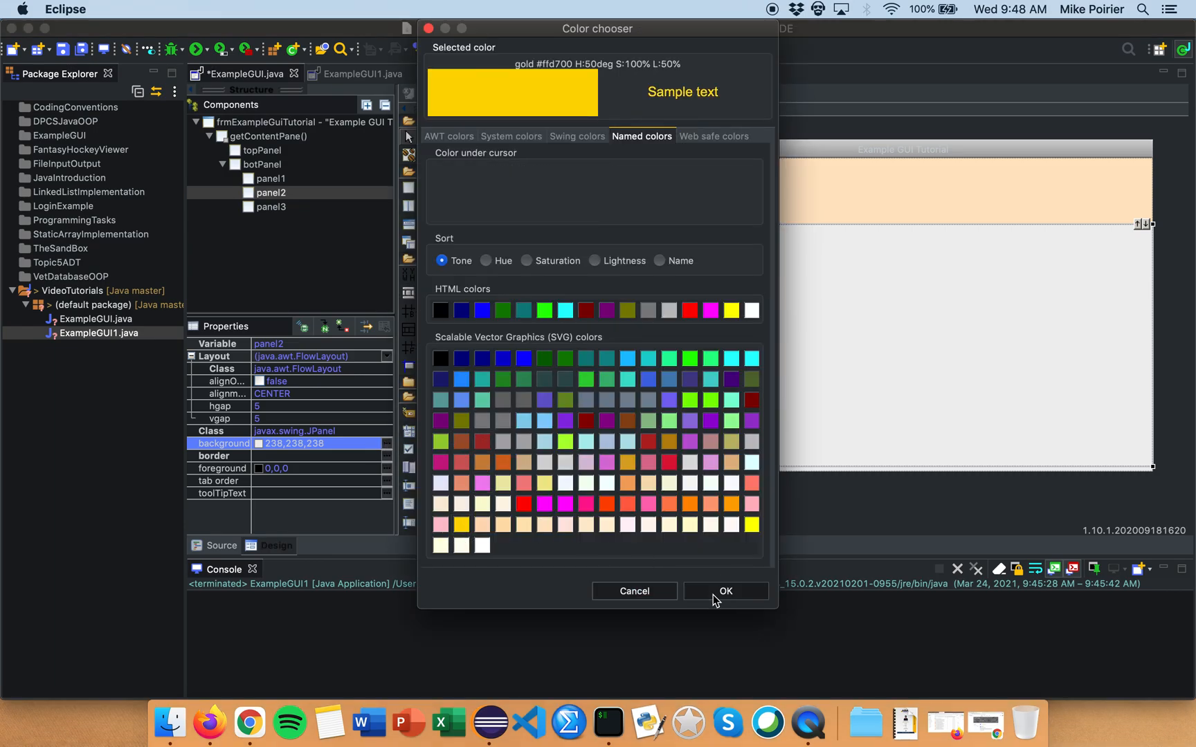
click(724, 591)
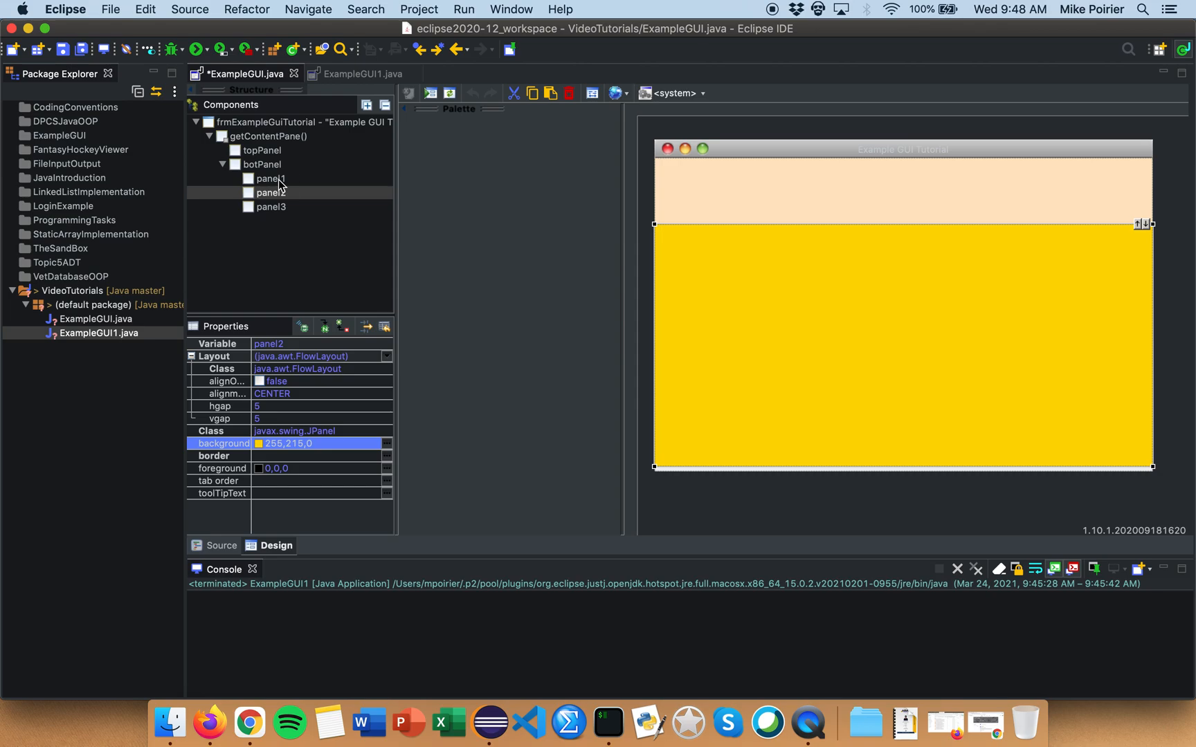
Give panel1 a green background, run ExampleGUI to check it, then close the test window
click(271, 179)
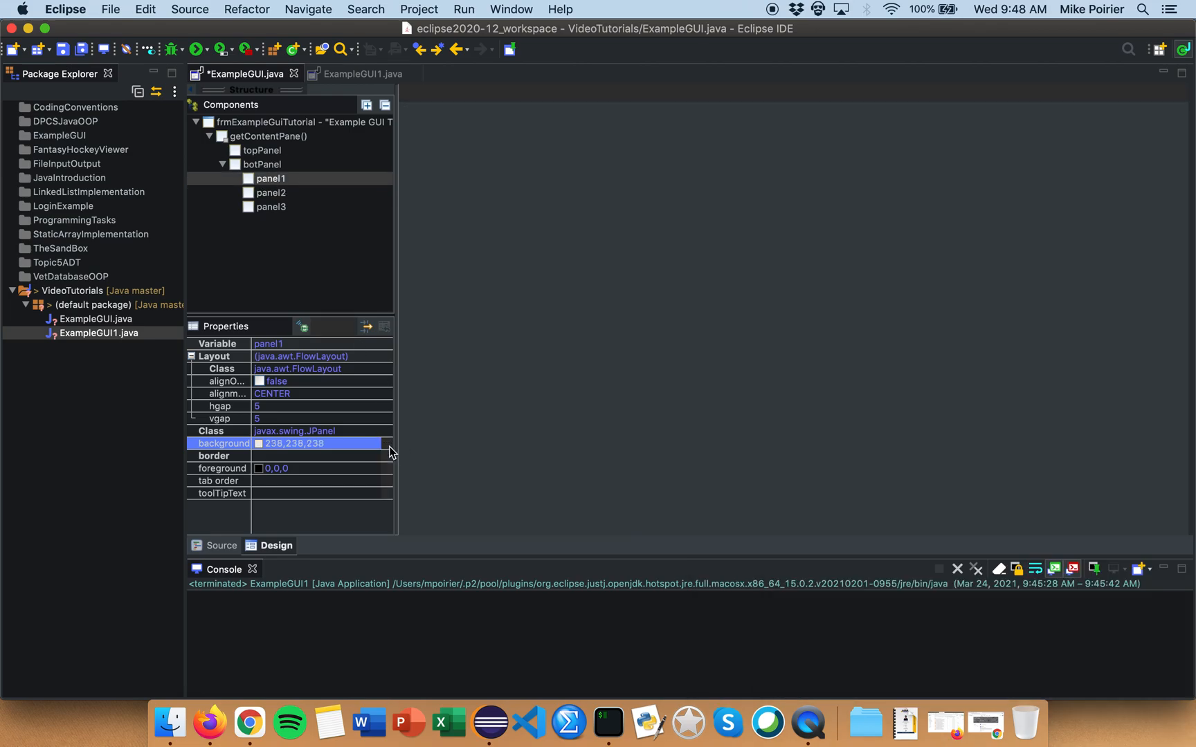
click(275, 545)
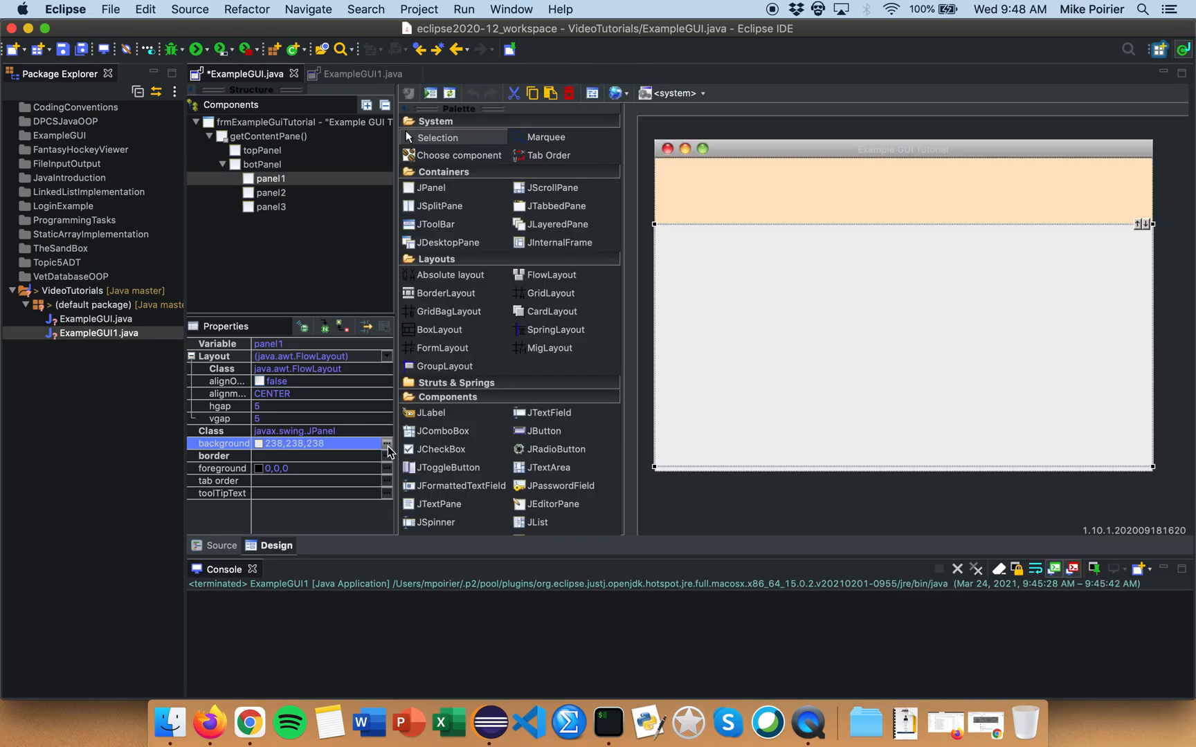
click(388, 443)
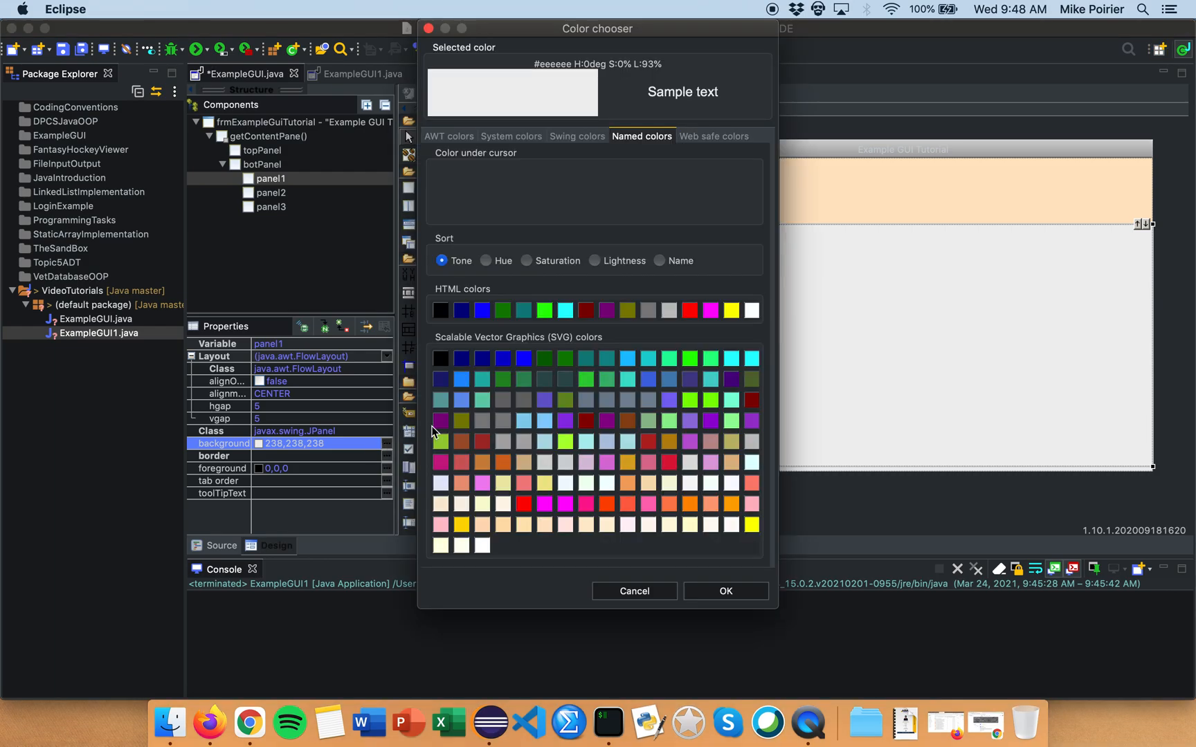
click(632, 590)
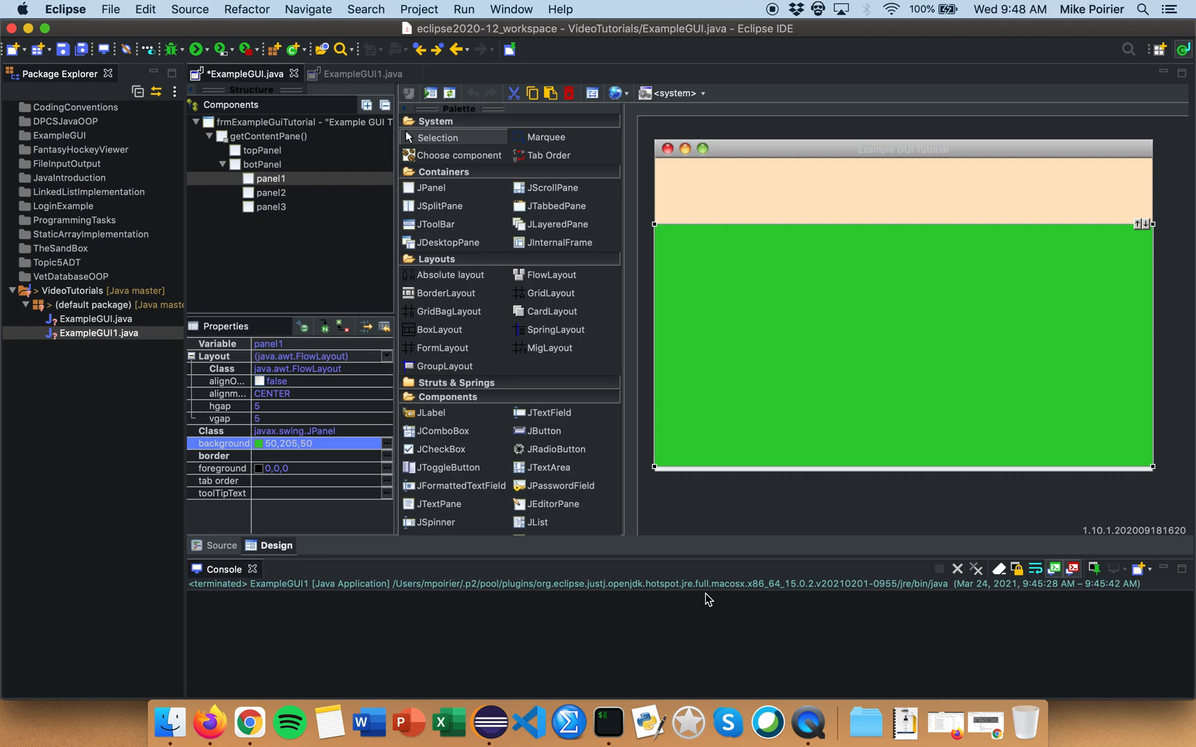
mouse_move(374, 261)
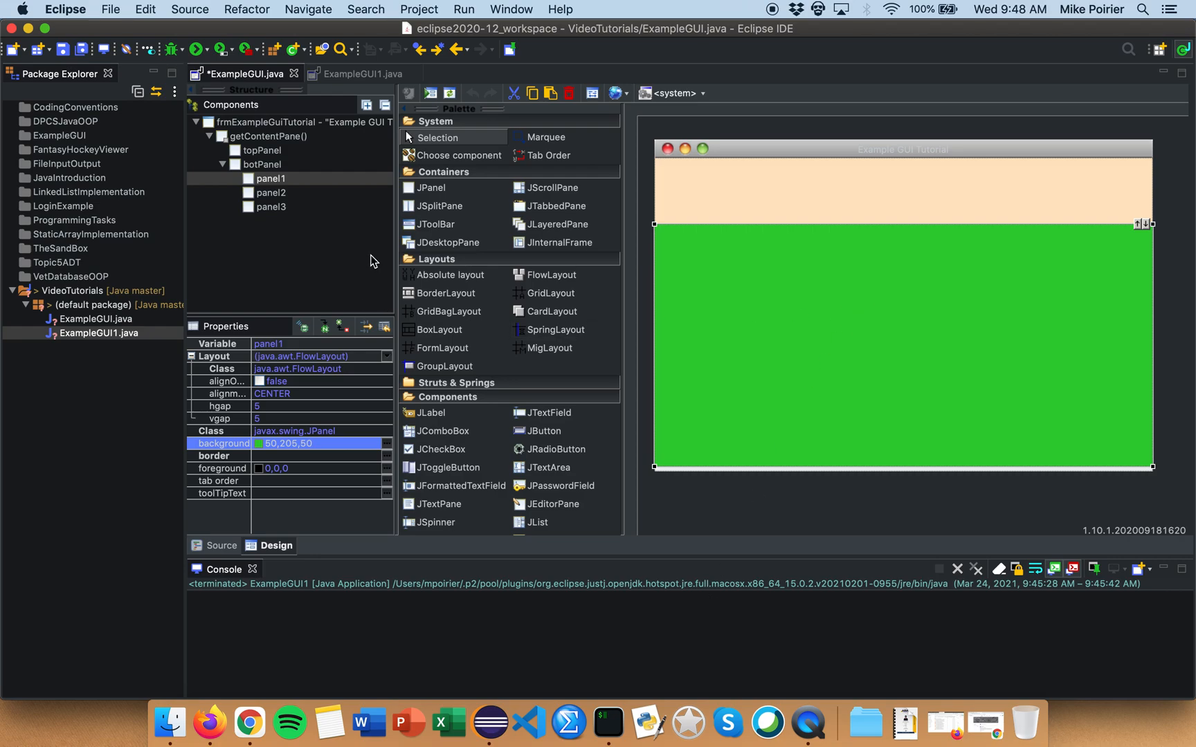
mouse_move(1157, 232)
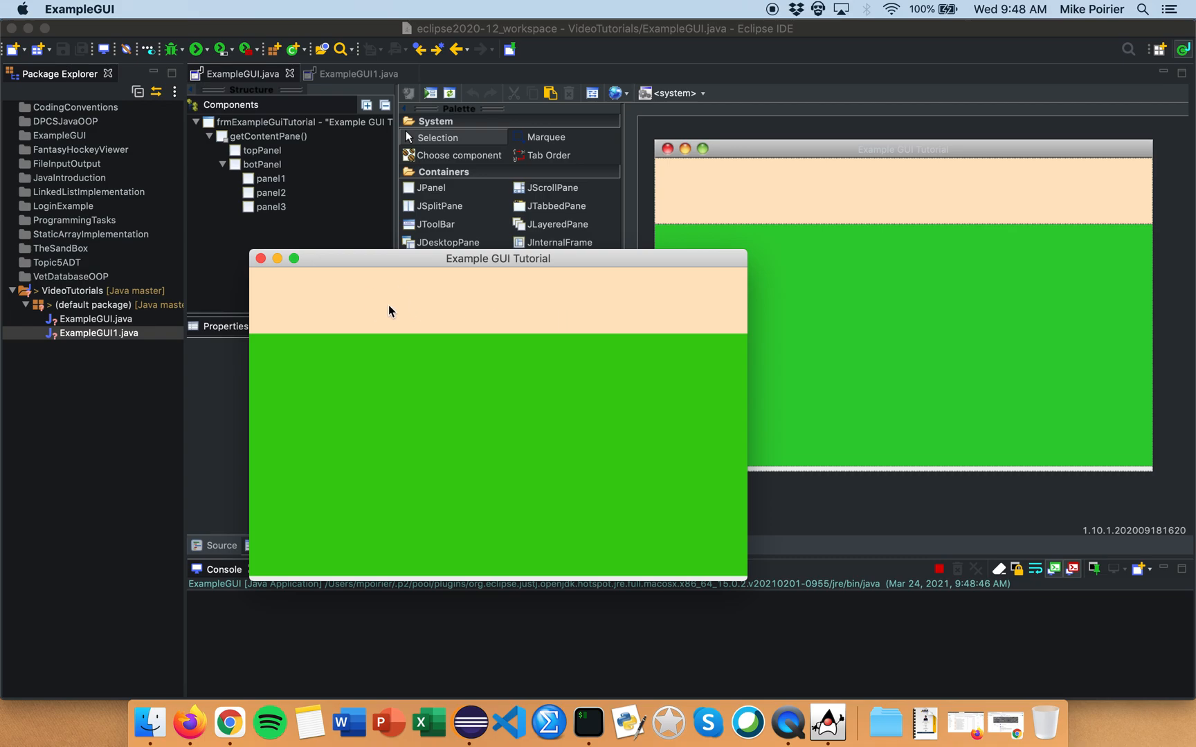
mouse_move(262, 259)
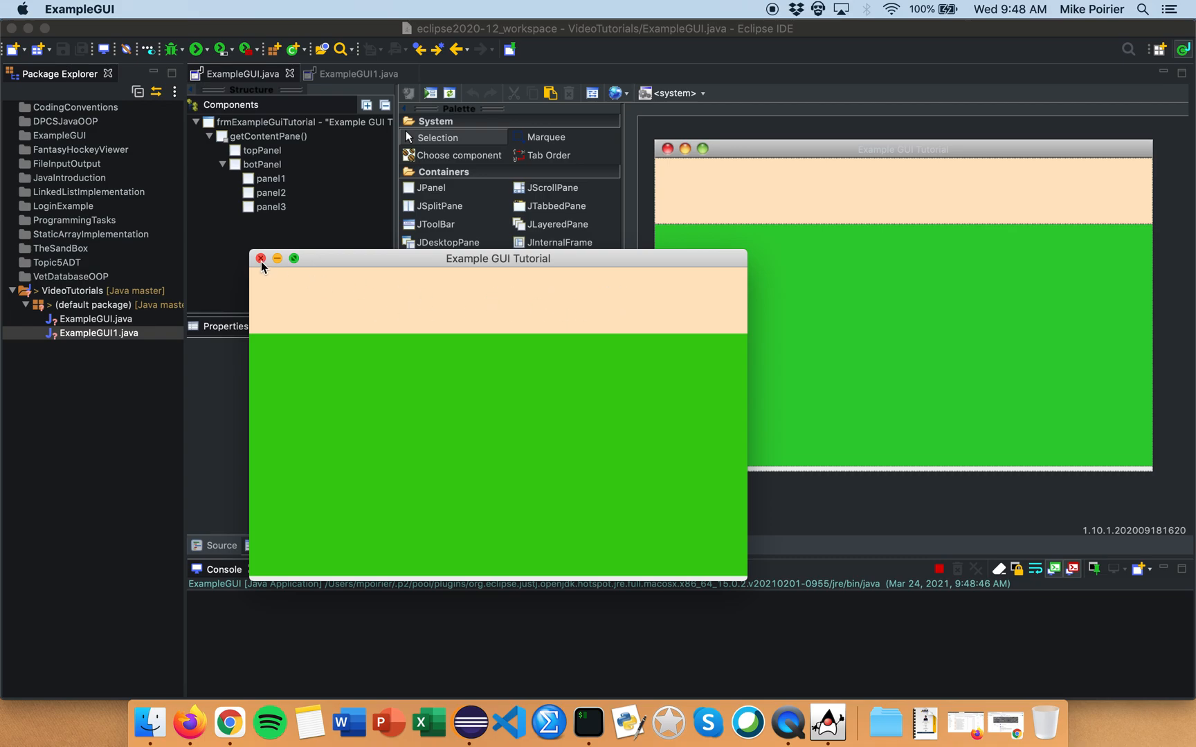
click(260, 258)
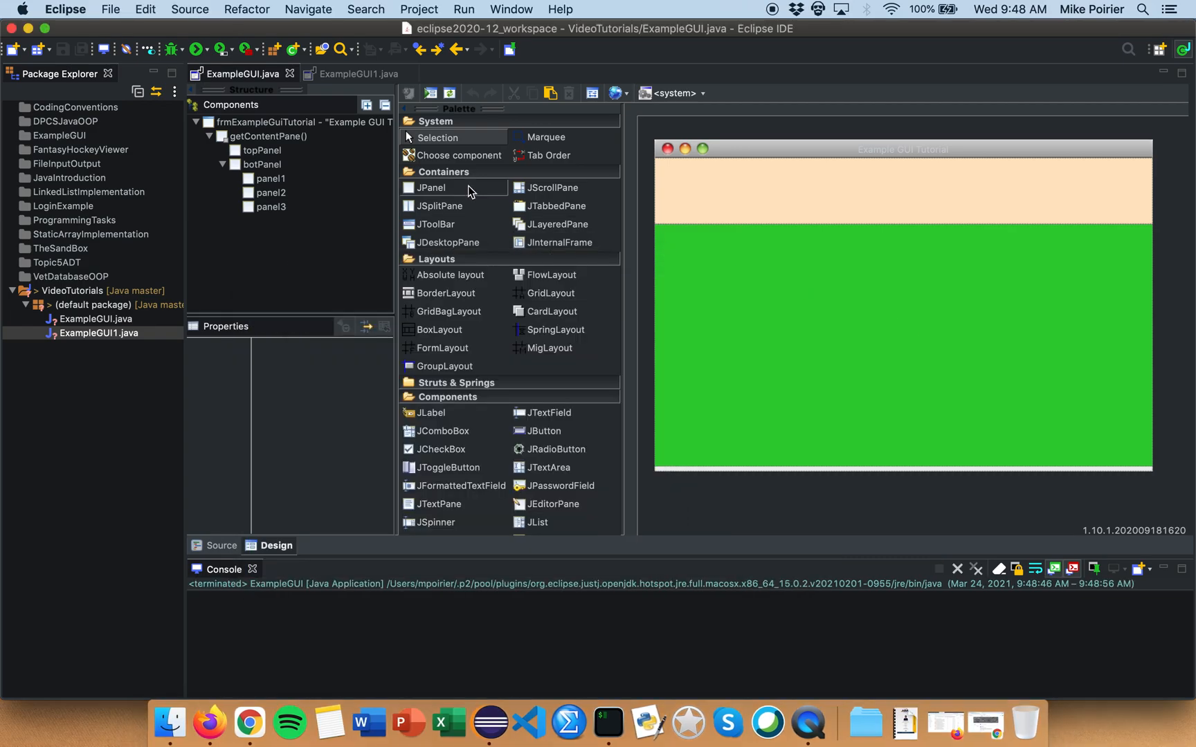
Add three JButtons labelled New button into topPanel and leave topPanel selected
click(260, 151)
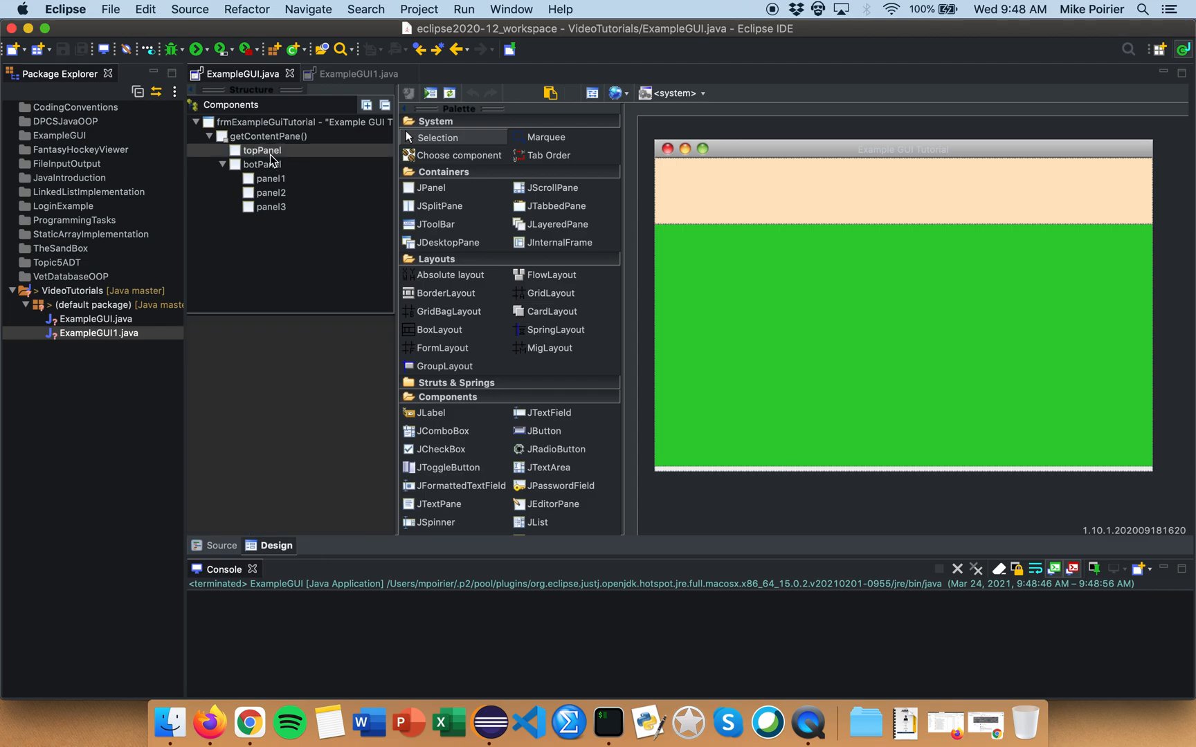
click(262, 151)
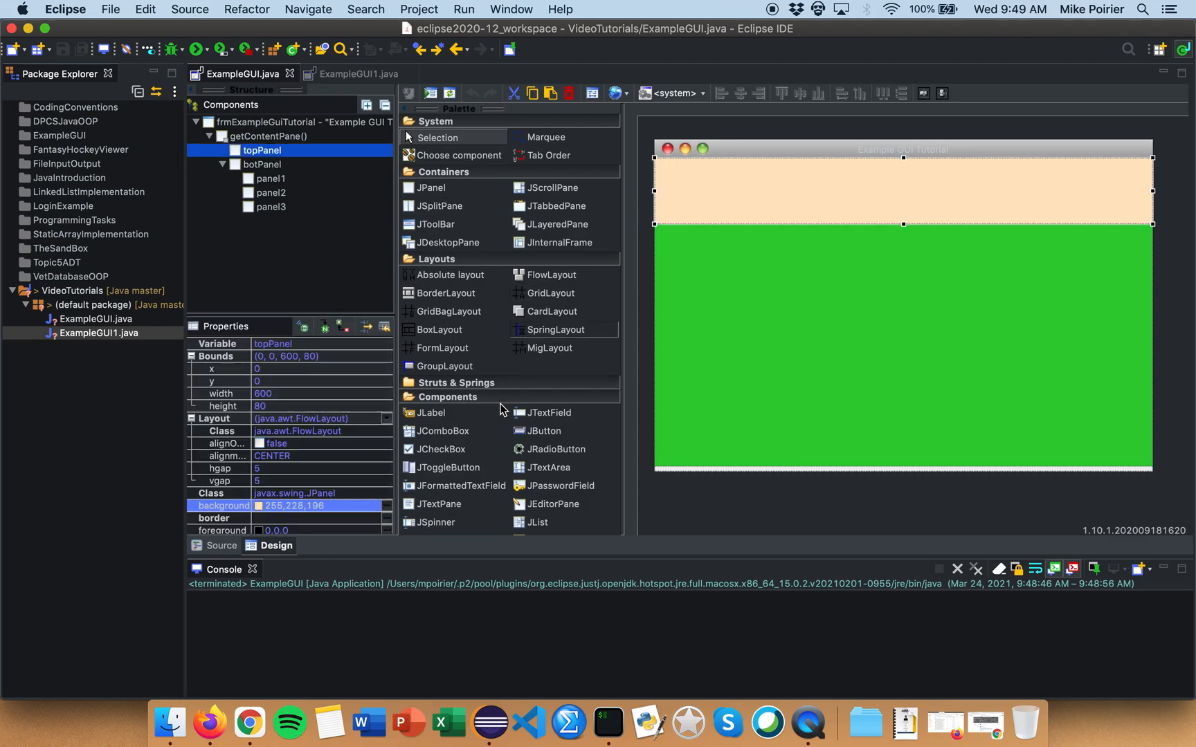
mouse_move(542, 430)
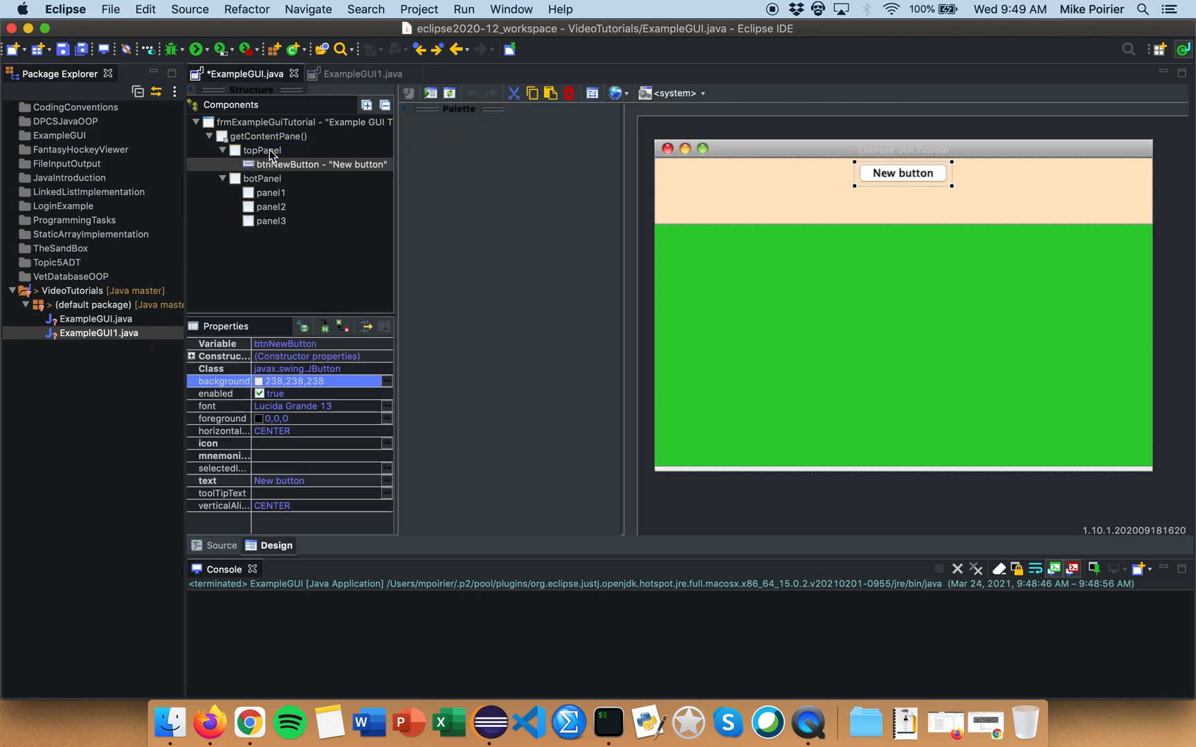
click(458, 108)
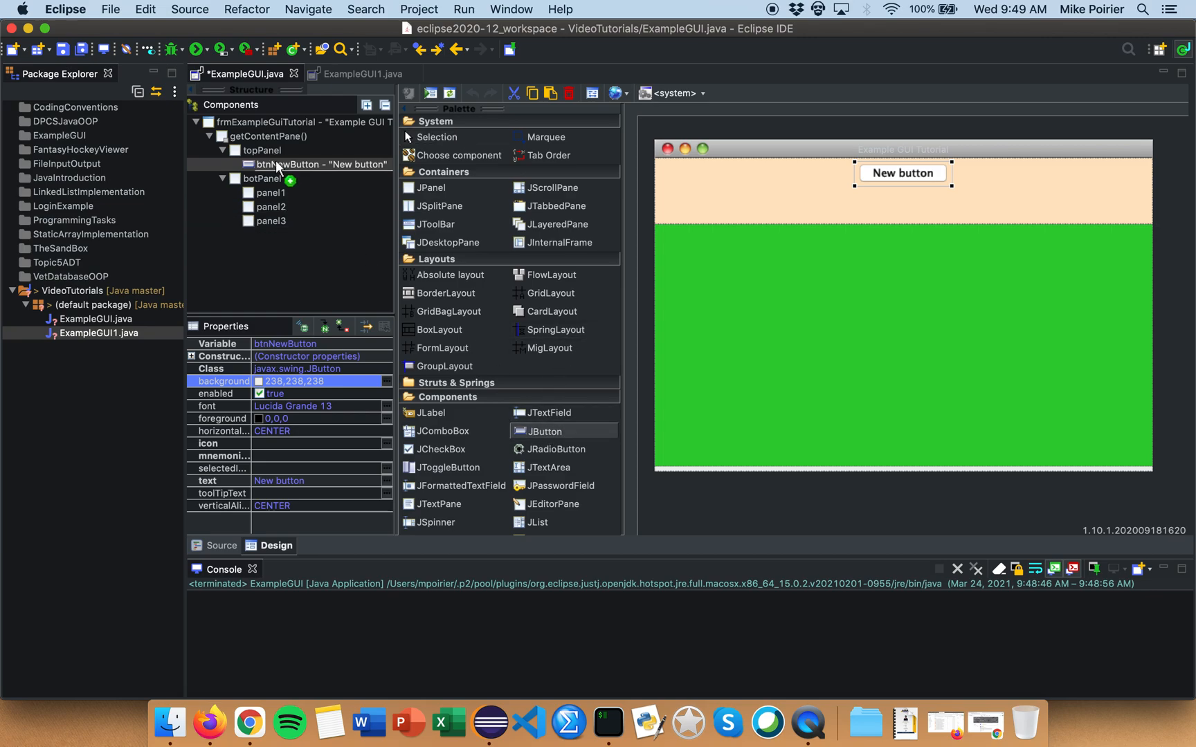
click(263, 151)
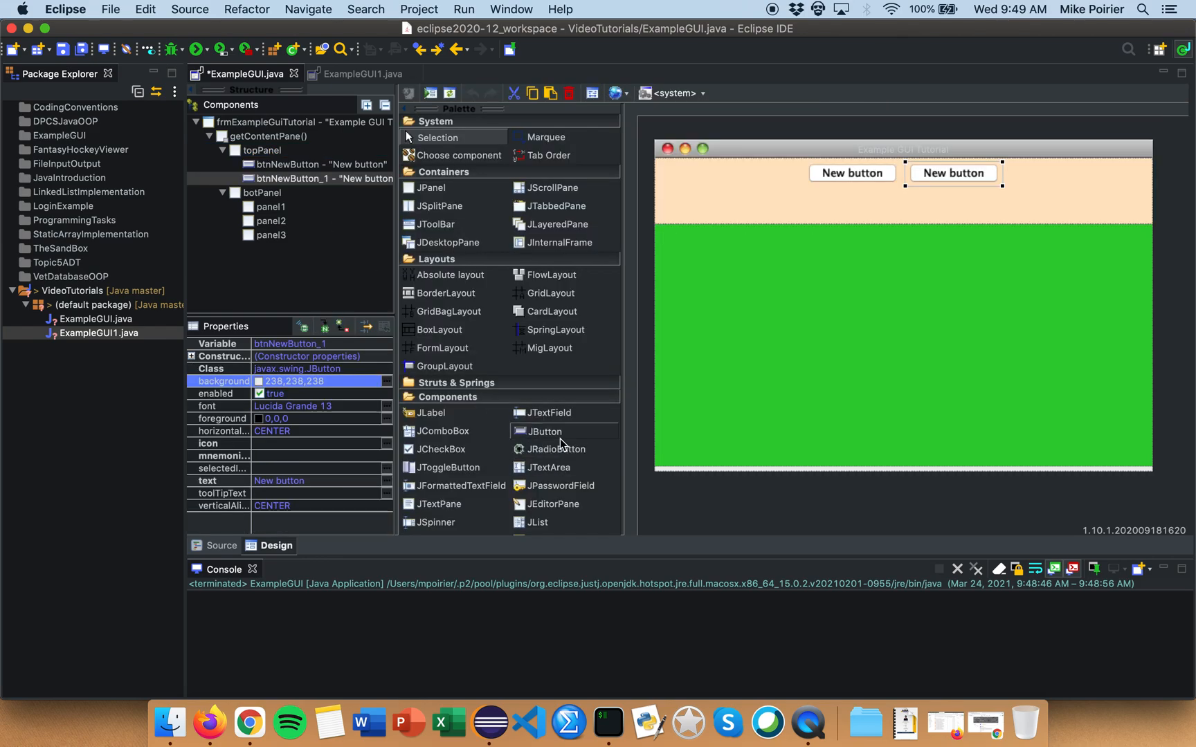
click(263, 151)
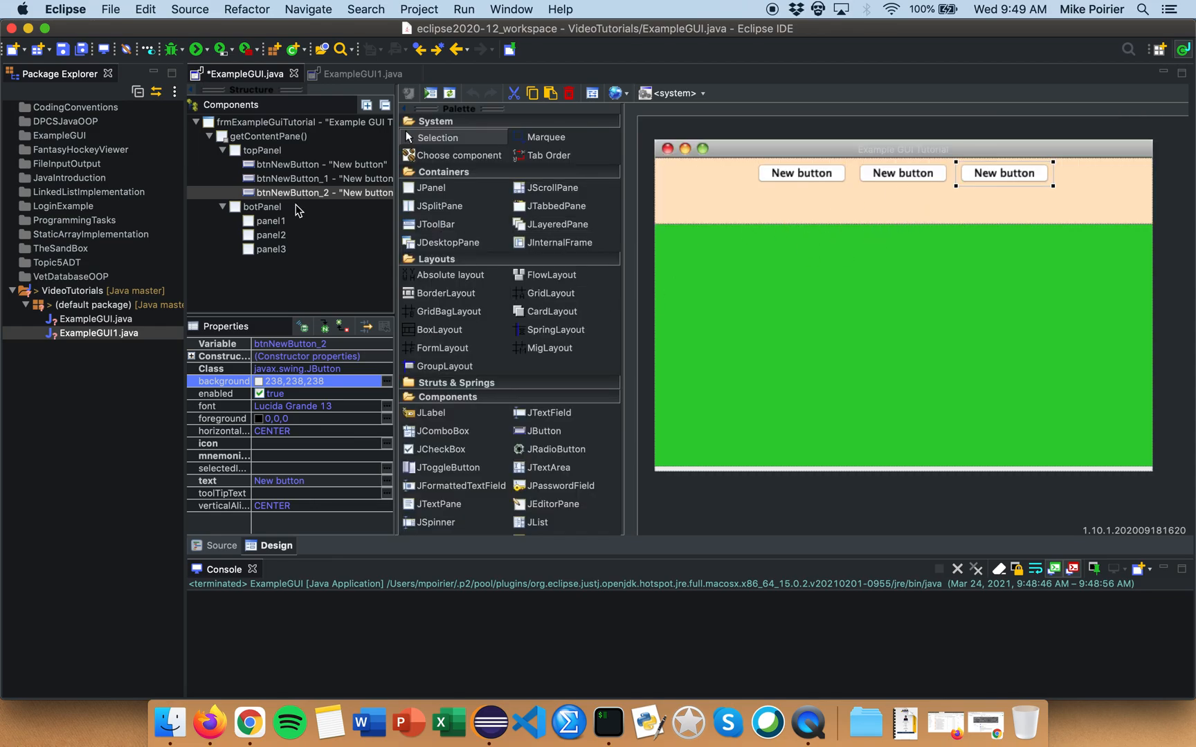
click(262, 151)
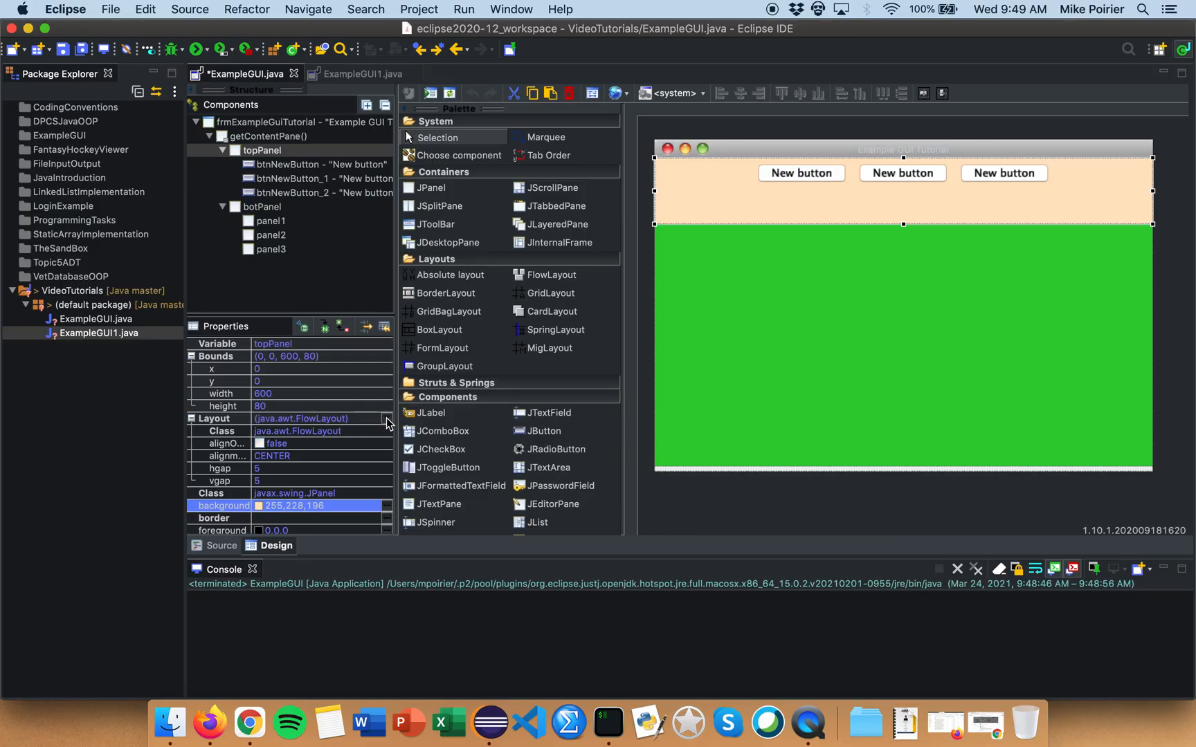
click(213, 418)
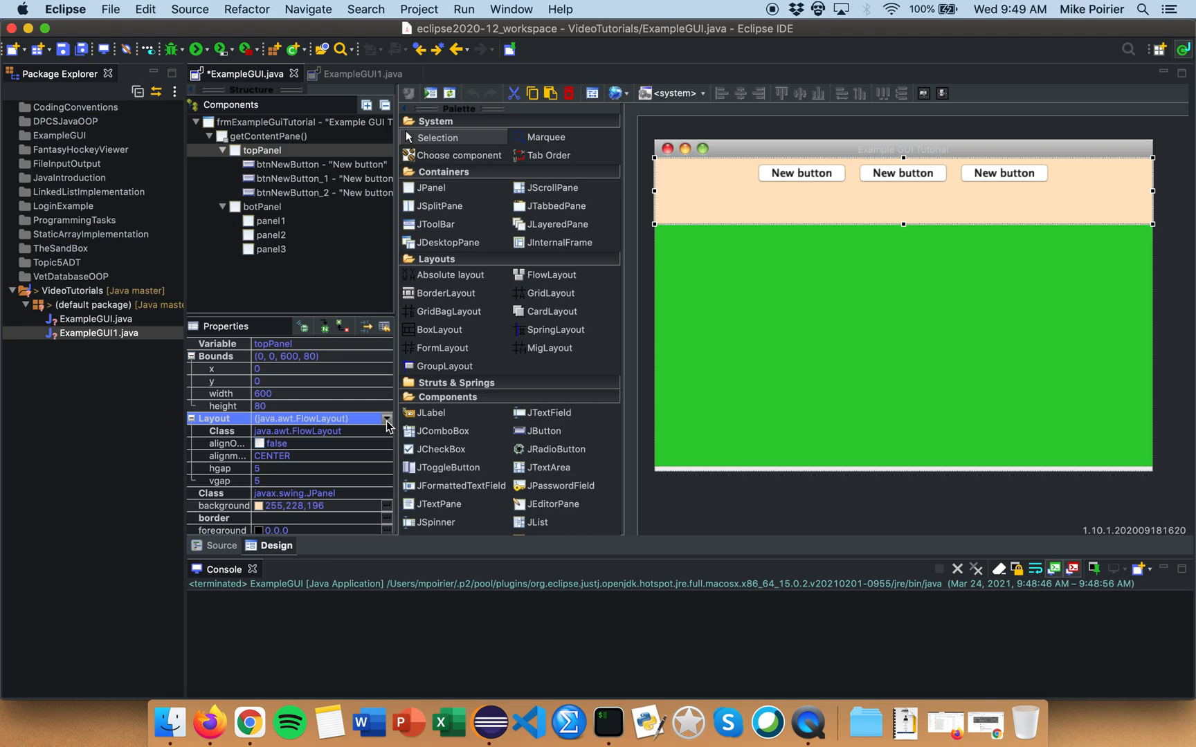
click(386, 418)
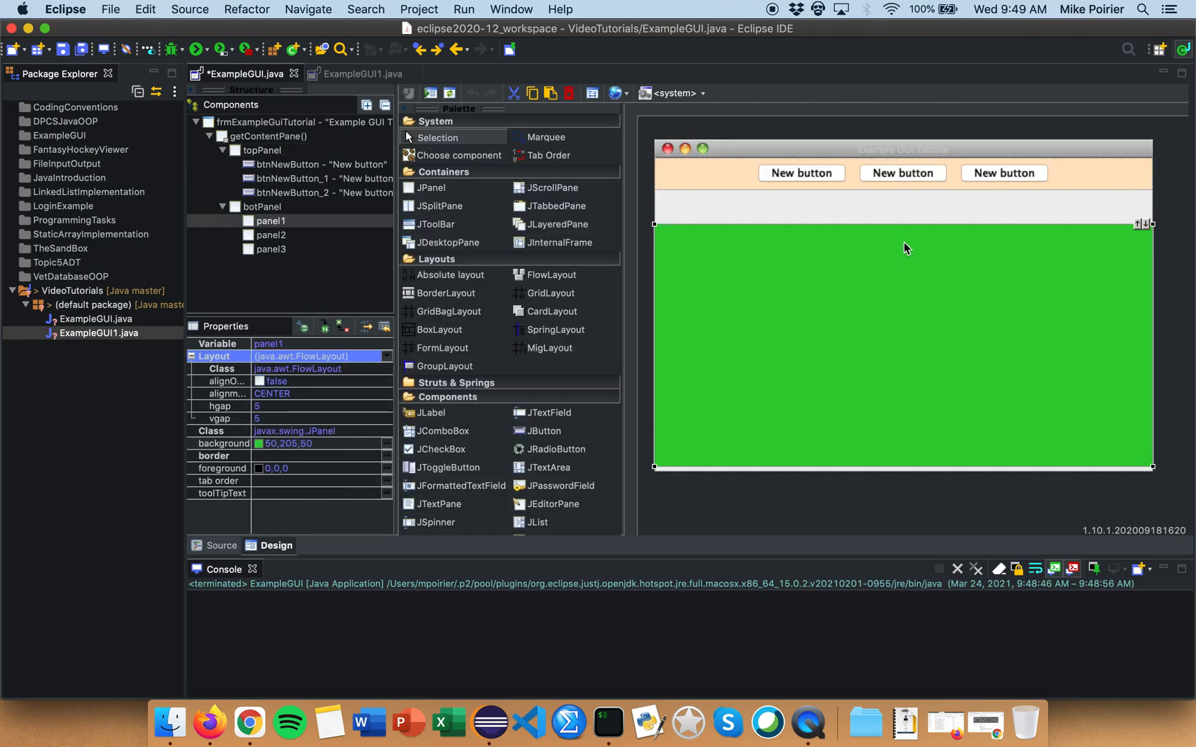
mouse_move(1046, 213)
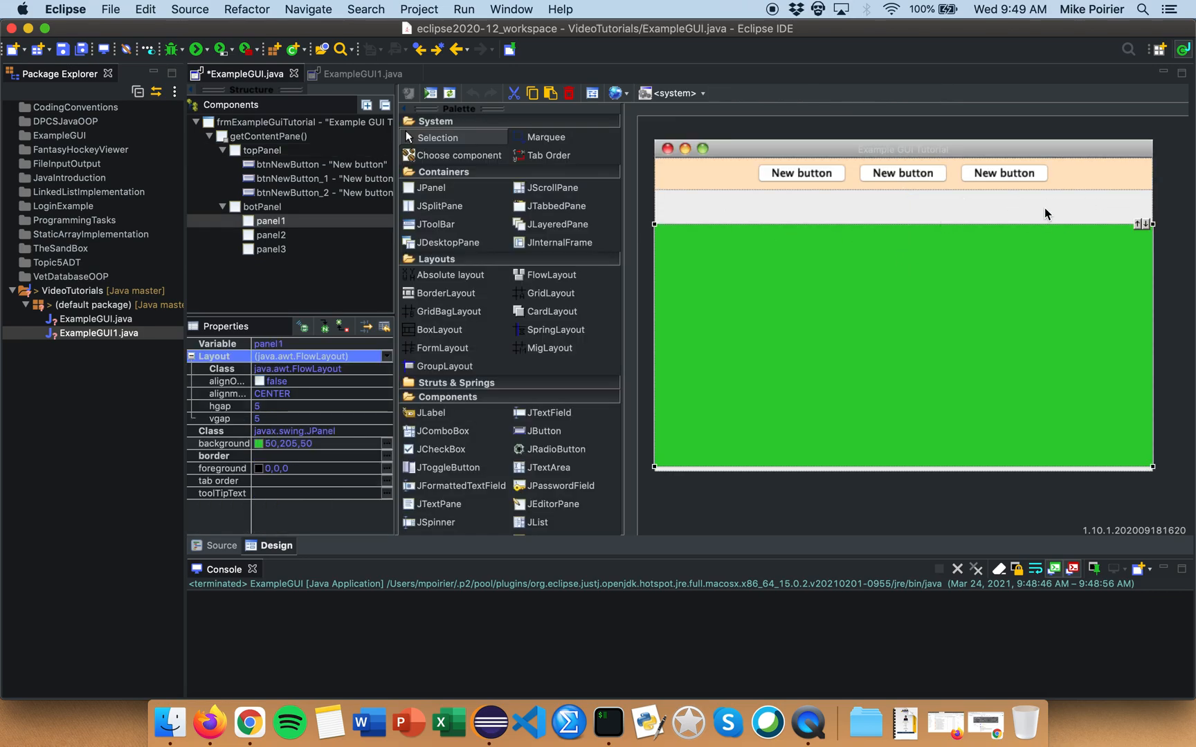
click(262, 206)
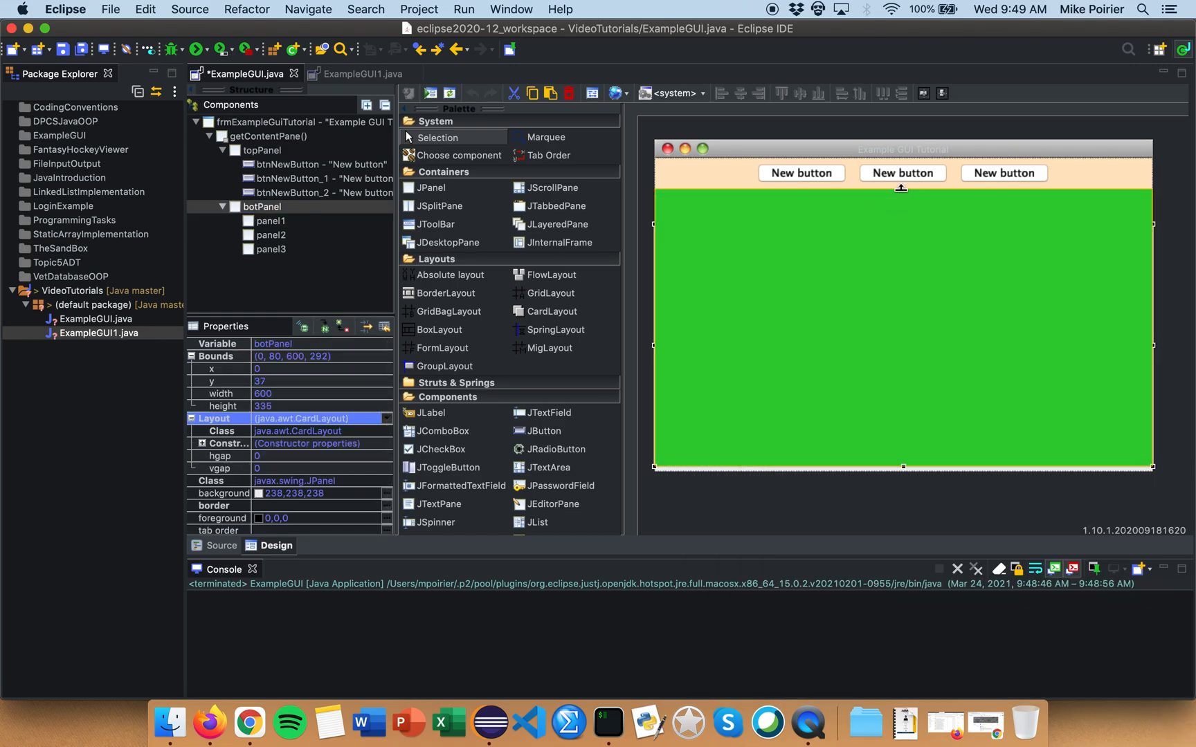
click(849, 299)
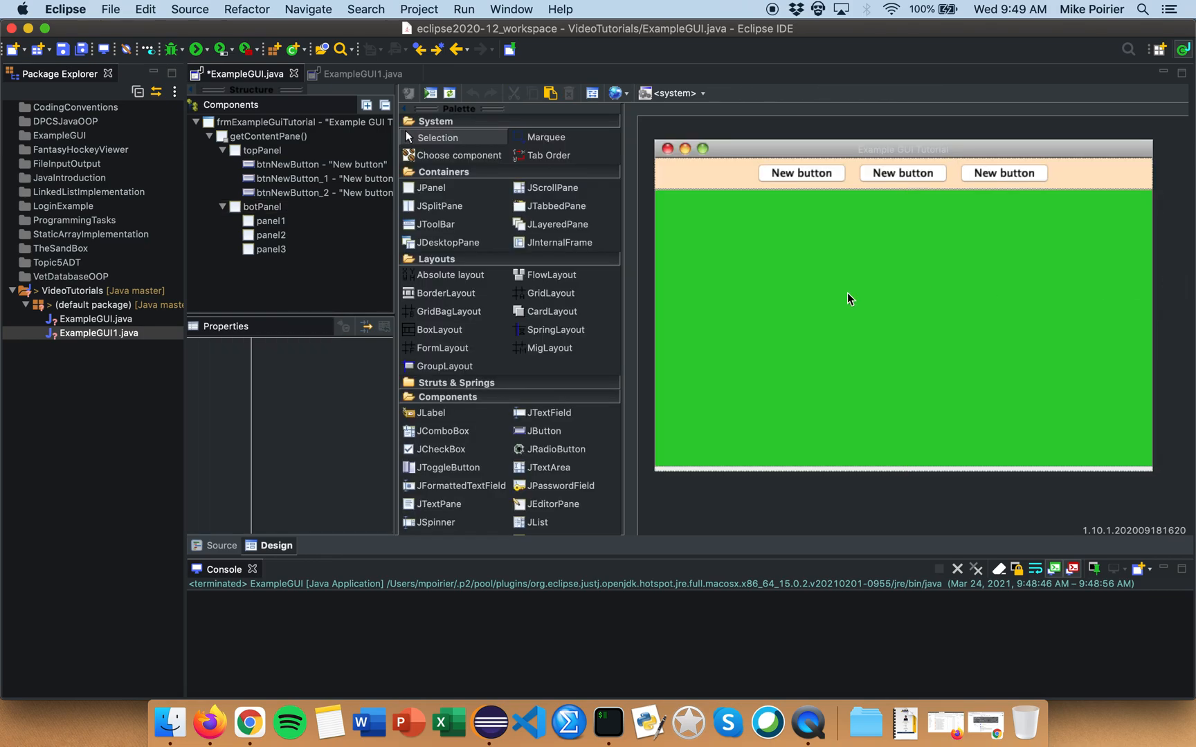
click(263, 151)
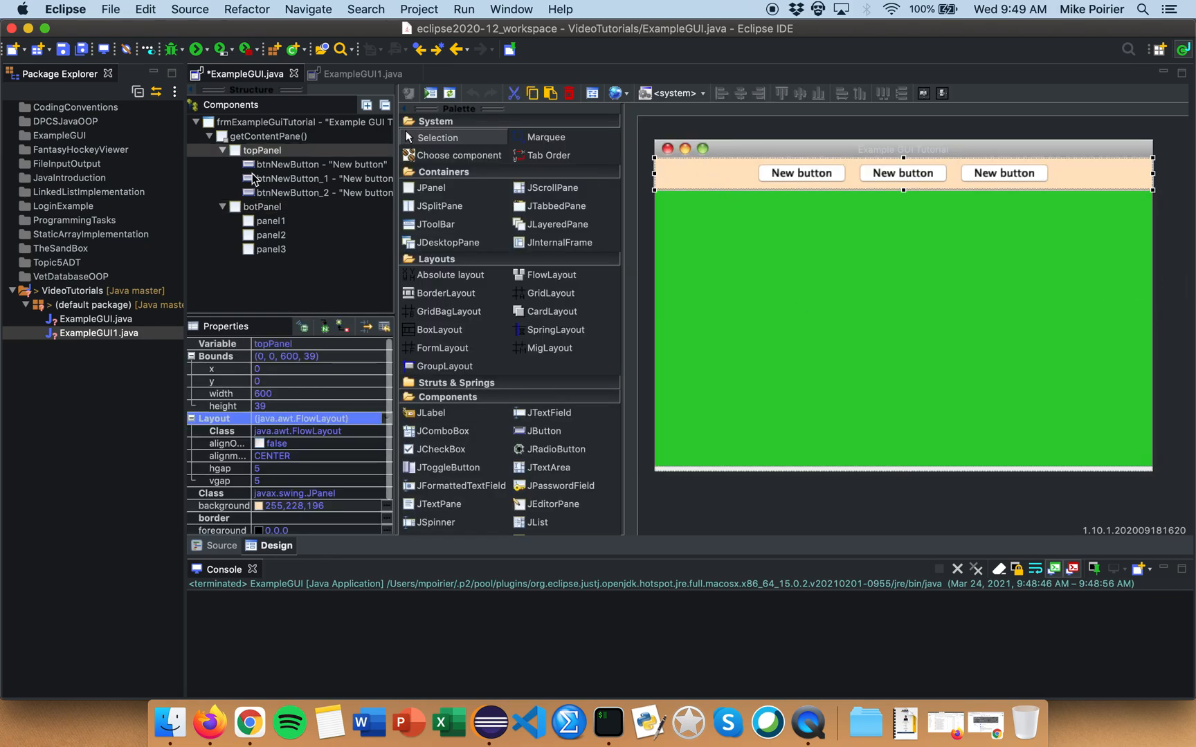
click(324, 163)
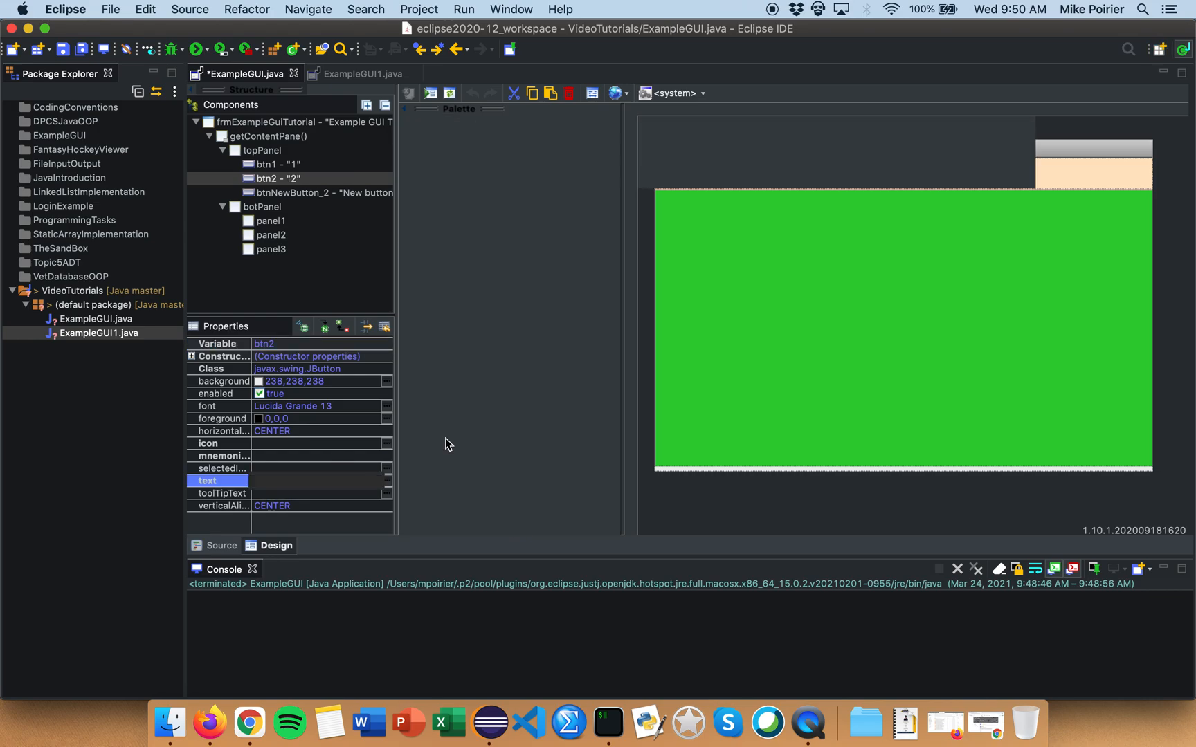
Name the third button btn3 with text 3 and run ExampleGUI showing buttons 1, 2, 3
click(324, 192)
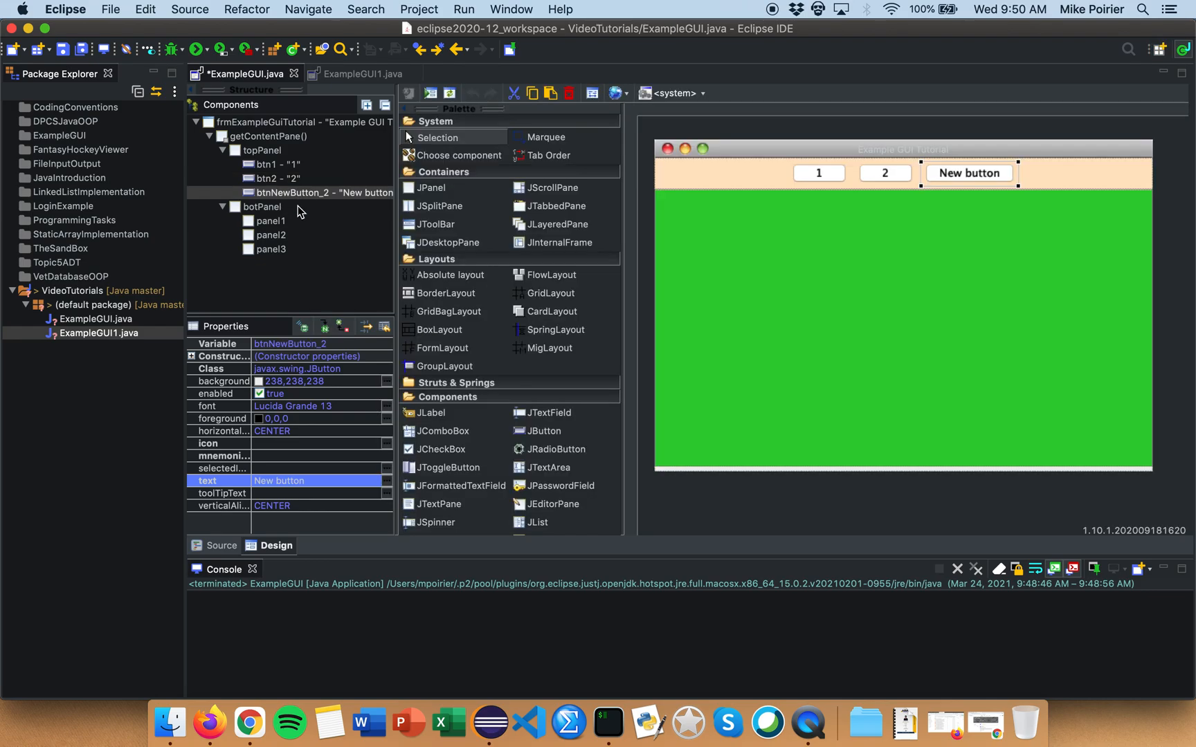
double_click(321, 343)
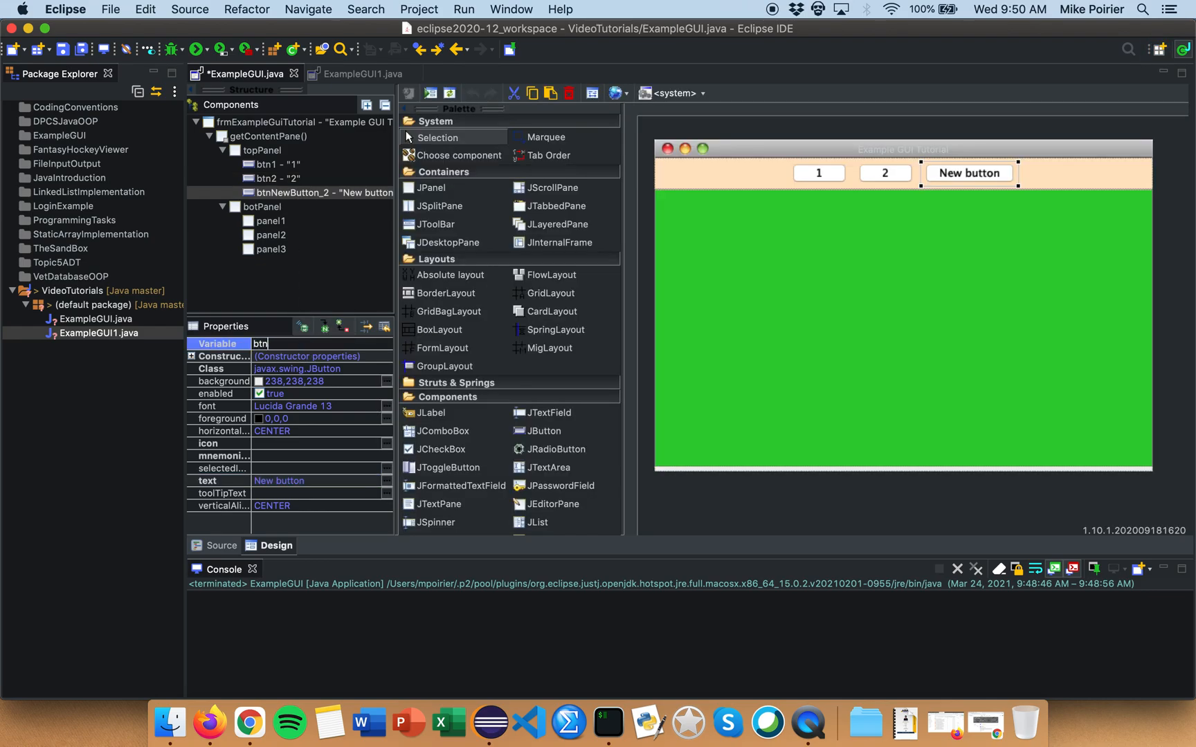
text(3)
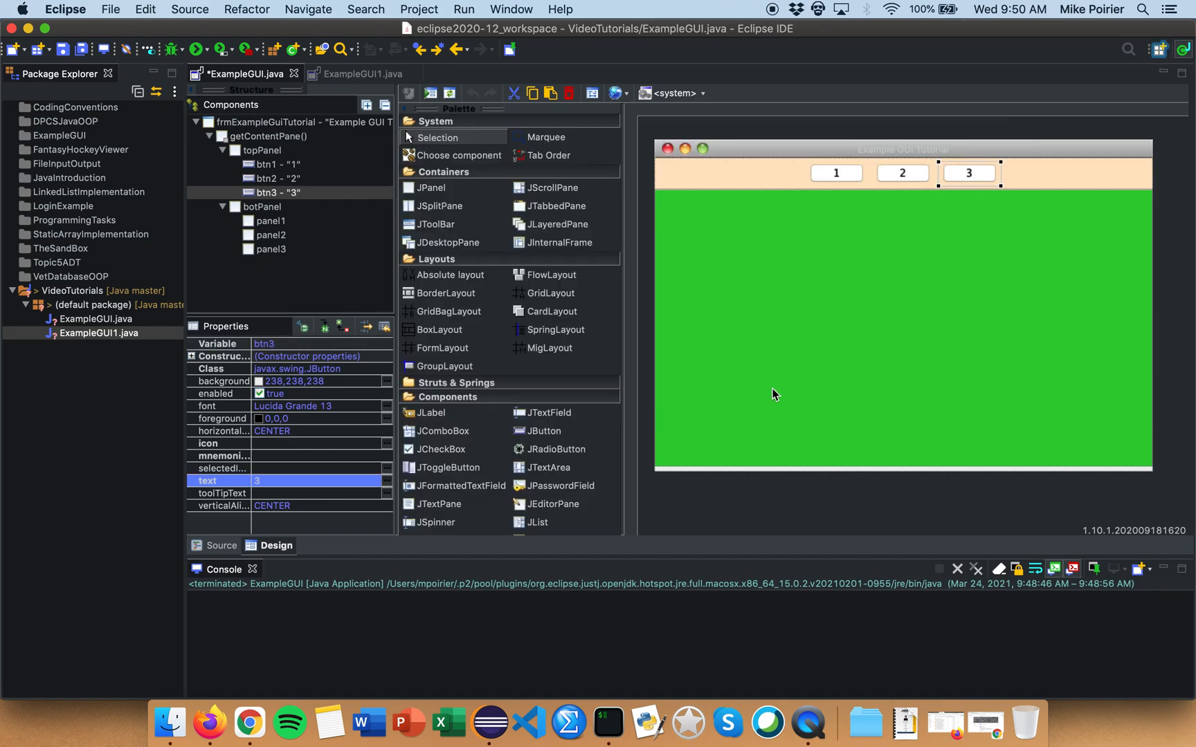
click(196, 48)
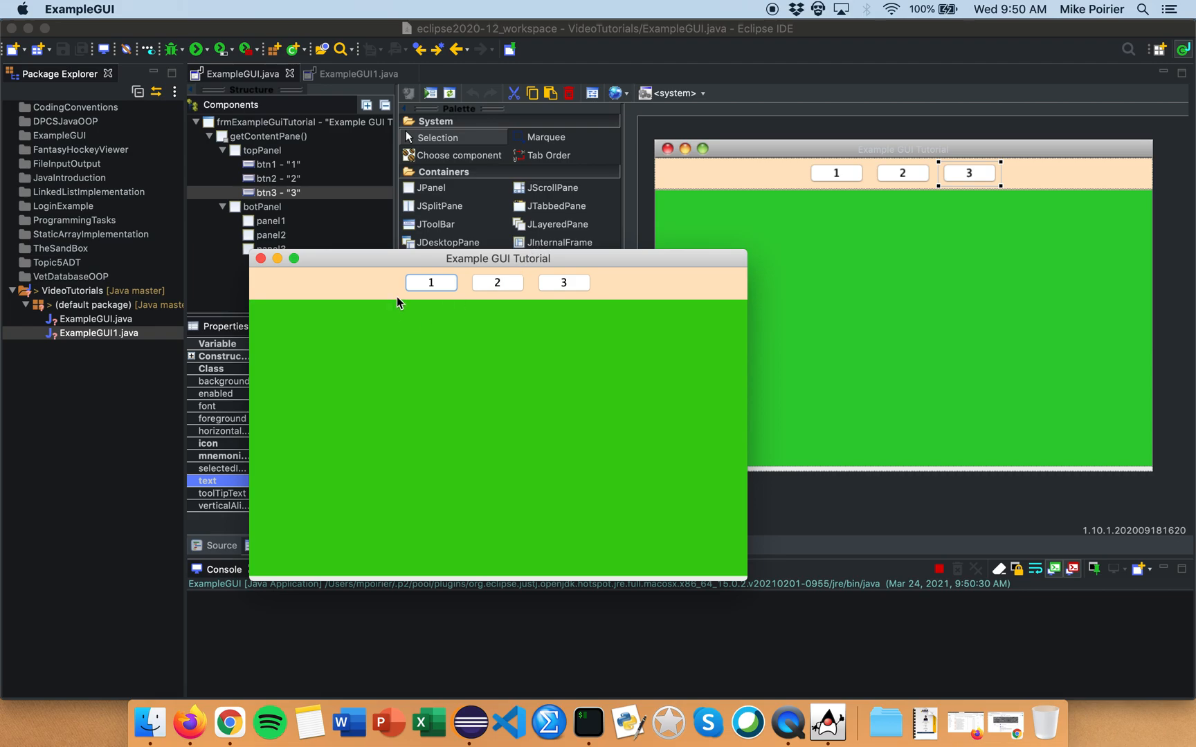
click(563, 282)
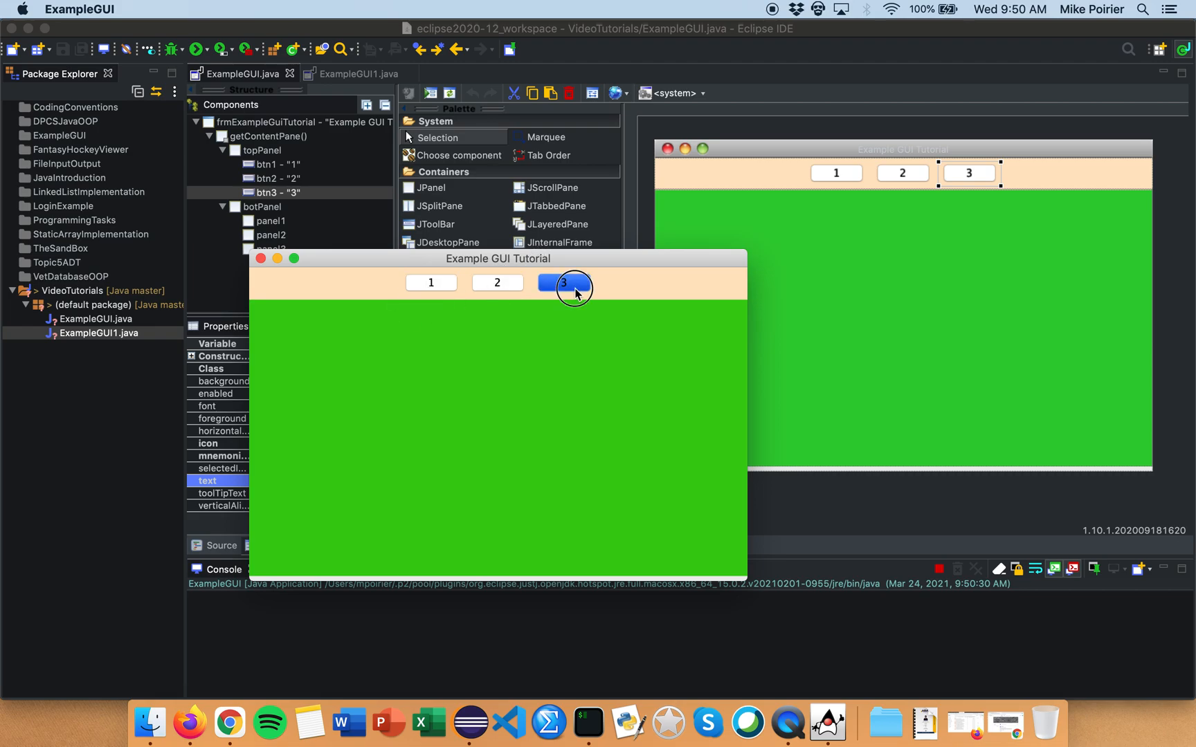
click(564, 283)
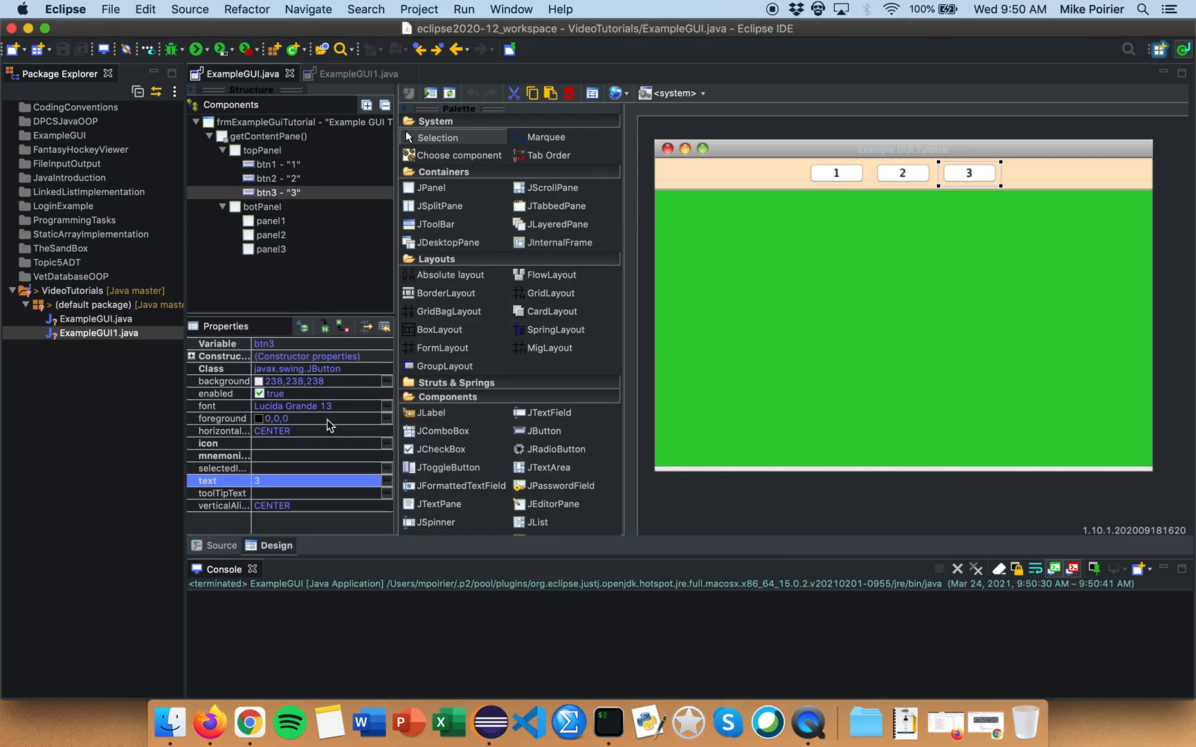
Set the frame's title to Example GUI Tutorial #1 and collapse the Components tree
click(267, 122)
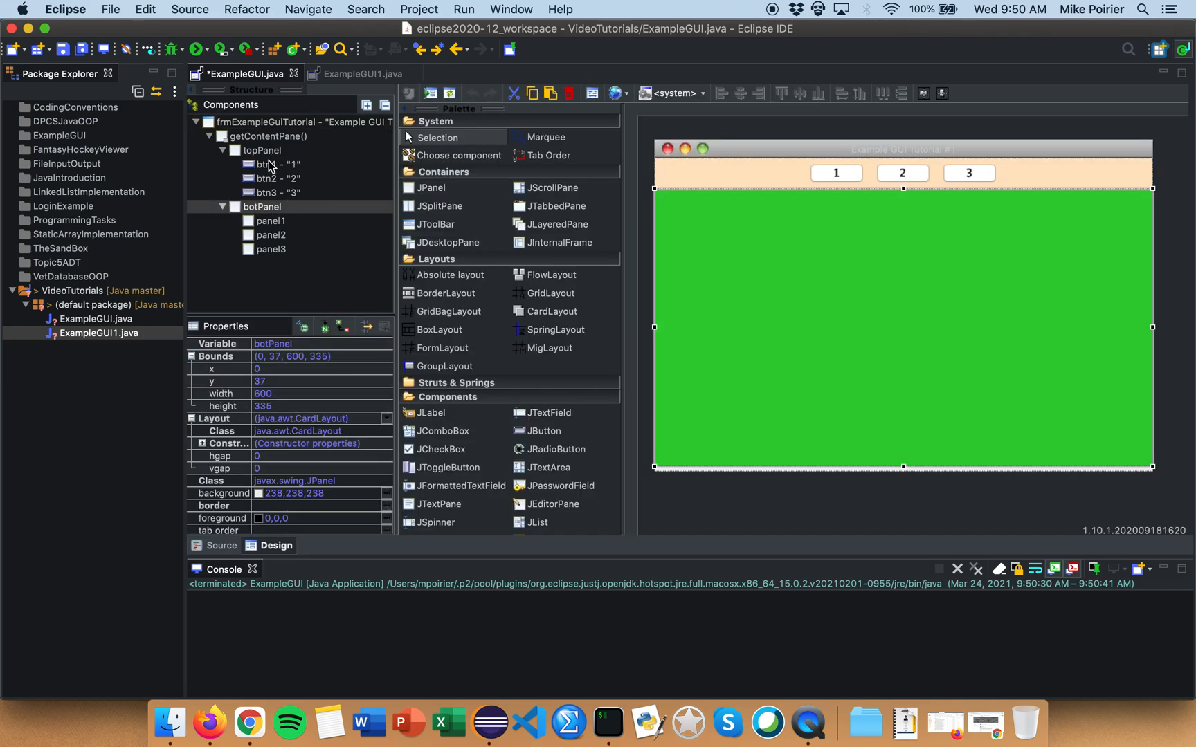
click(263, 151)
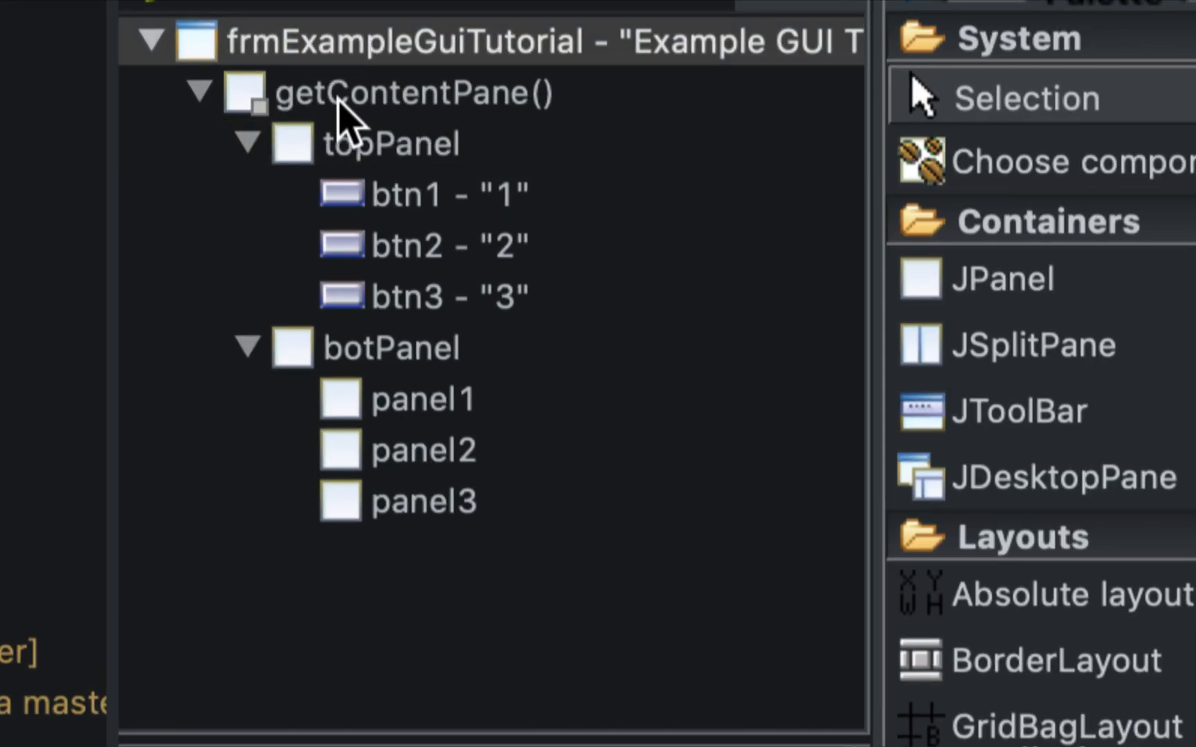
click(200, 92)
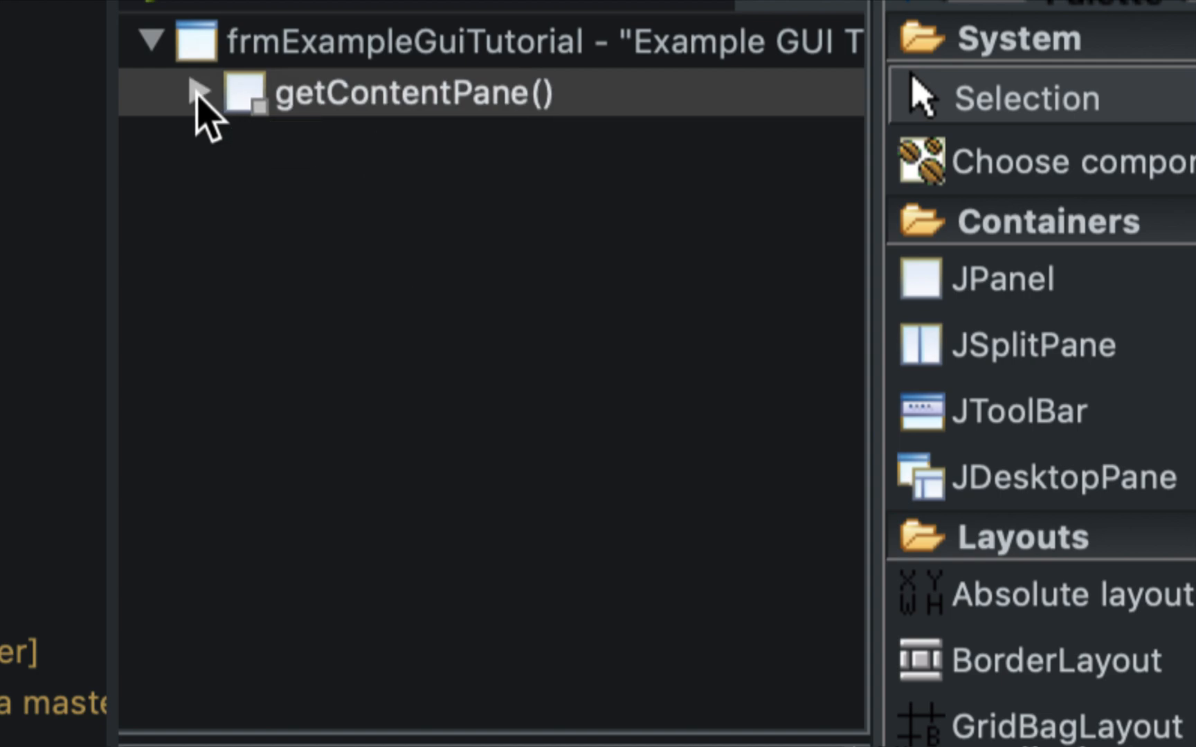
click(157, 41)
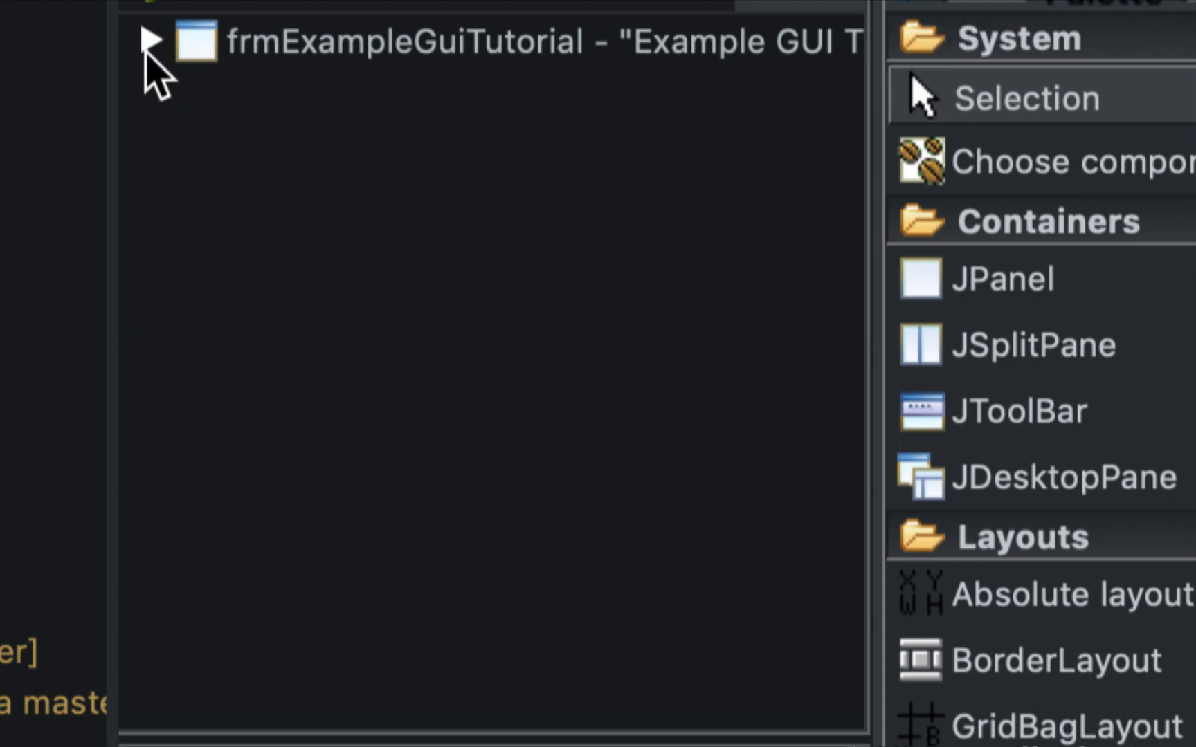
Re-expand the tree to show topPanel with btn1–btn3 and botPanel with panel1–panel3
click(151, 40)
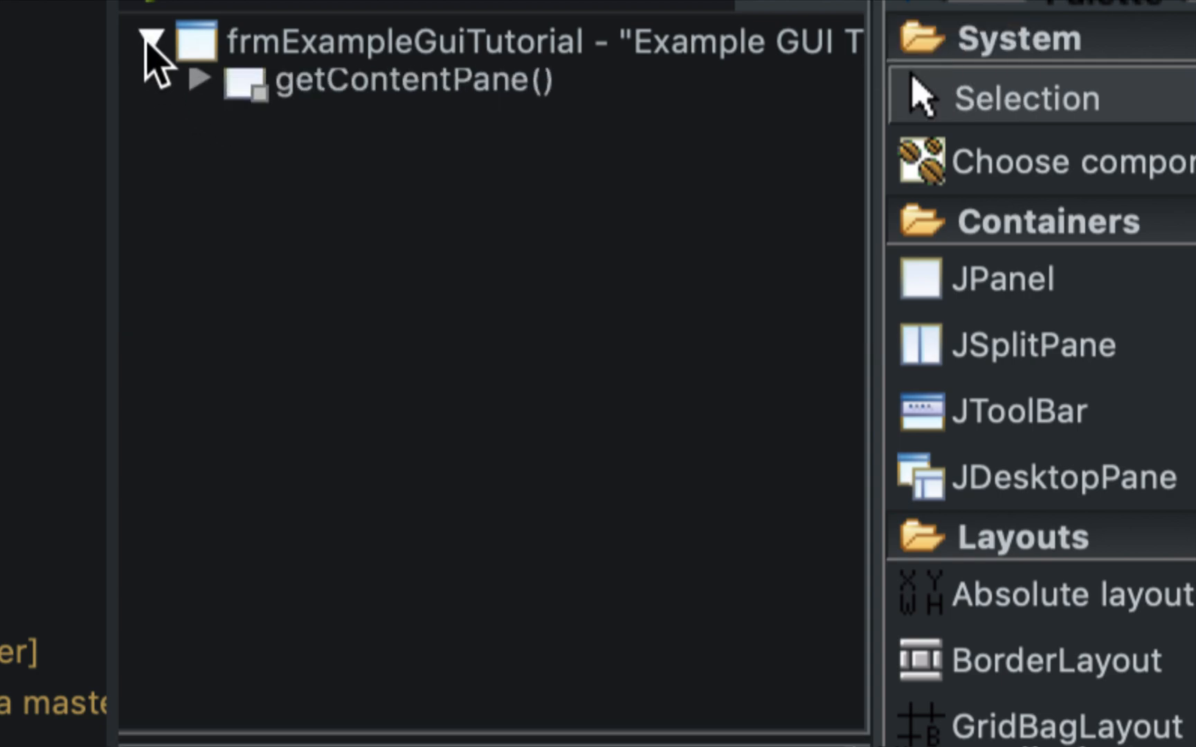
click(156, 42)
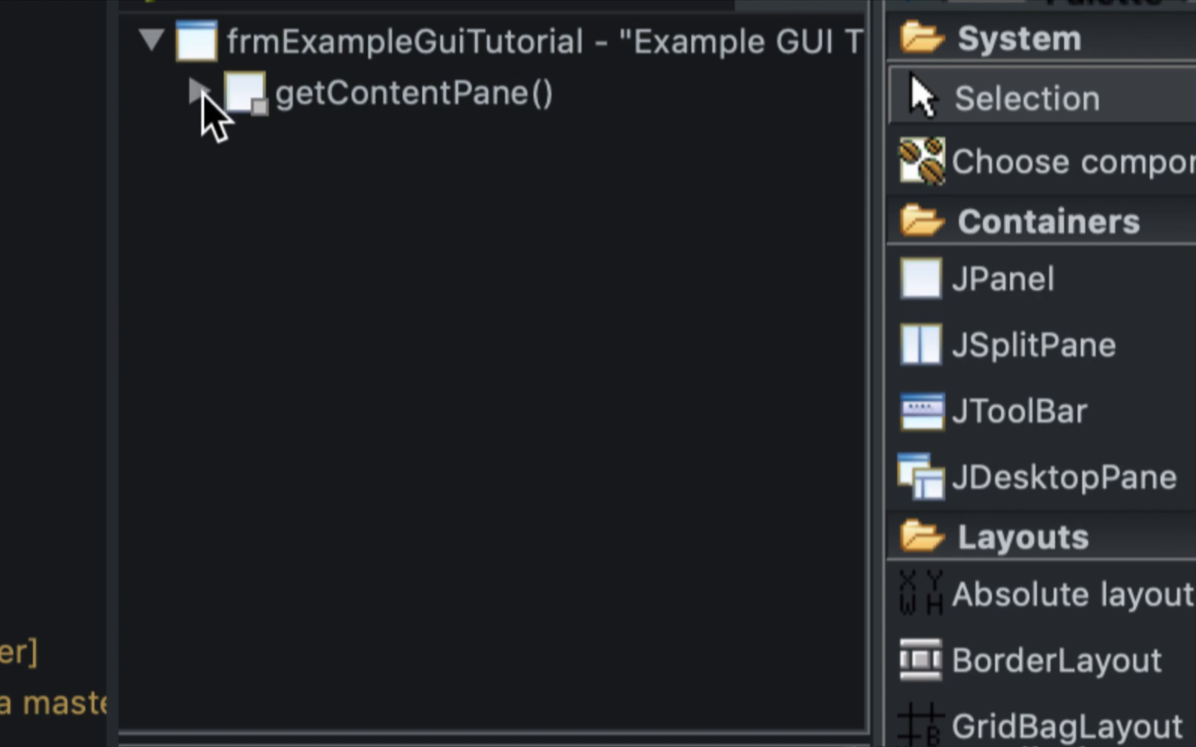
click(199, 93)
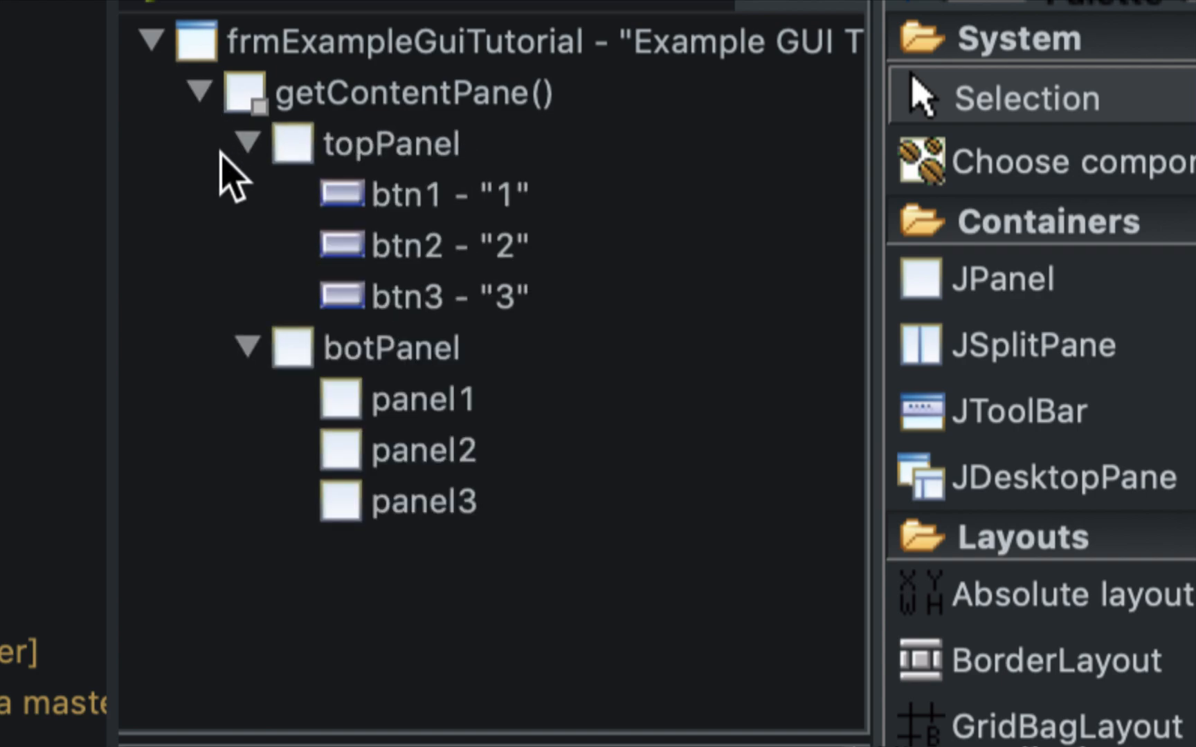
click(245, 142)
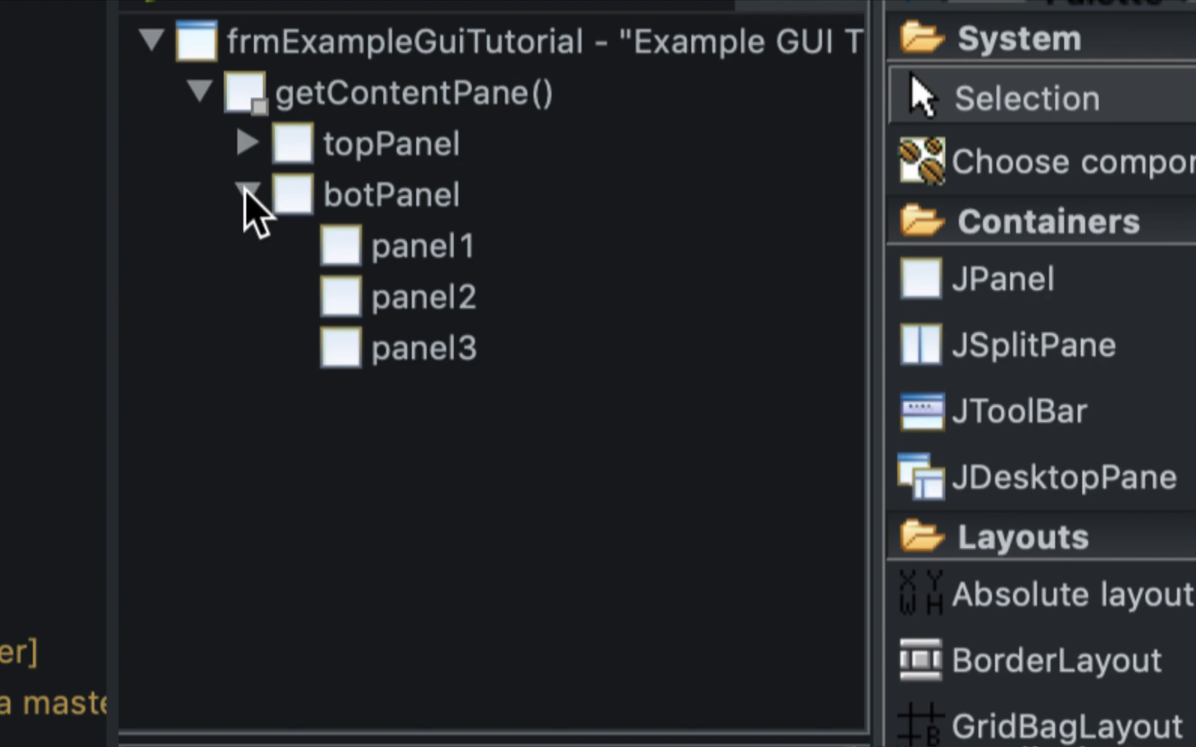
click(249, 194)
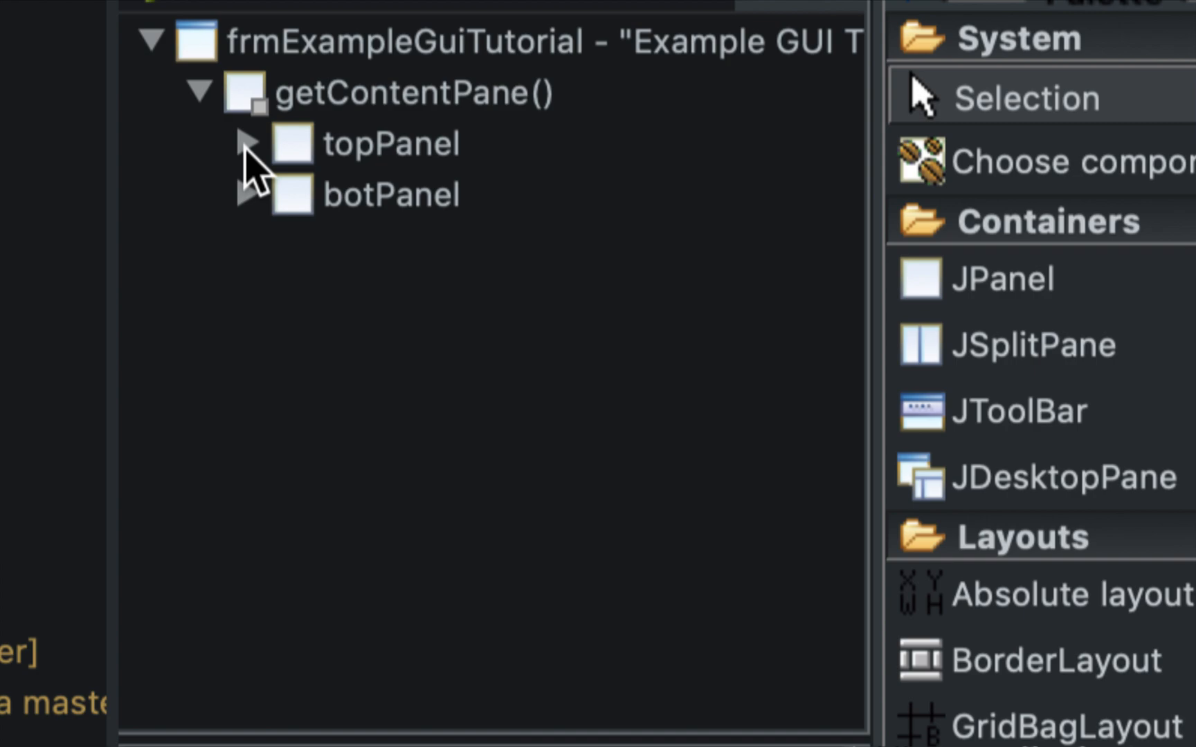
click(249, 144)
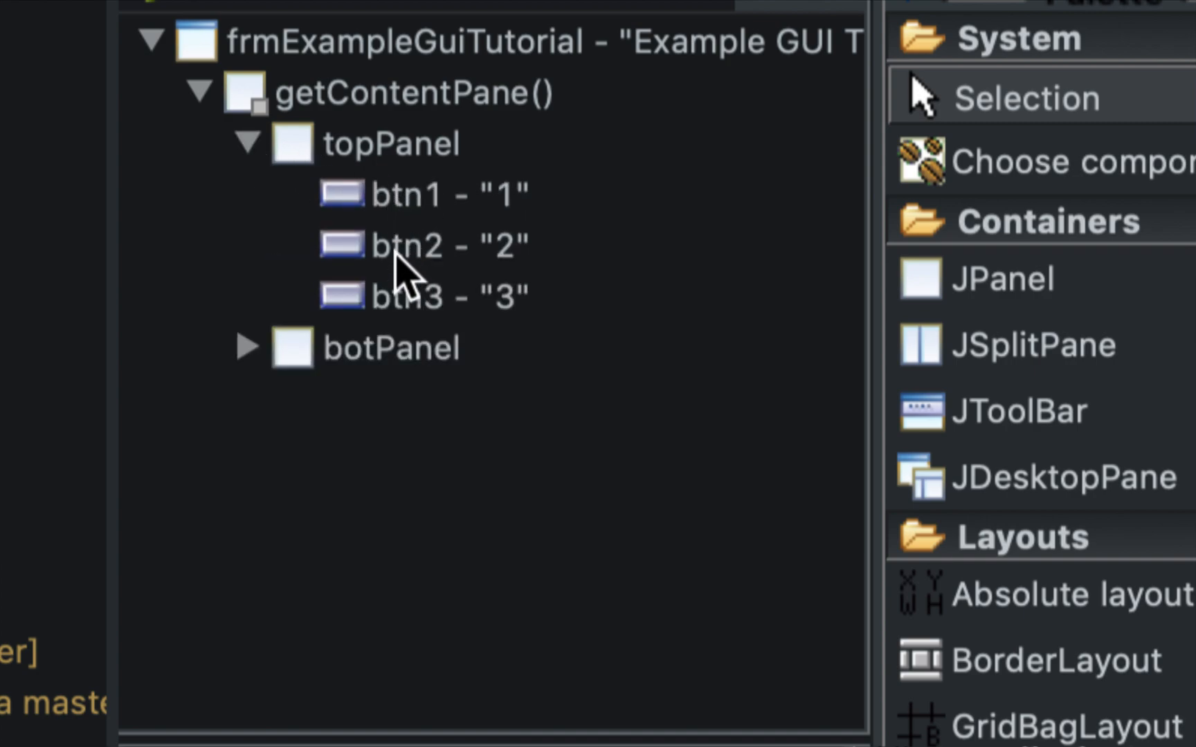
click(245, 348)
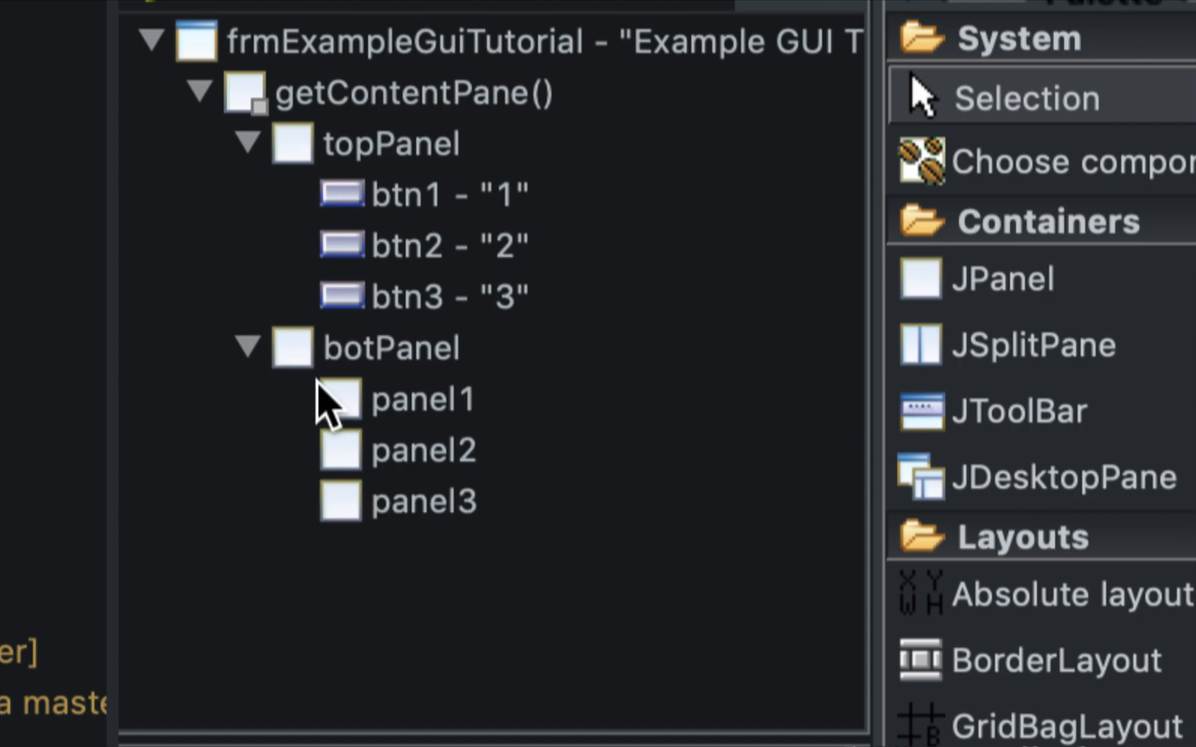
mouse_move(430, 526)
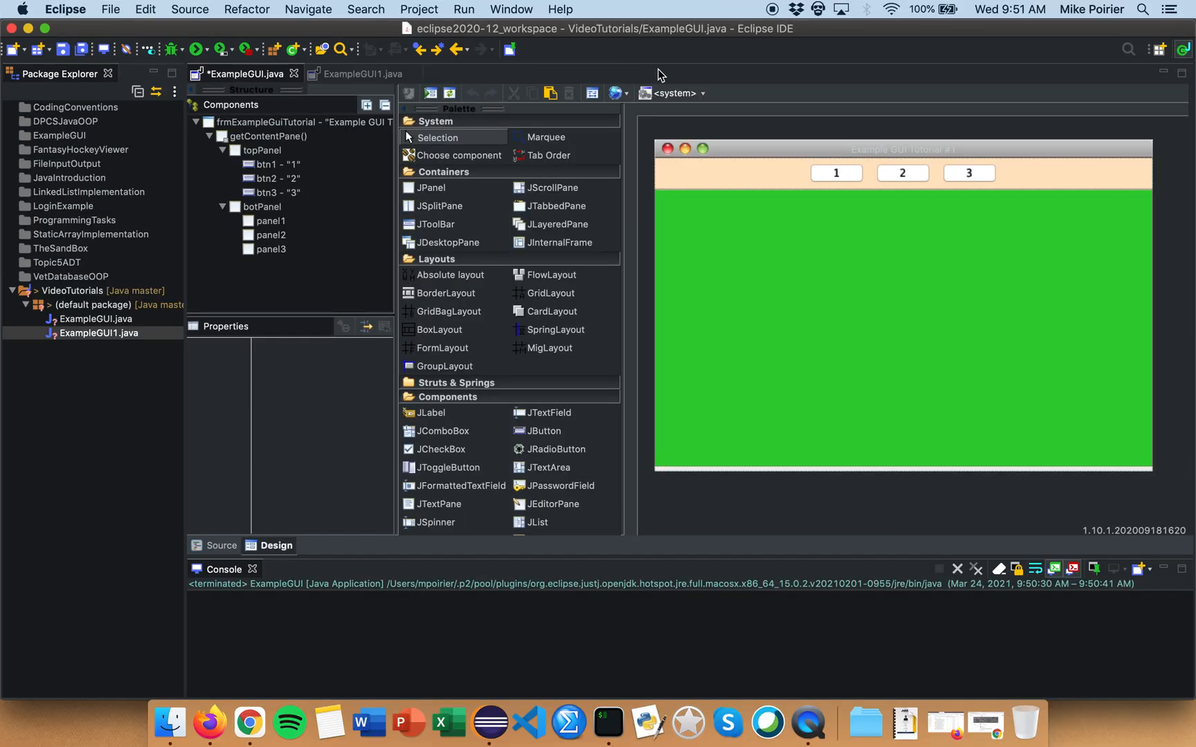
Generate an empty actionPerformed handler for button 1 and view it in the source
click(834, 173)
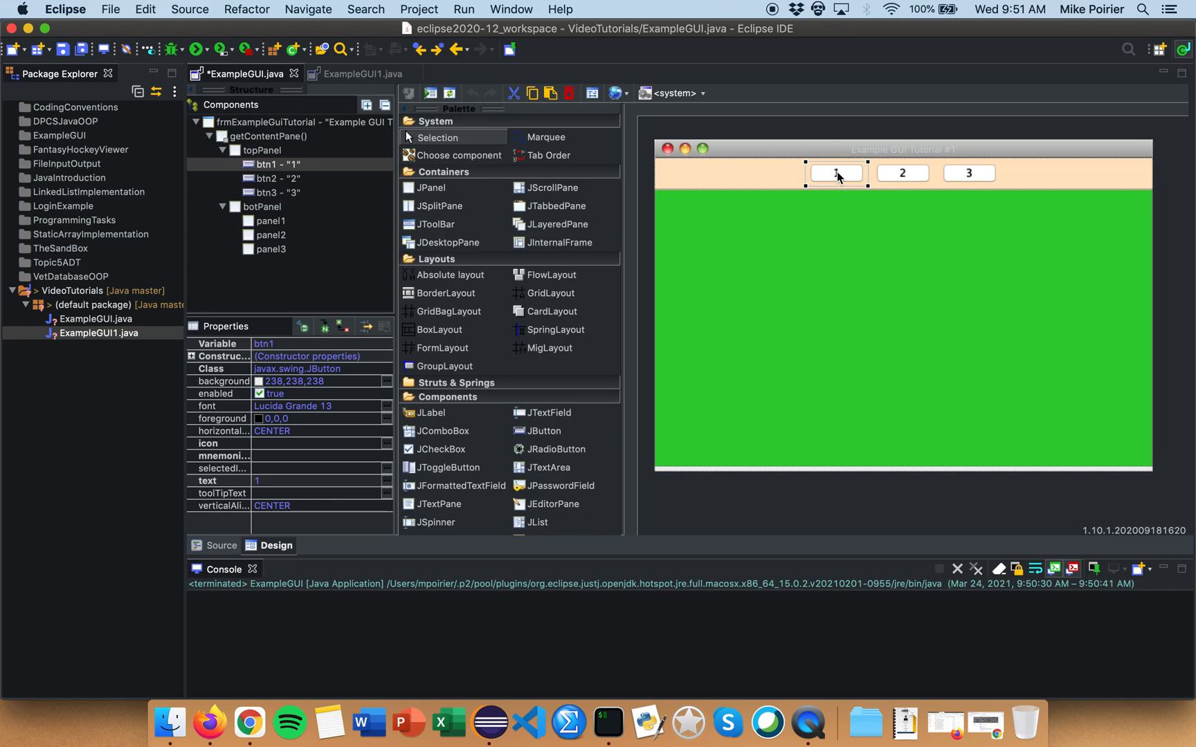
click(221, 546)
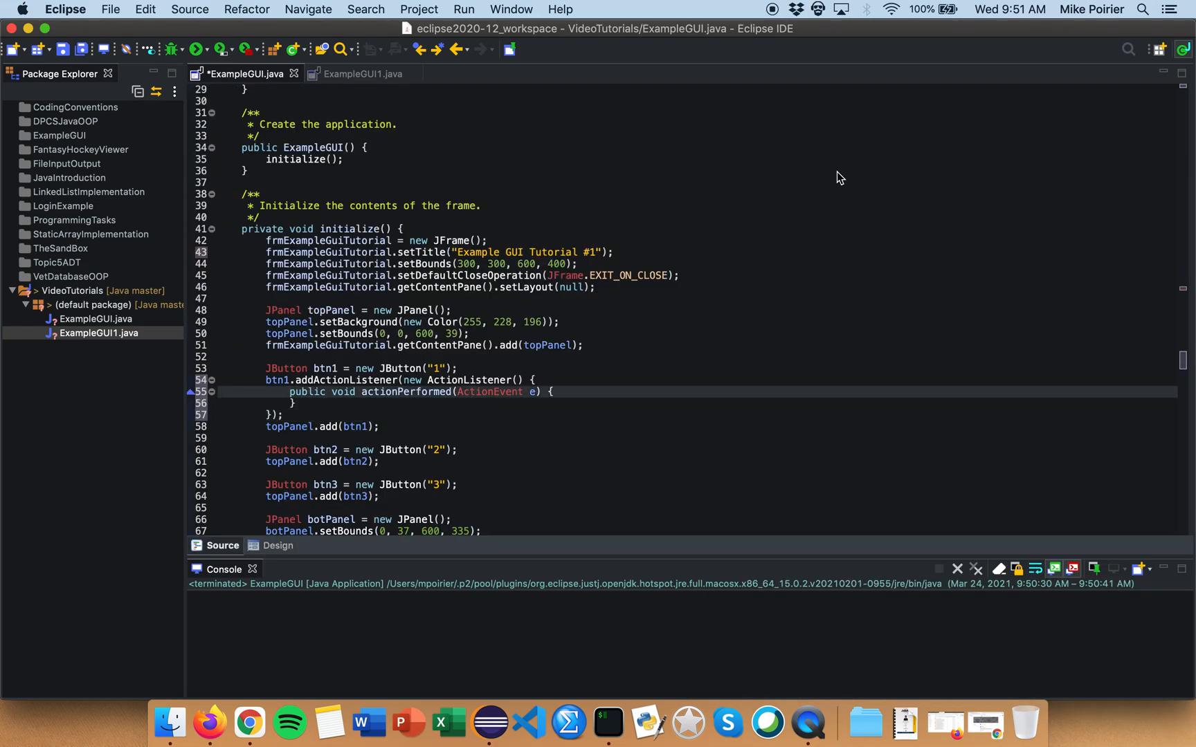
Cut the btn1 addActionListener block out of the button code
scroll(down, 3)
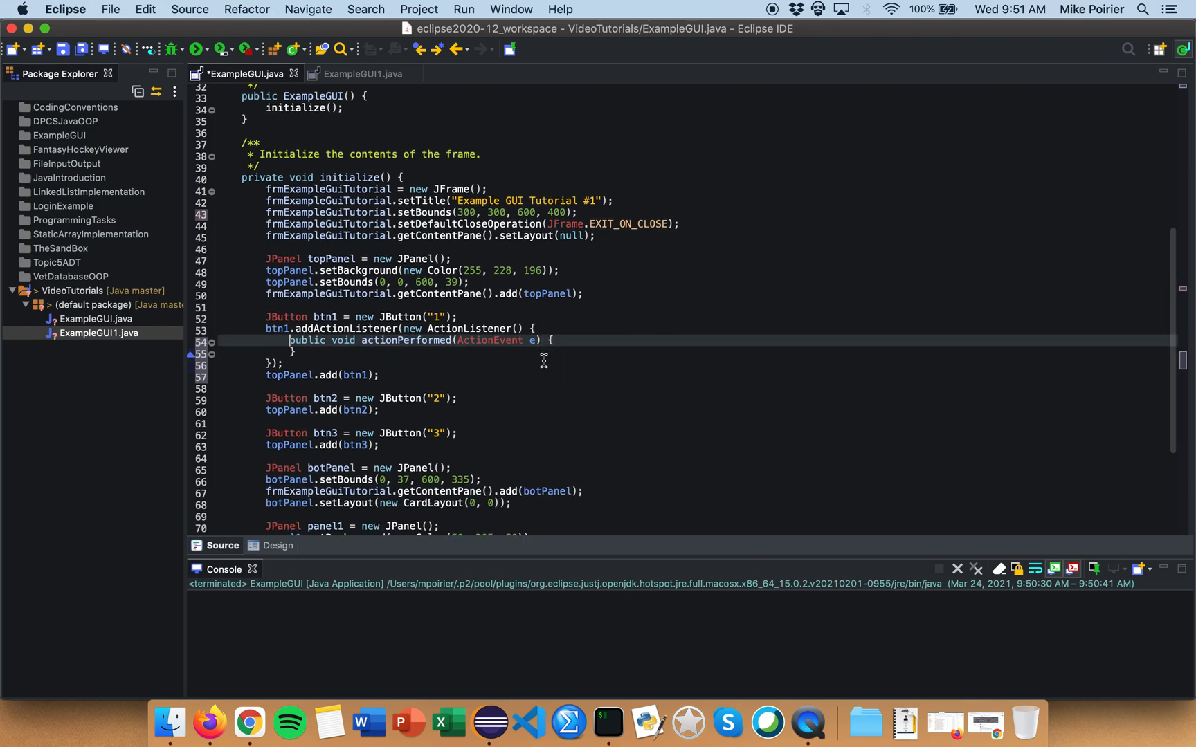
scroll(down, 3)
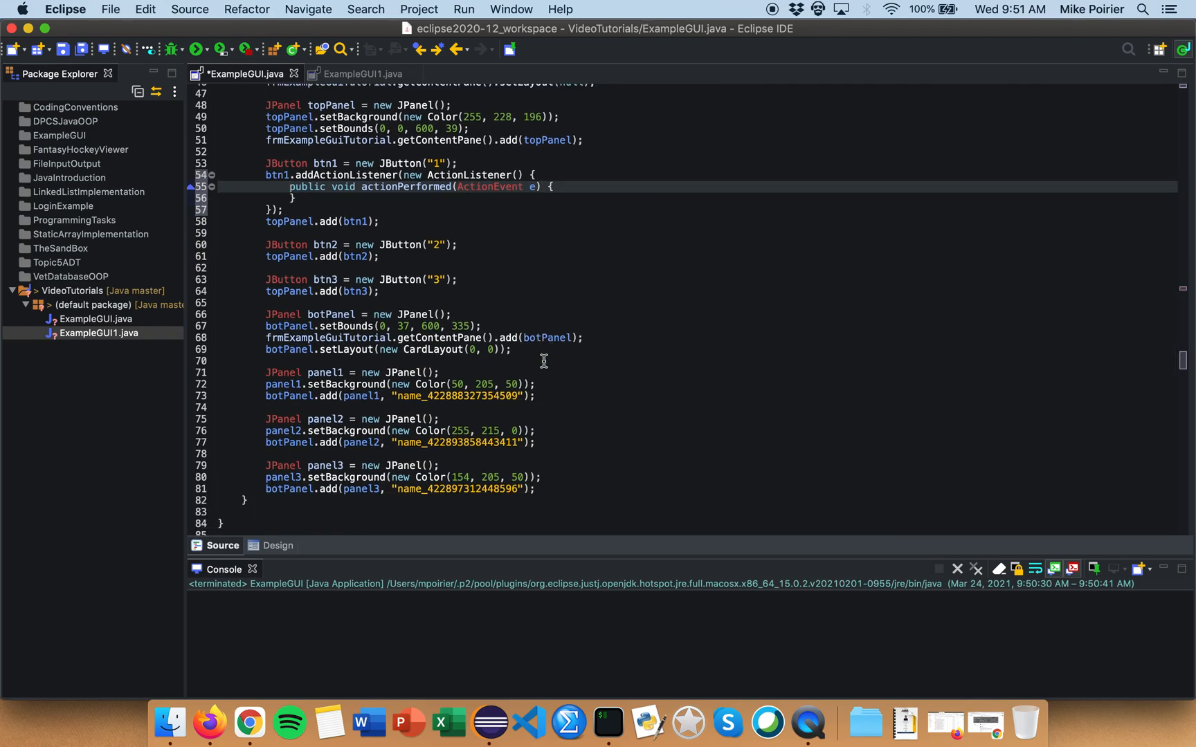
scroll(up, 3)
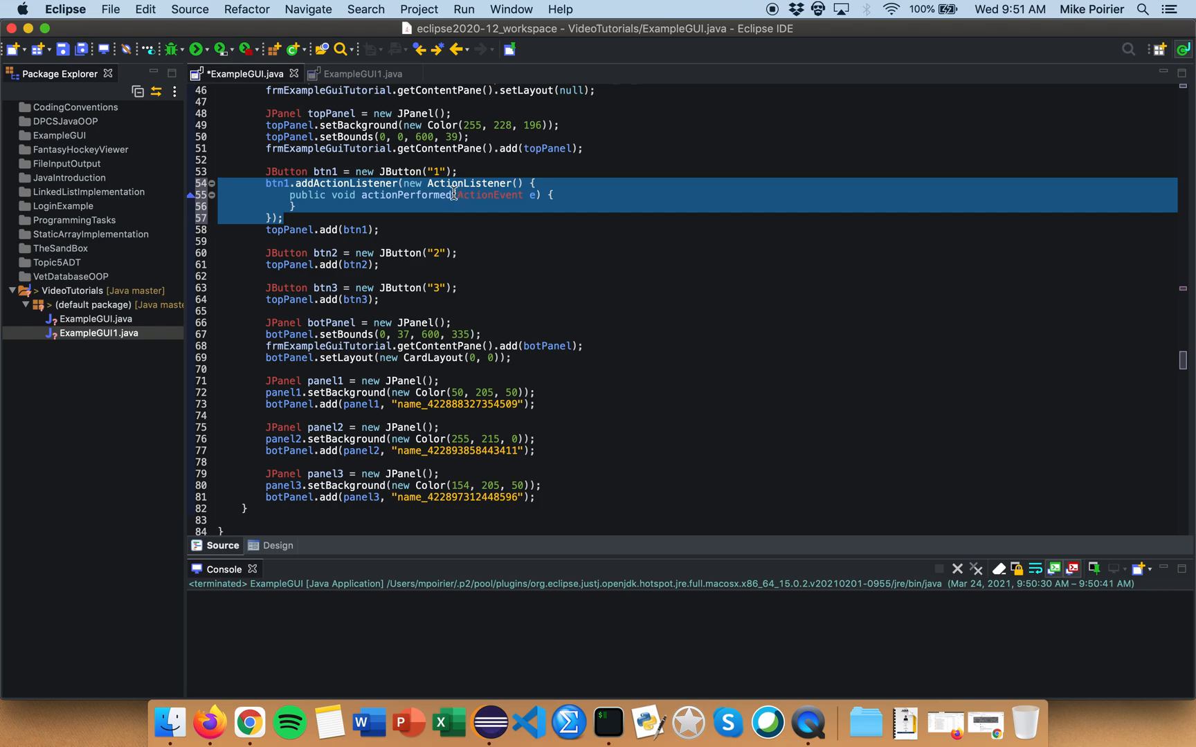
mouse_move(321, 481)
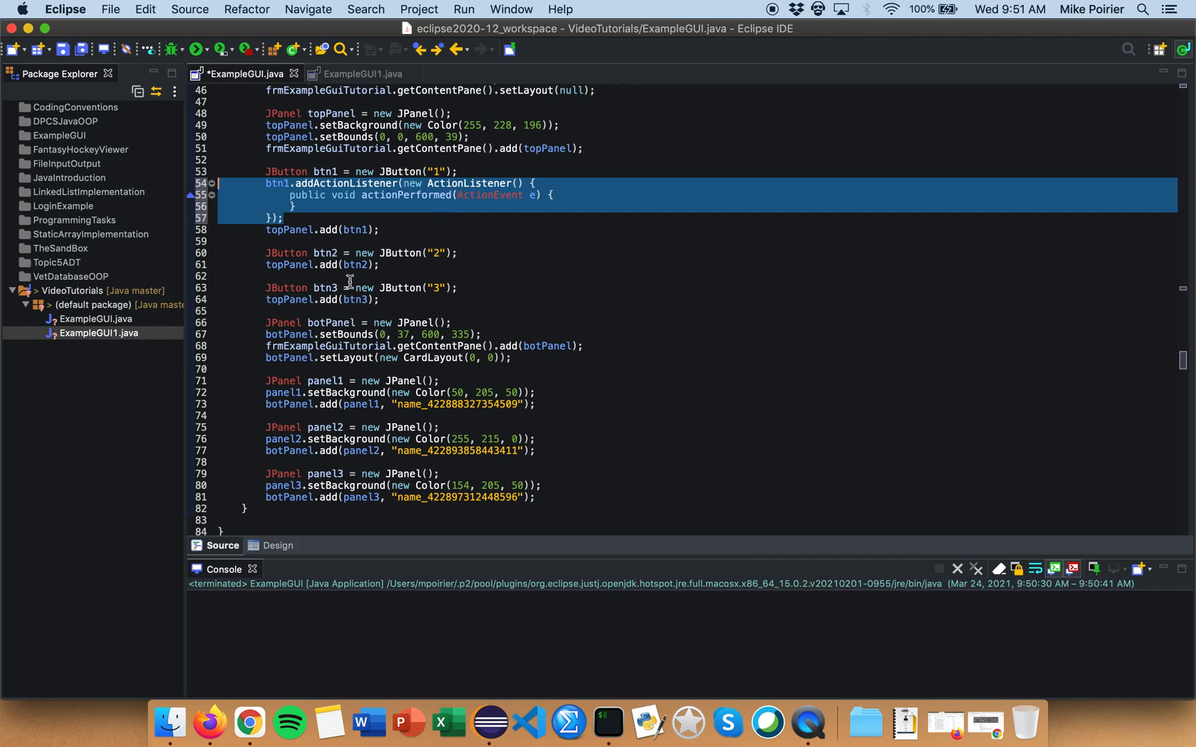
click(267, 183)
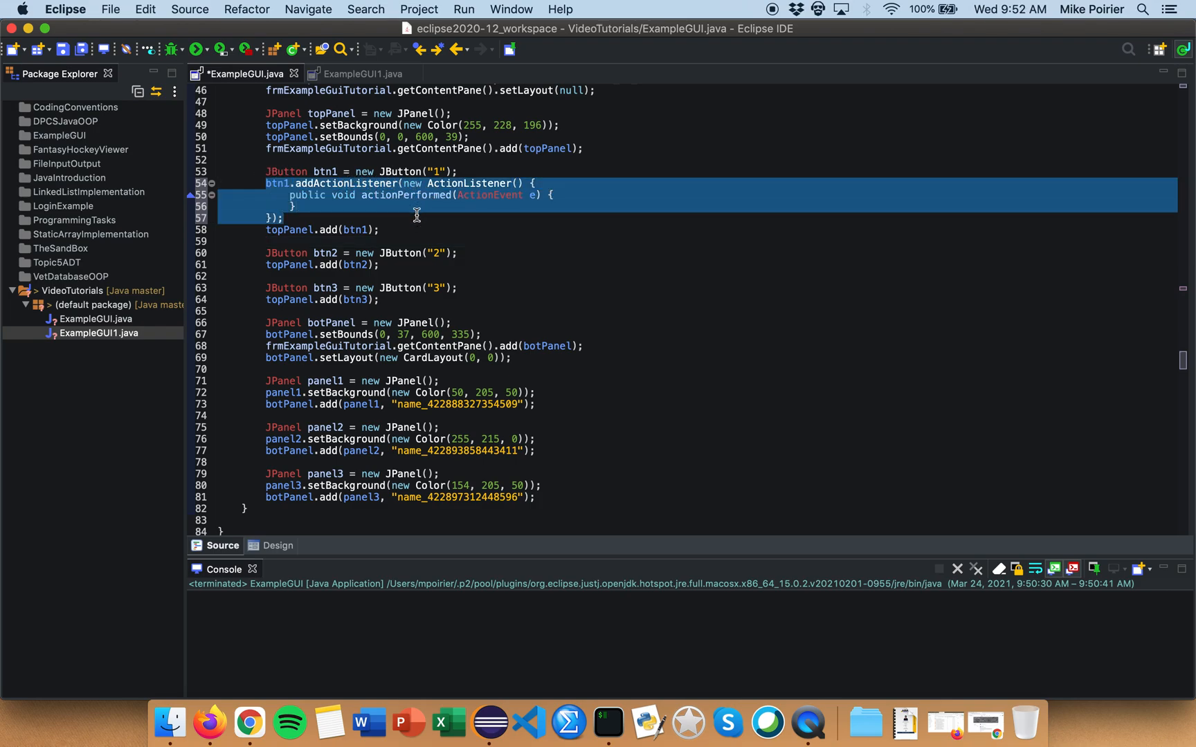
key(Delete)
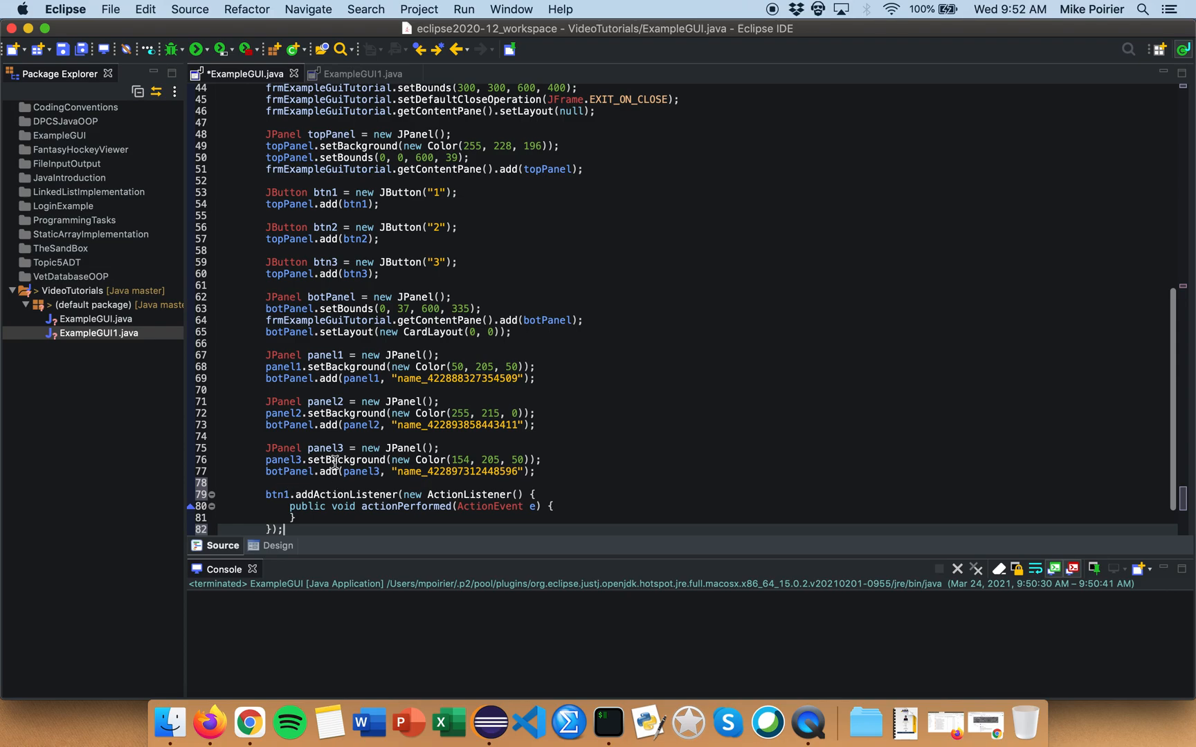
Paste the listener after panel3 under a // ACTIONS comment and head the panel code with // COMPONENTS
click(350, 402)
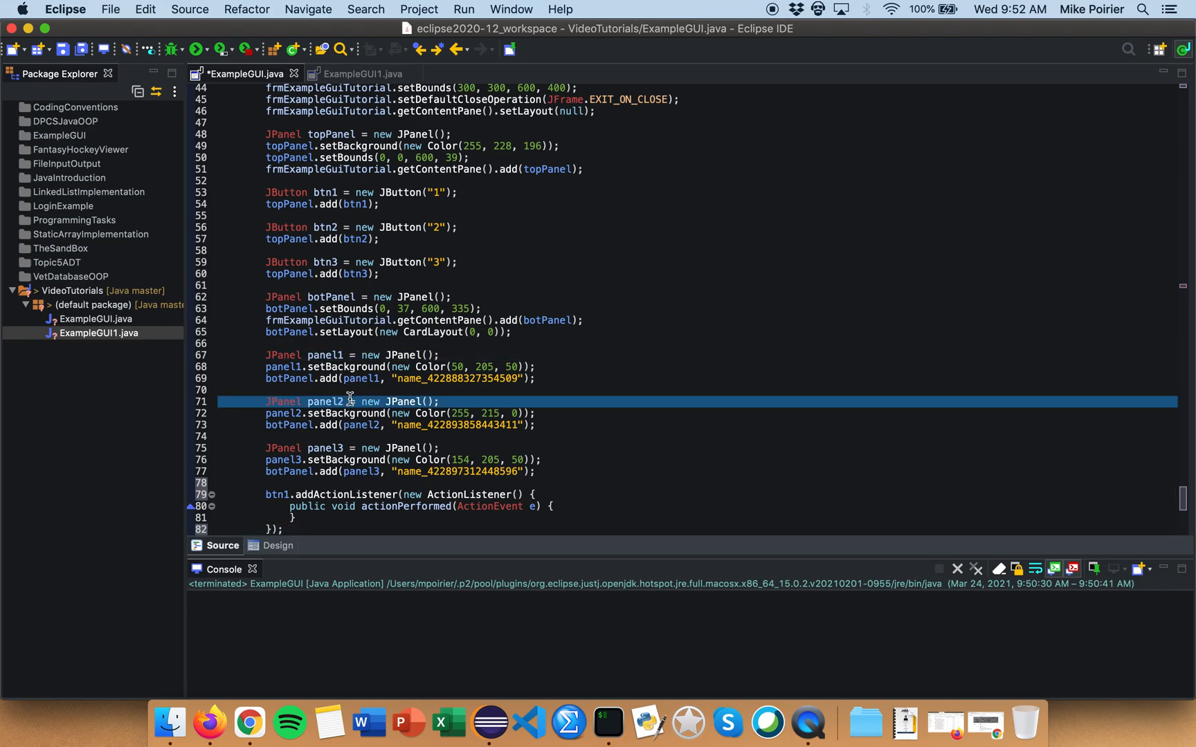
click(350, 447)
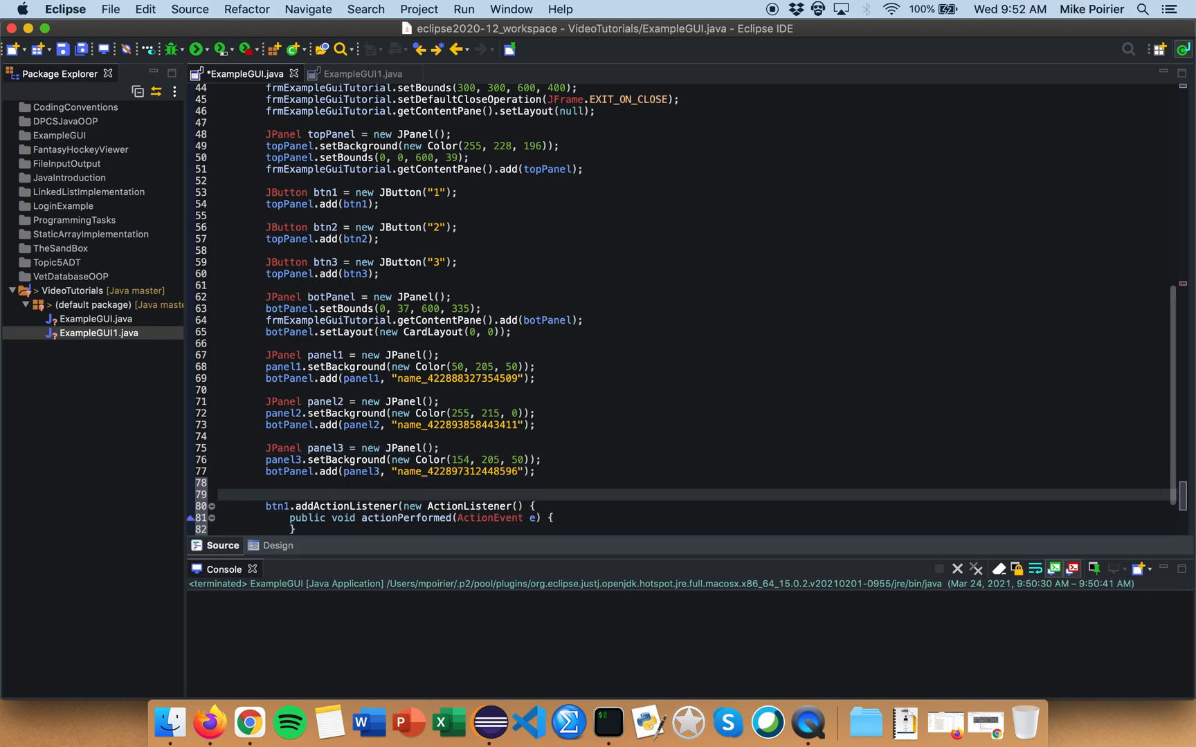
text(// ACTIONS)
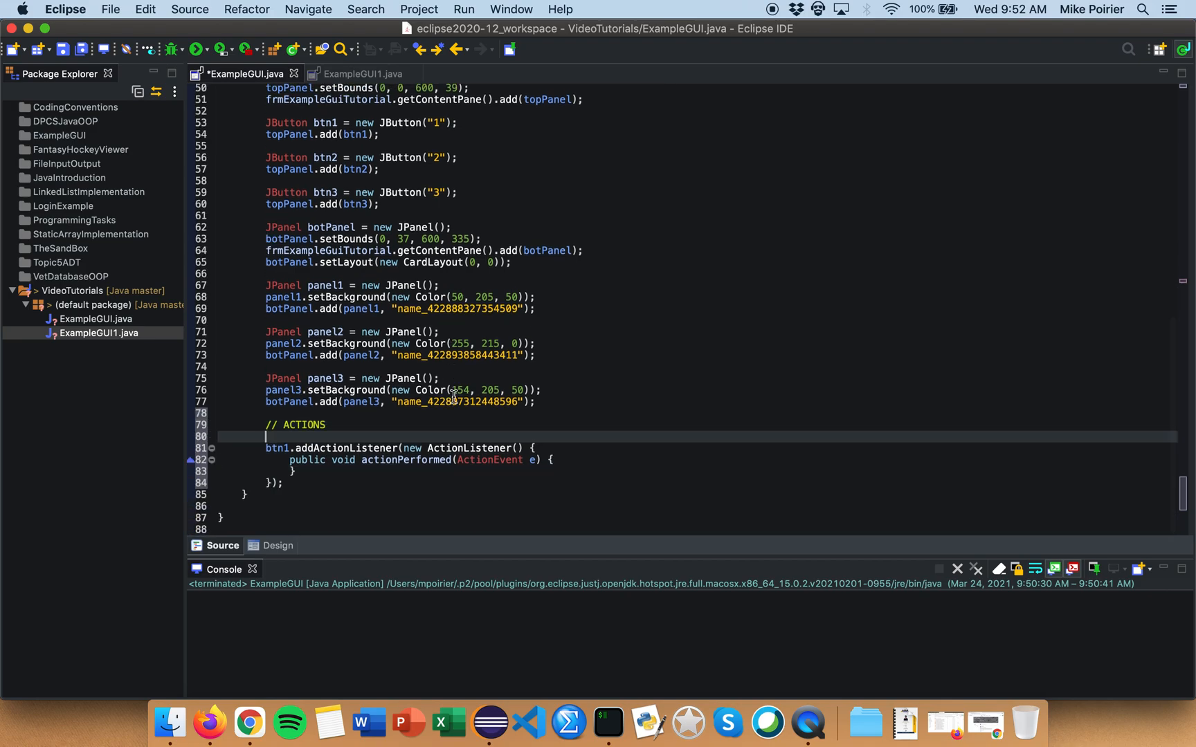
scroll(up, 3)
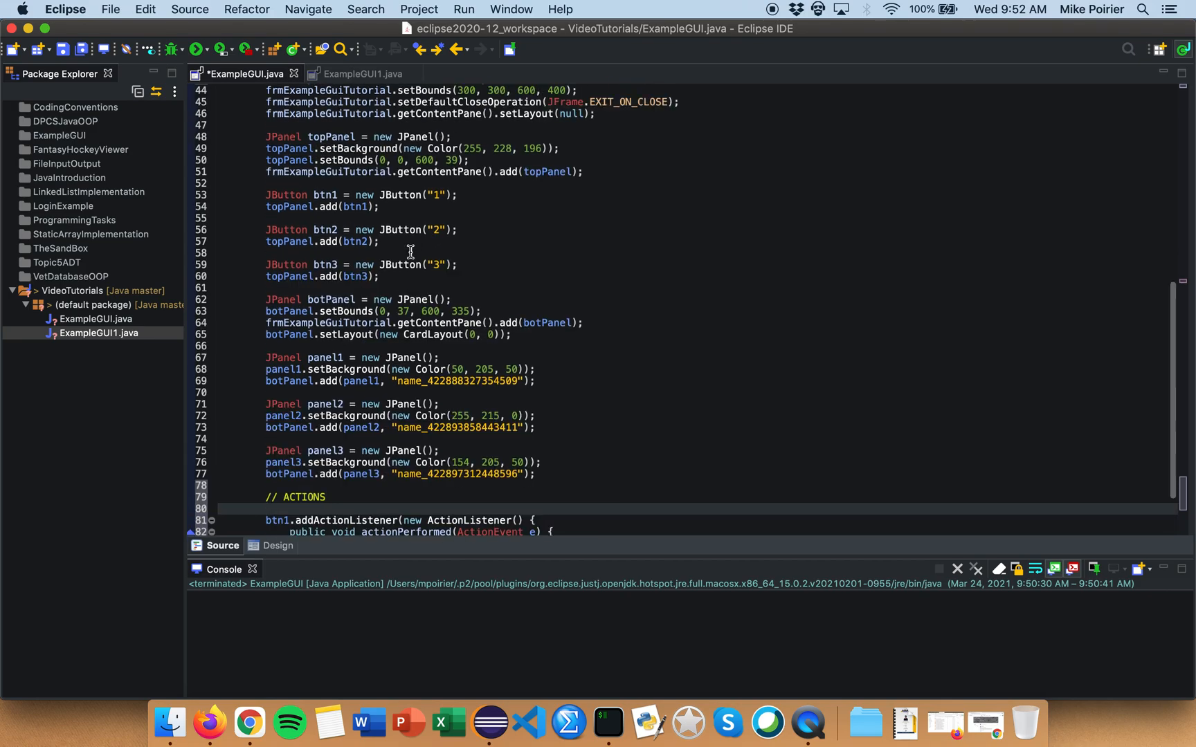
scroll(up, 3)
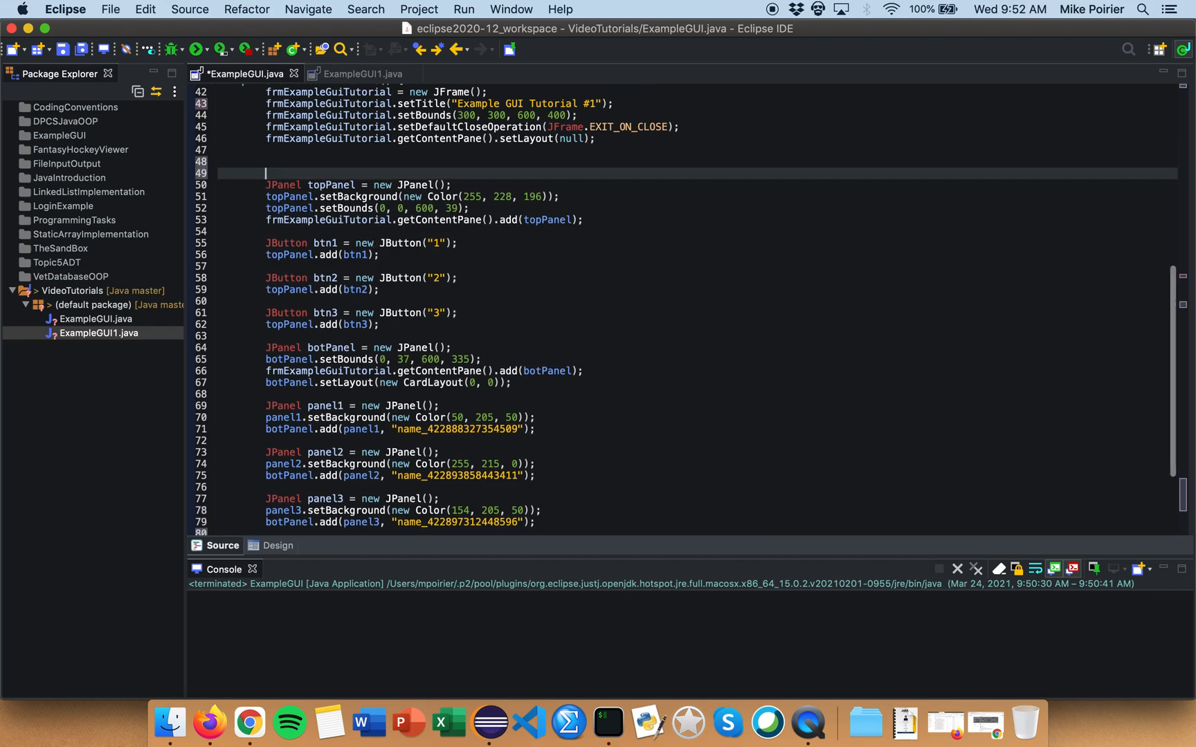
text(// C)
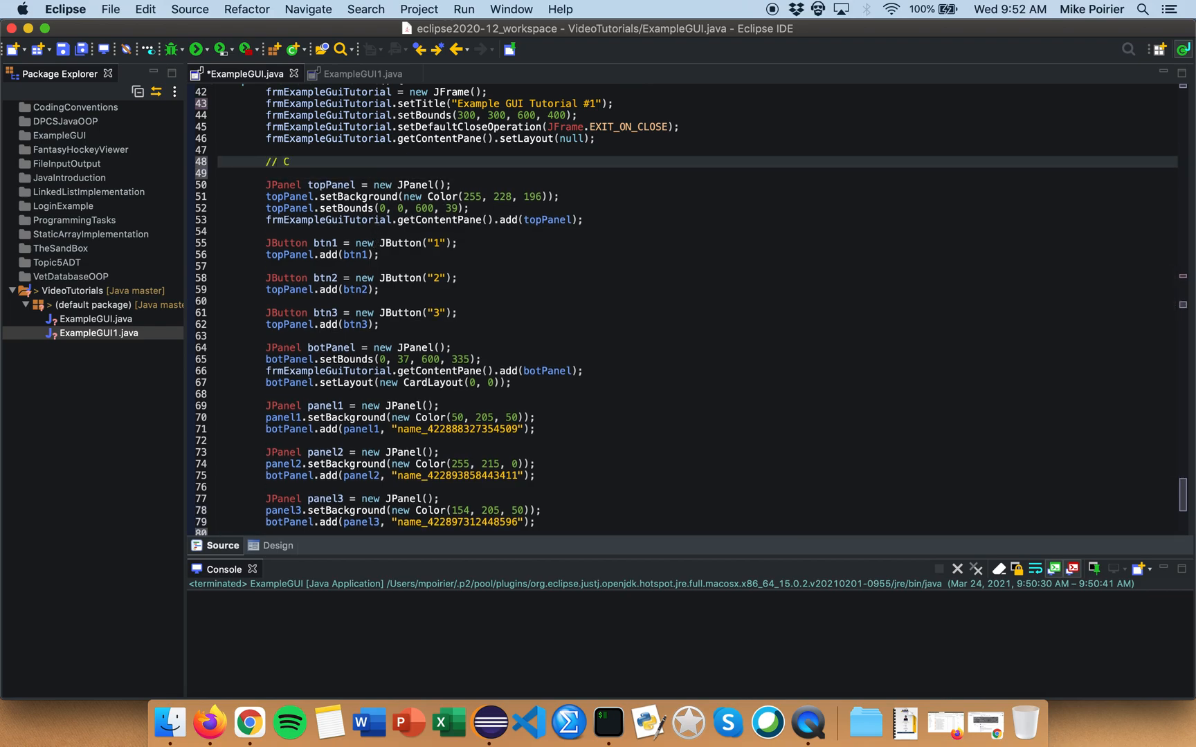
text(OMPONENTS)
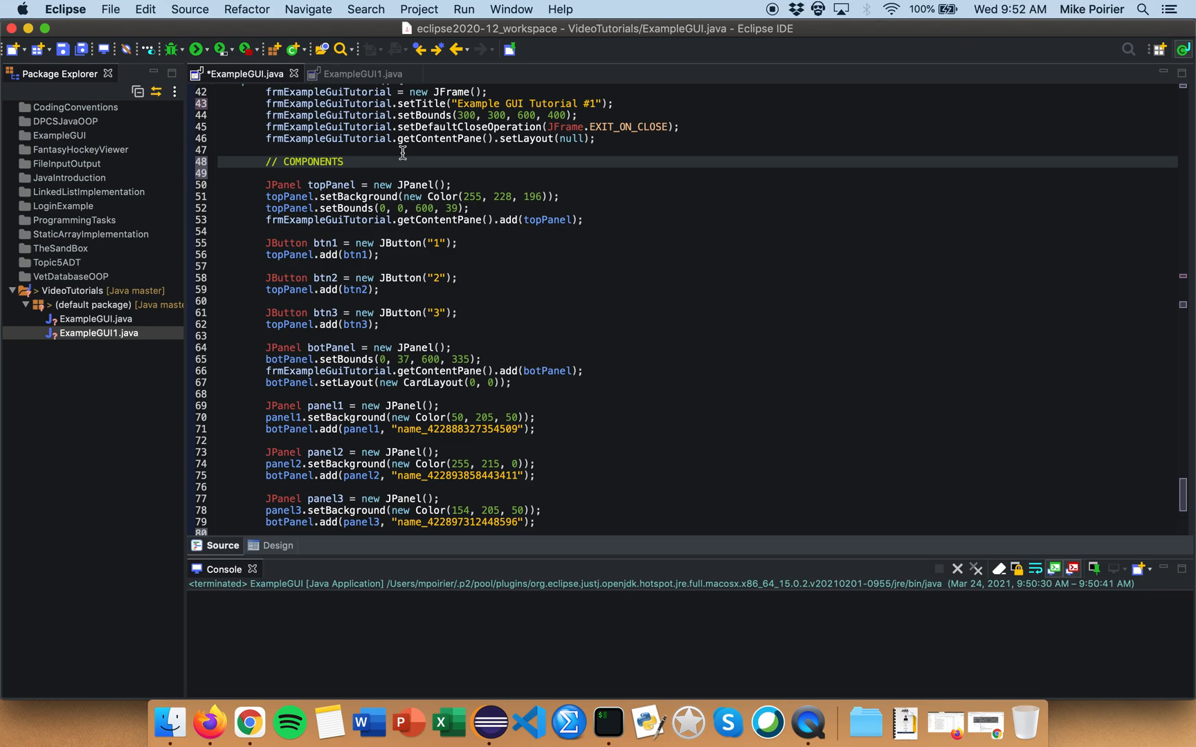
scroll(down, 3)
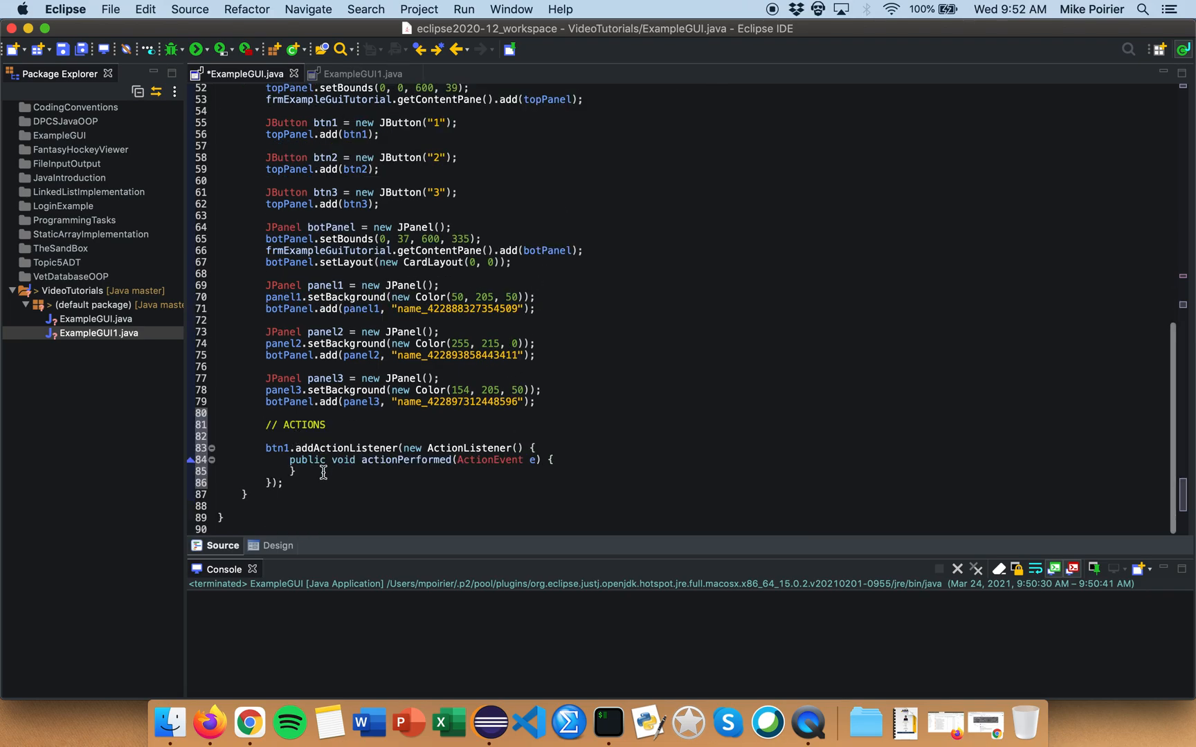
In btn1's actionPerformed, set panel1 visible and panel2 and panel3 invisible
click(305, 470)
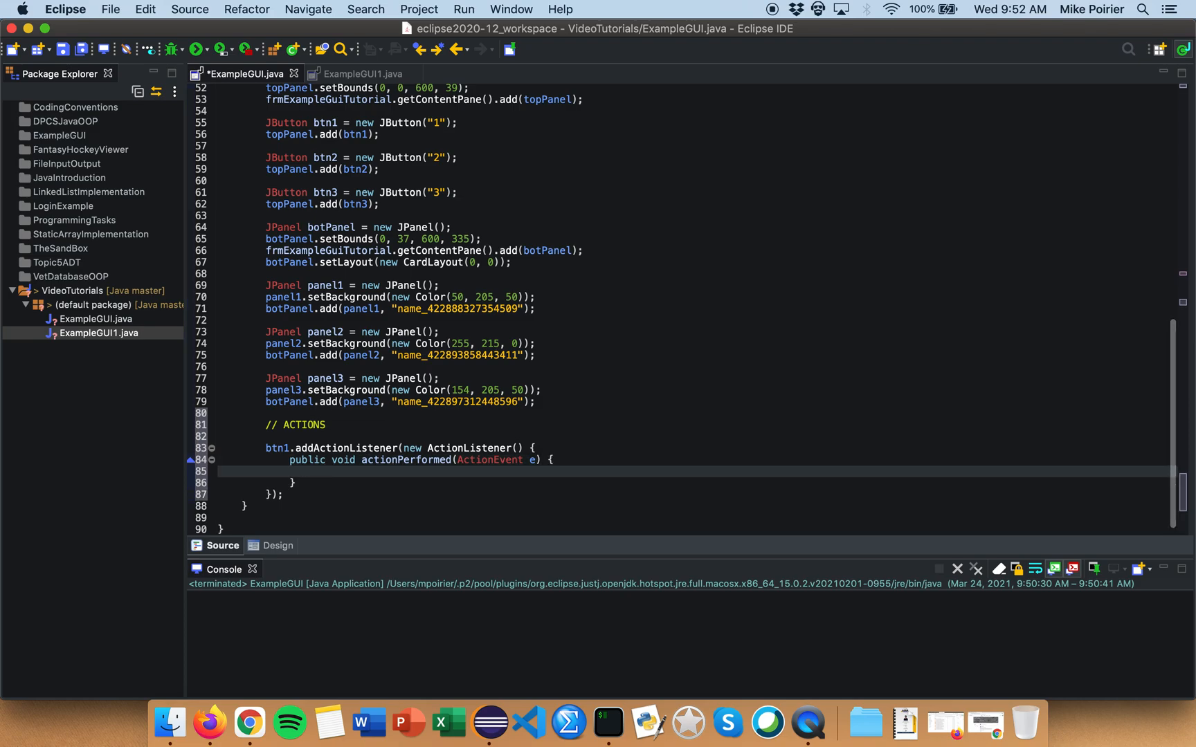
click(313, 472)
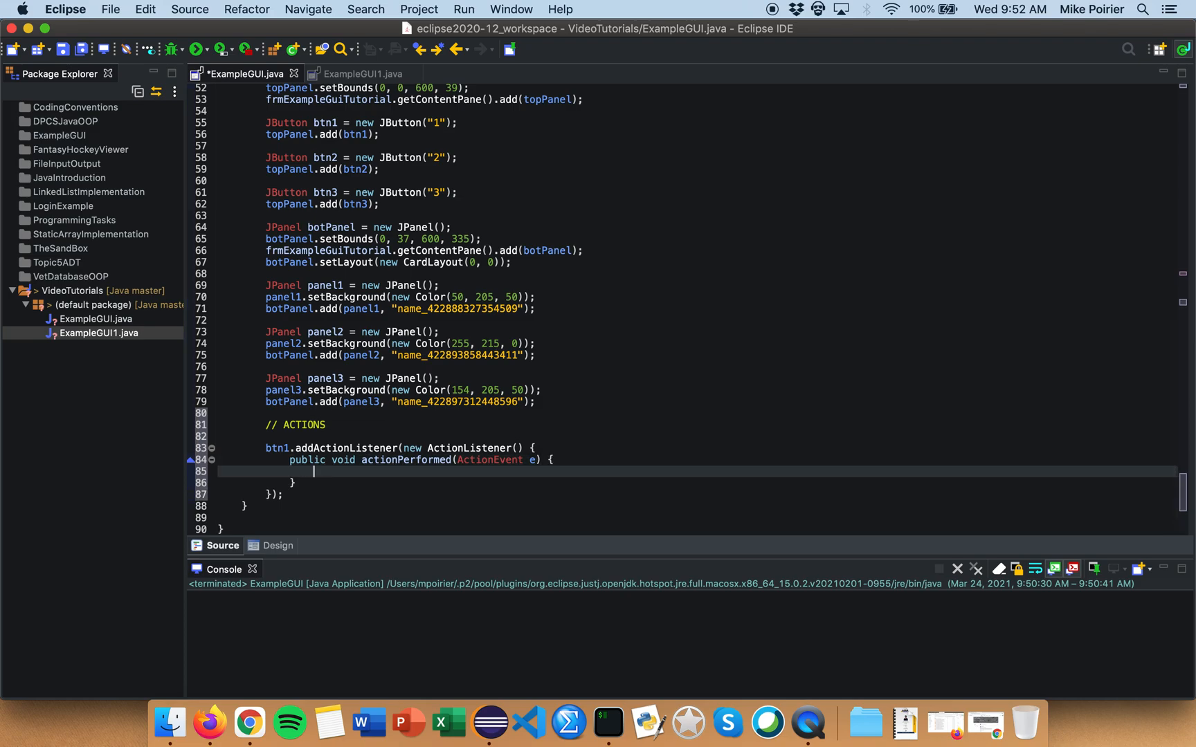
text(pane1.)
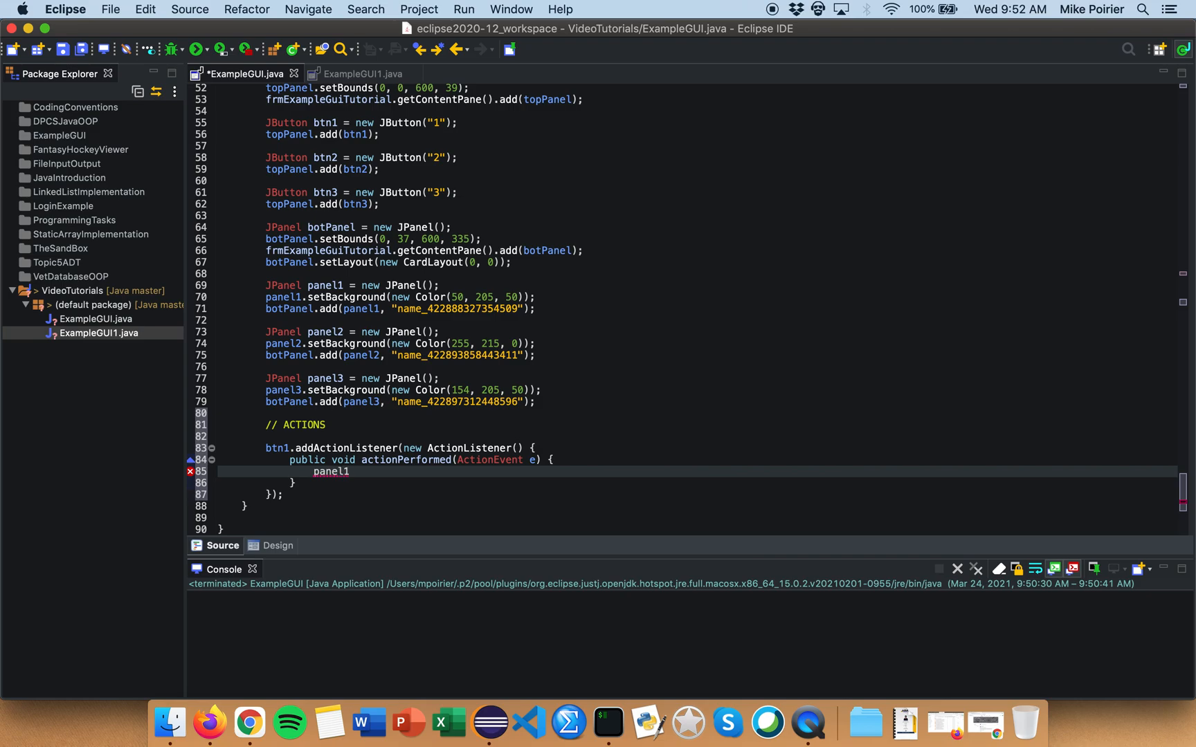
text(.setVisible(true);)
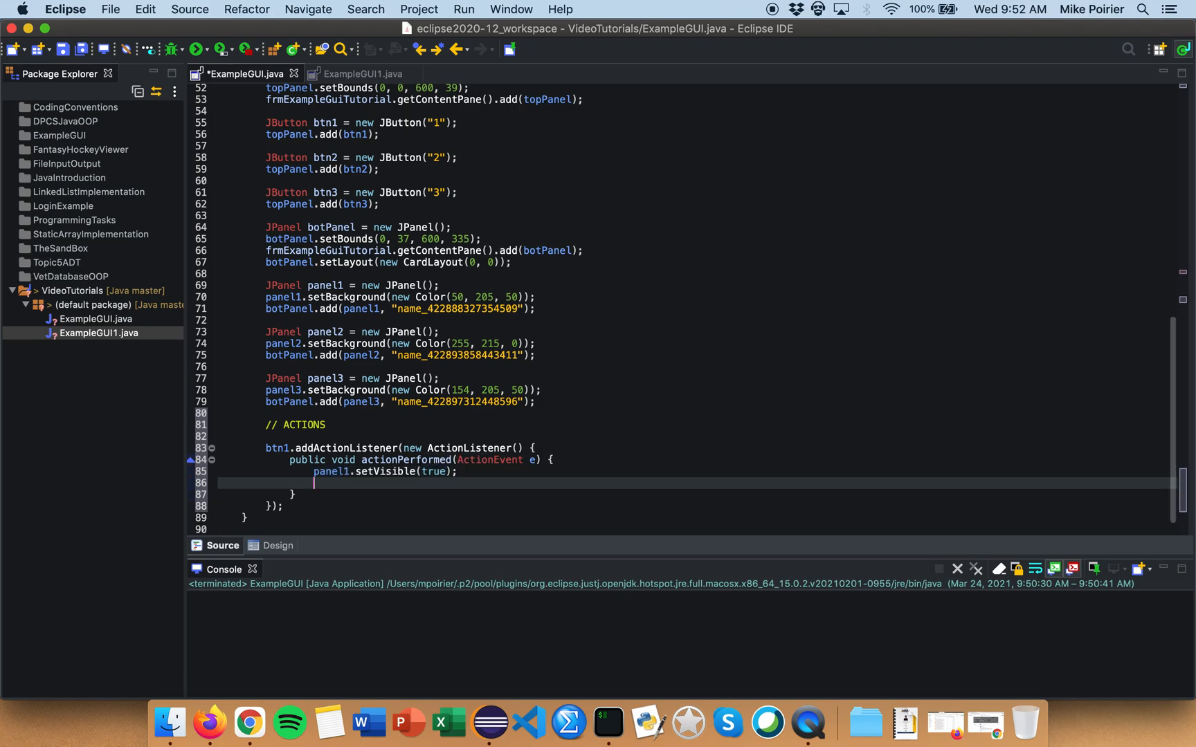
text(panel2.setVisible(false);)
text(panel3.setVisible(false);)
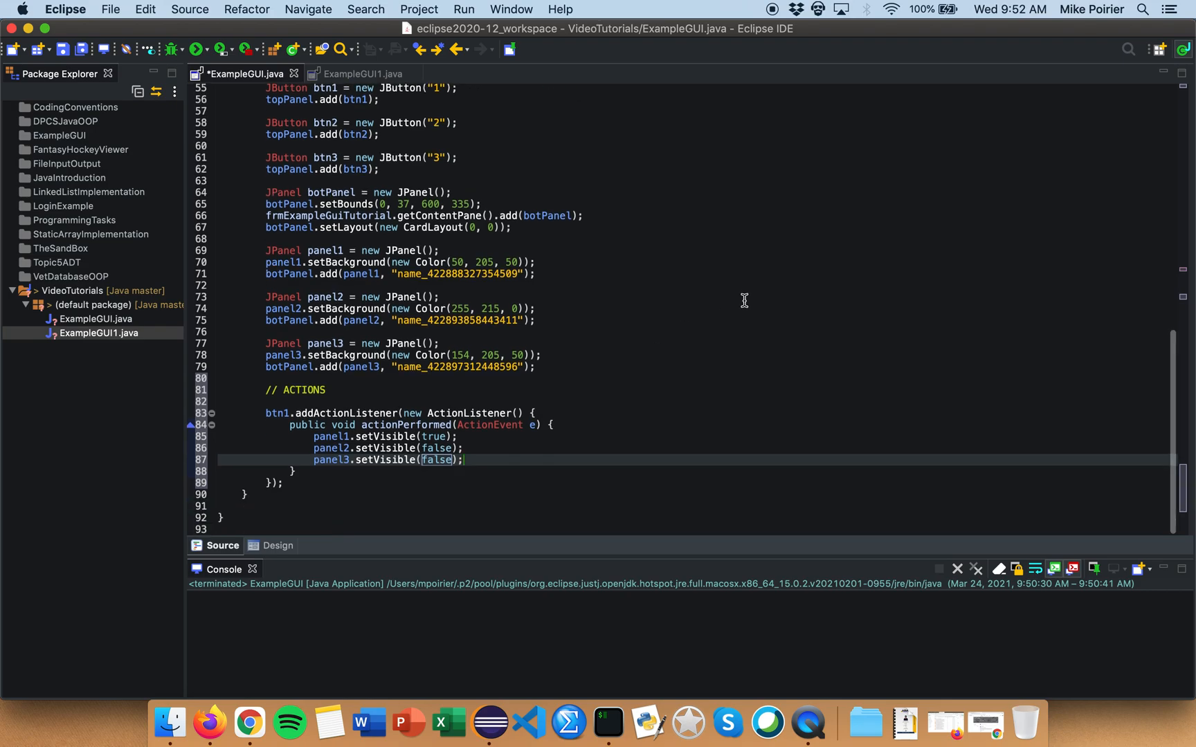
mouse_move(344, 483)
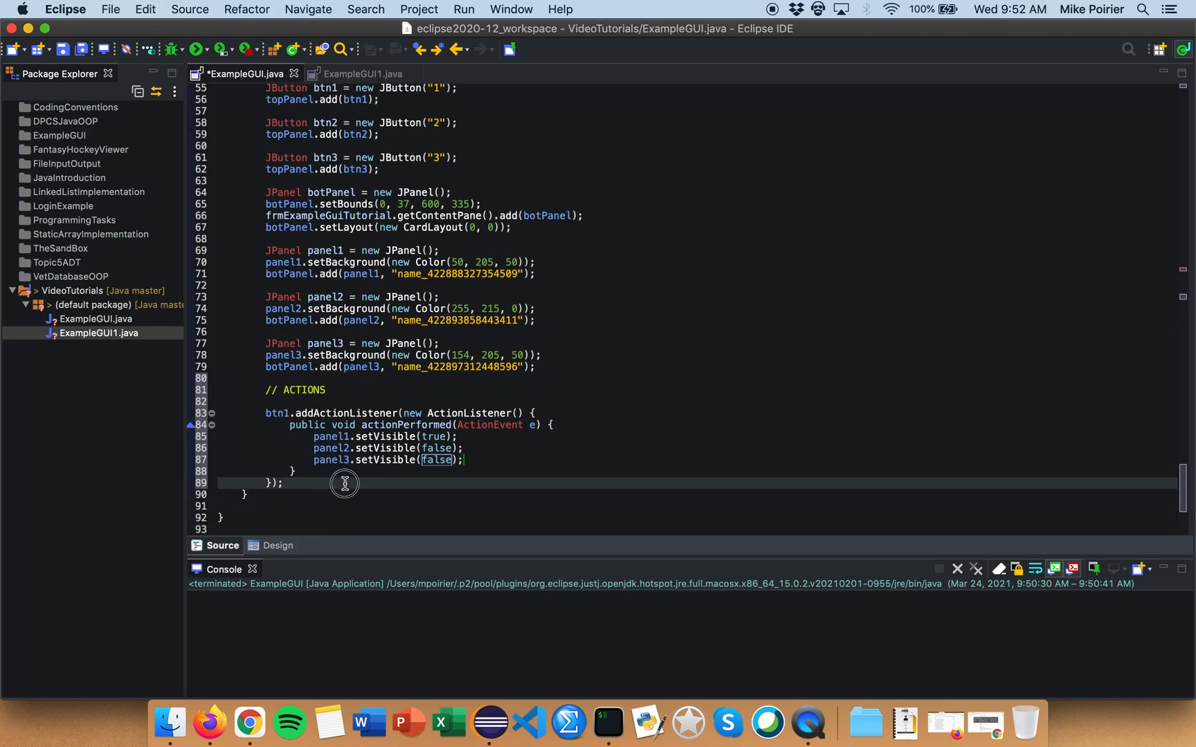
Generate btn2's action handler, move it under // ACTIONS and edit its setVisible lines to show only panel2
click(280, 545)
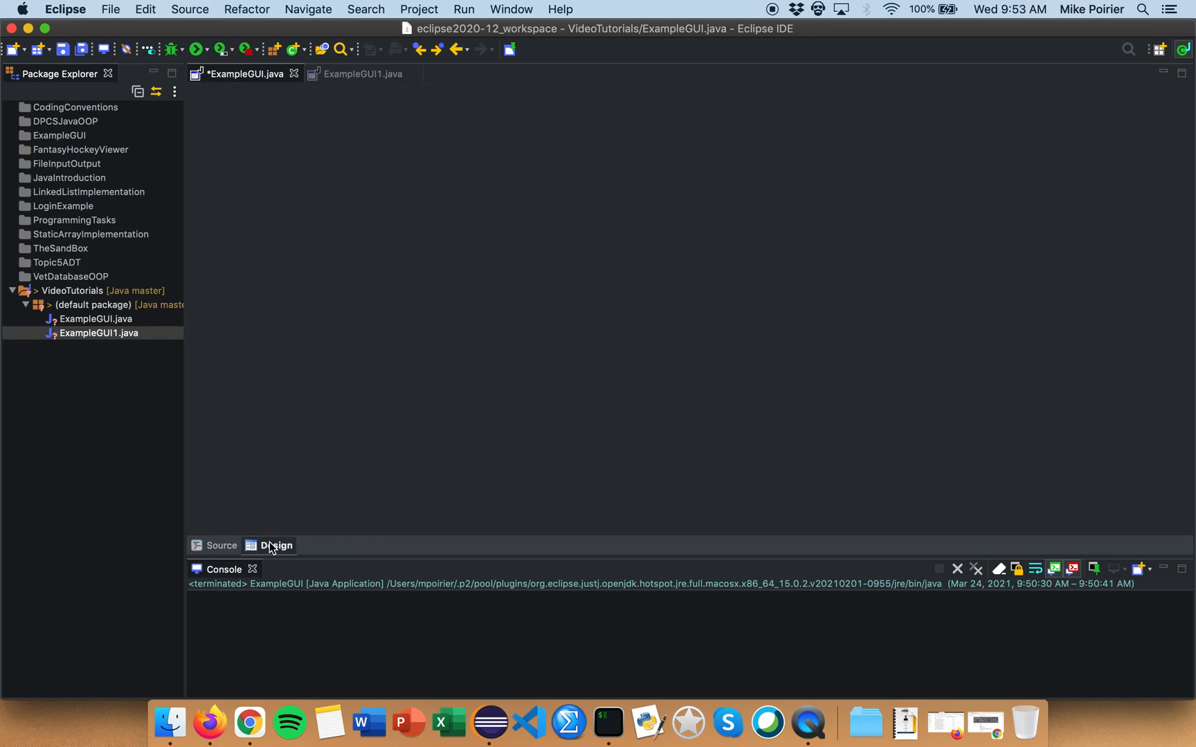
click(278, 546)
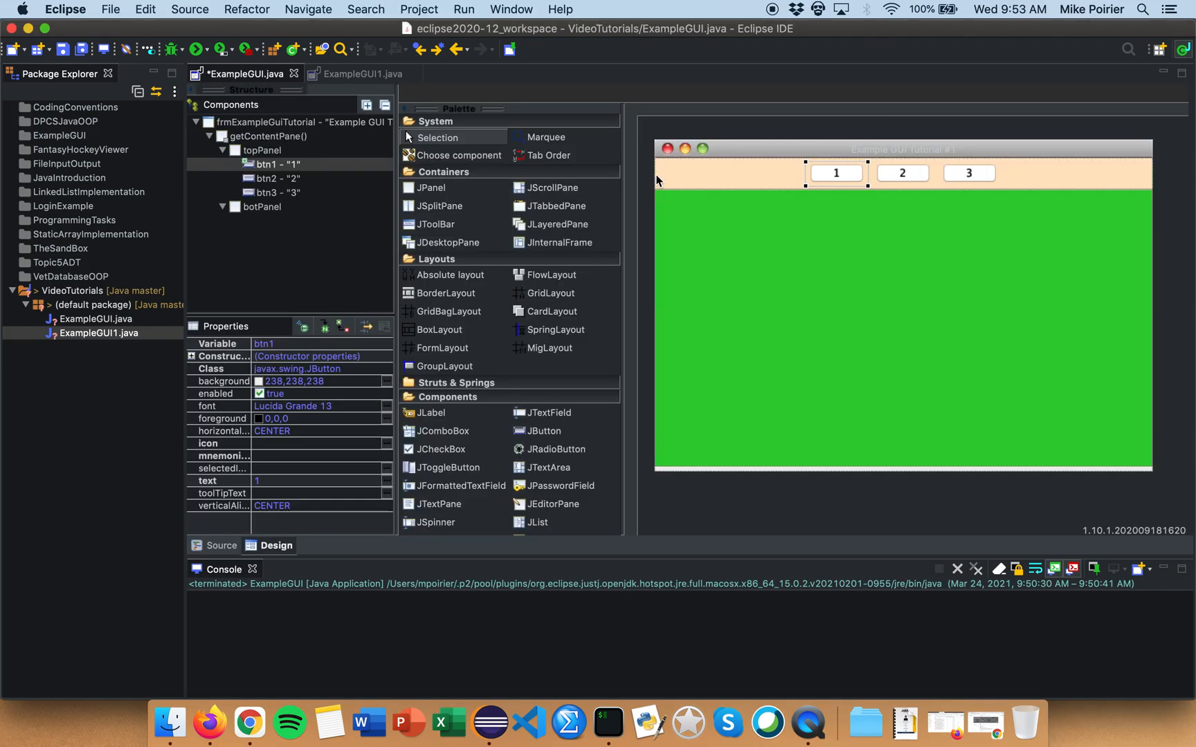
click(901, 173)
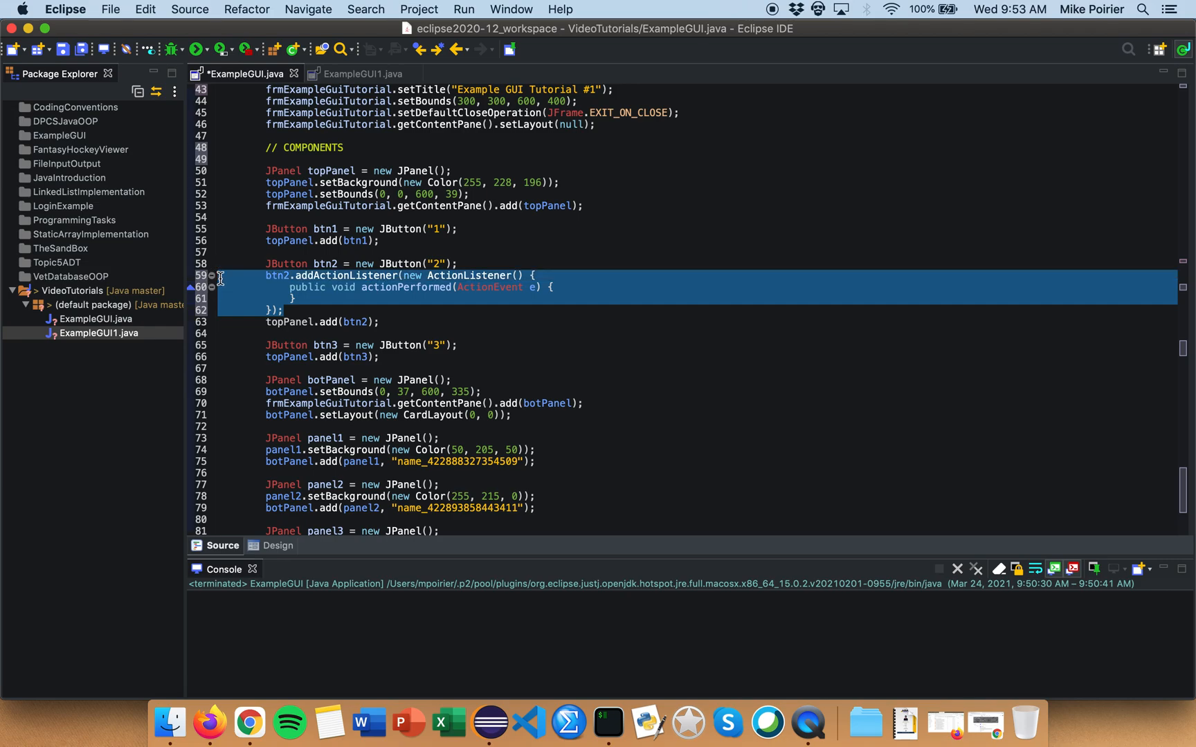
key(Delete)
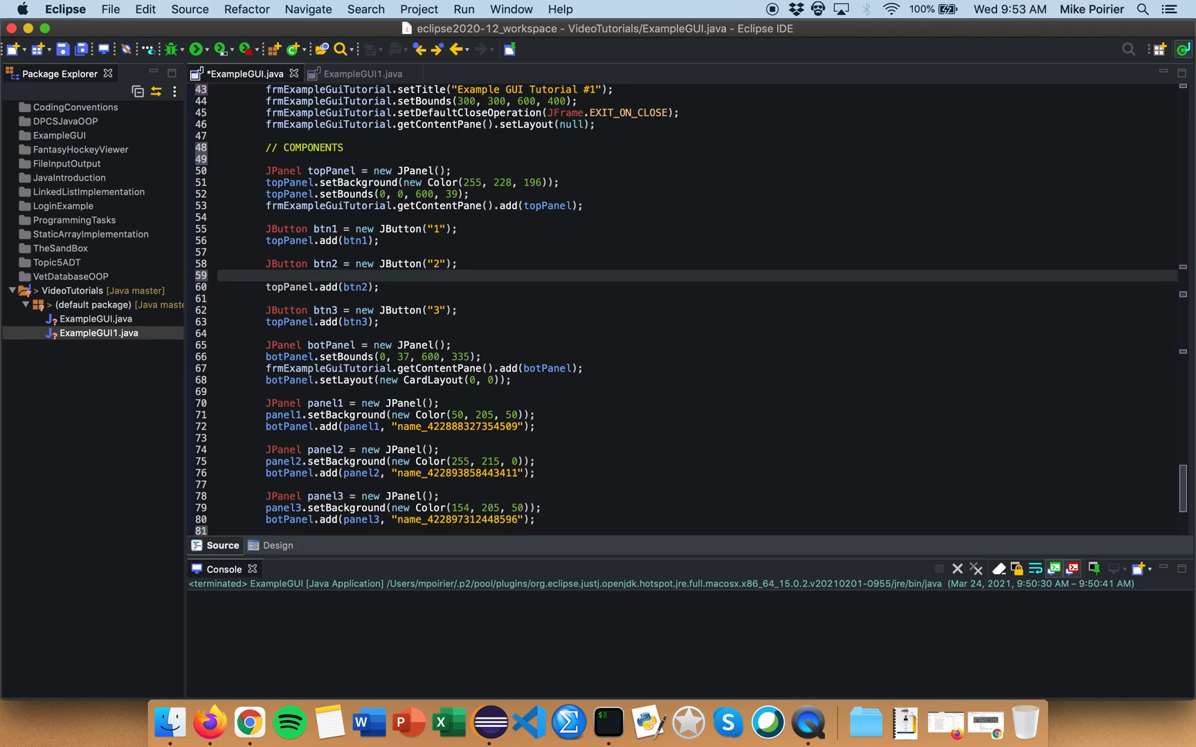
scroll(down, 3)
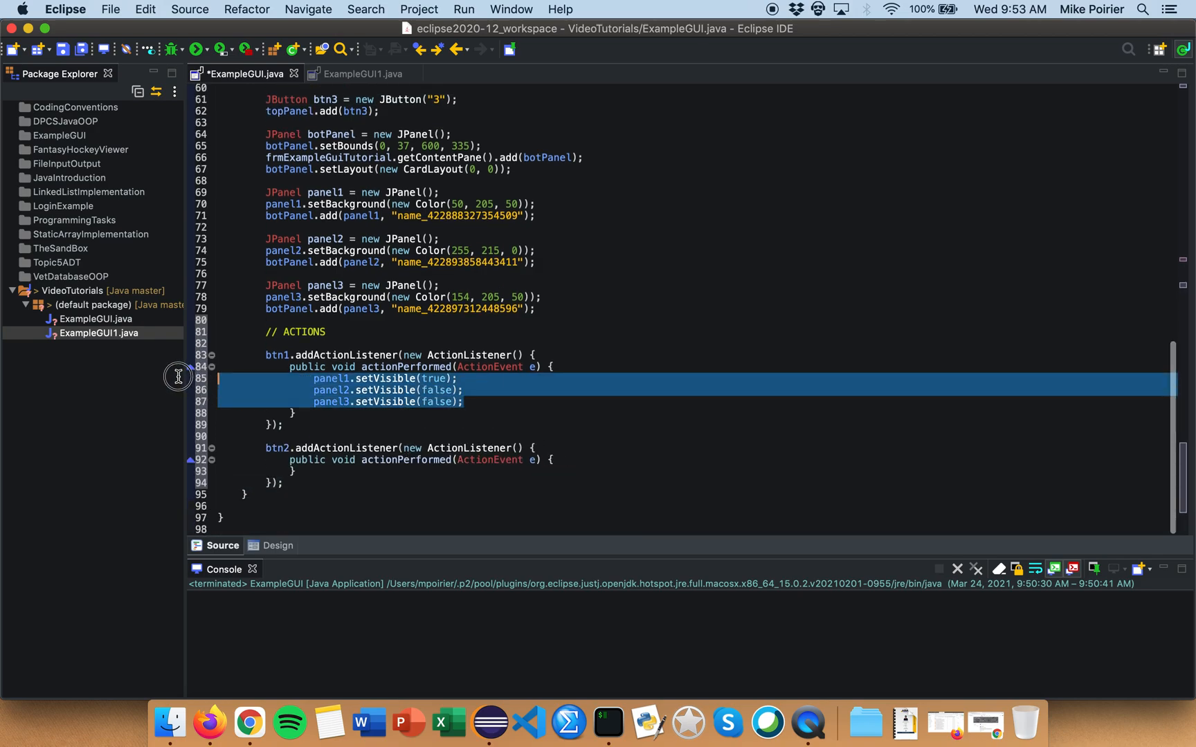
click(313, 471)
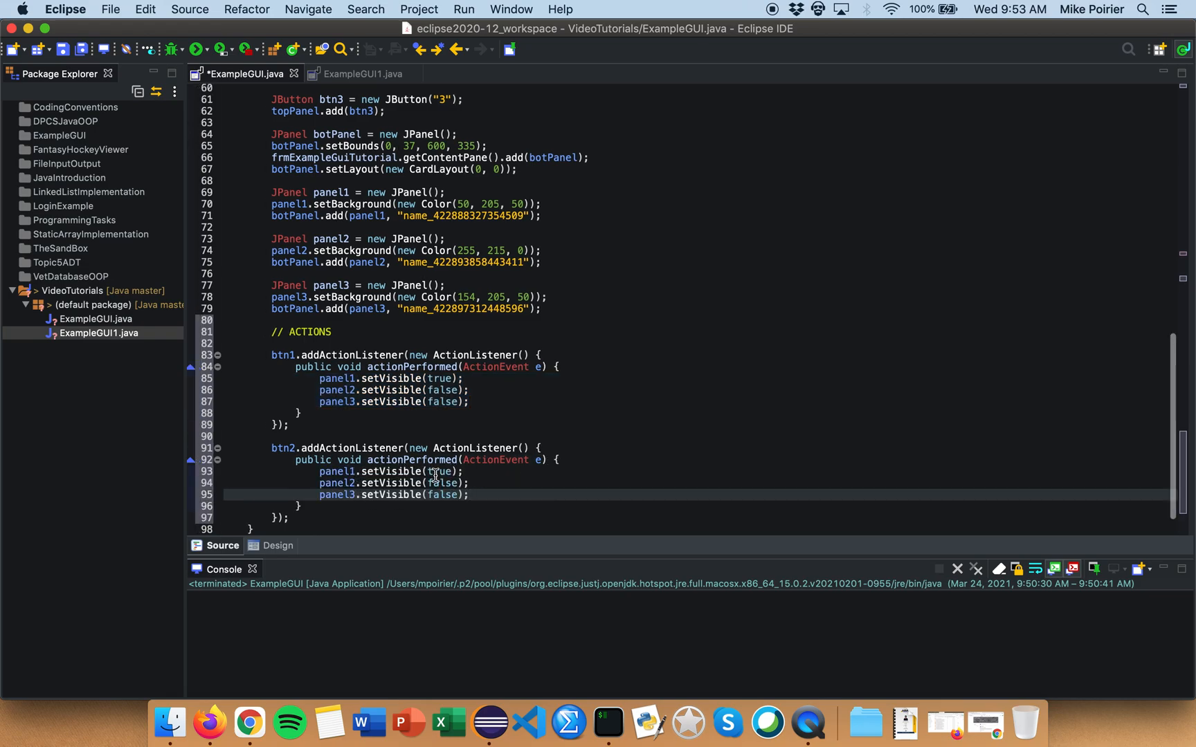
click(428, 470)
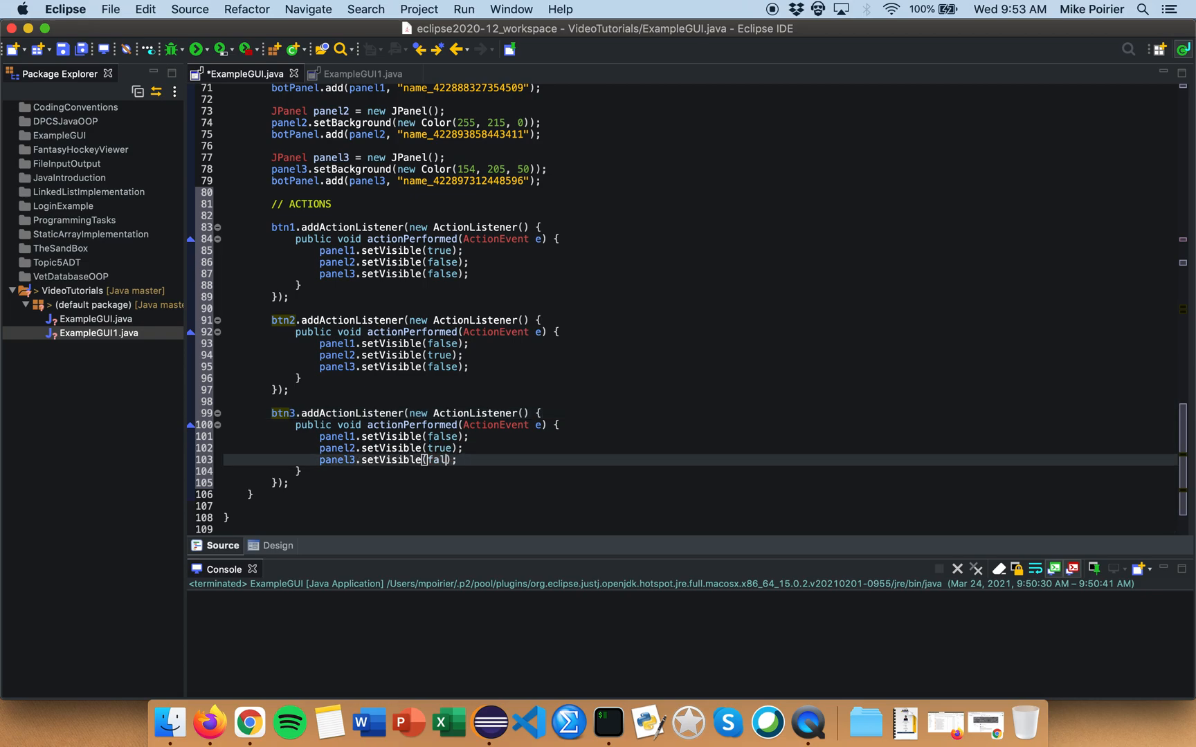
Make btn3's handler set only panel3 visible (true) and save ExampleGUI.java
text(true)
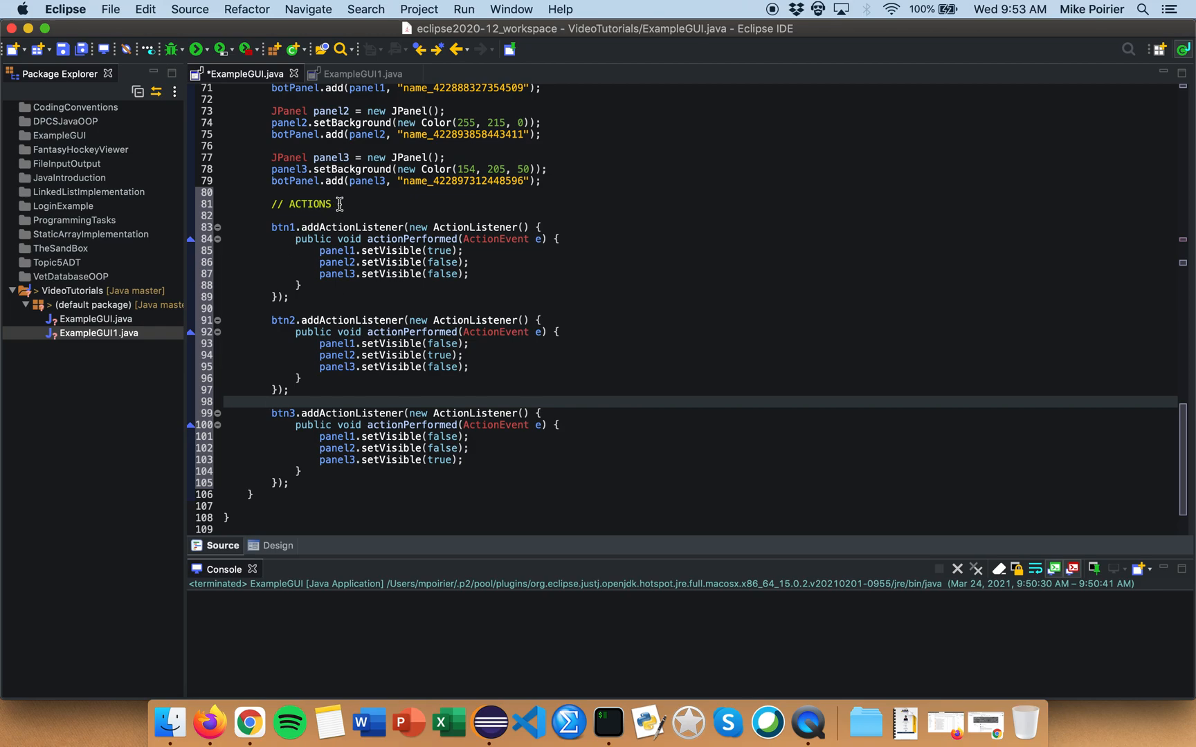
scroll(up, 3)
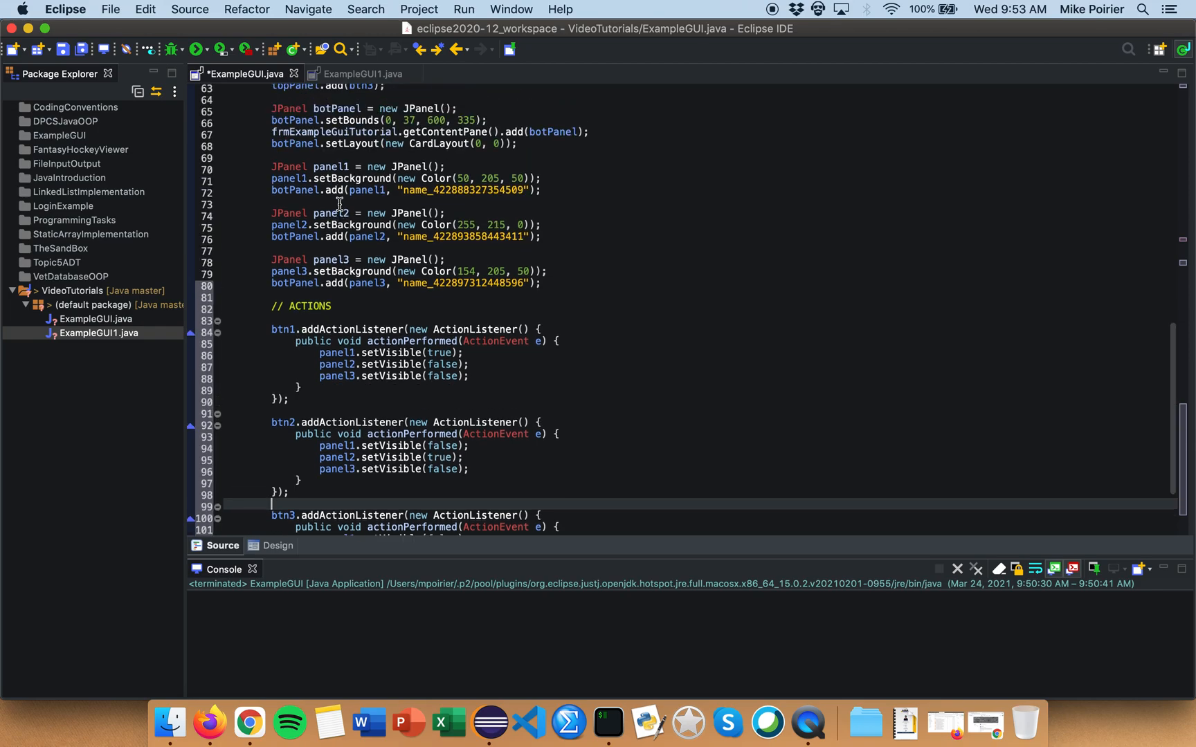
scroll(up, 3)
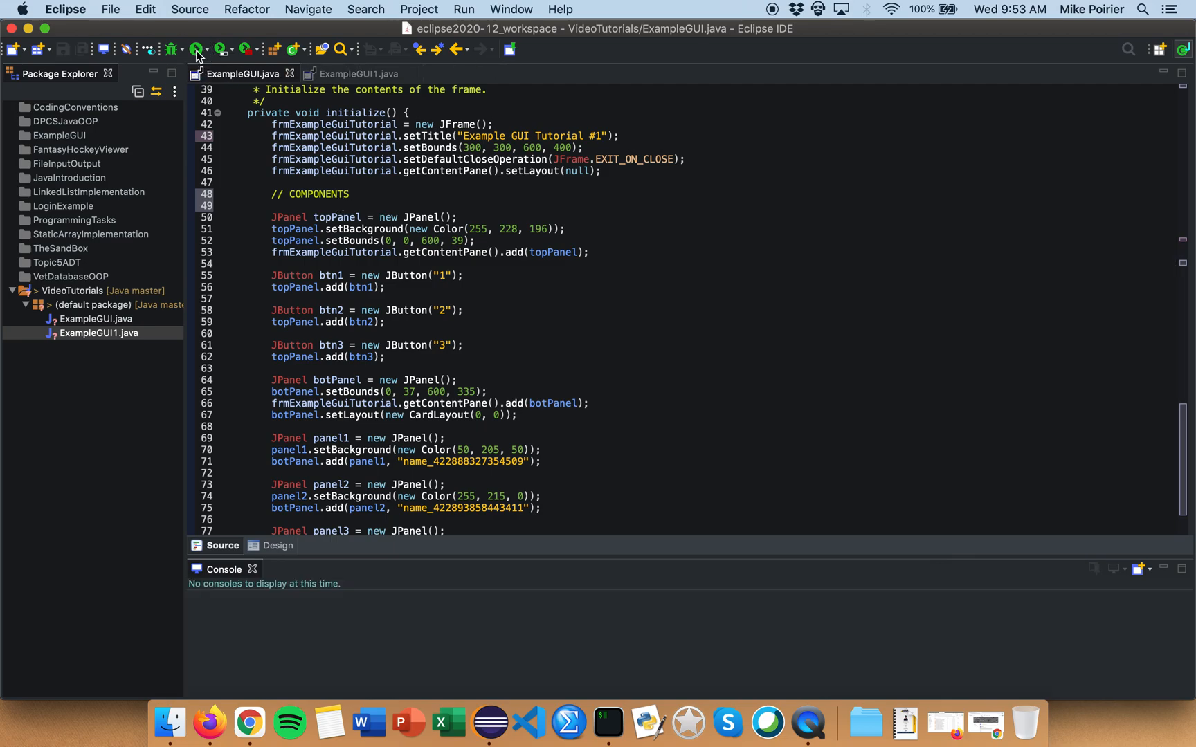
Run ExampleGUI and test switching between the yellow second panel and green first panel
click(197, 49)
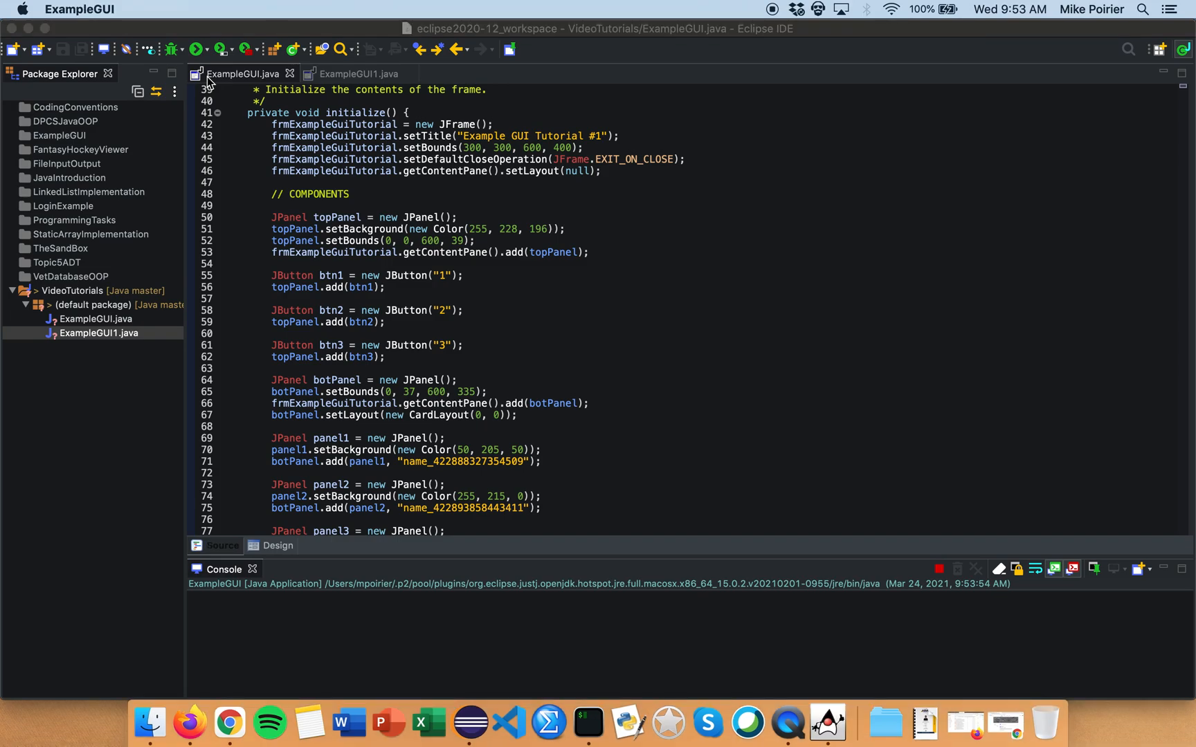
mouse_move(404, 191)
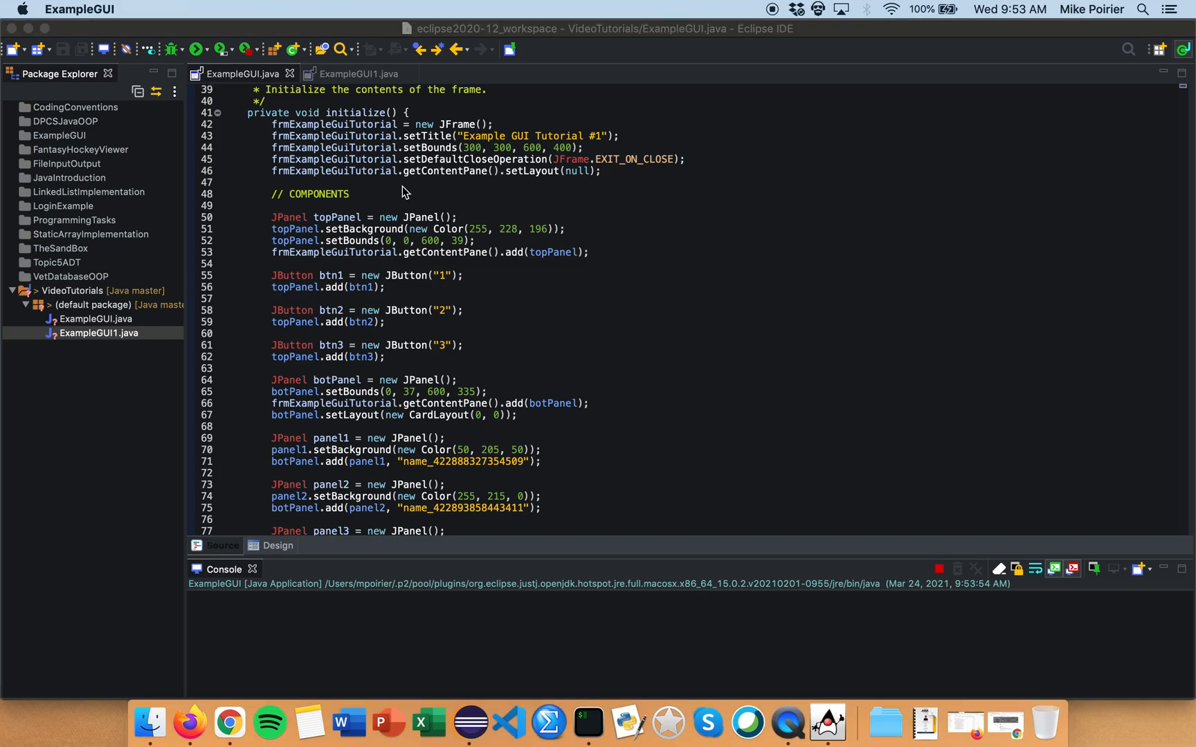
click(198, 48)
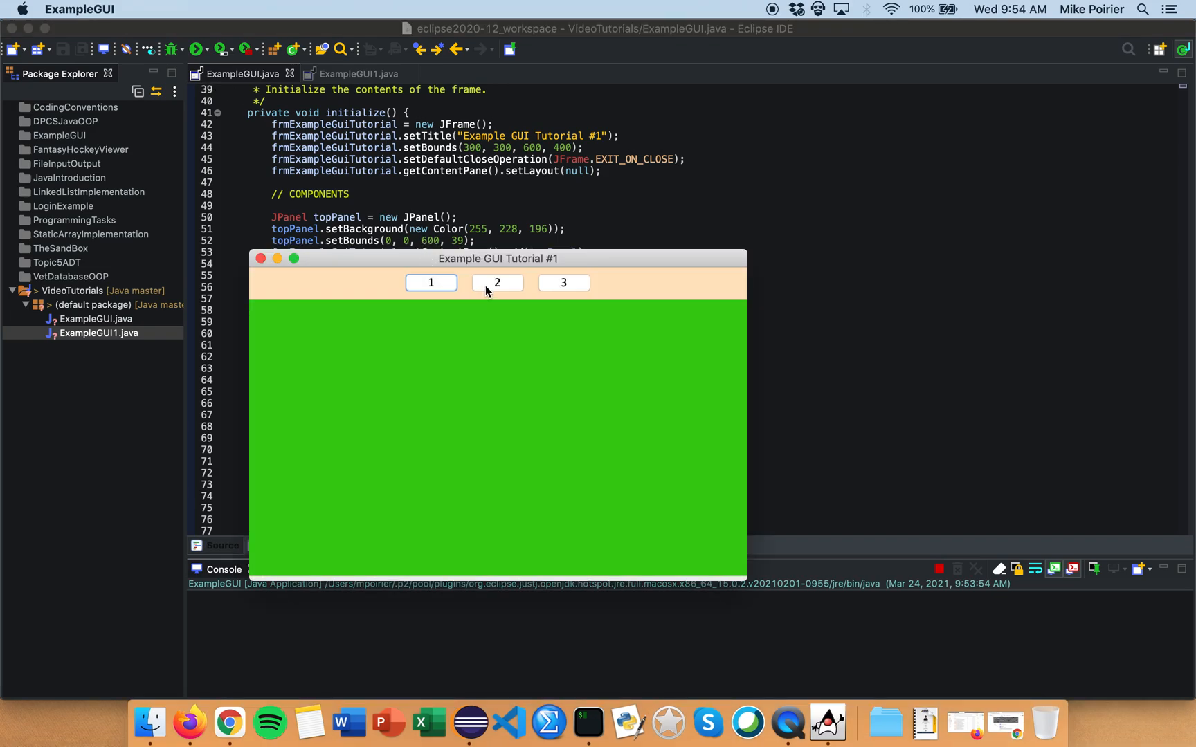
click(431, 282)
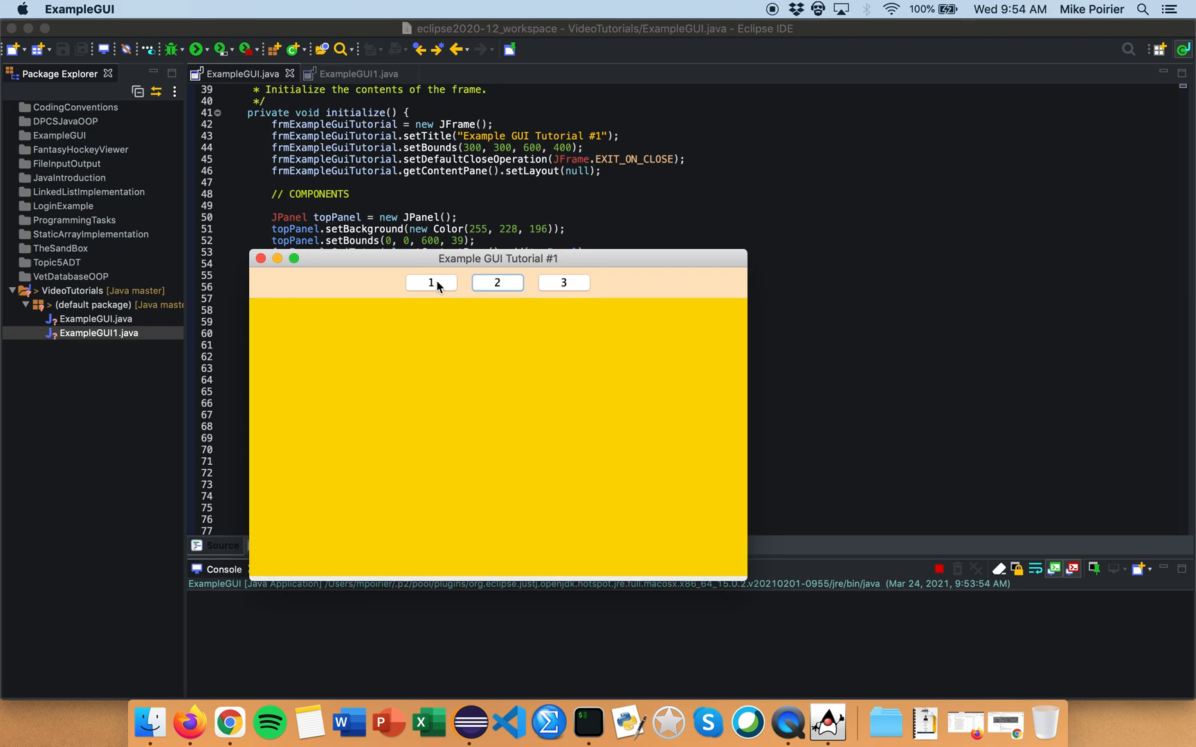
click(430, 282)
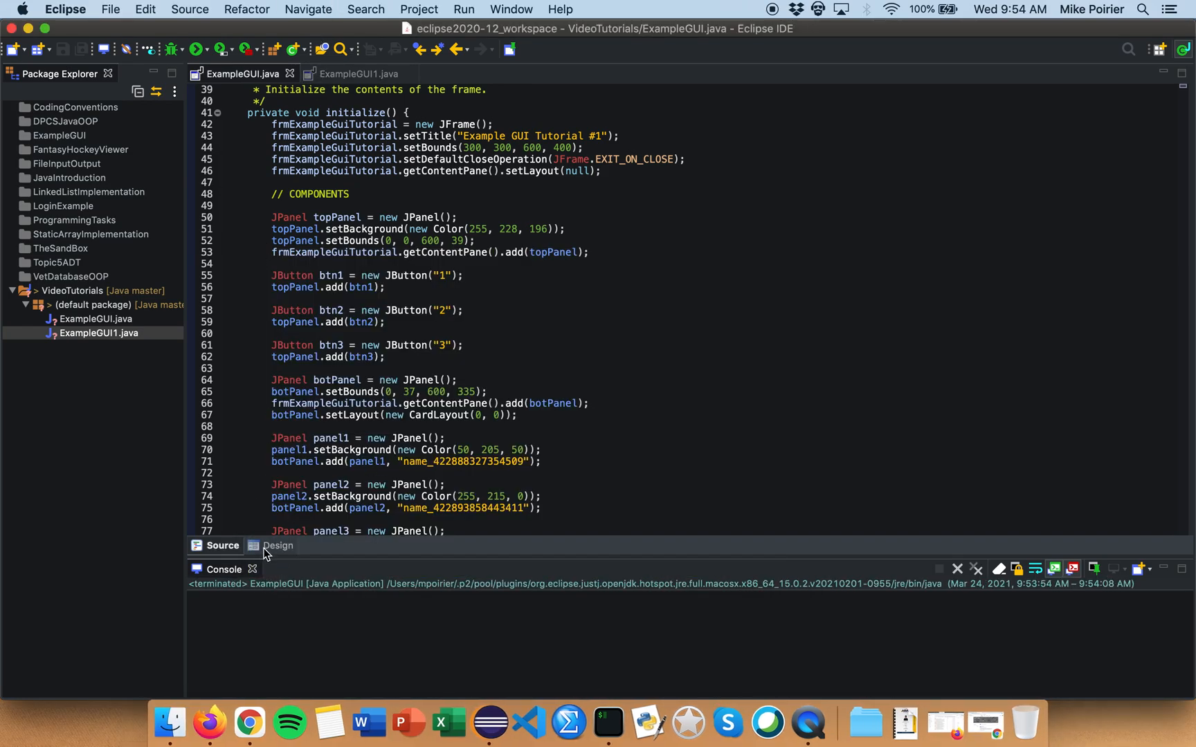
In Design view, set panel3's background to dodger blue (30,144,255) via the color chooser
click(280, 545)
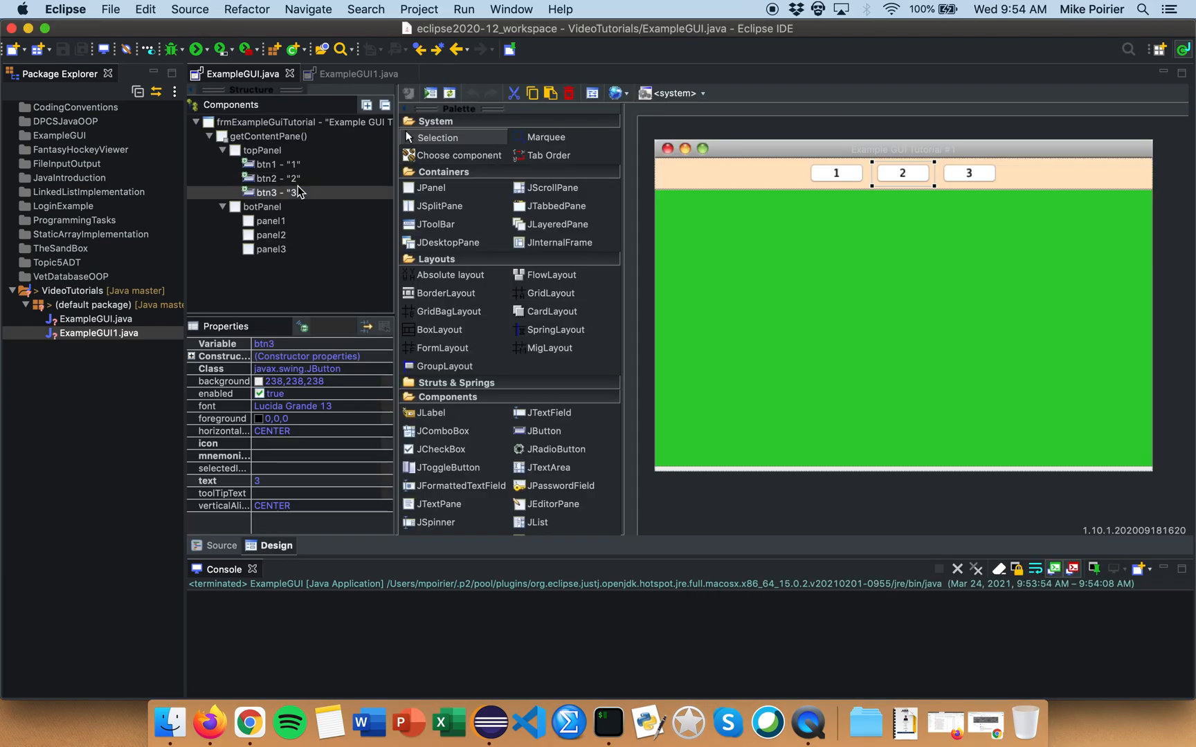
click(271, 249)
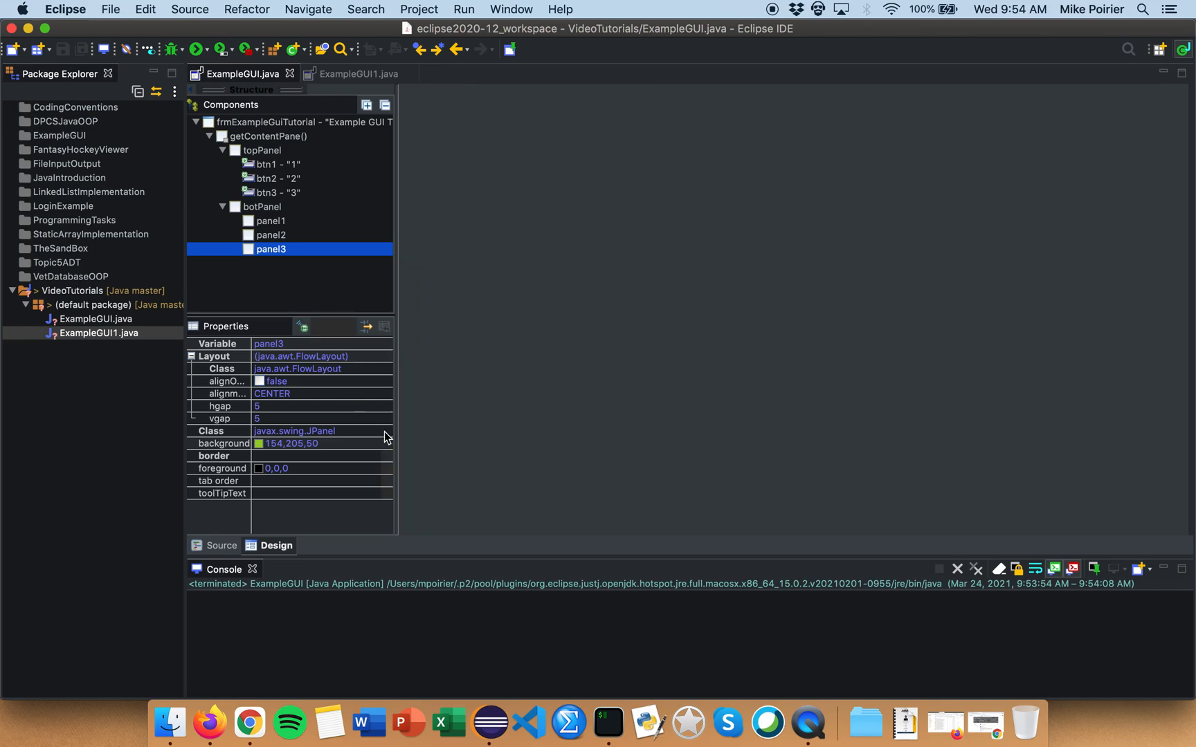
click(388, 442)
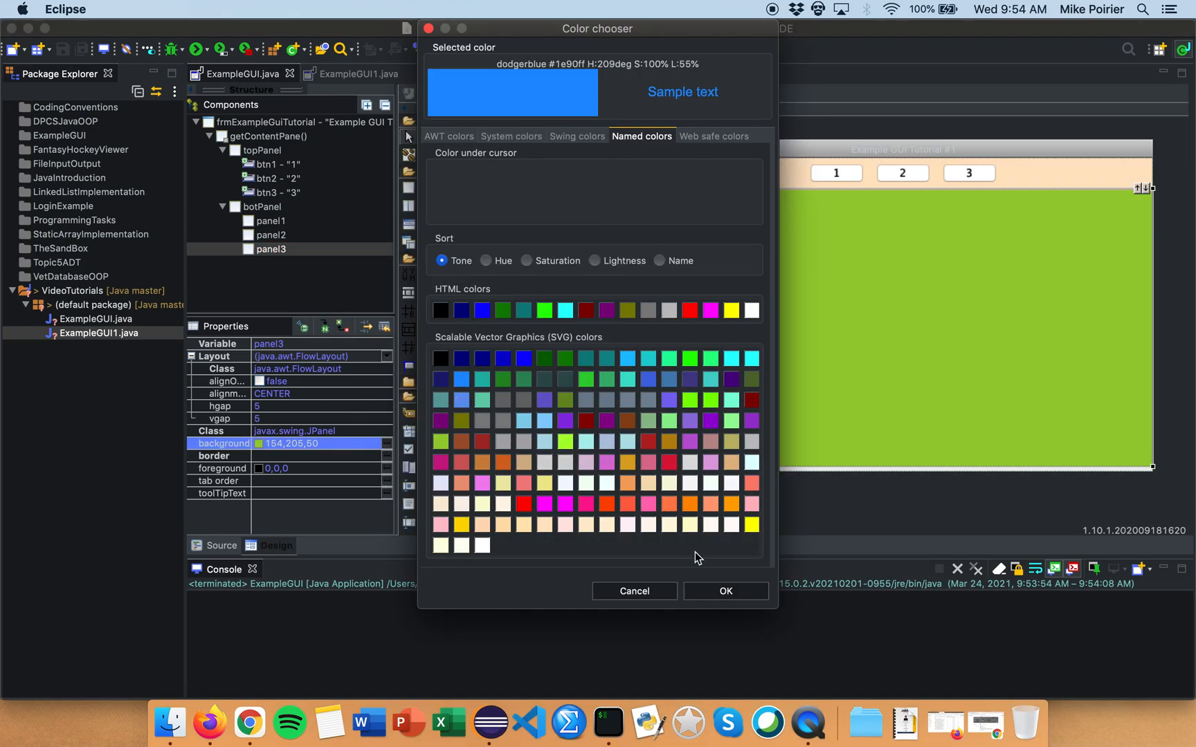
click(724, 591)
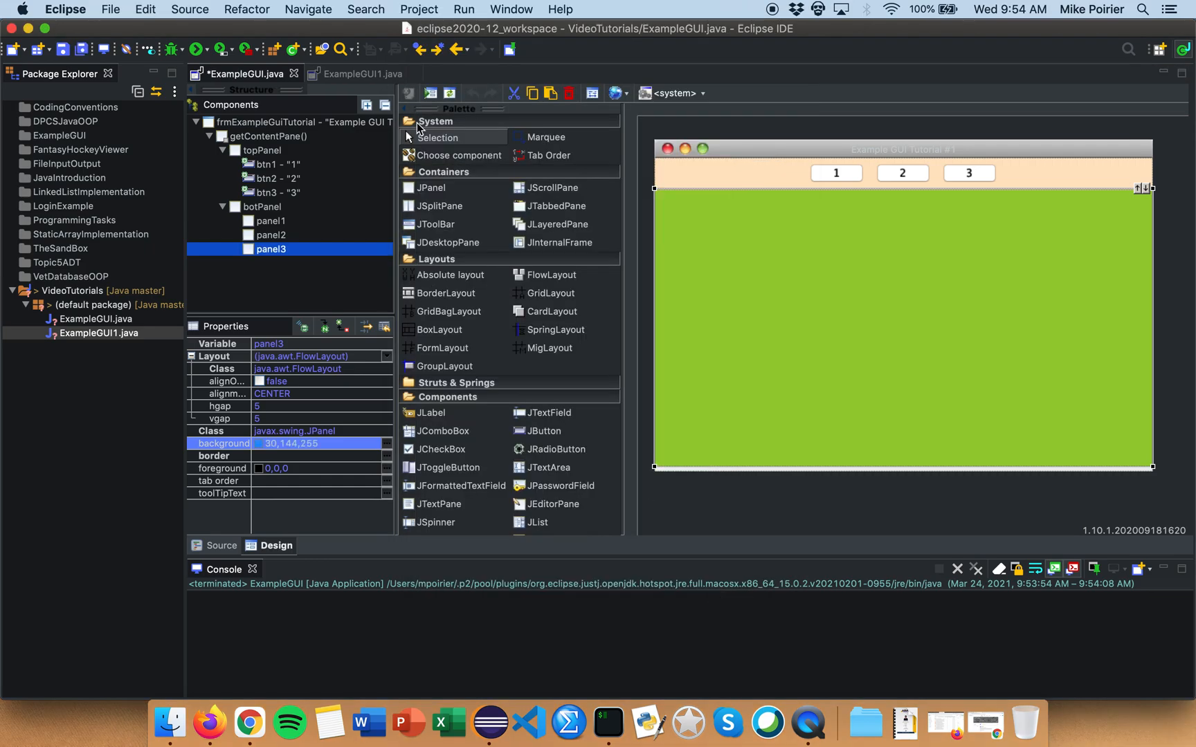
Save and rerun ExampleGUI, view the test window, then close it
click(198, 49)
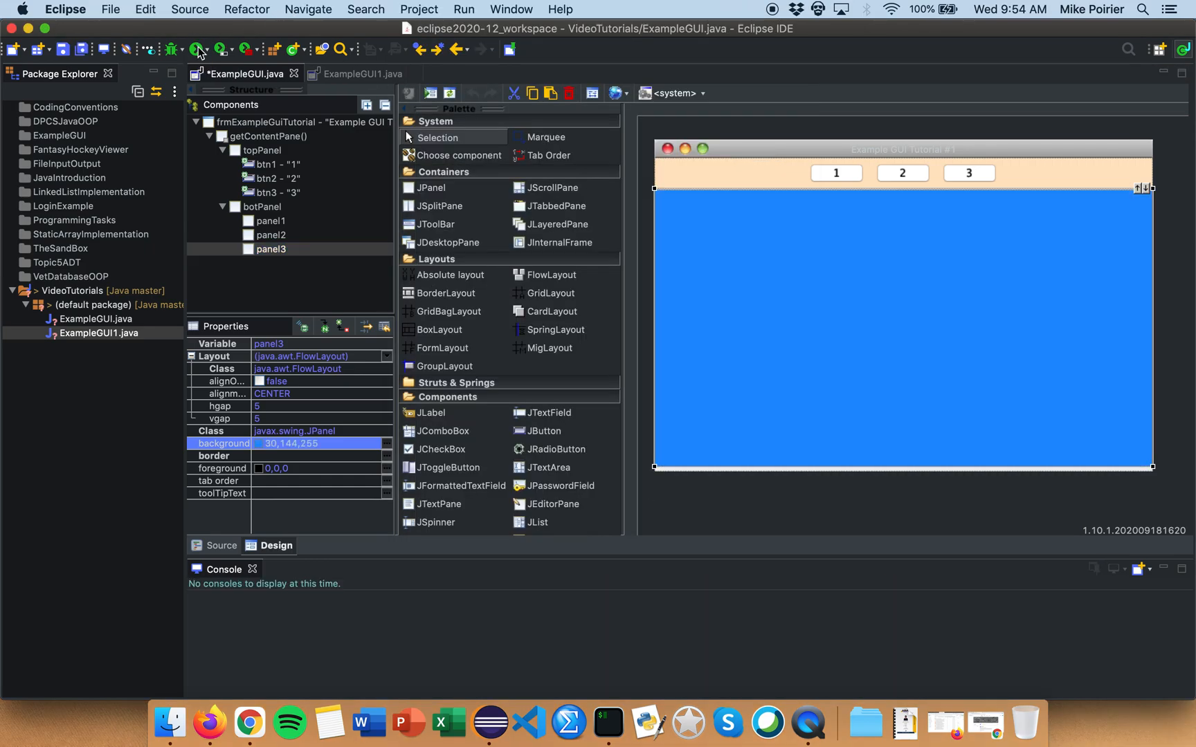
click(199, 50)
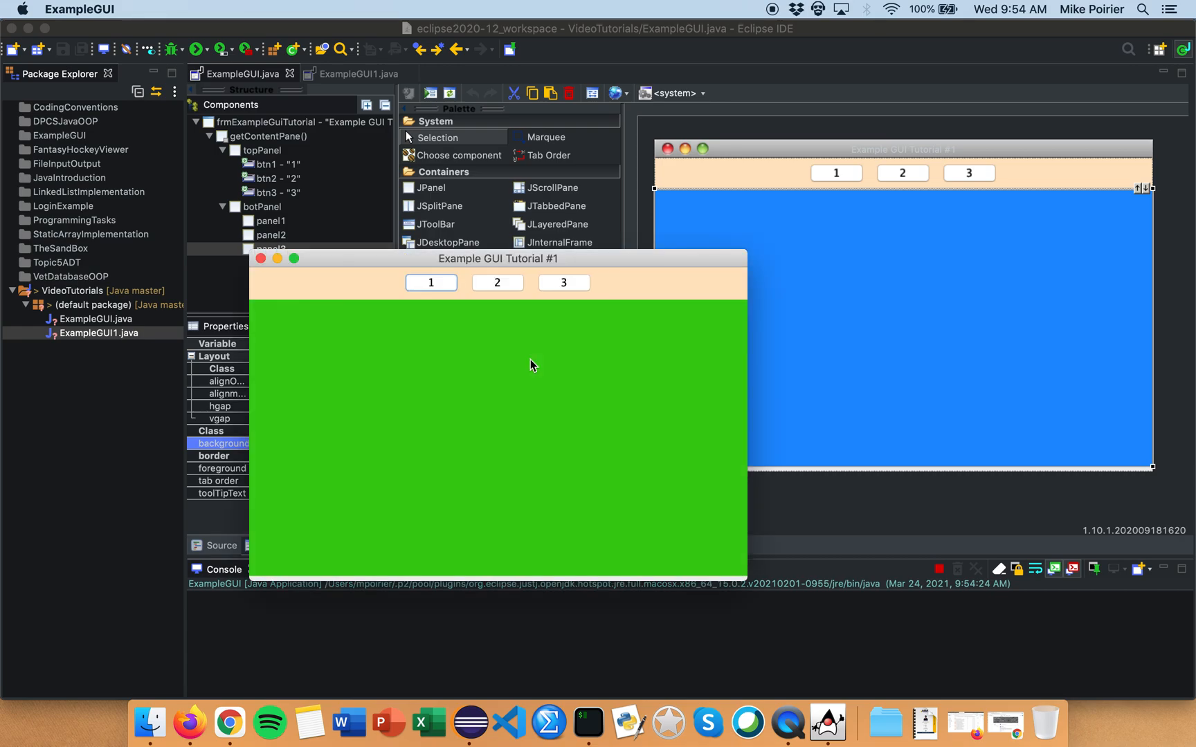
click(496, 282)
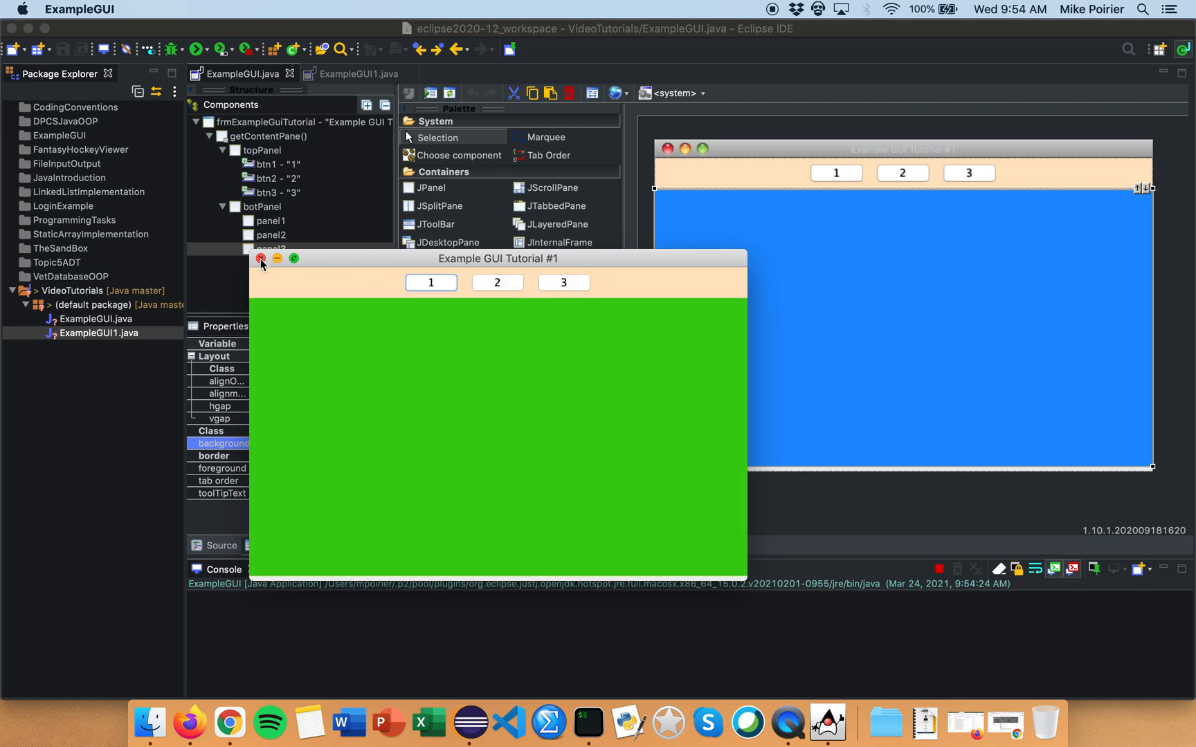
click(262, 259)
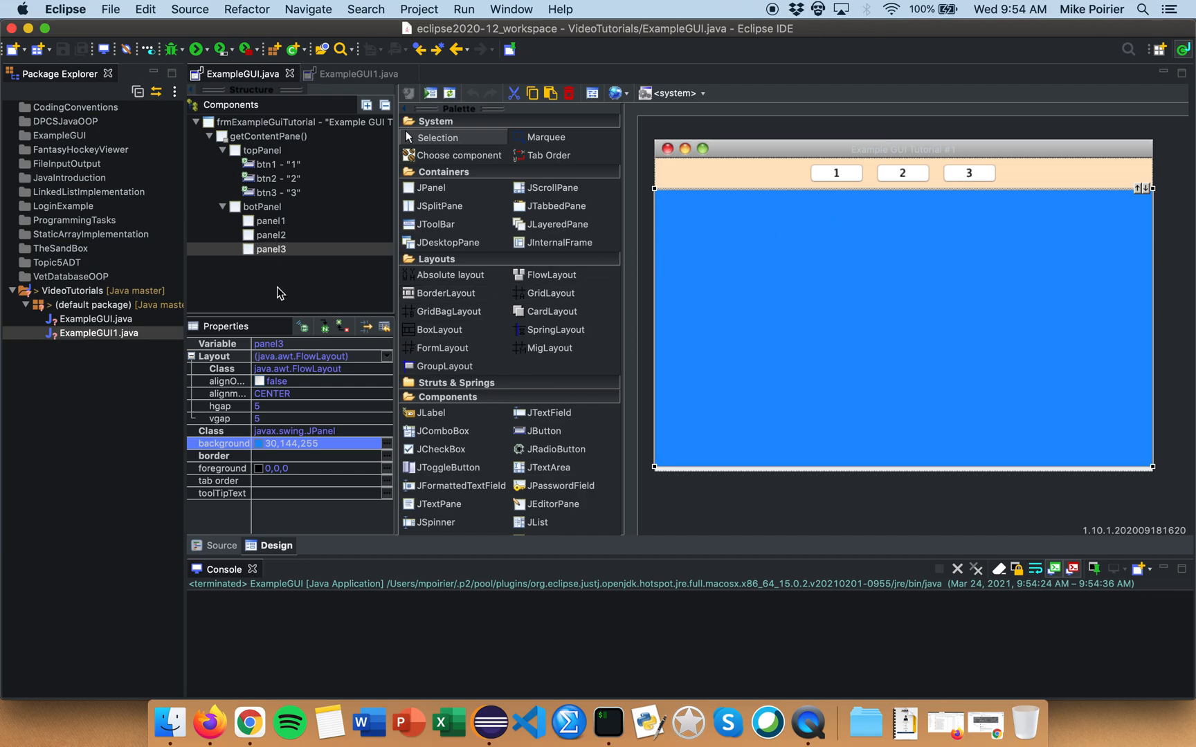
Preview panel2's yellow card and then panel1's green card from the Components tree
click(269, 220)
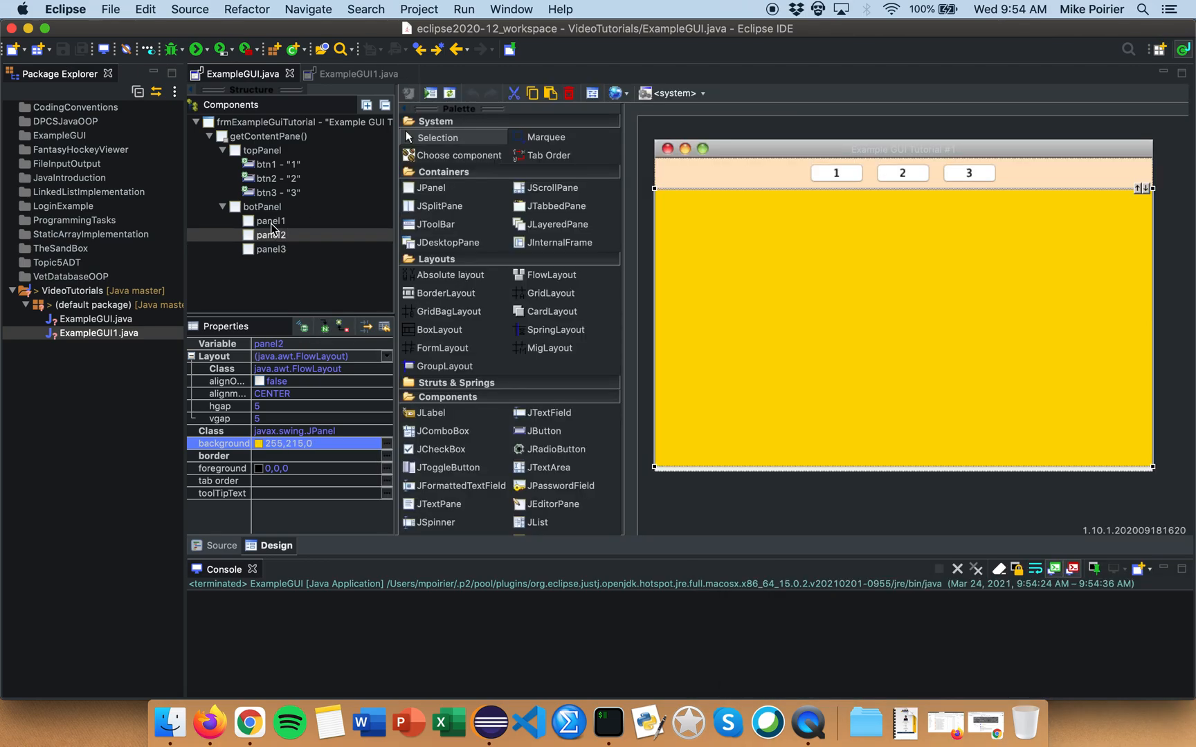
click(271, 220)
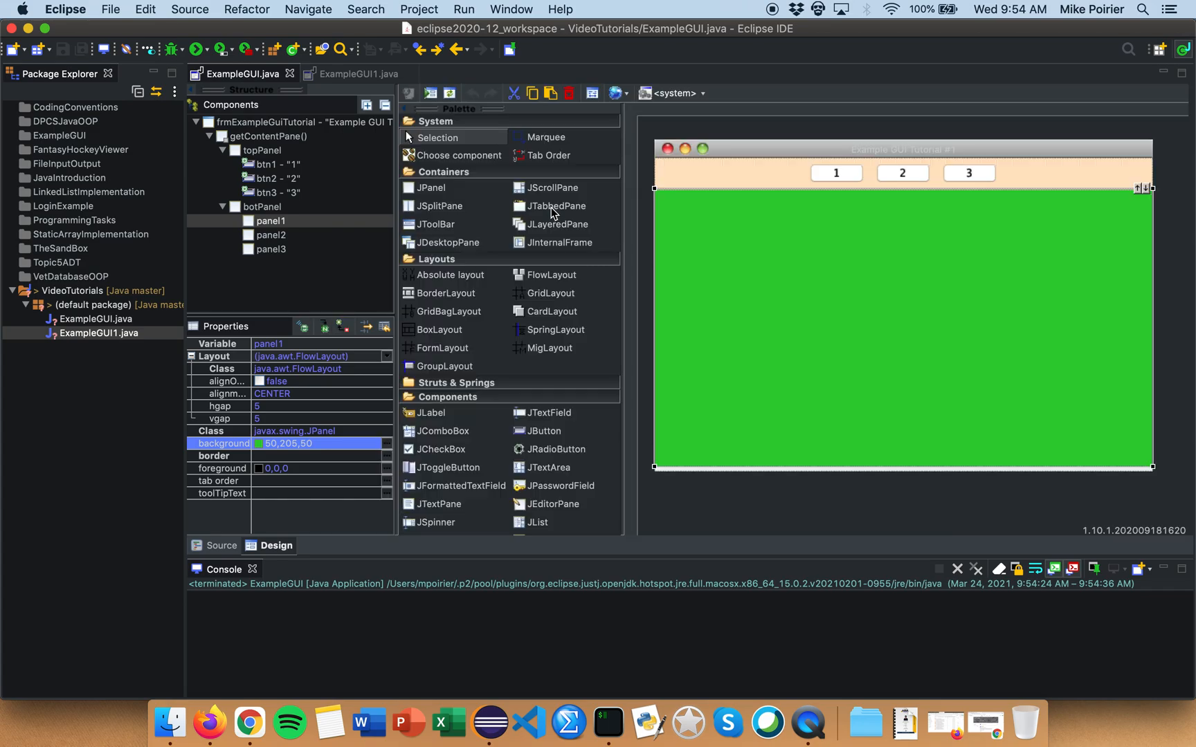
mouse_move(430, 412)
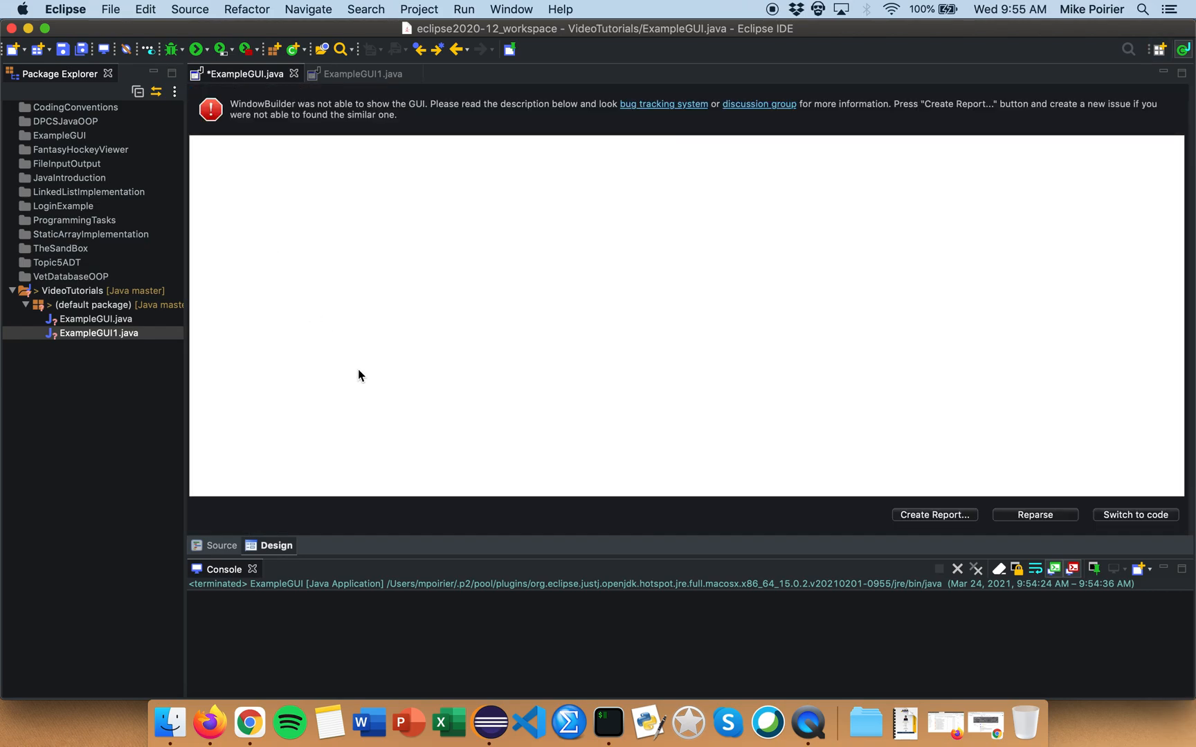
Reparse the designer from source after the WindowBuilder error and expand topPanel to preview panel2
click(1034, 513)
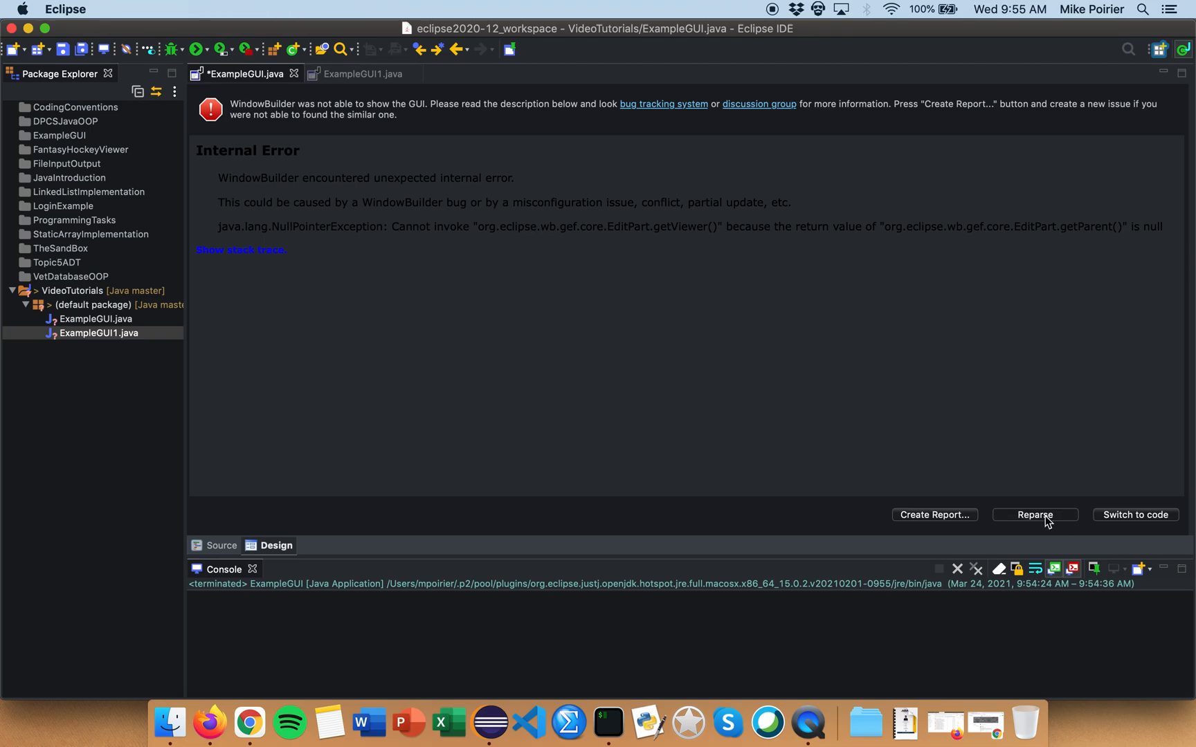
click(1035, 515)
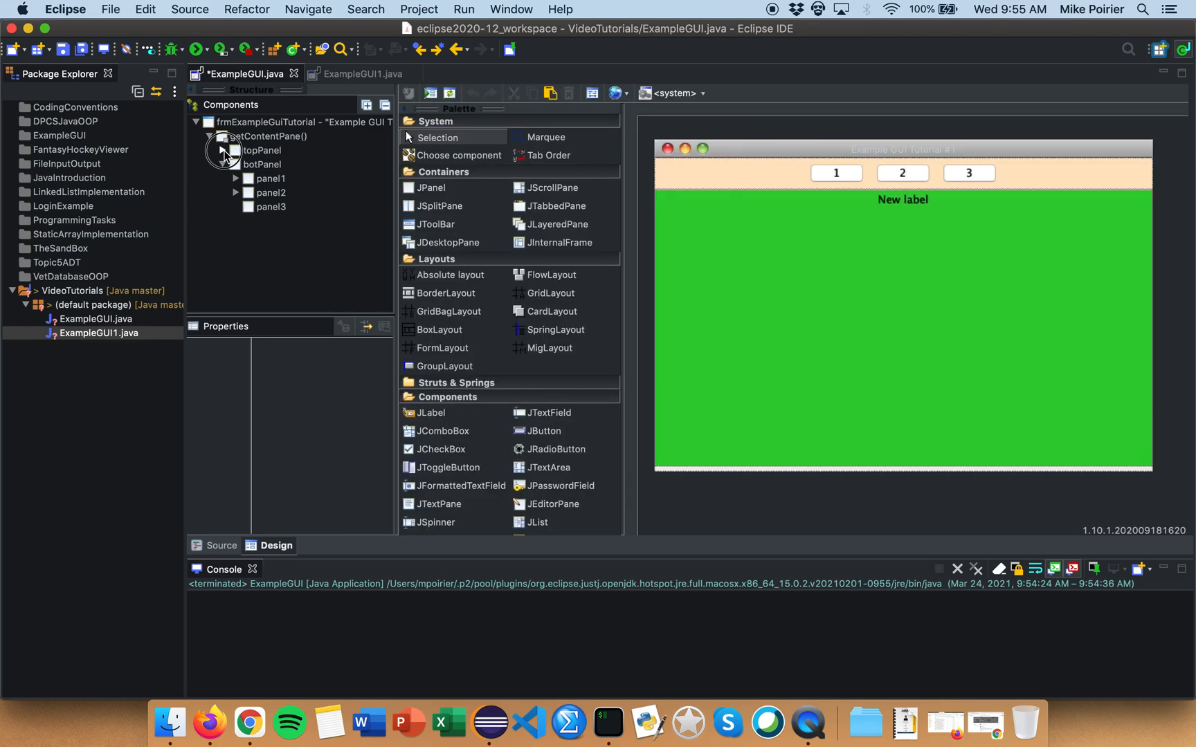
click(223, 151)
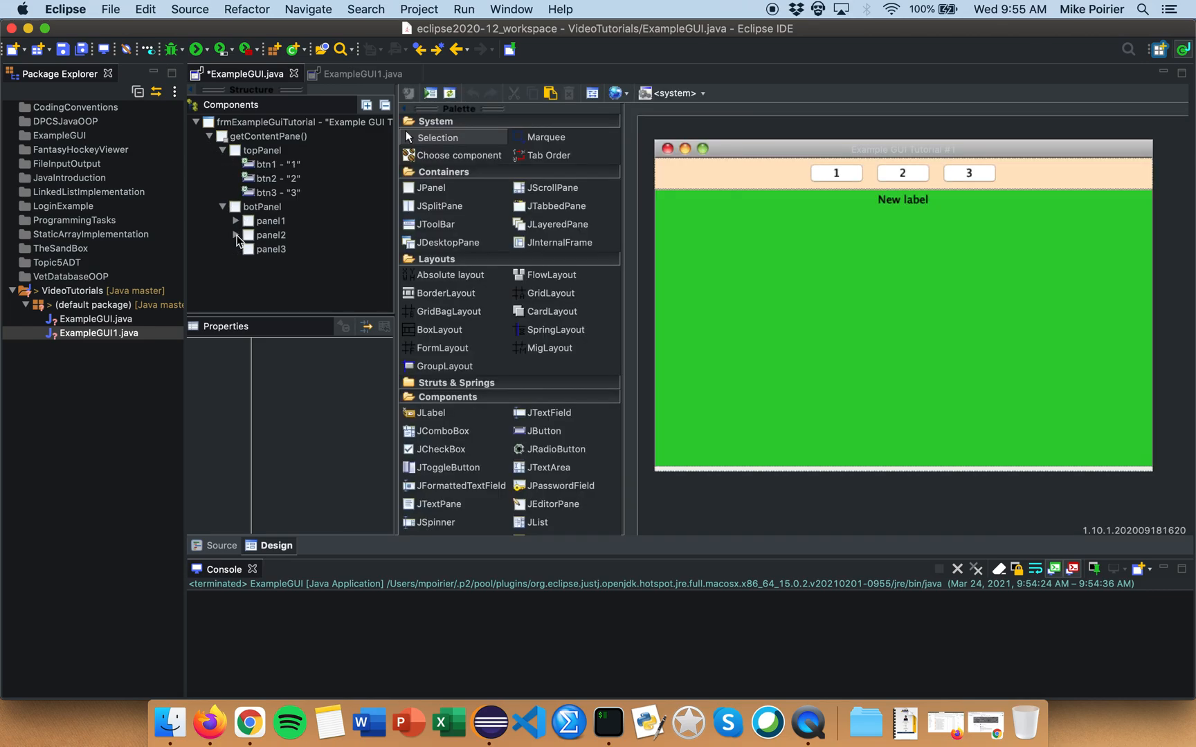
click(272, 235)
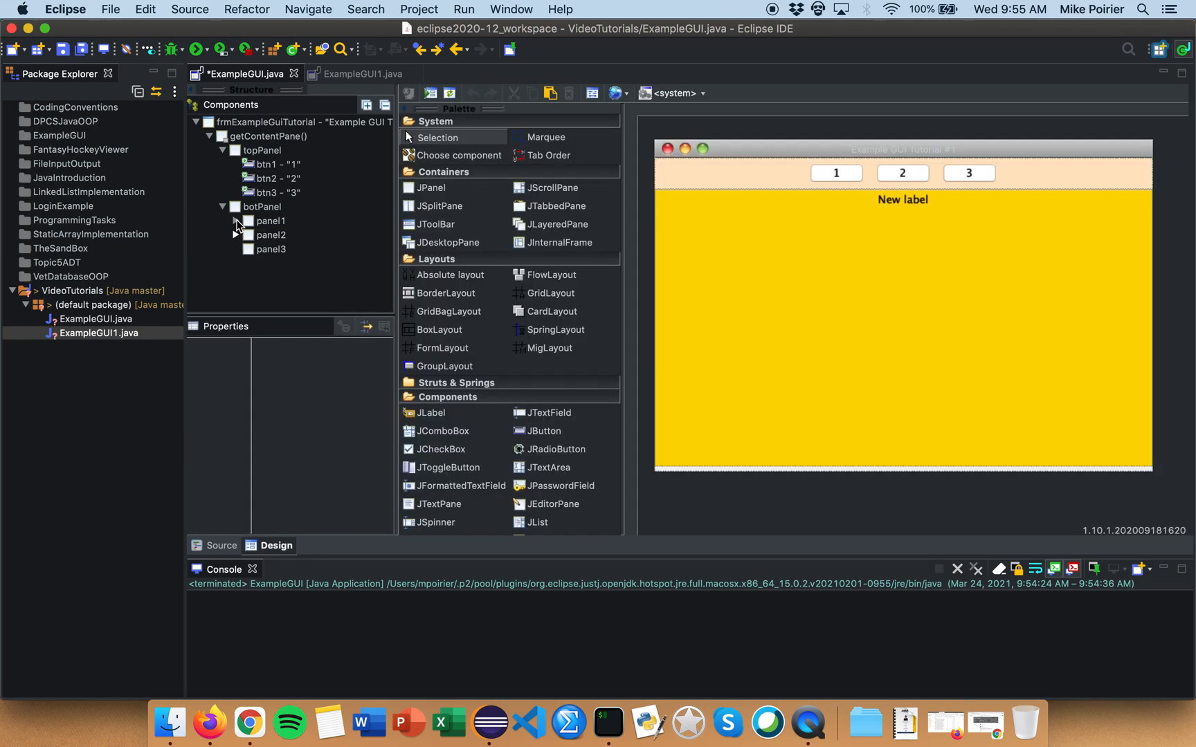
Expand panel1 and panel2 to see their labels and add a new JLabel to panel3
click(236, 220)
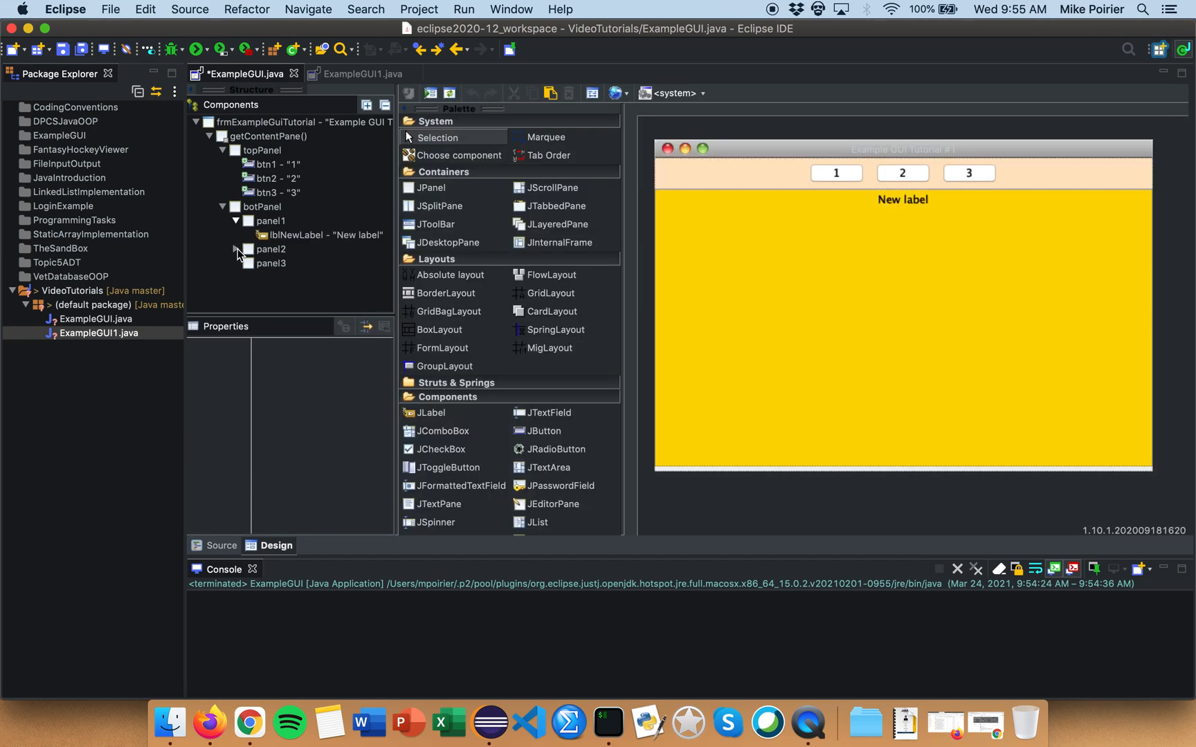
click(237, 249)
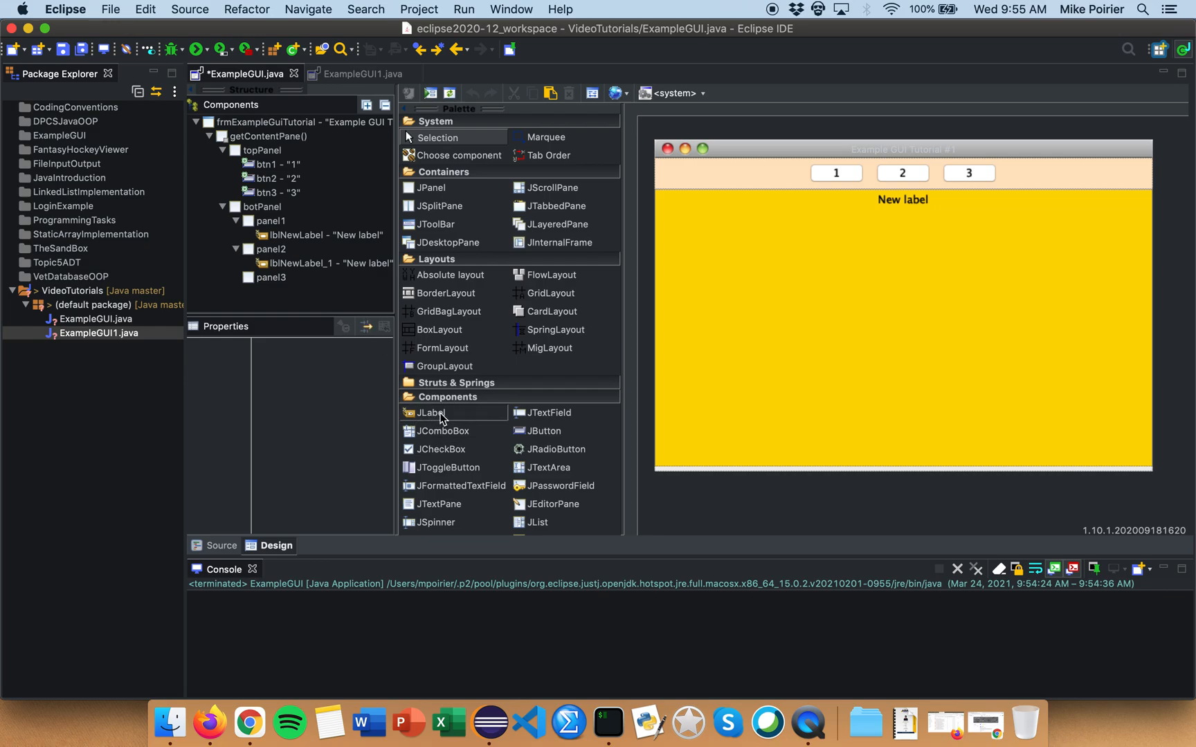
click(272, 277)
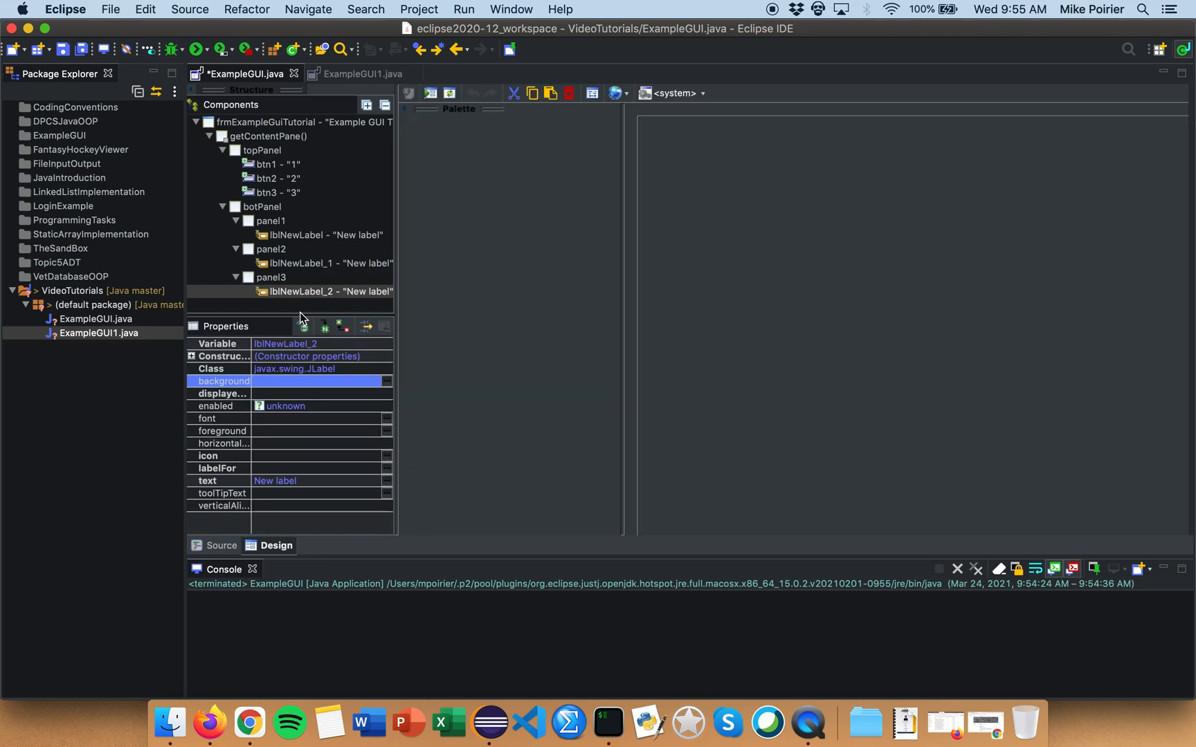
Rename the labels lbl1, lbl2, lbl3 with text Panel One!, Panel Two!, Panel Three!
click(311, 235)
text(lbl1)
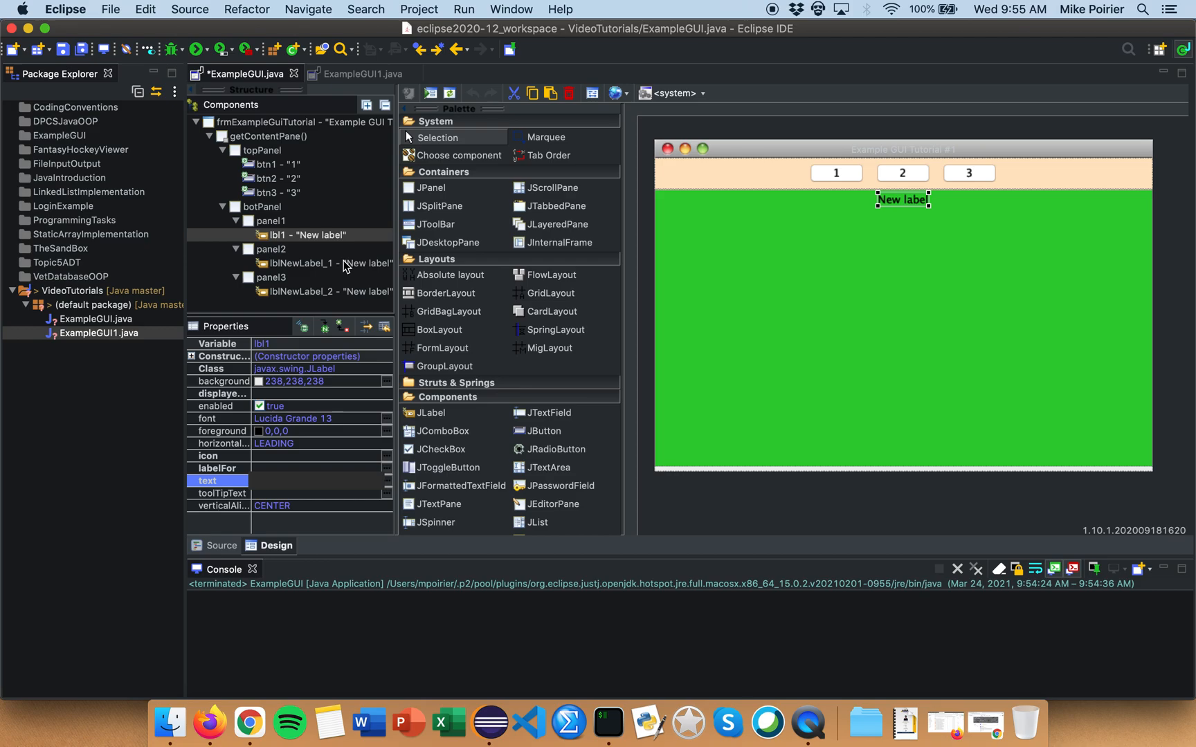
click(323, 263)
text(;b)
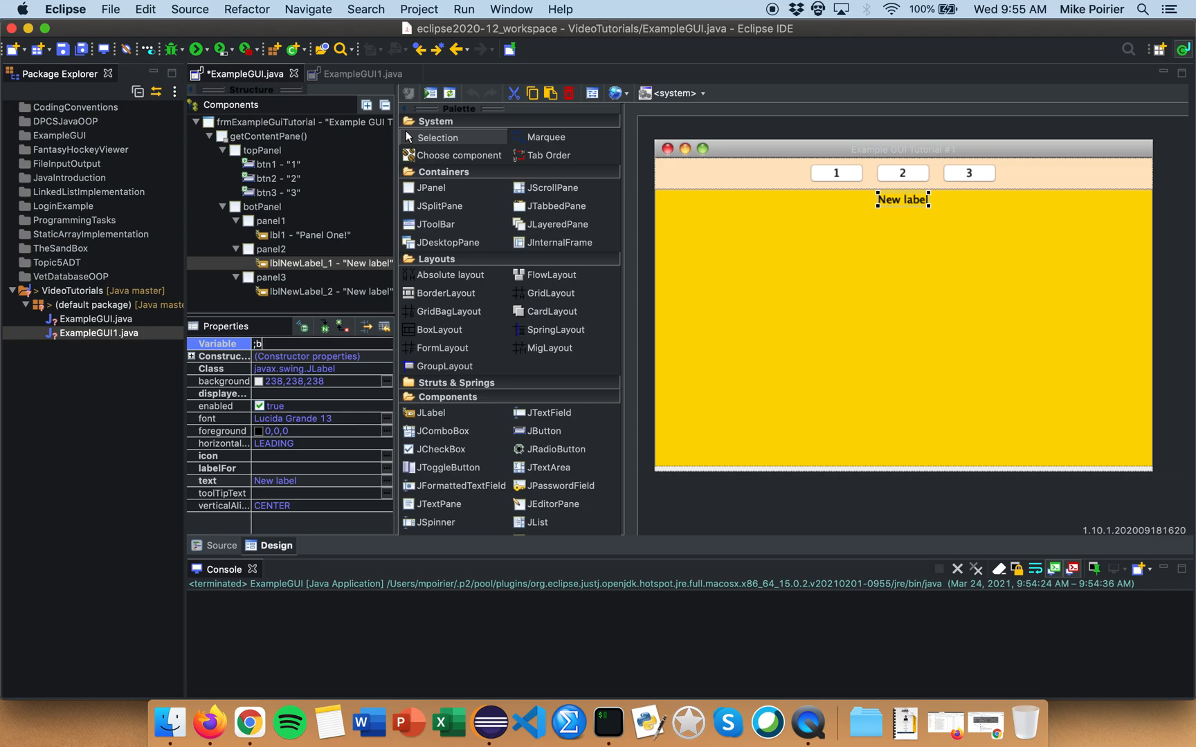
text(lbl2)
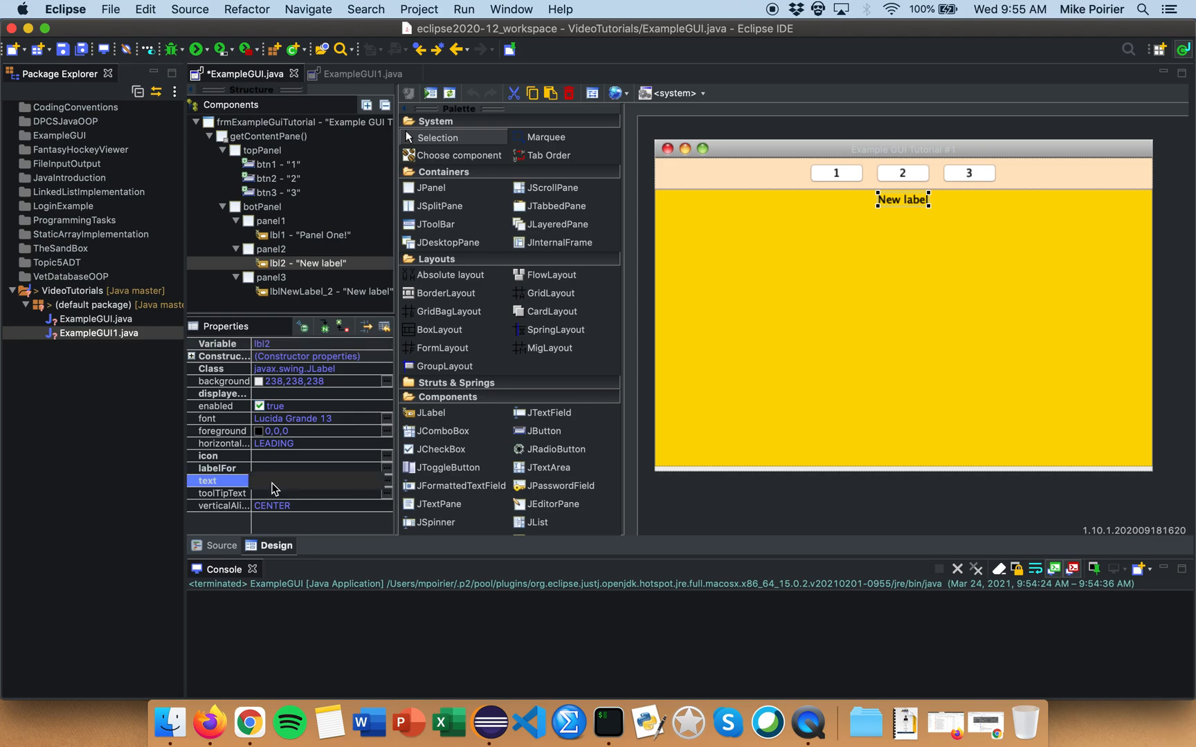
text(Panel Two!)
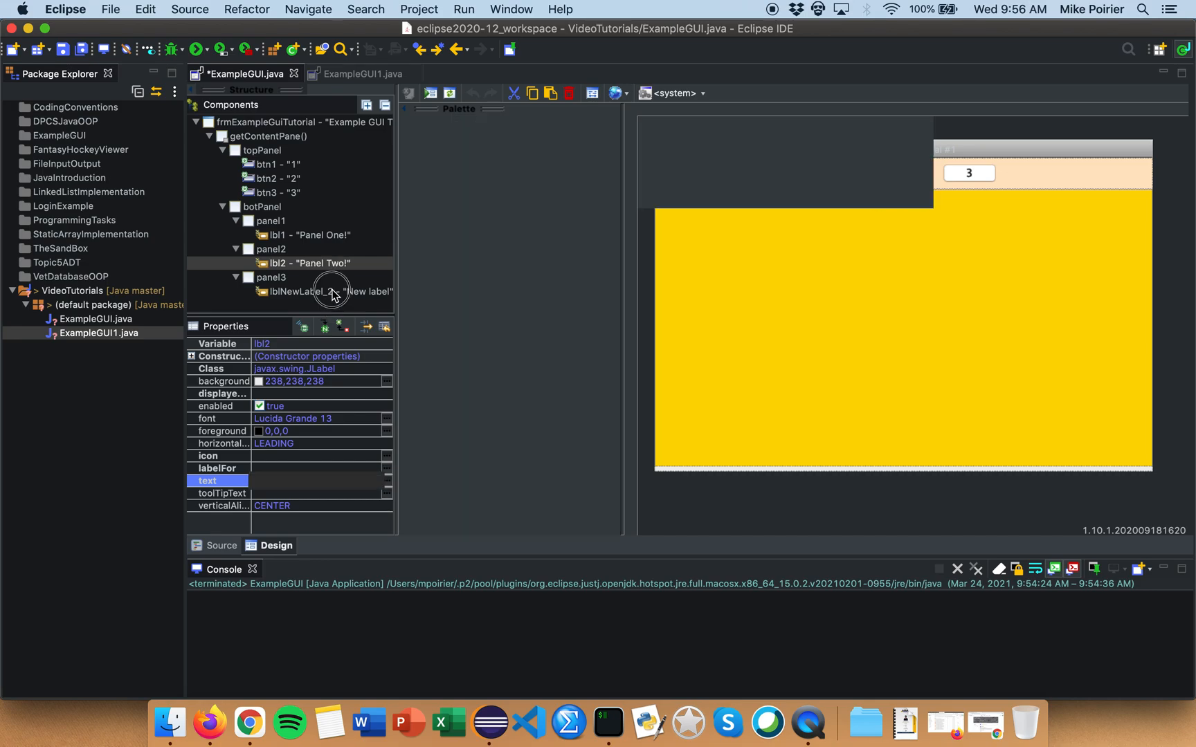
click(295, 291)
text(Panel Three!)
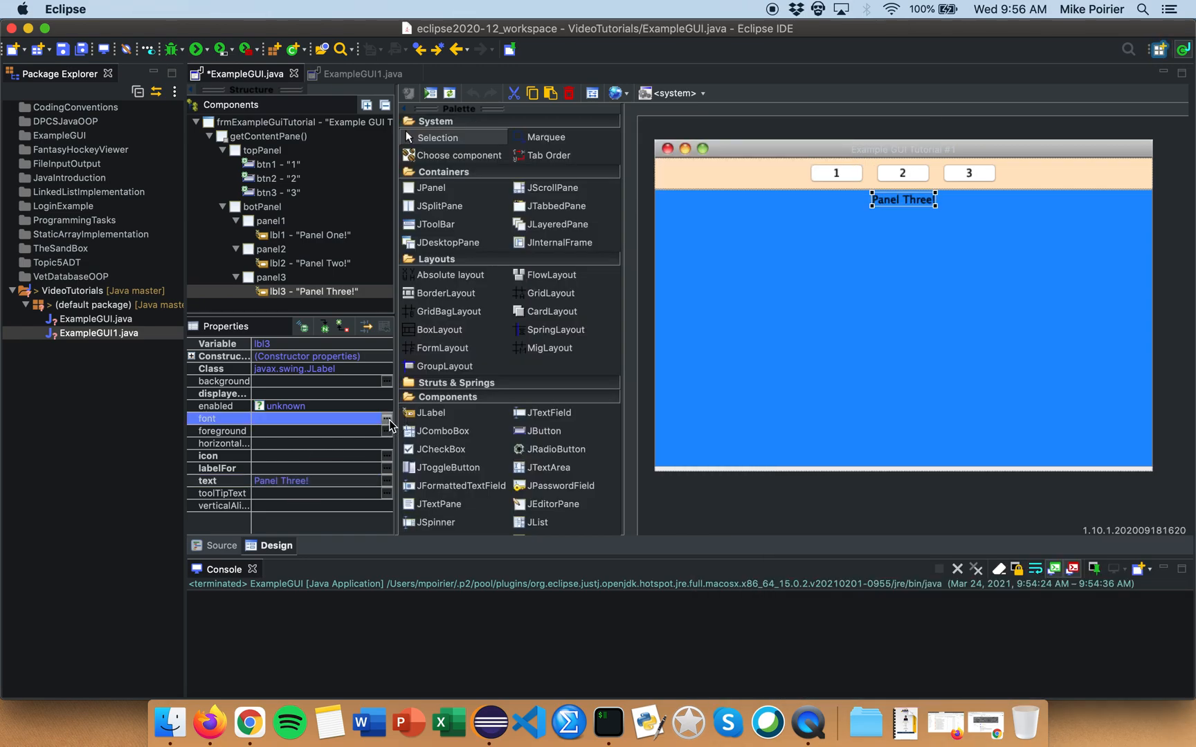
Give lbl3 a bold 29-point Dialog font and white (255,255,255) foreground
click(386, 418)
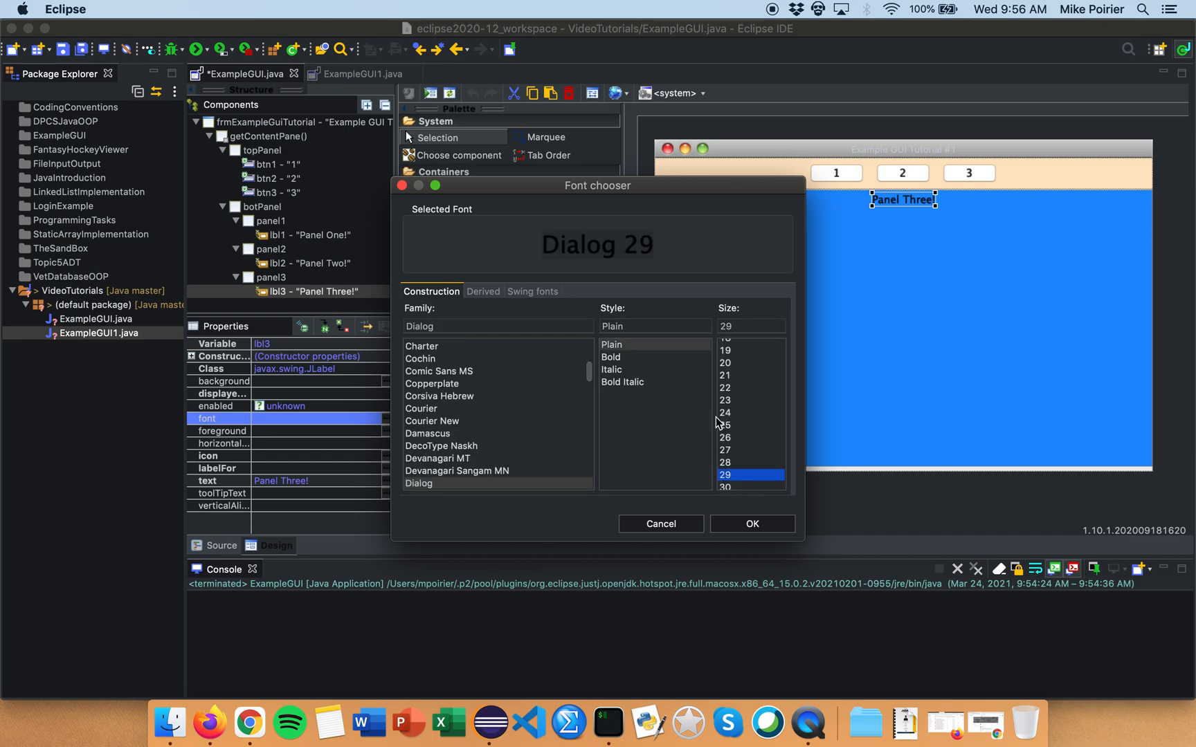
click(610, 357)
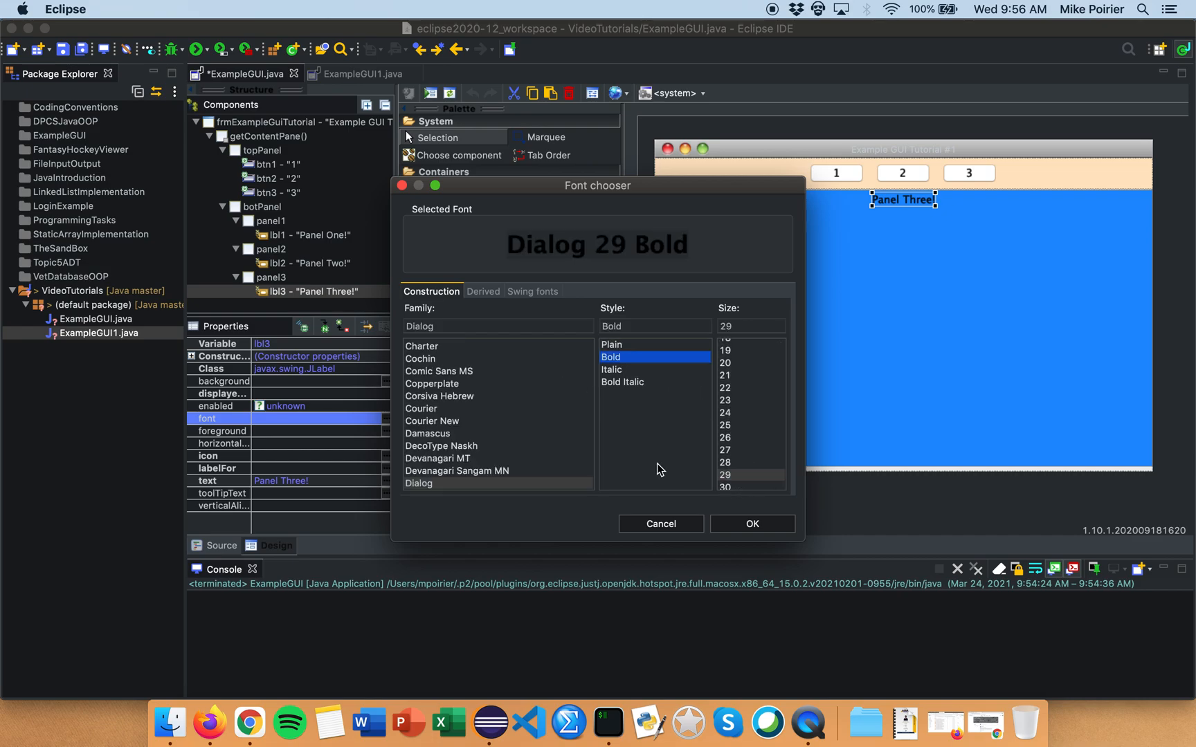
click(752, 525)
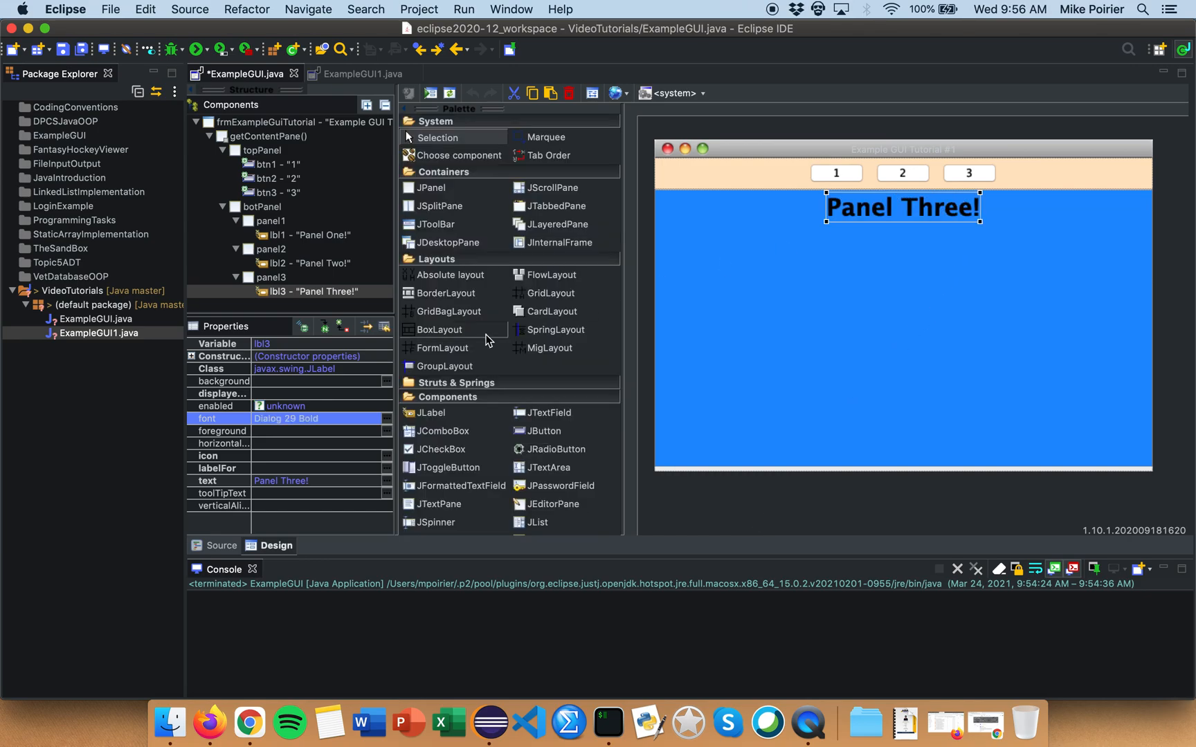
mouse_move(382, 439)
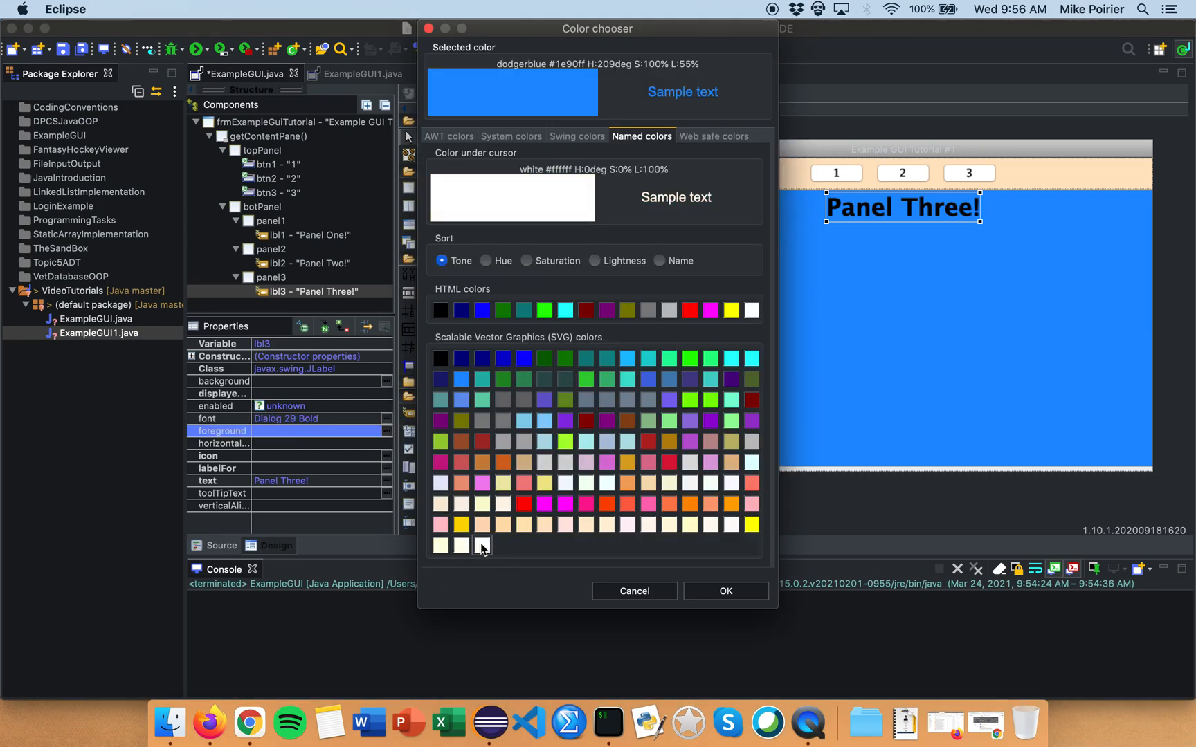
click(723, 590)
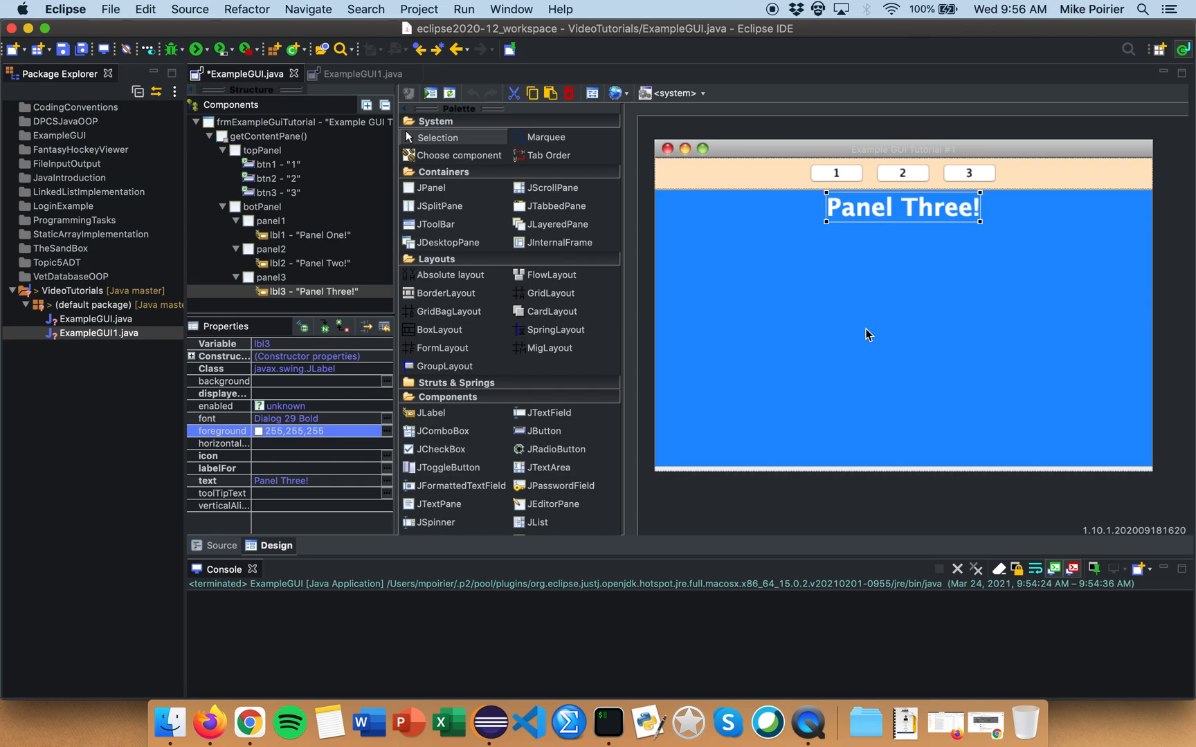
Review lbl3's generated font and foreground code in Source view and list recent launches
click(221, 546)
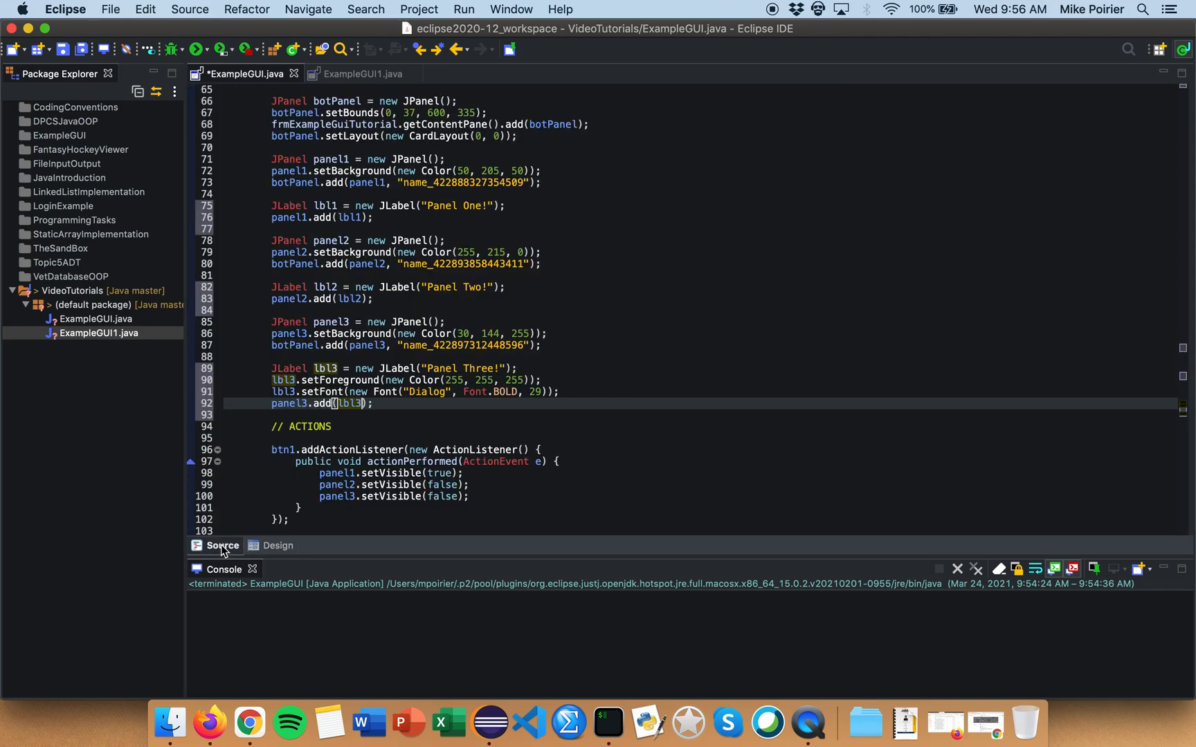
mouse_move(385, 404)
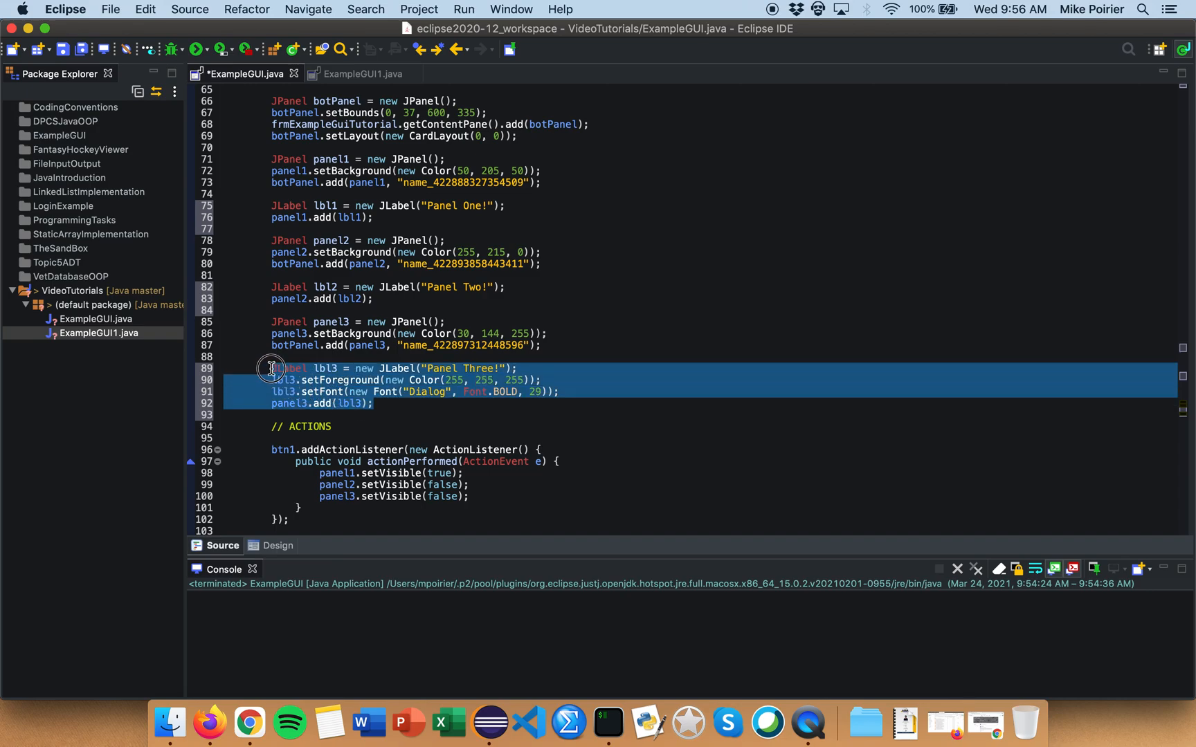
mouse_move(335, 313)
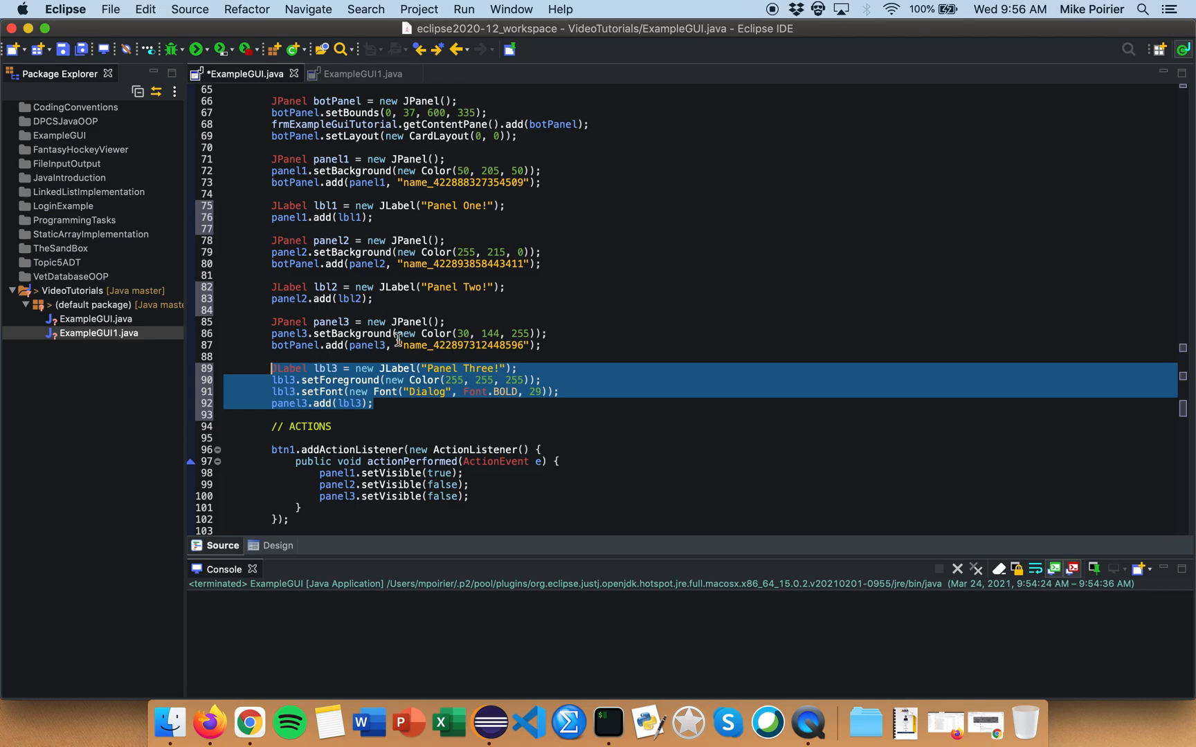
click(428, 403)
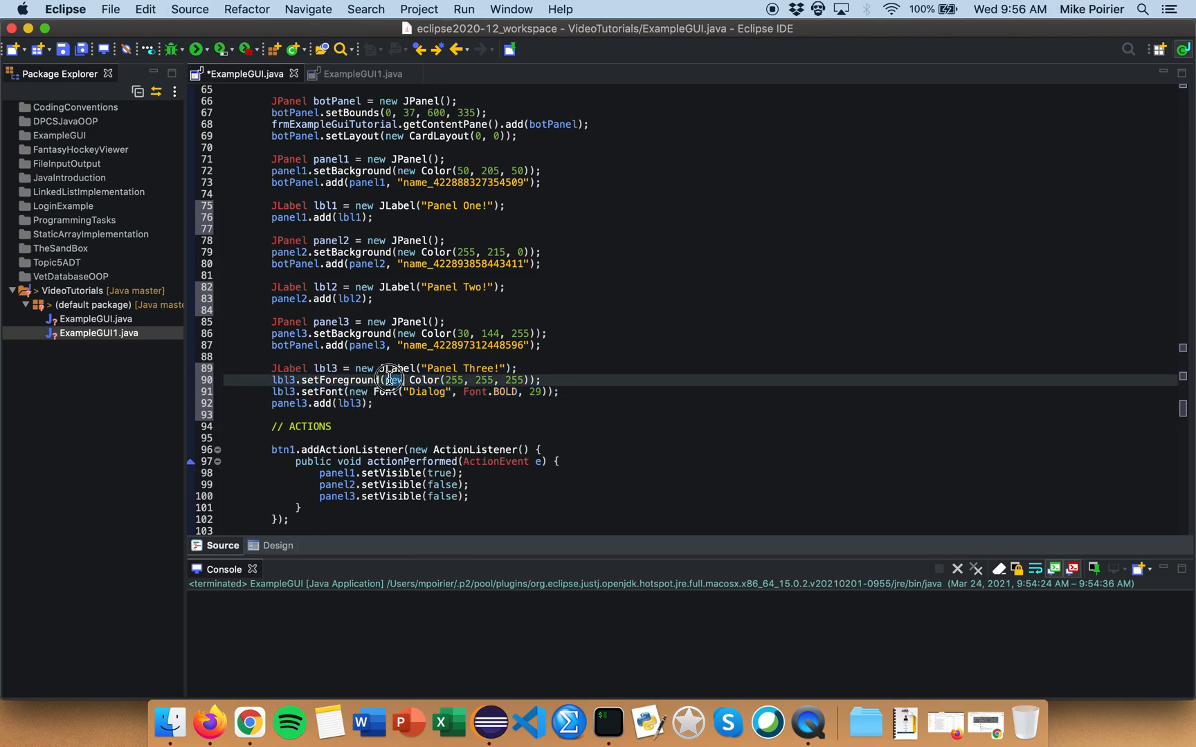
click(440, 403)
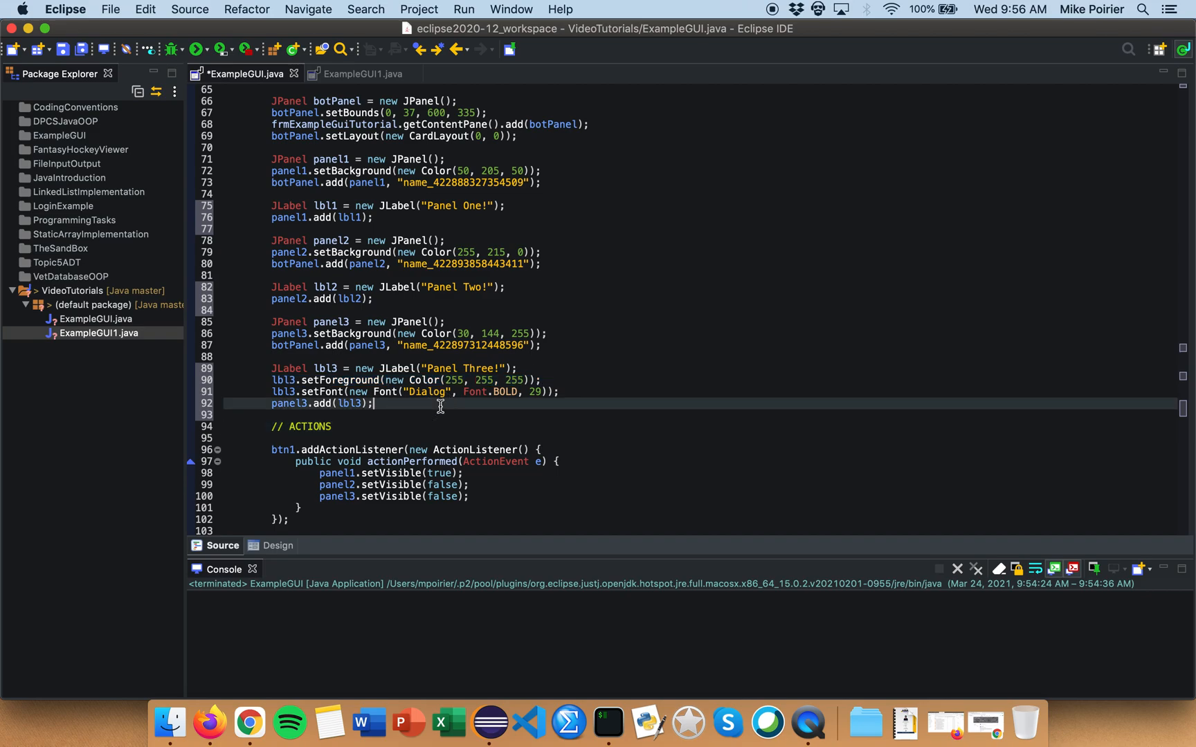
click(196, 48)
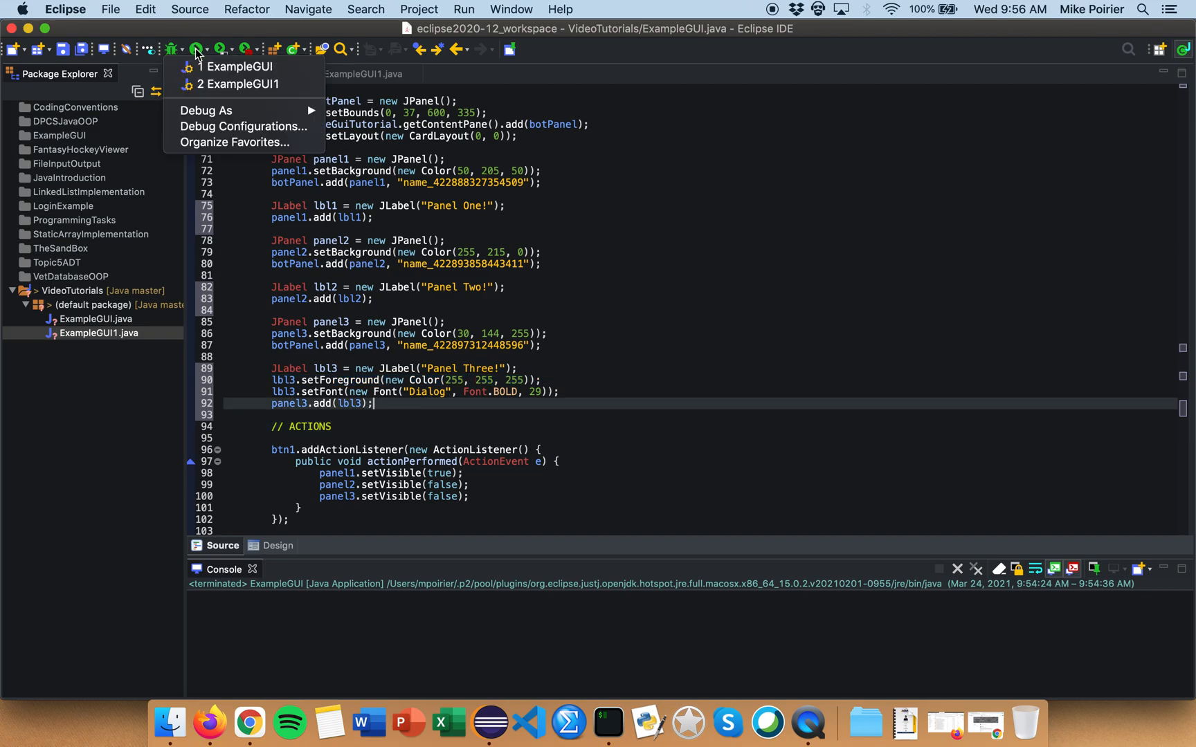
Launch ExampleGUI and switch between the yellow Panel Two and green Panel One cards
click(237, 66)
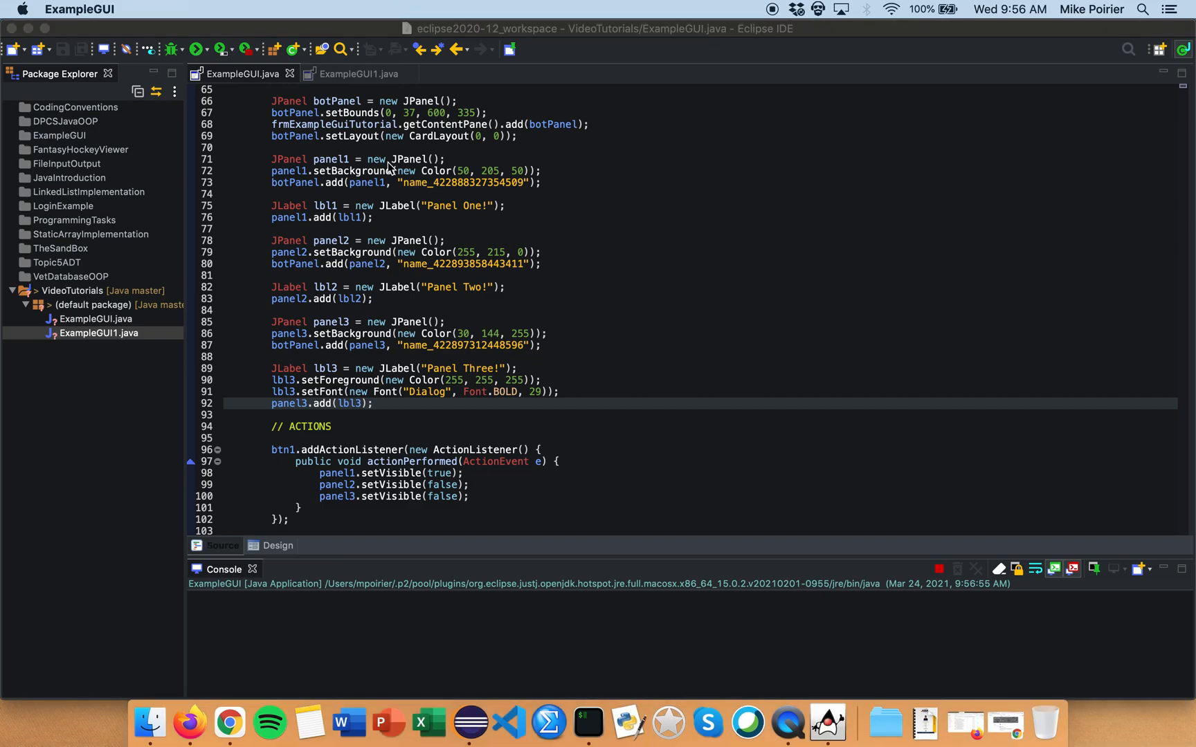
click(198, 49)
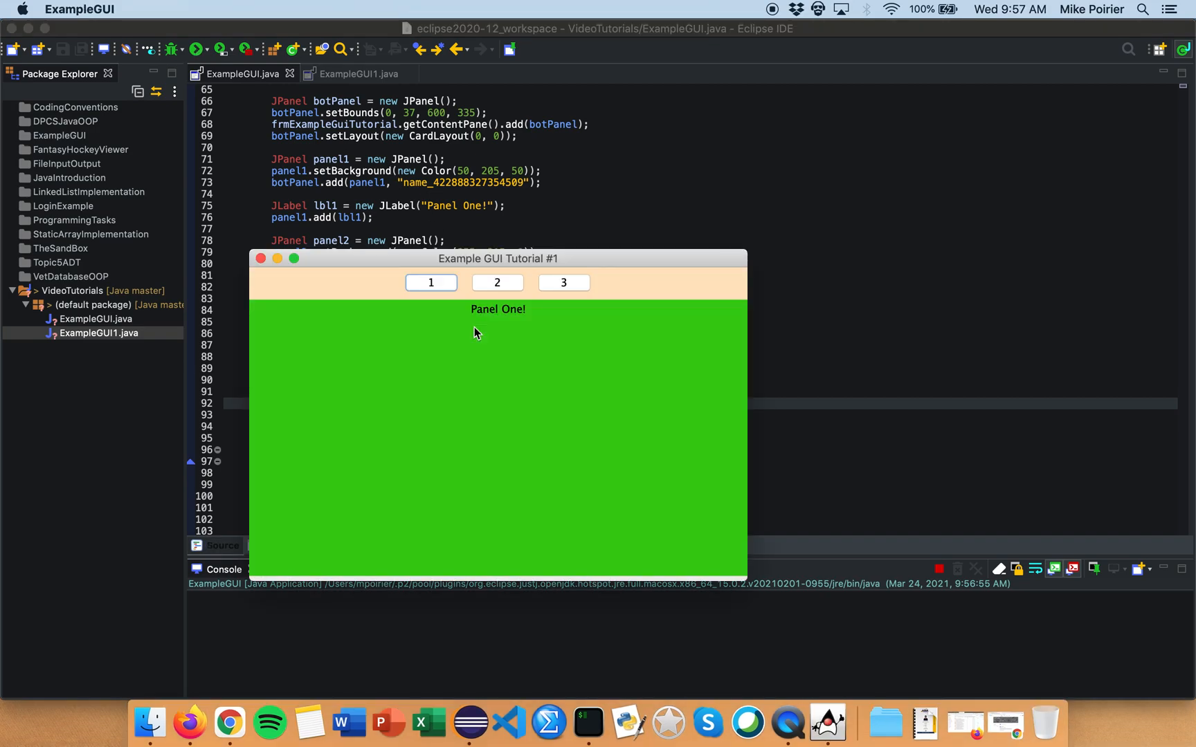
click(497, 282)
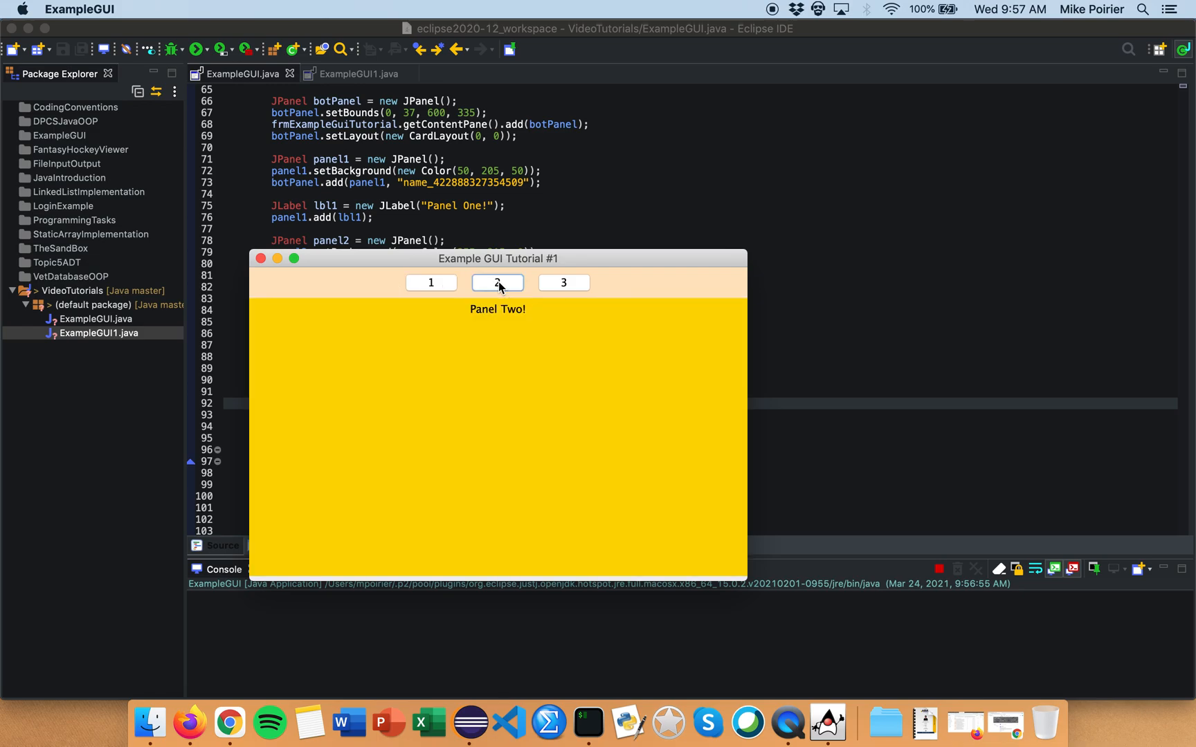
mouse_move(444, 297)
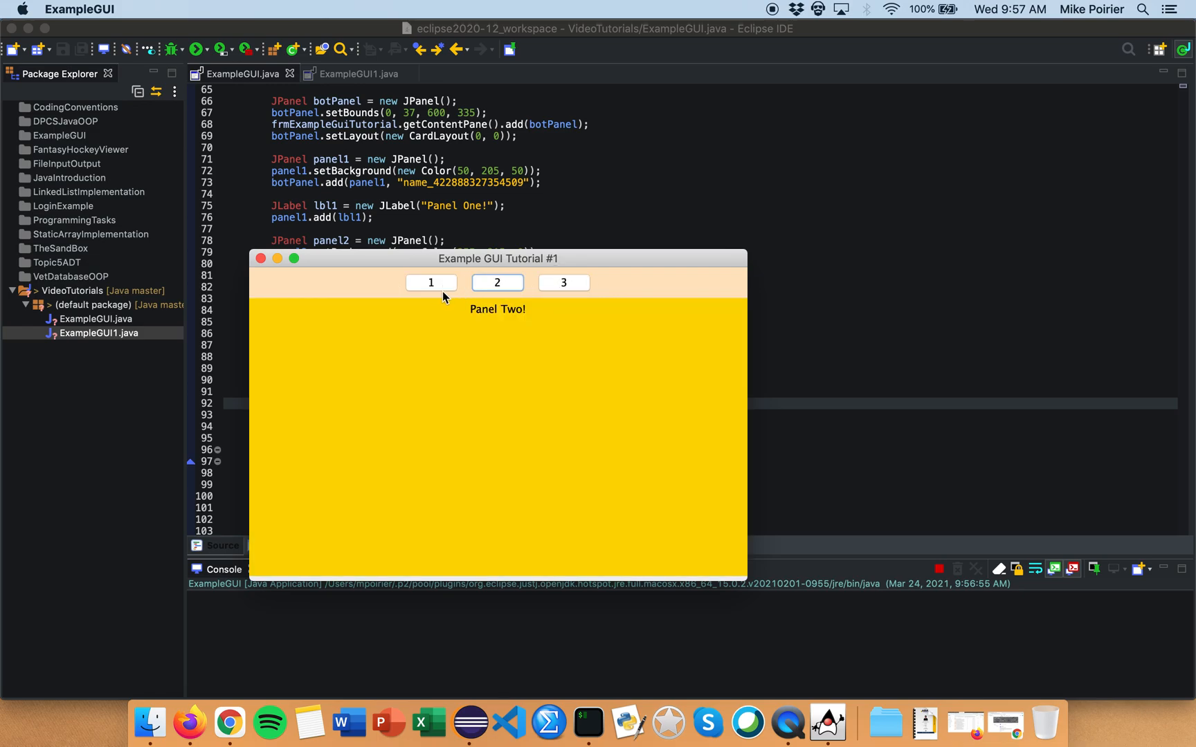
click(431, 282)
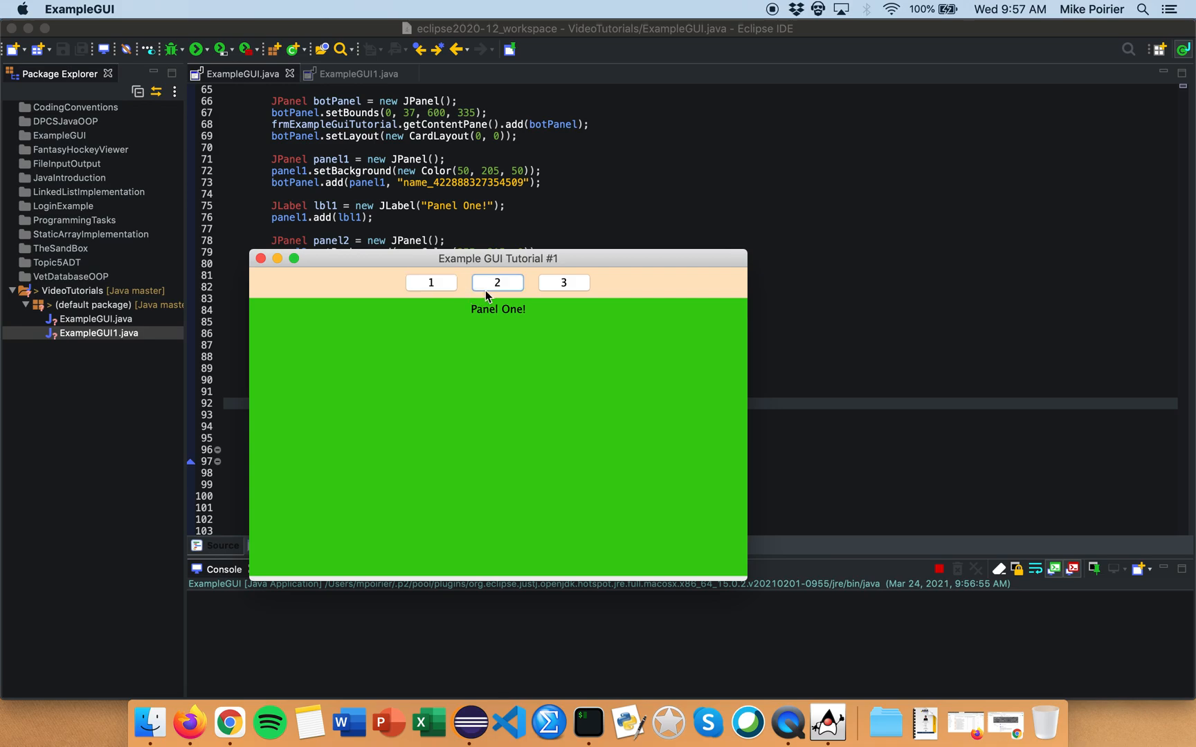
click(430, 282)
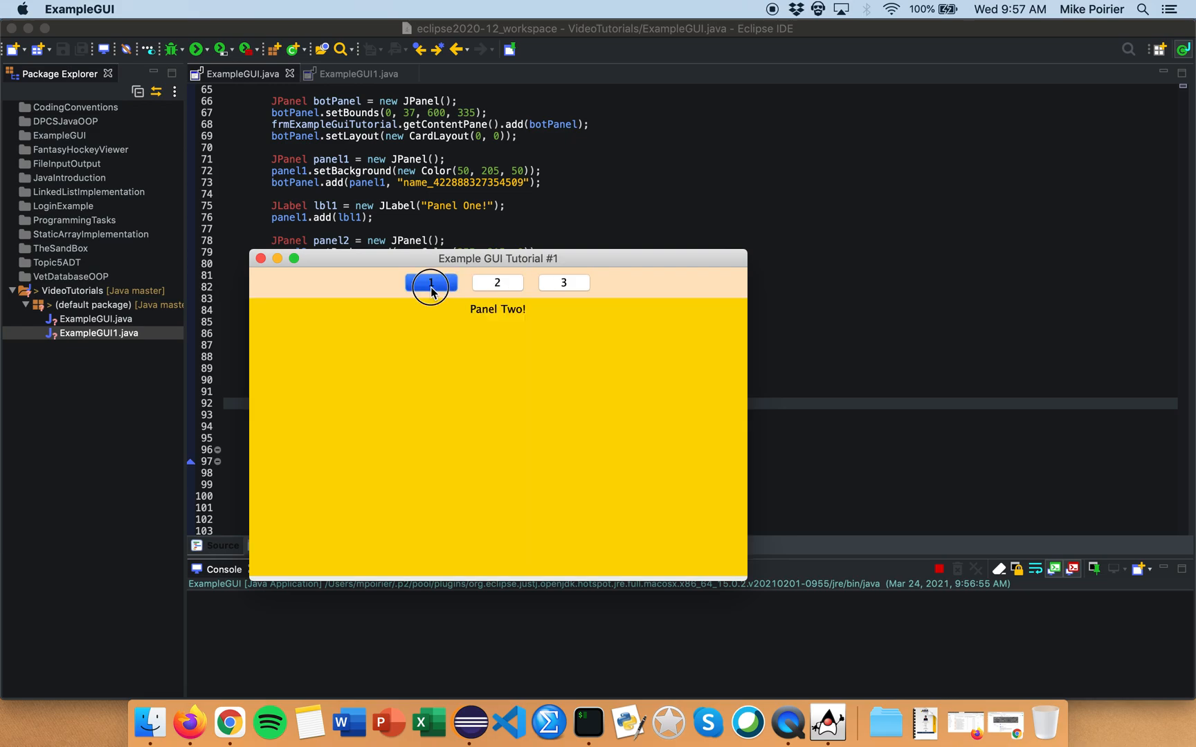
click(430, 282)
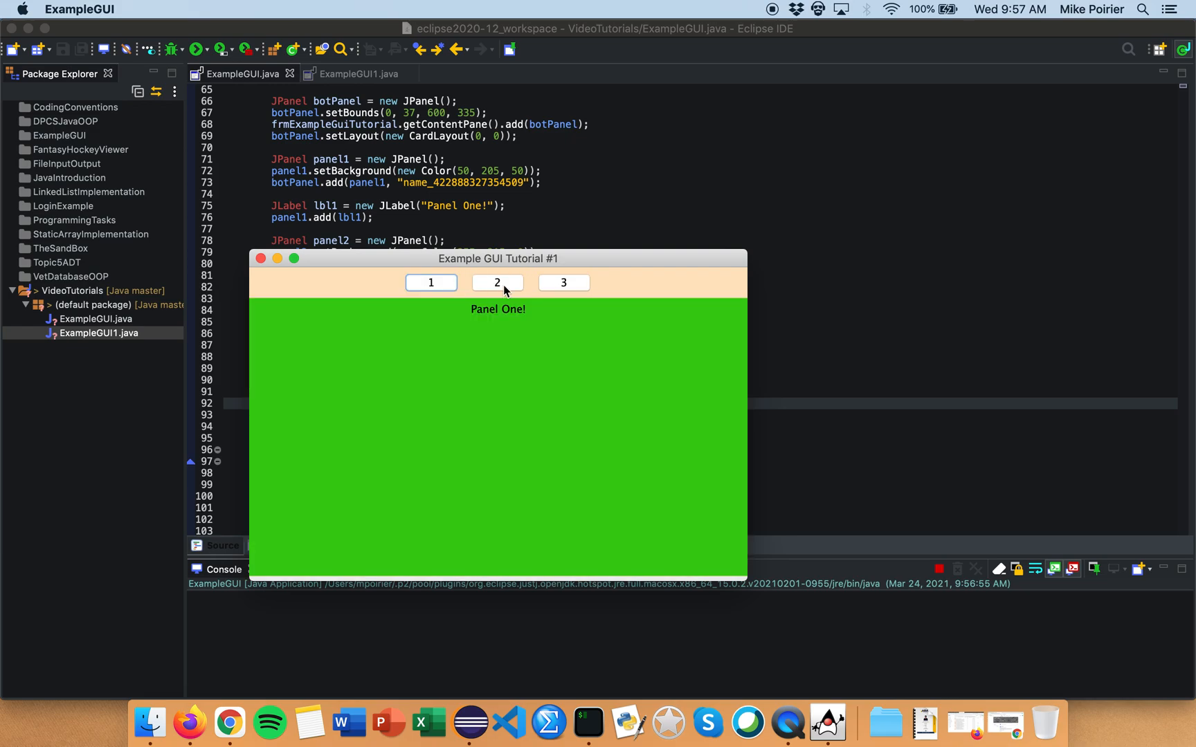
Cycle through the blue Panel Three, green Panel One and yellow Panel Two cards, ending on green
click(563, 282)
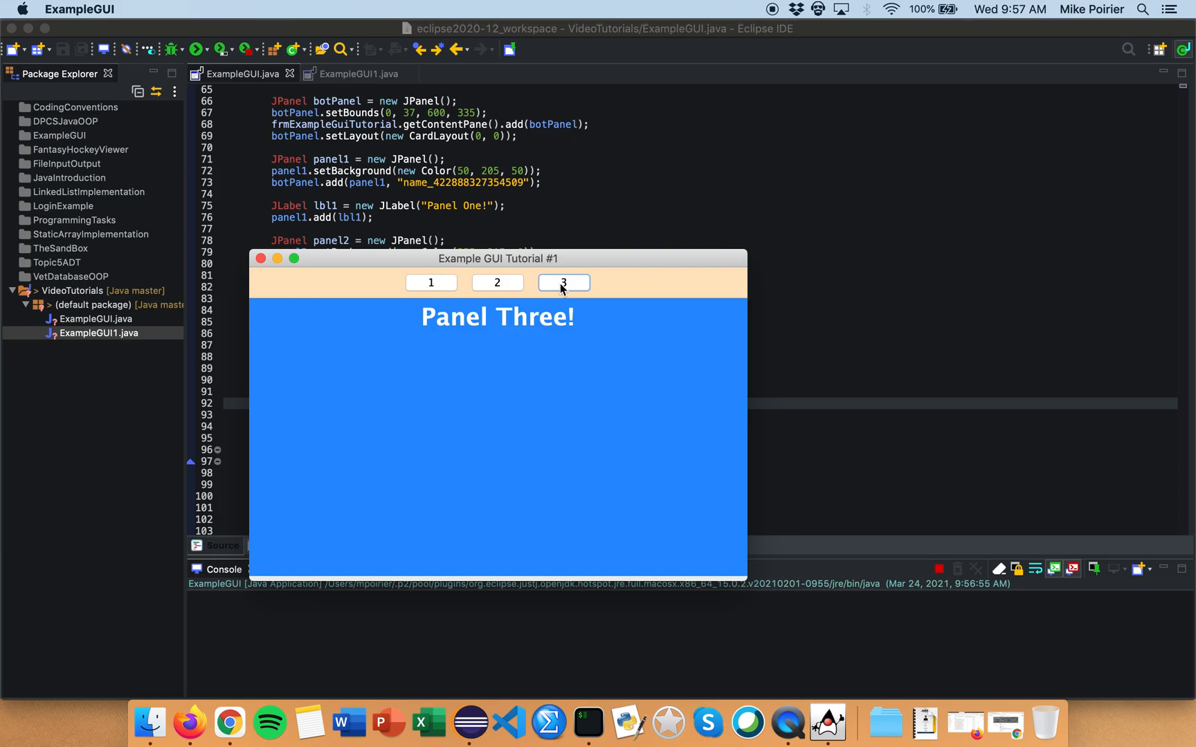
mouse_move(569, 273)
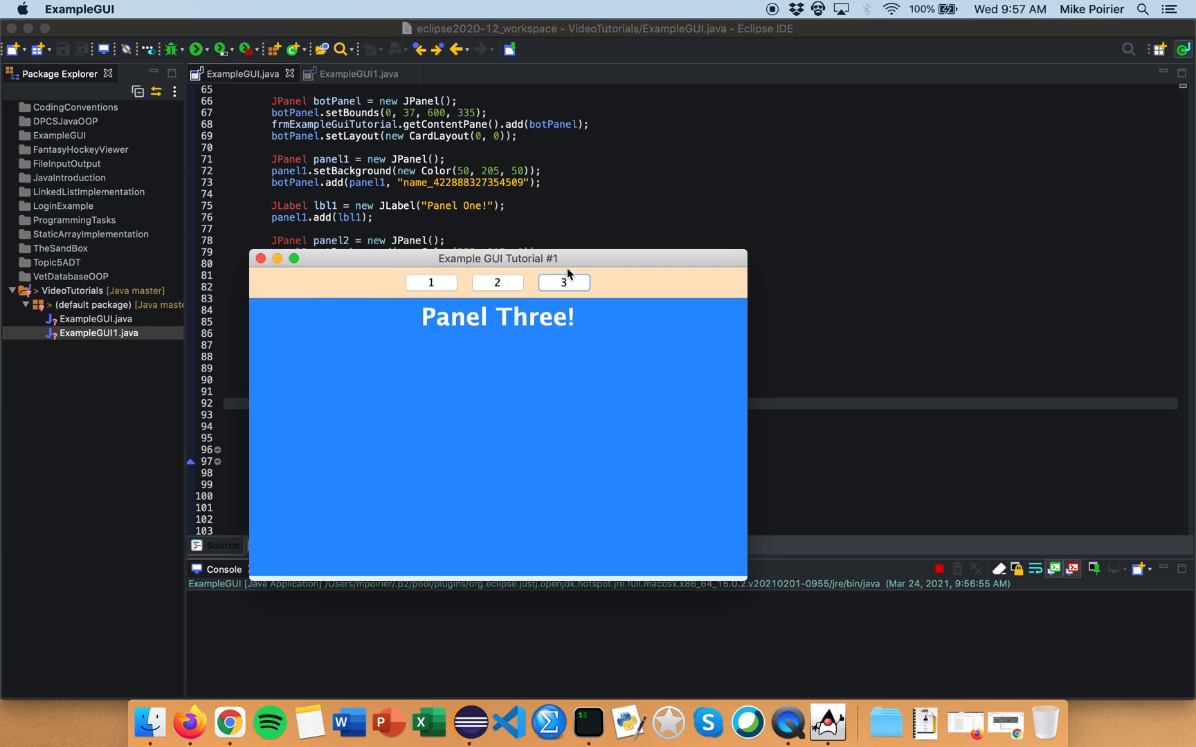
mouse_move(437, 384)
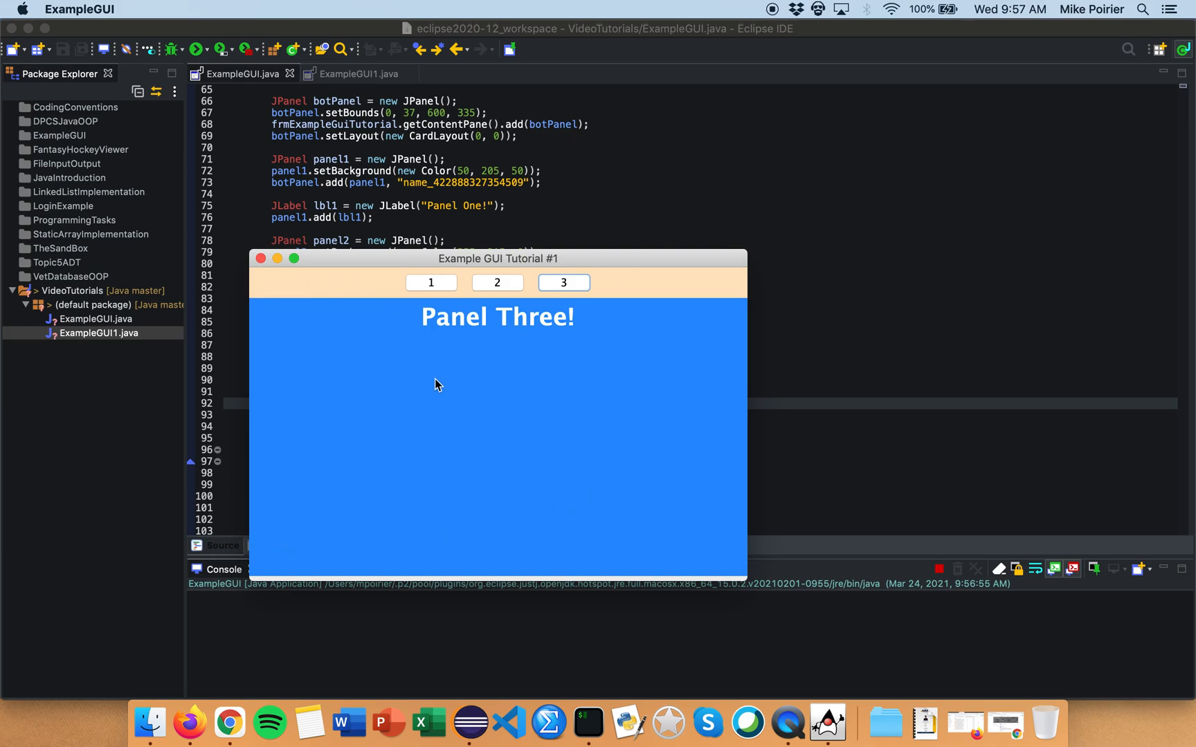
mouse_move(332, 581)
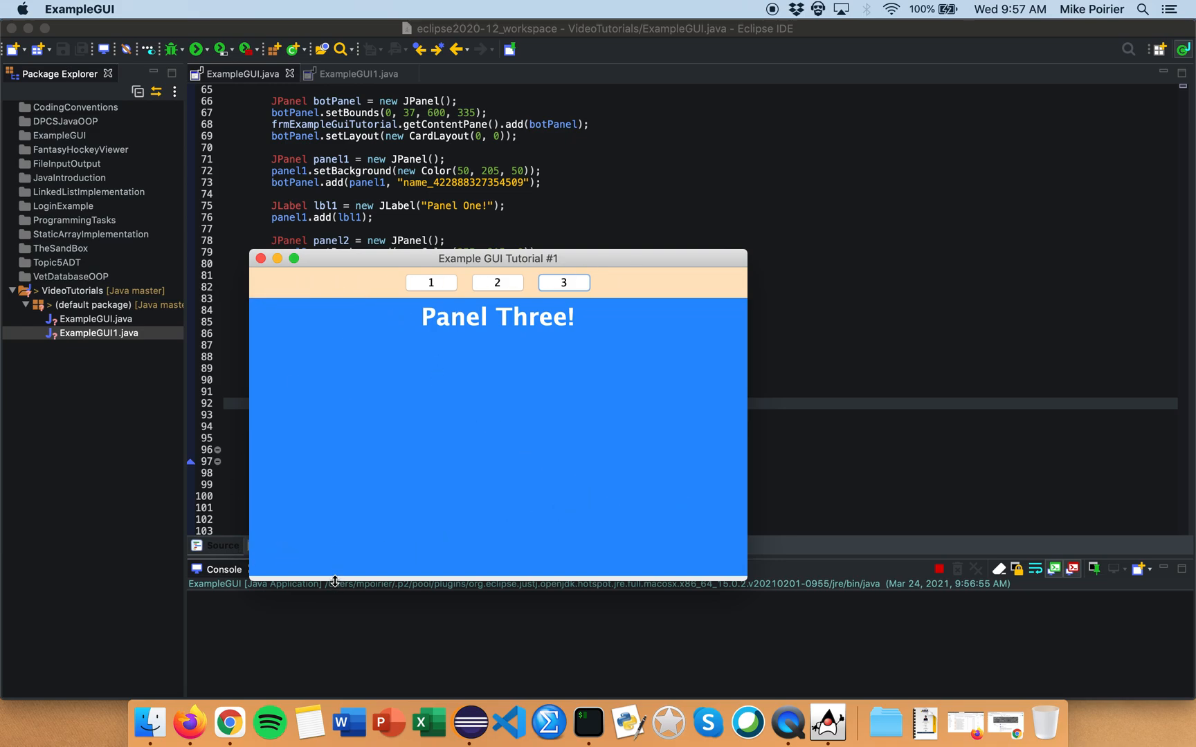
mouse_move(388, 509)
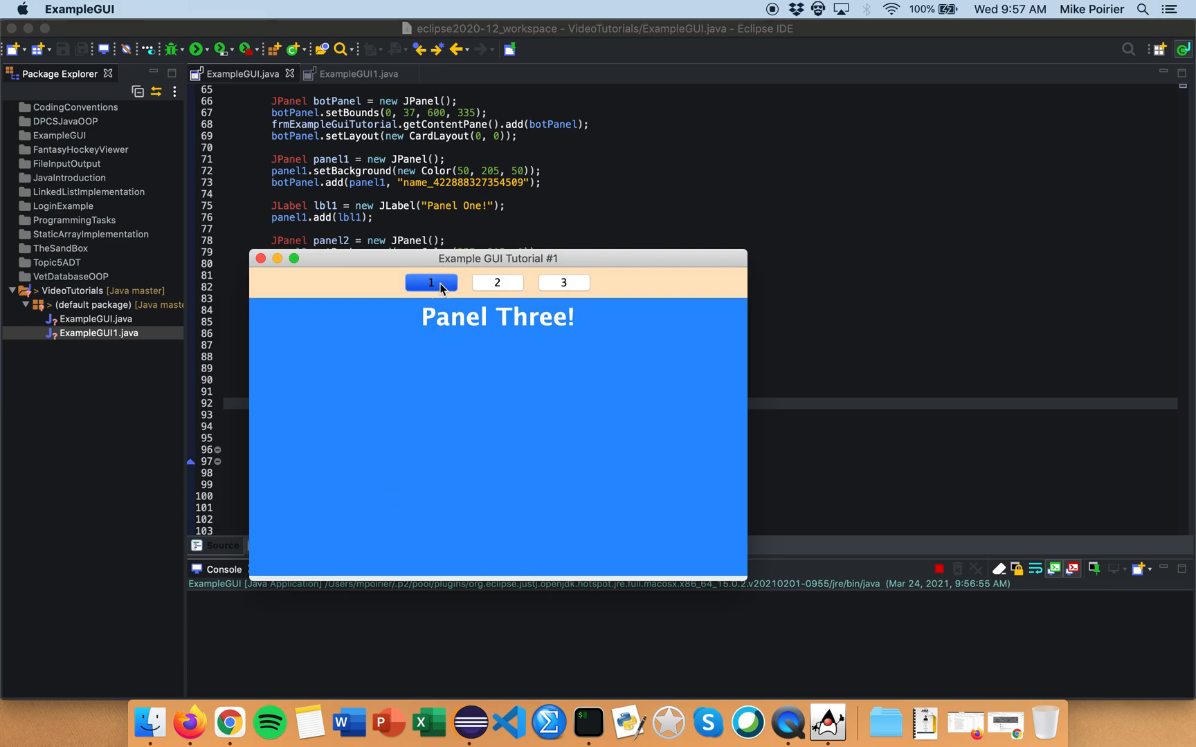
click(430, 283)
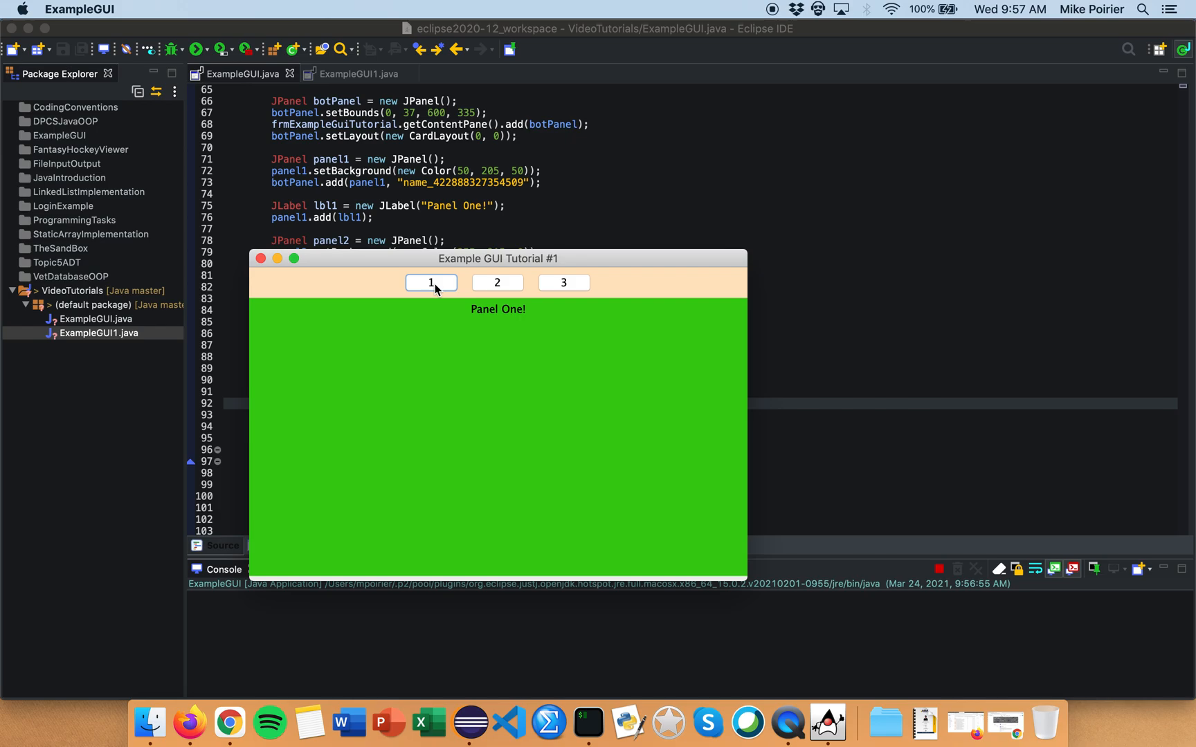
mouse_move(339, 411)
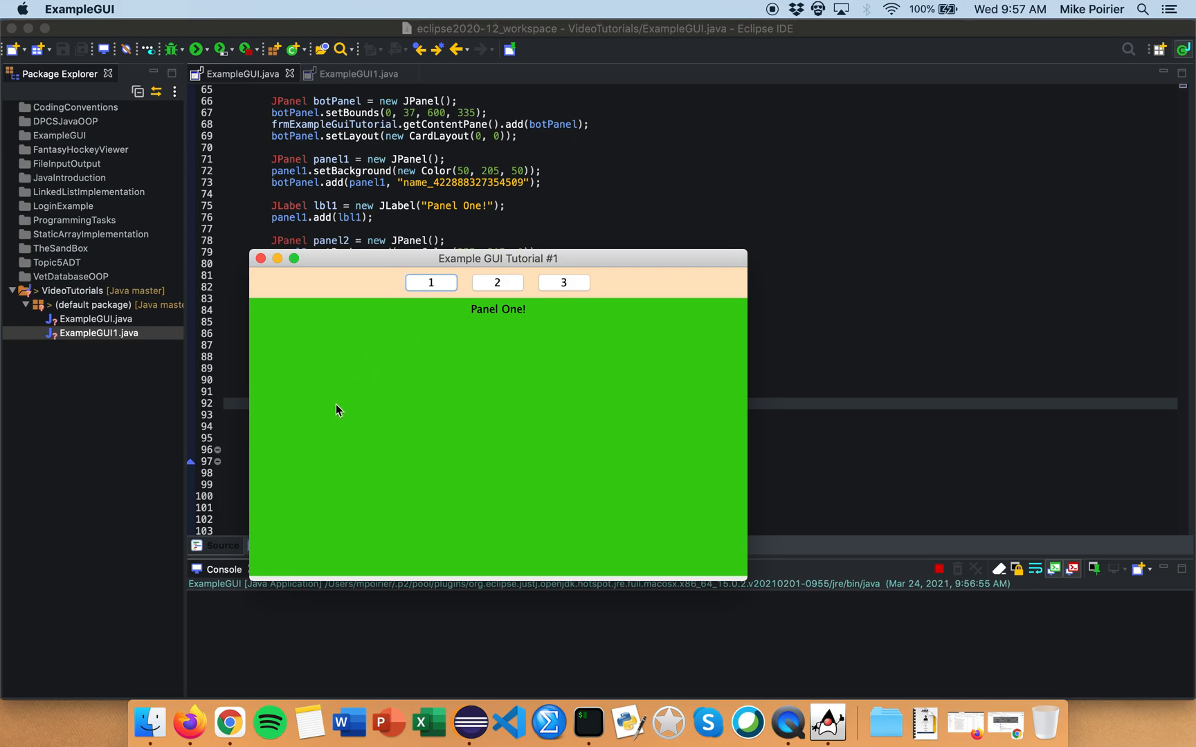
mouse_move(511, 309)
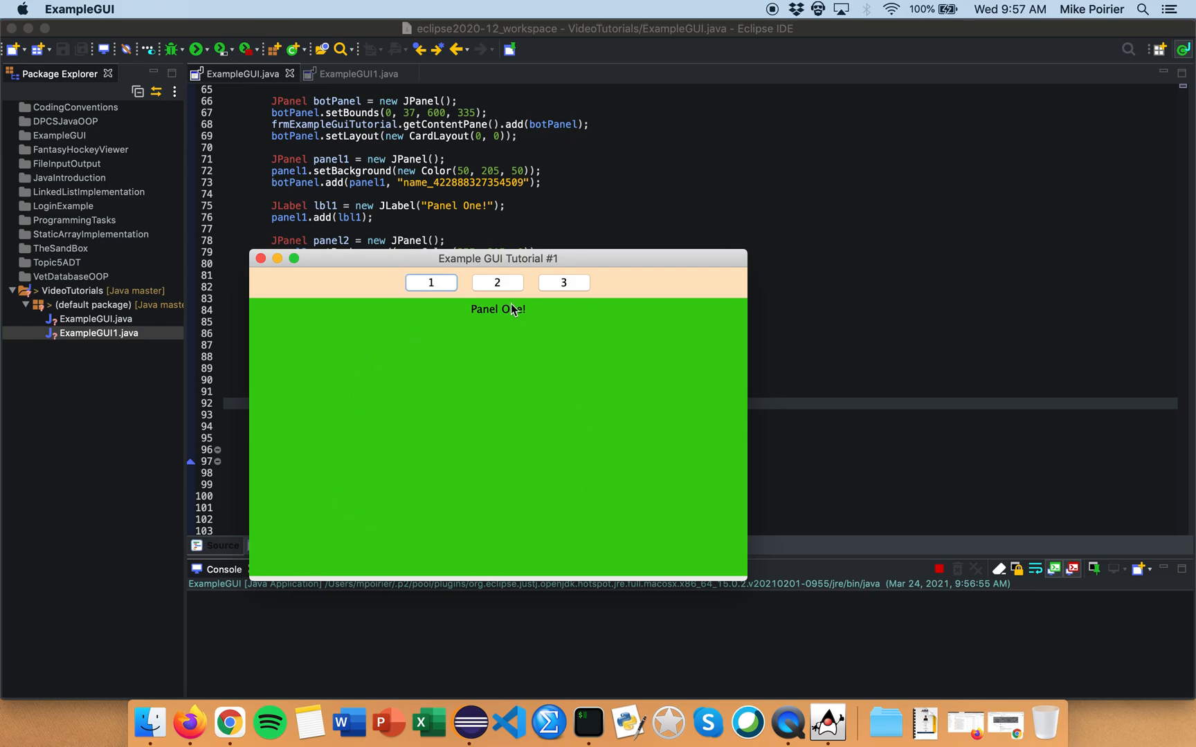
click(496, 283)
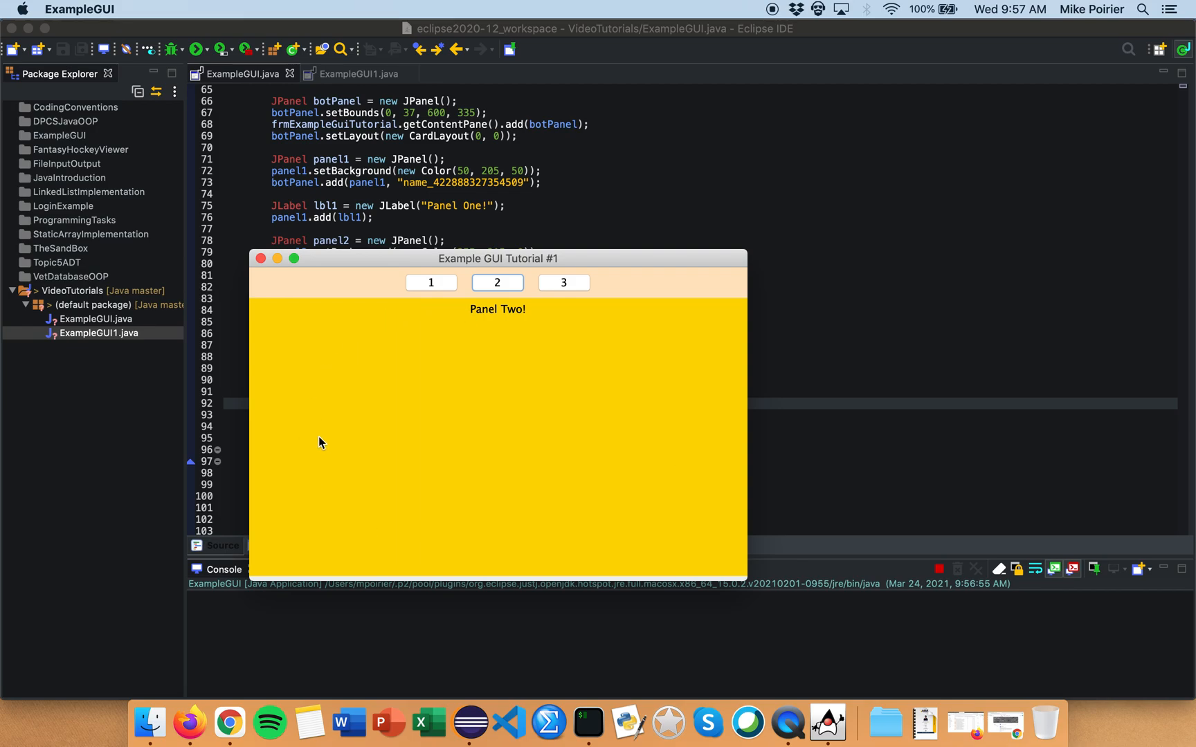
click(563, 282)
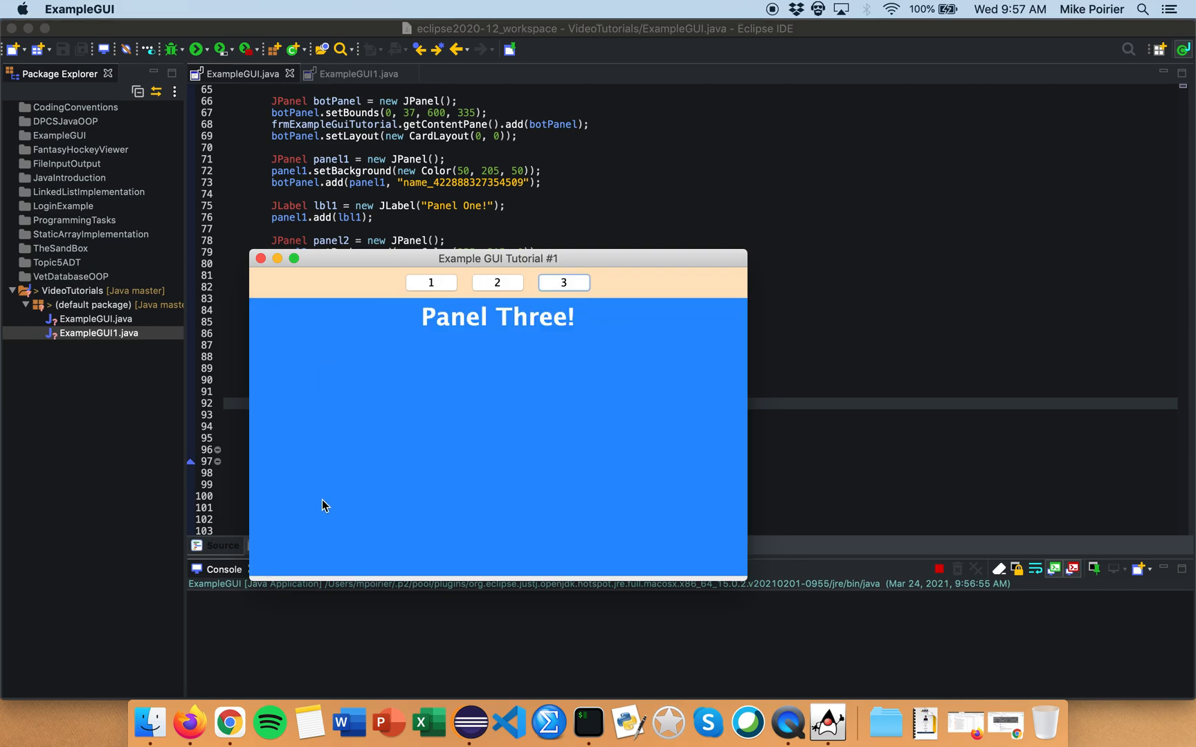
mouse_move(619, 351)
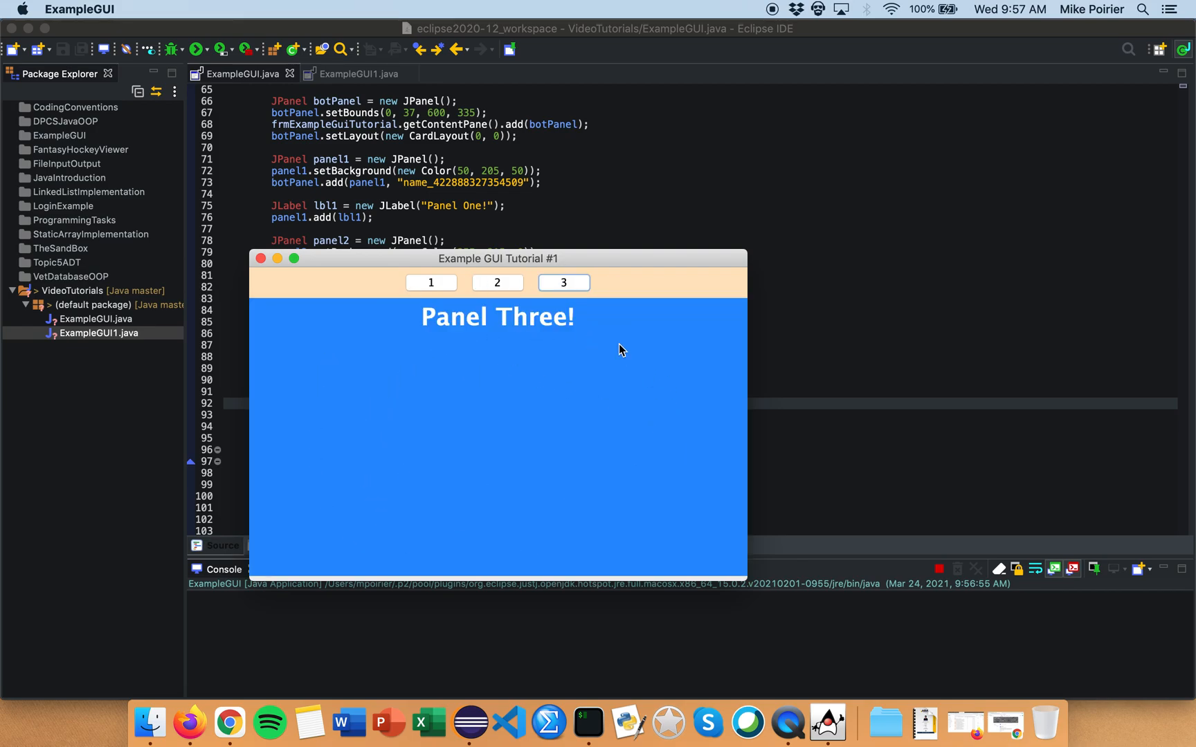
mouse_move(433, 395)
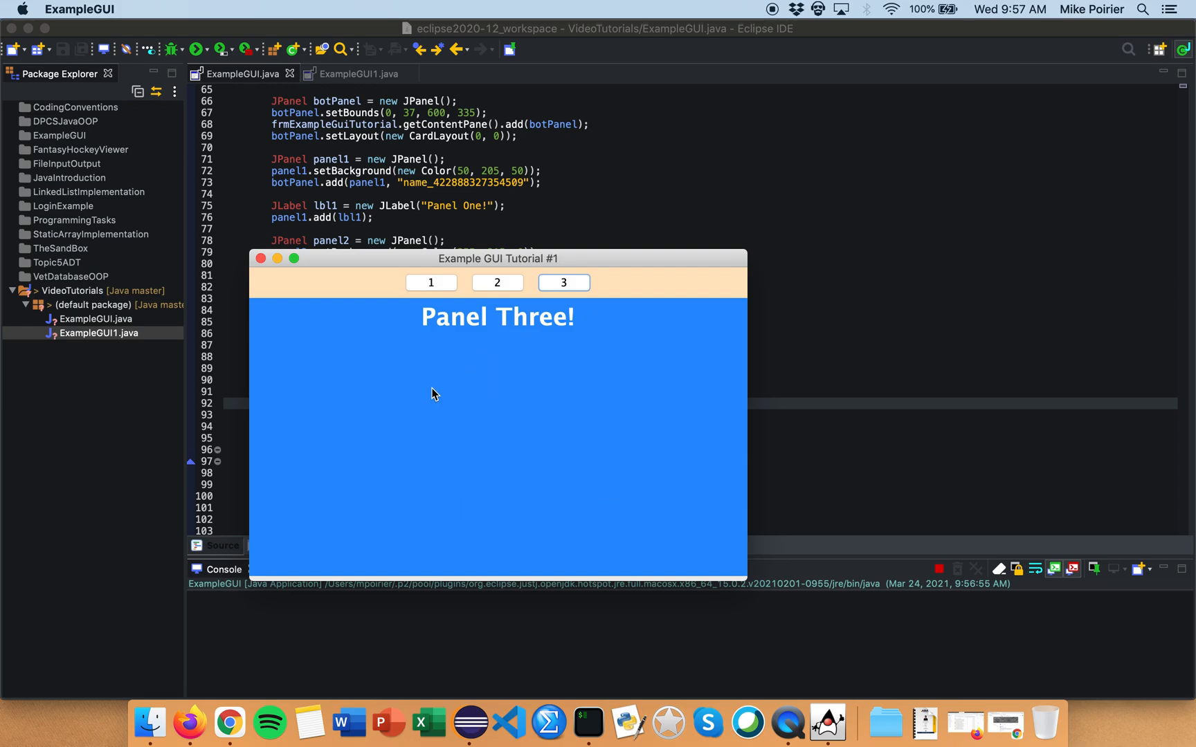
mouse_move(454, 304)
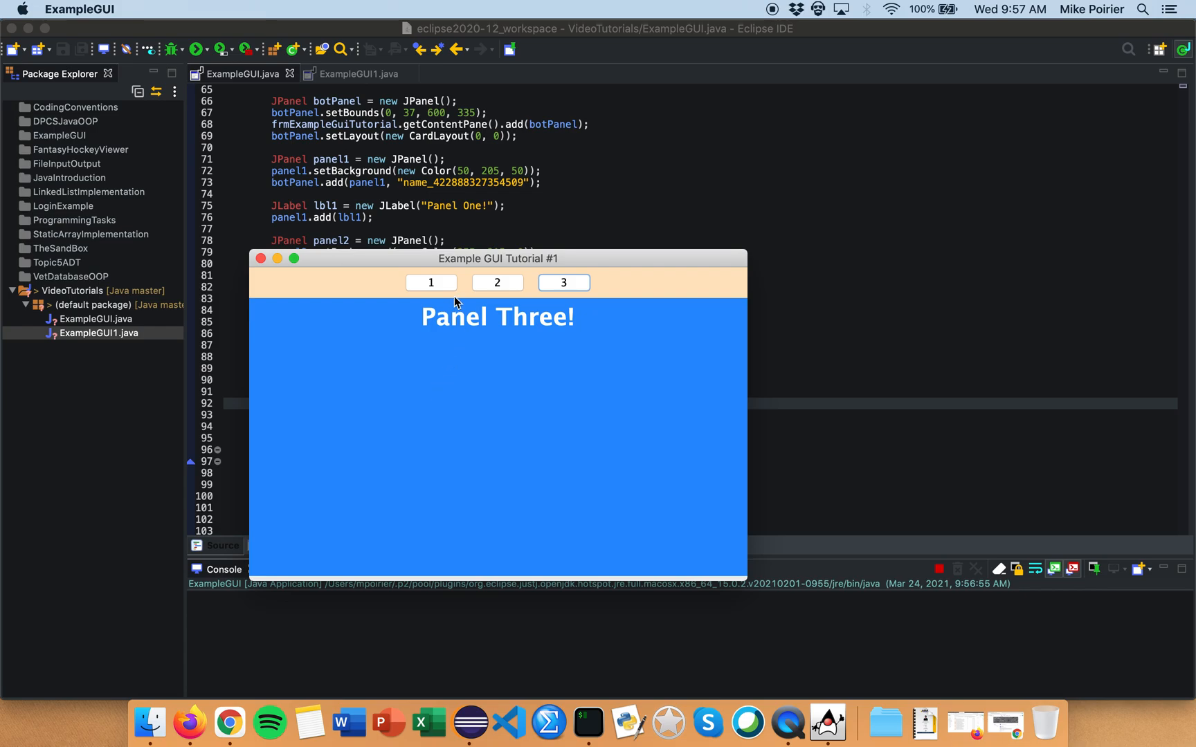
click(430, 282)
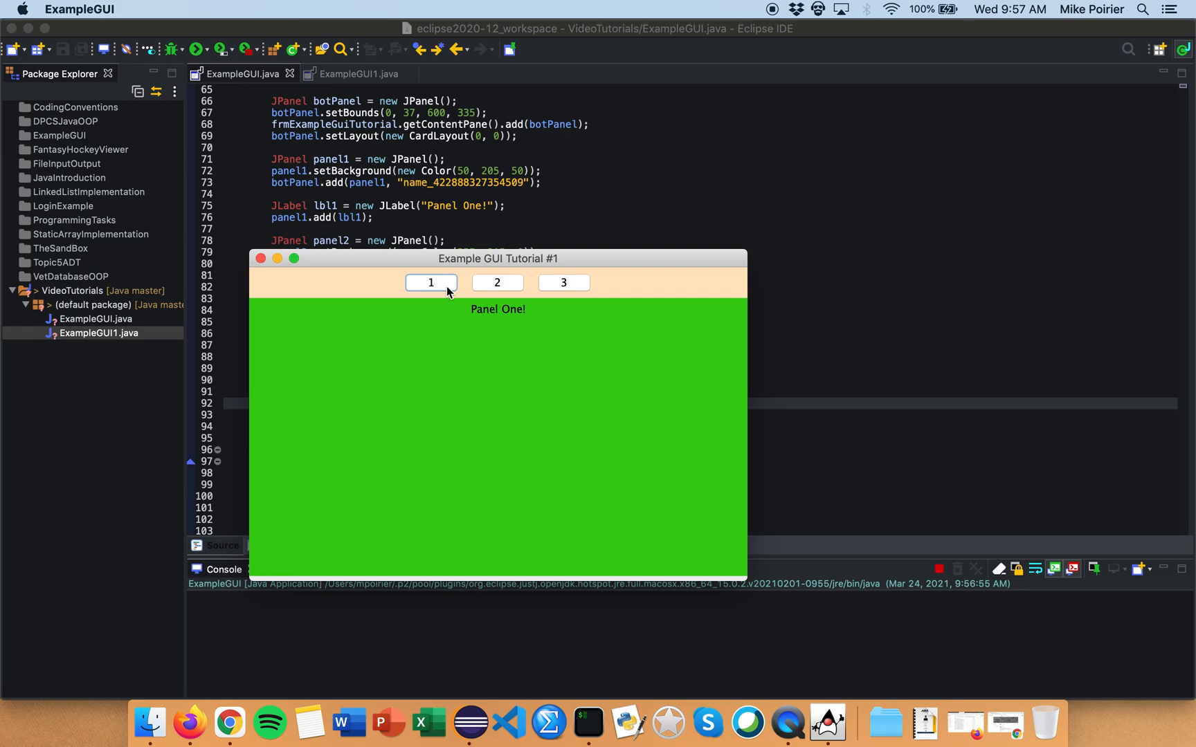
mouse_move(537, 200)
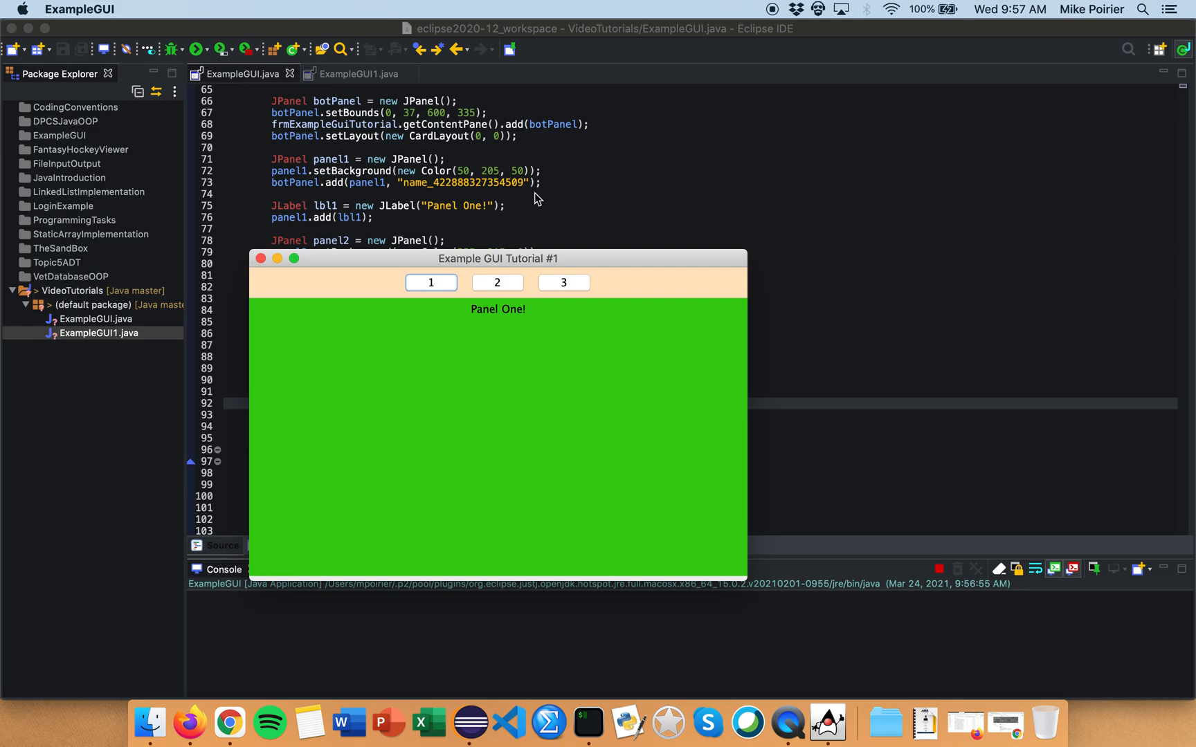